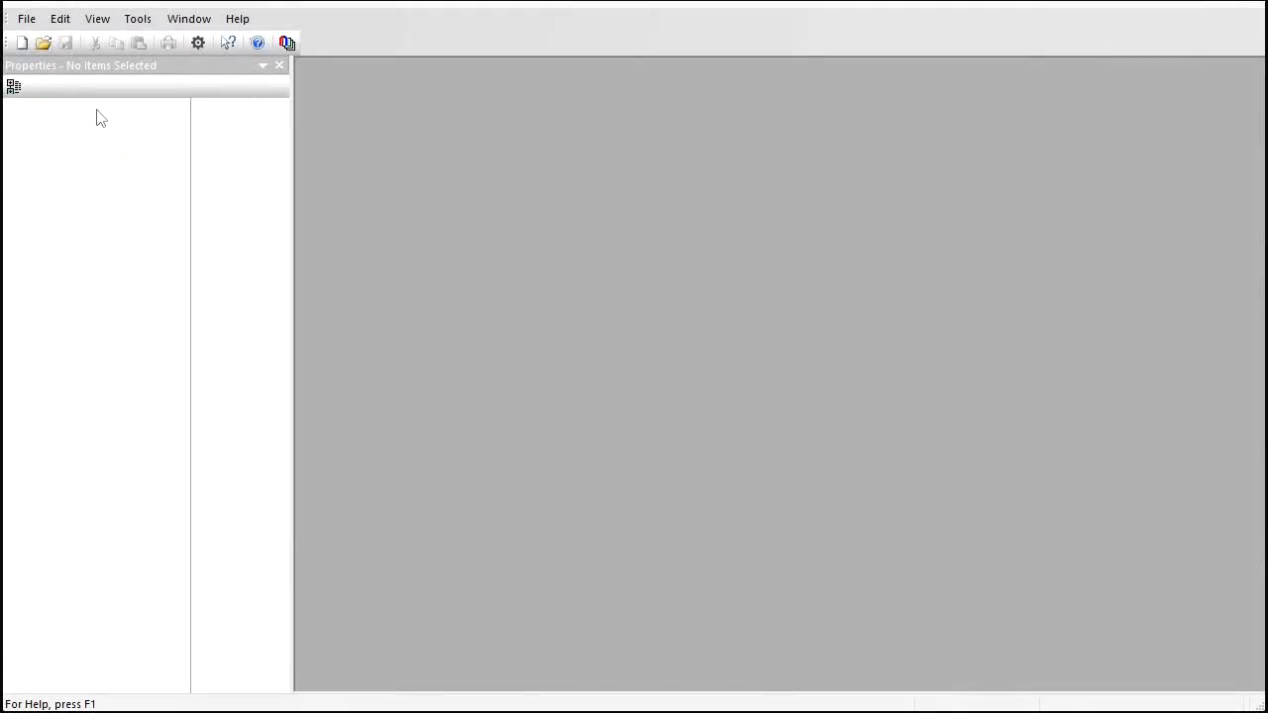
Create a new steady-state heat transfer problem named 'cable'.
left_click(22, 43)
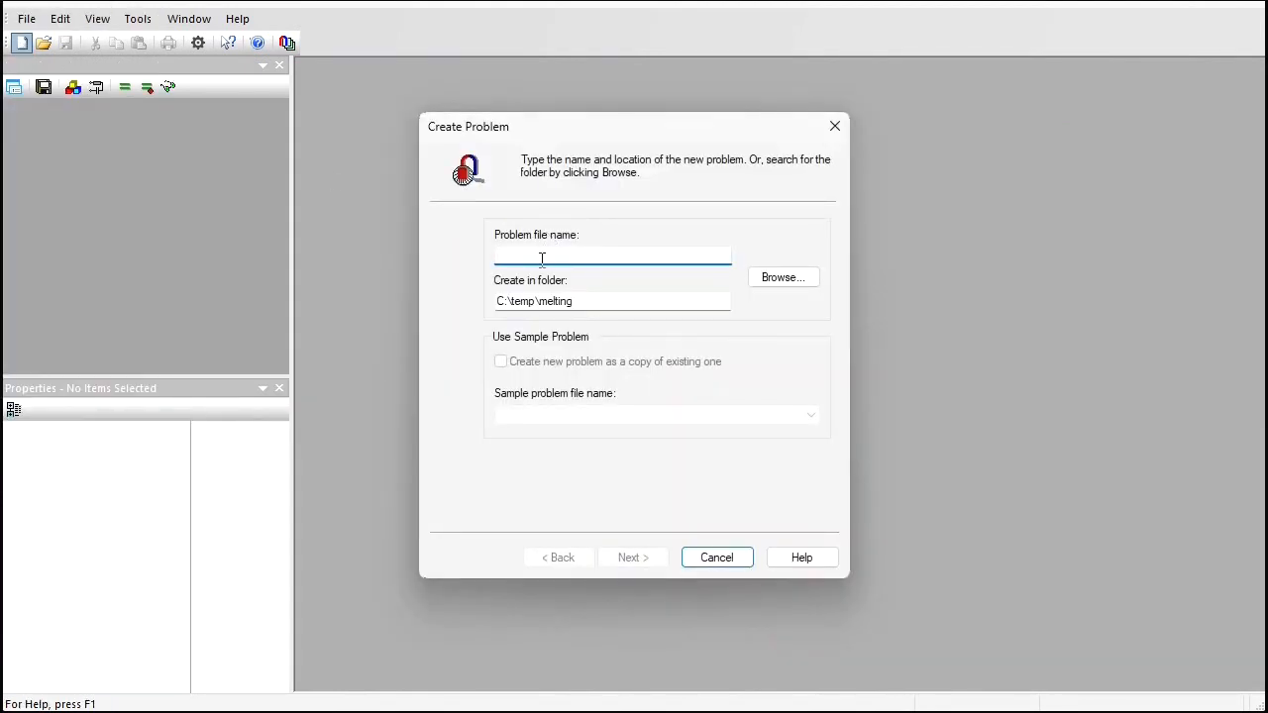
type("cable")
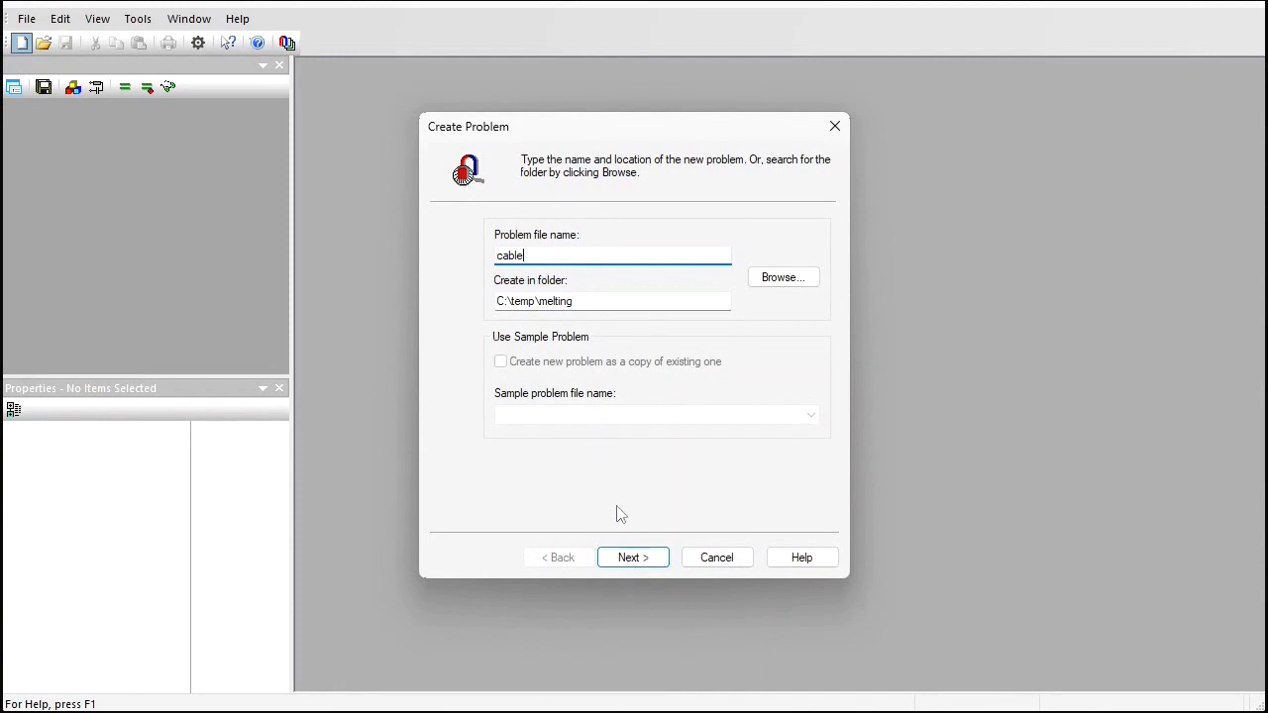
left_click(633, 557)
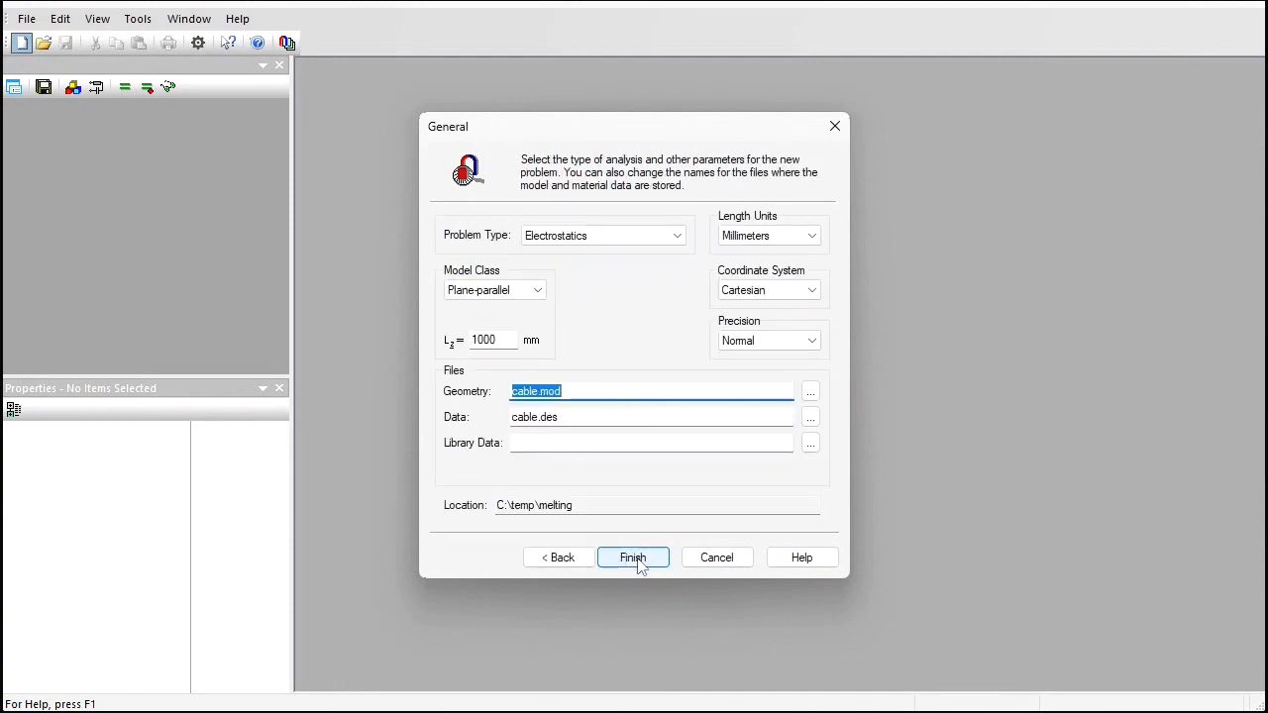
left_click(676, 235)
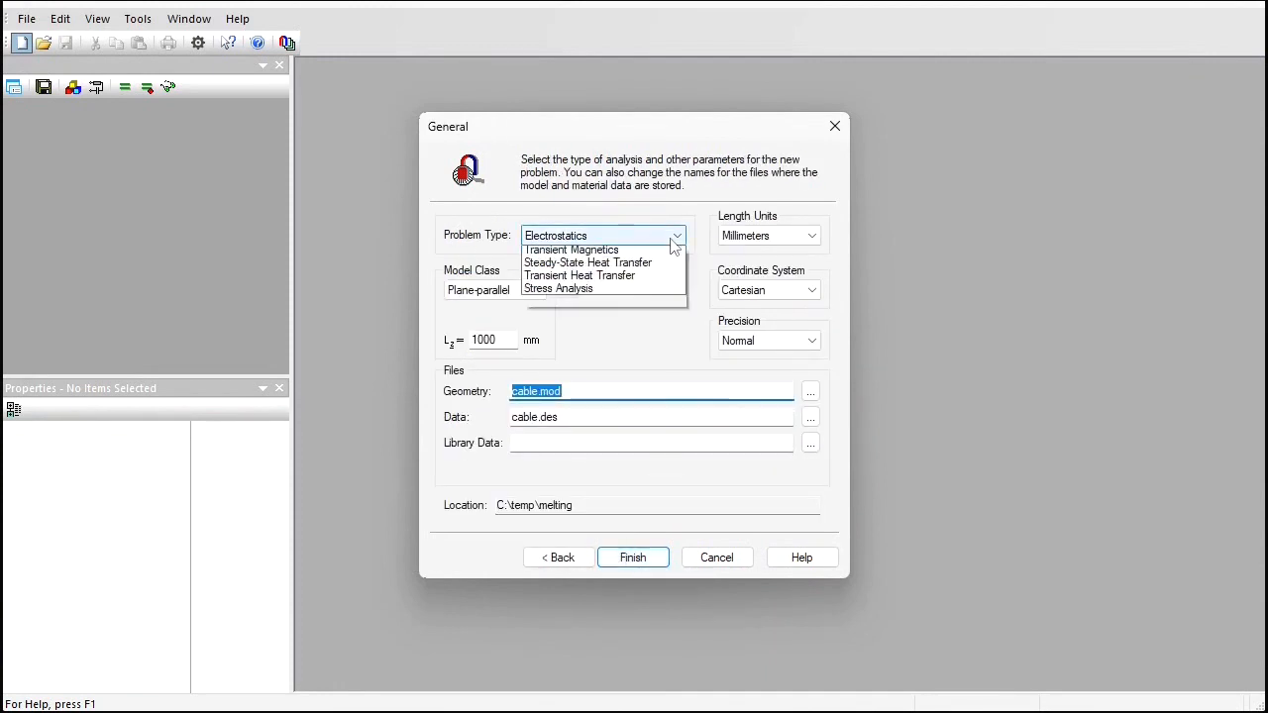
left_click(587, 262)
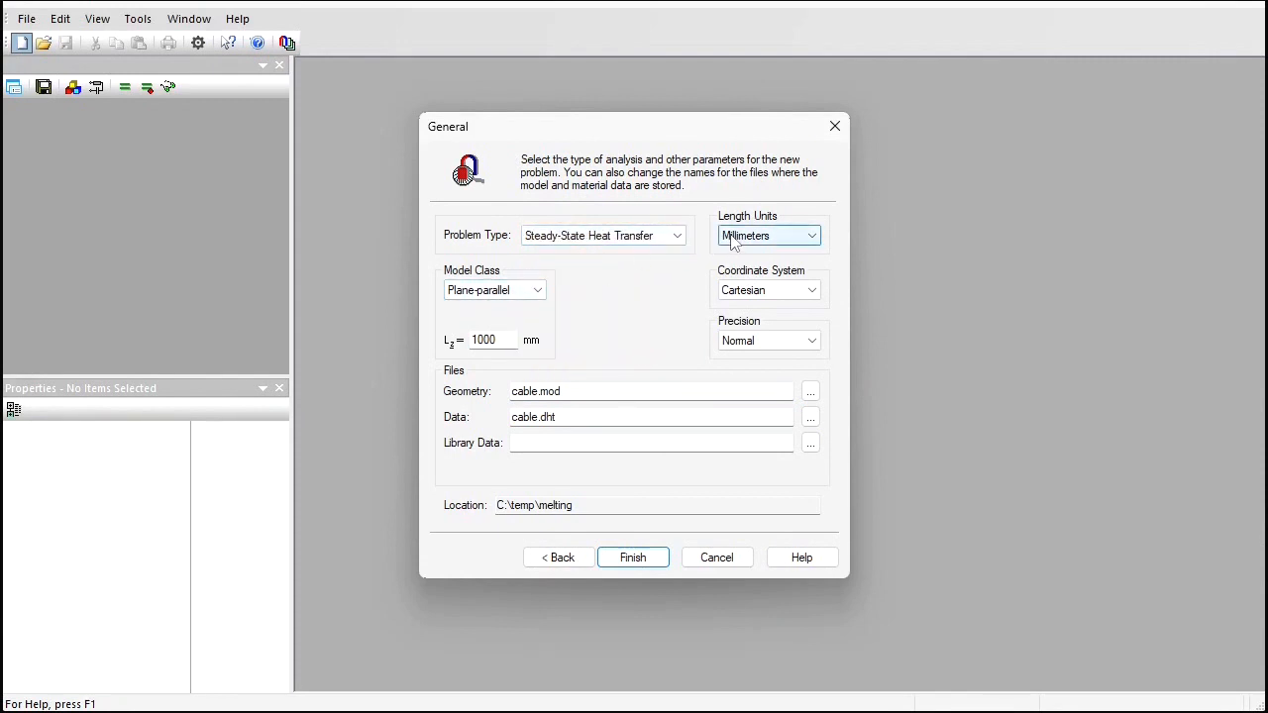
mouse_move(619, 314)
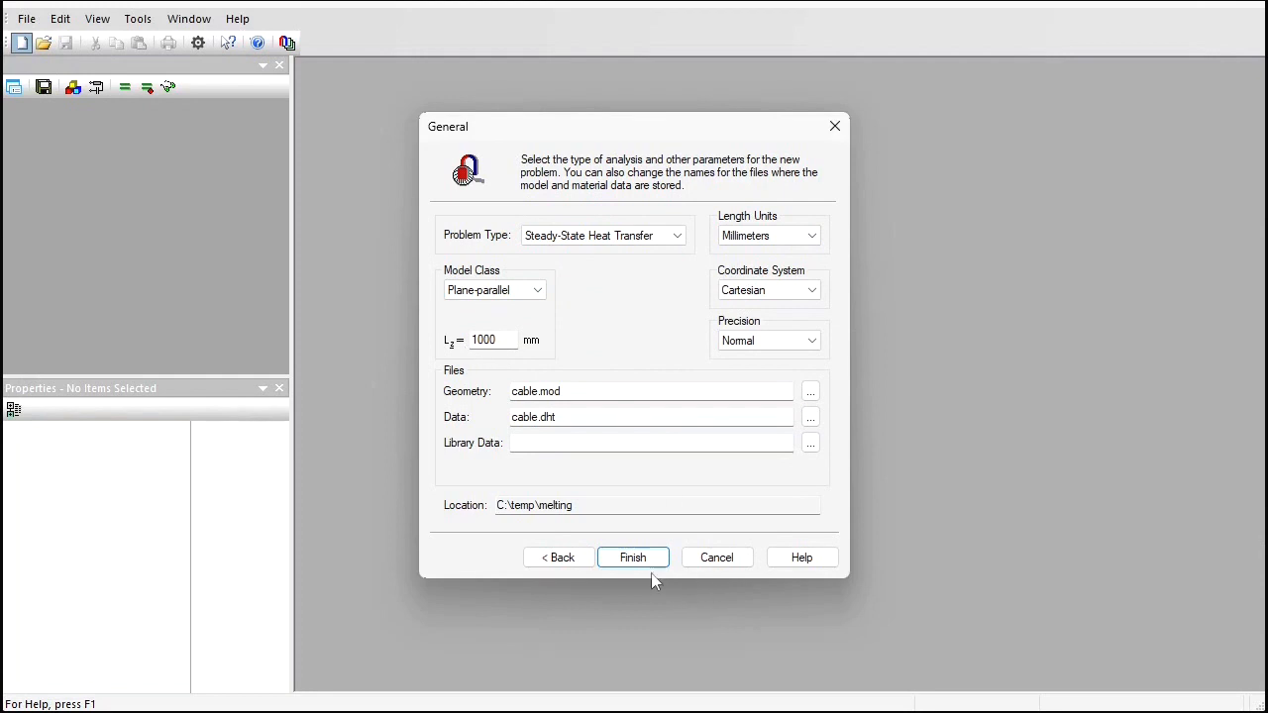
left_click(633, 557)
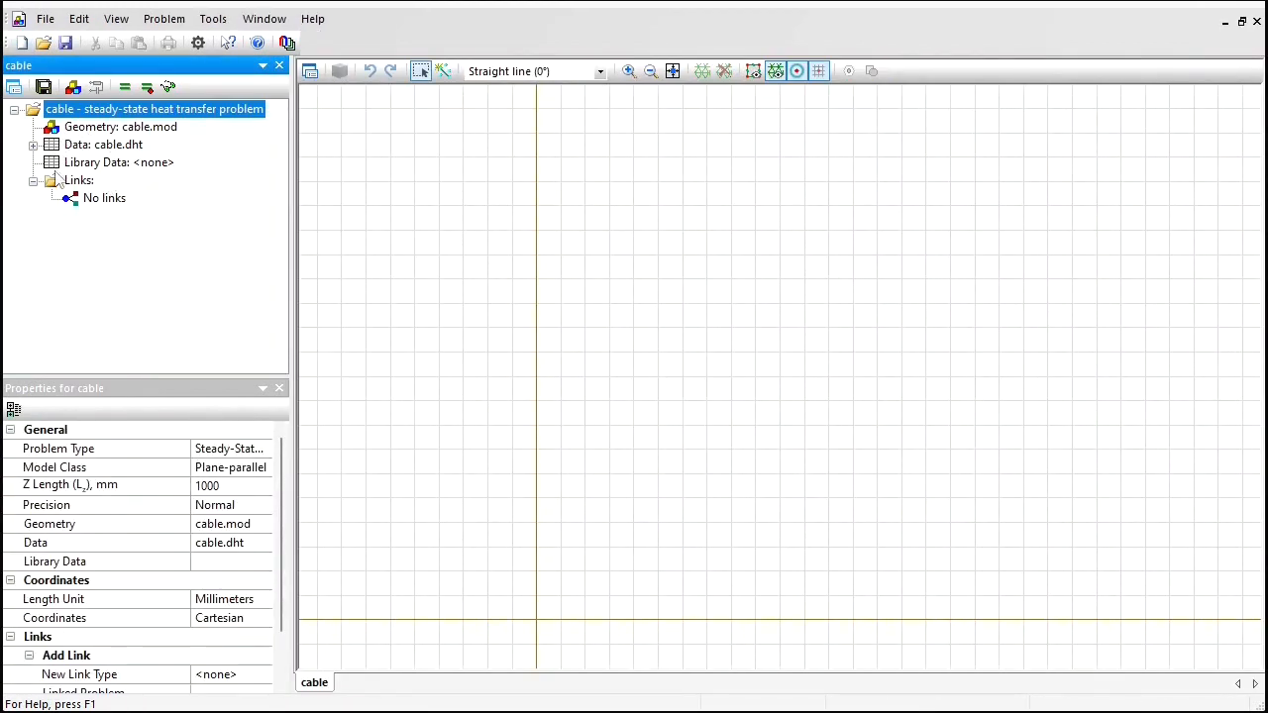
mouse_move(743, 414)
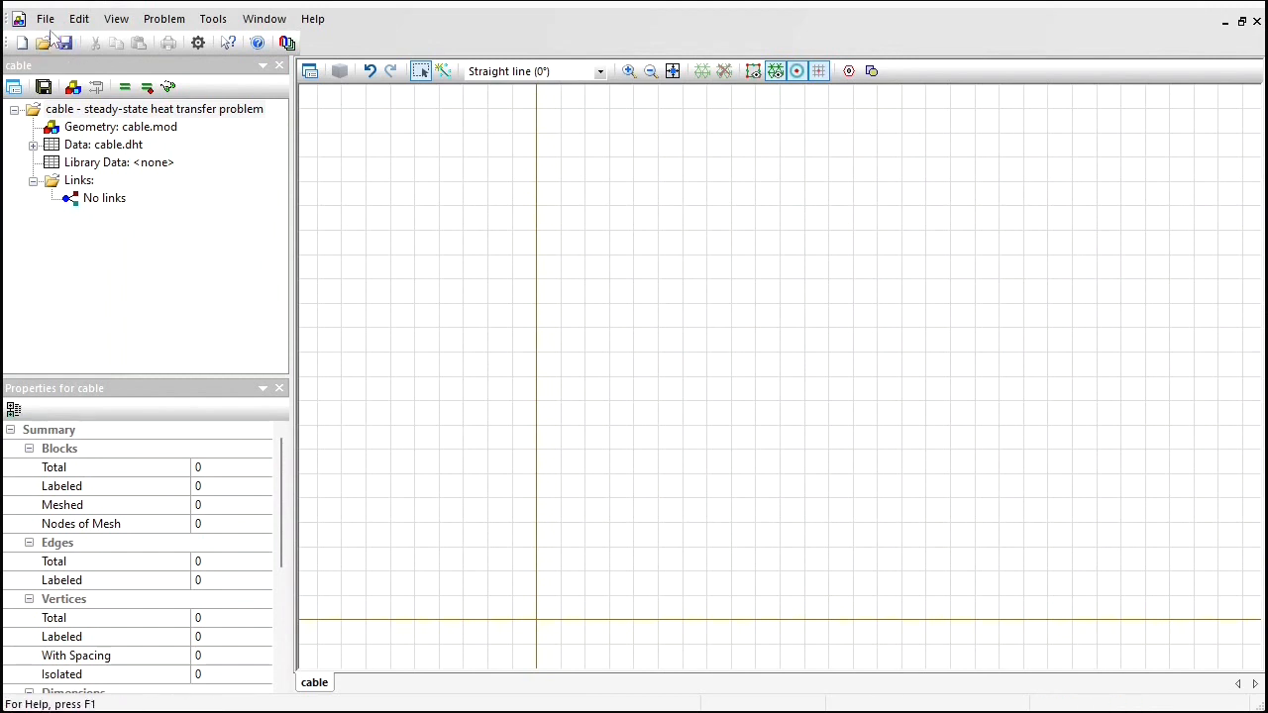
left_click(45, 18)
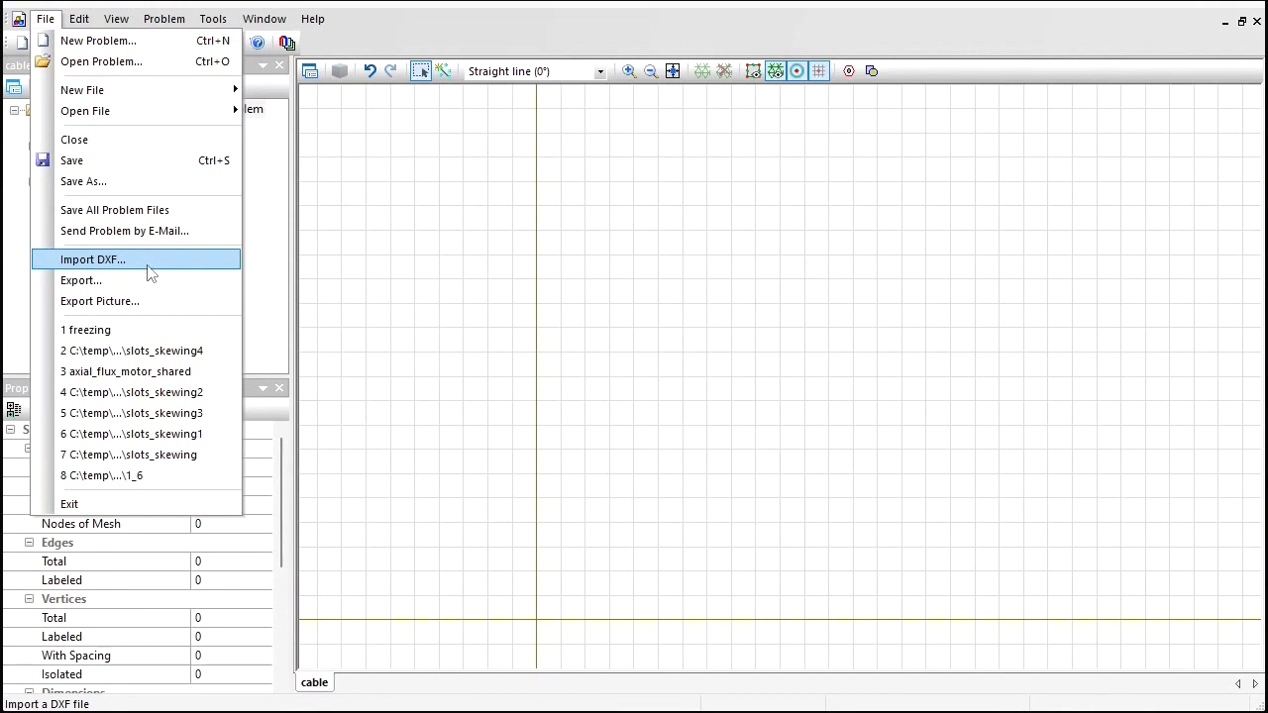
mouse_move(713, 270)
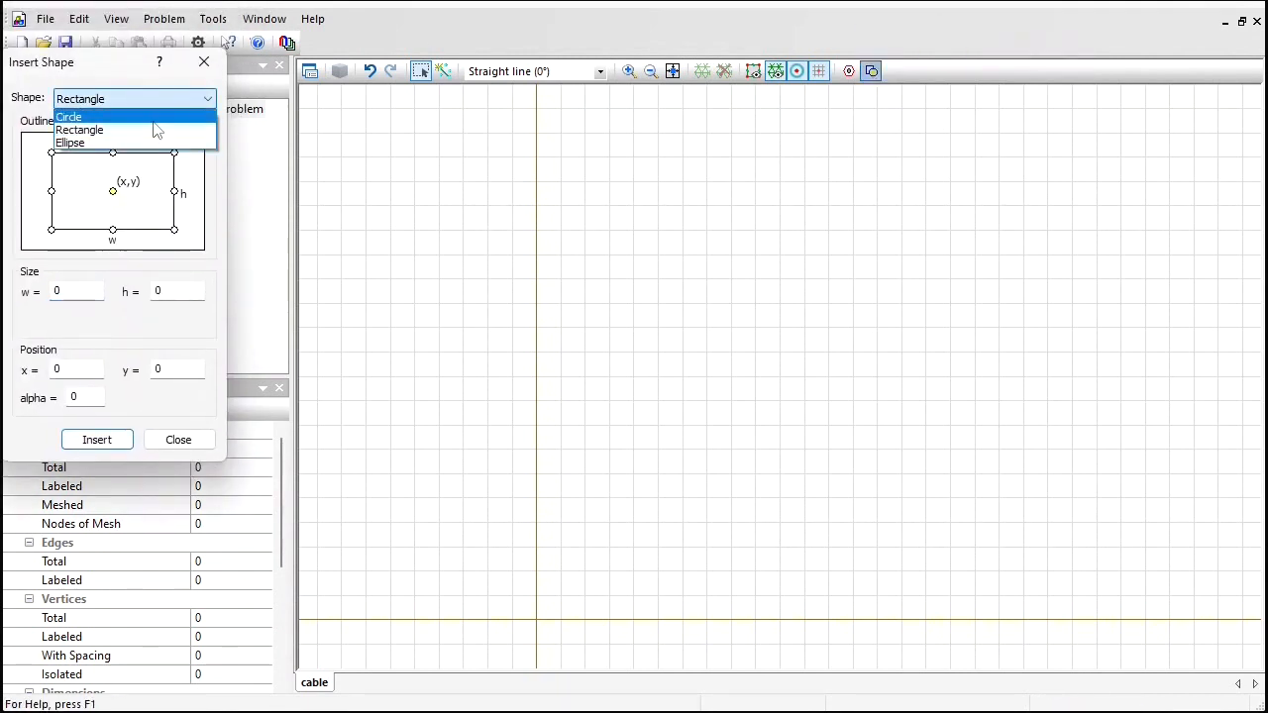
Insert concentric circles of diameter 57.5, 59, 105, 106, 114 and 122 mm.
left_click(69, 116)
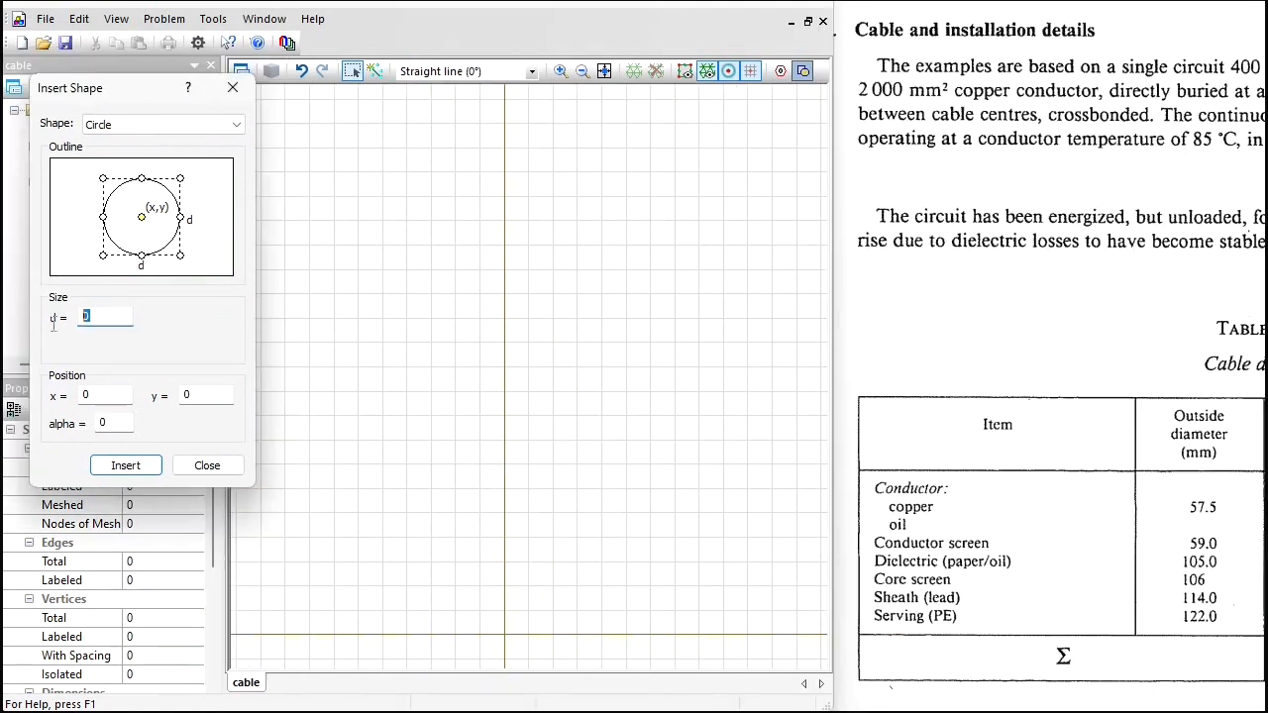
type("57.5")
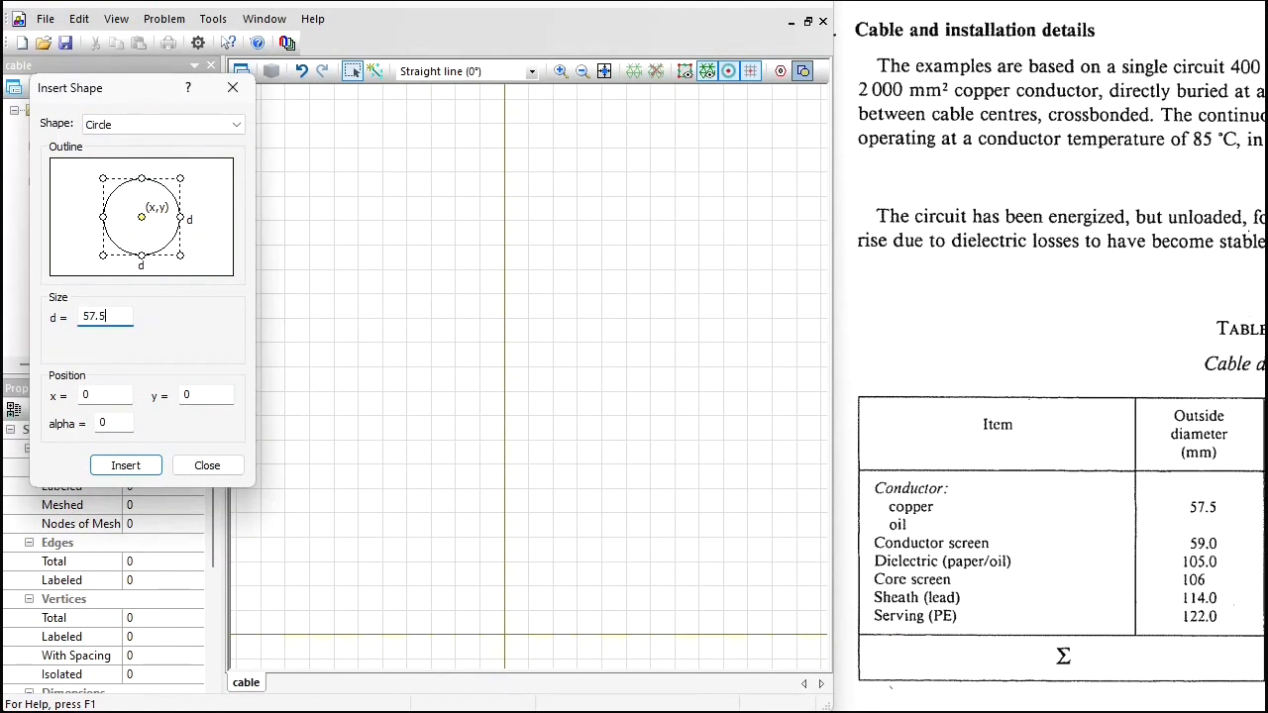
left_click(126, 466)
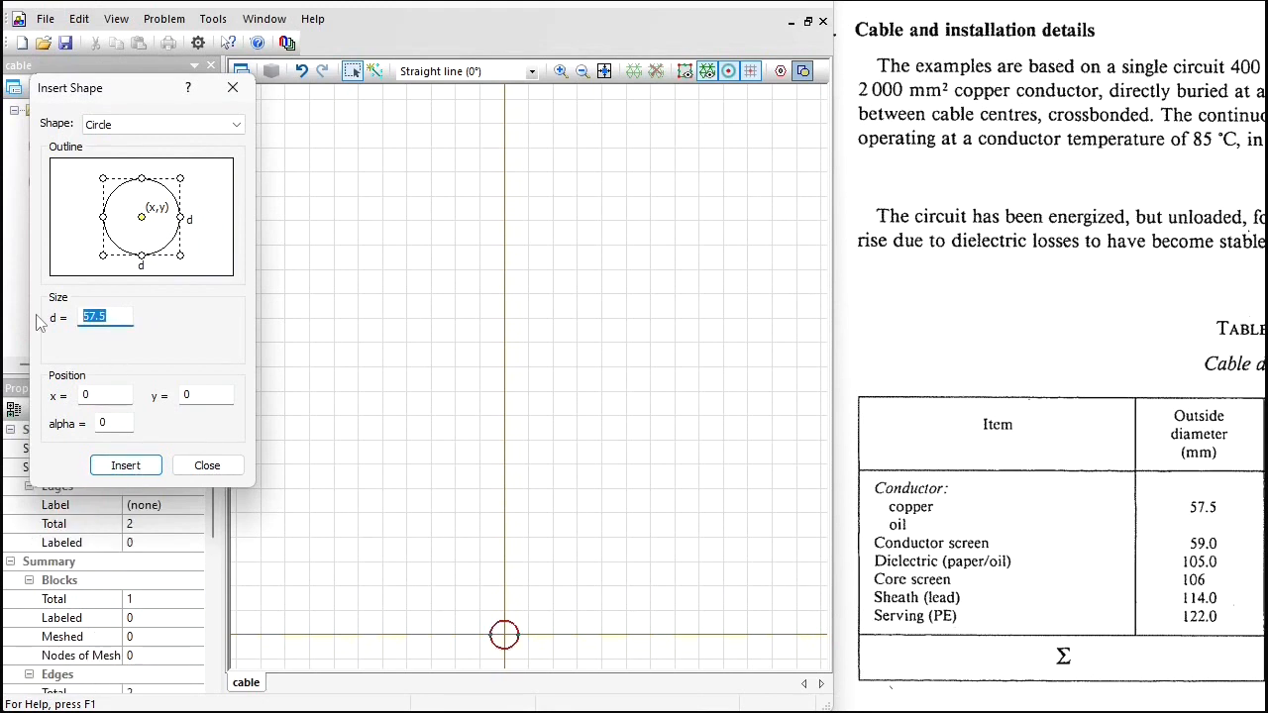
mouse_move(165, 355)
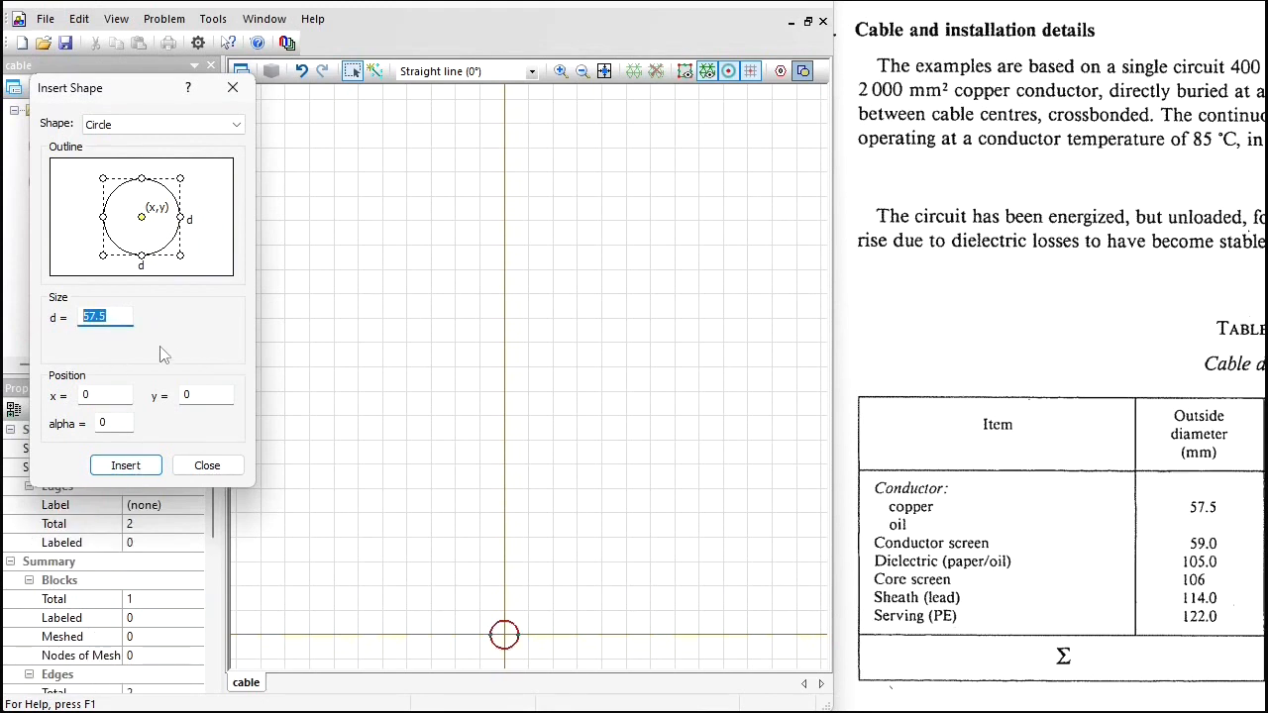
type("59")
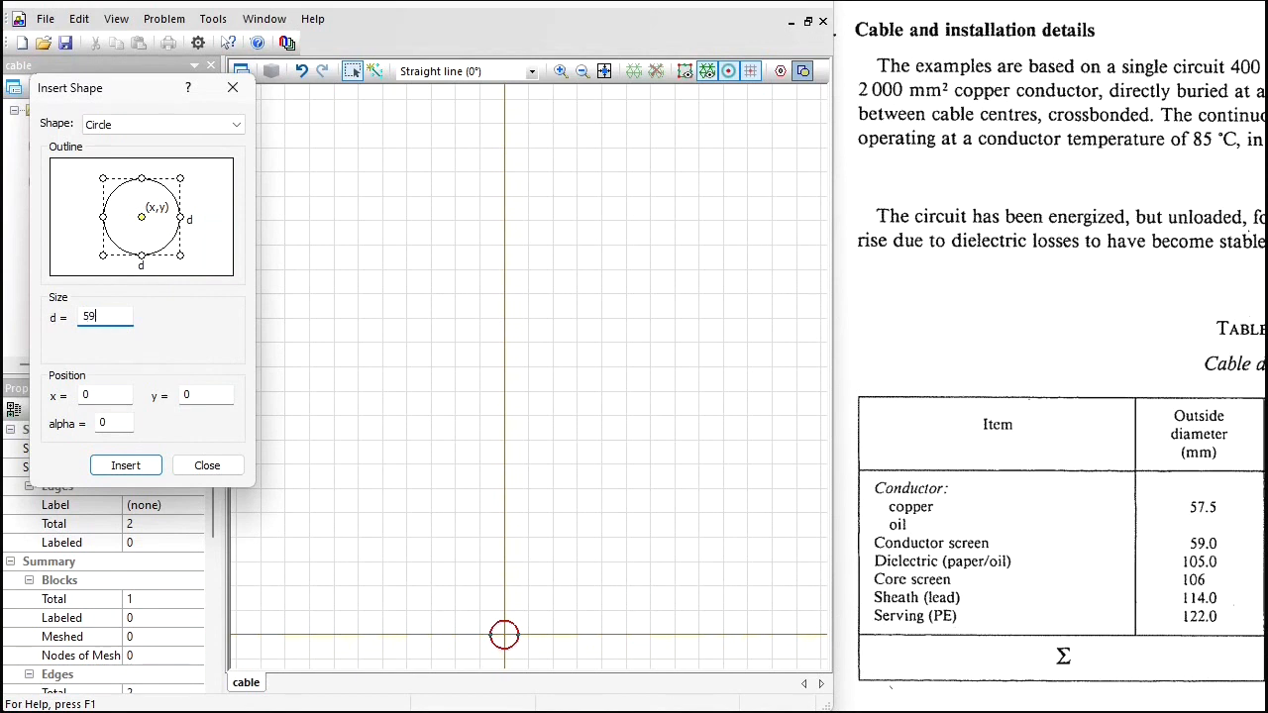
left_click(125, 465)
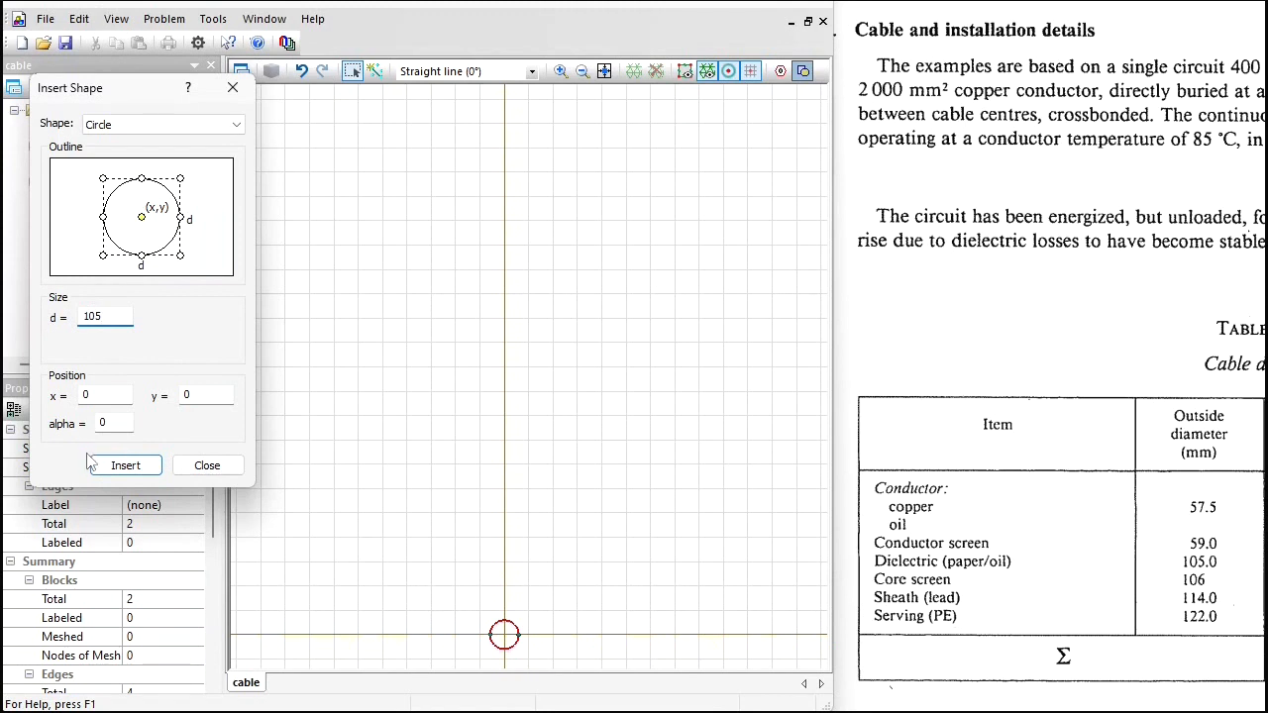
left_click(126, 465)
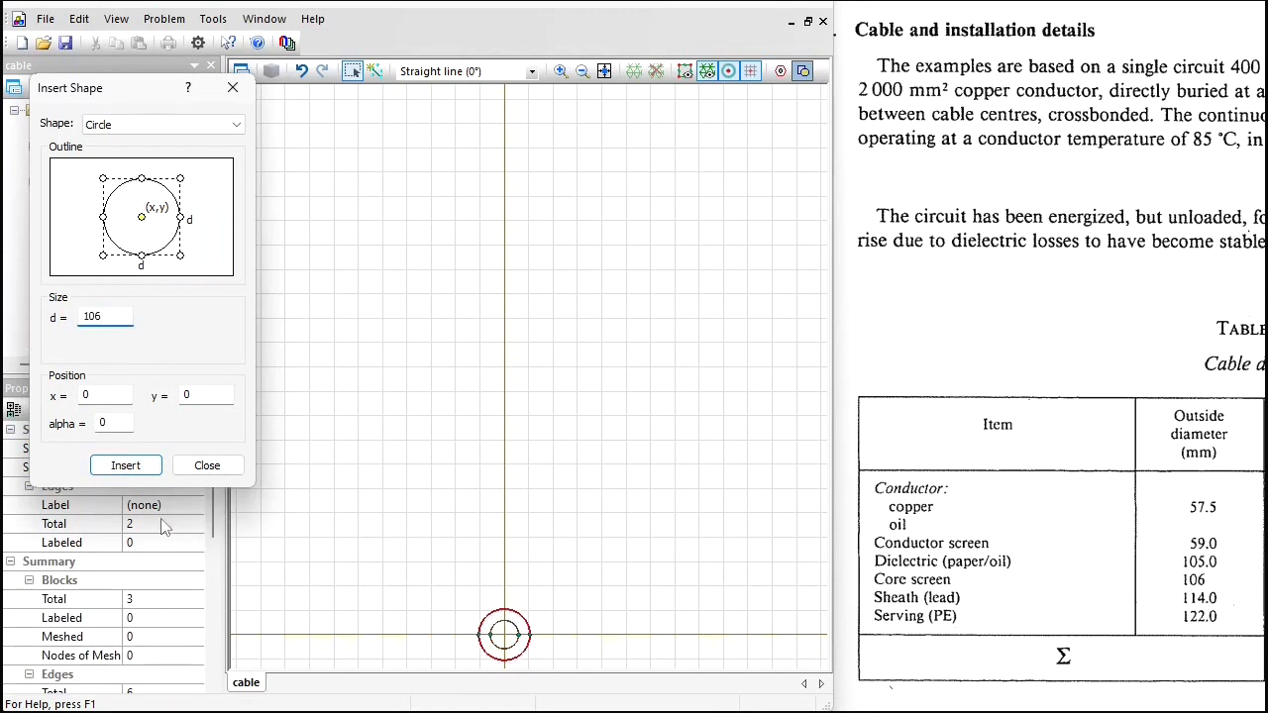
left_click(126, 464)
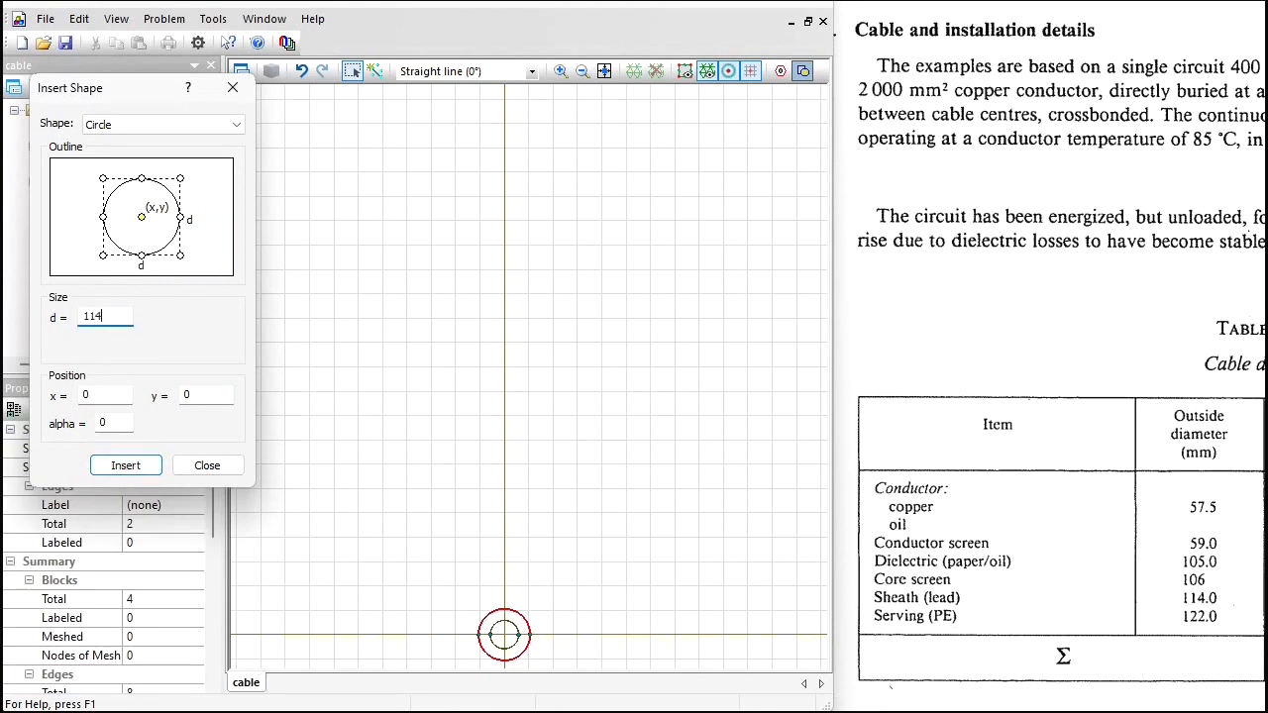
left_click(126, 464)
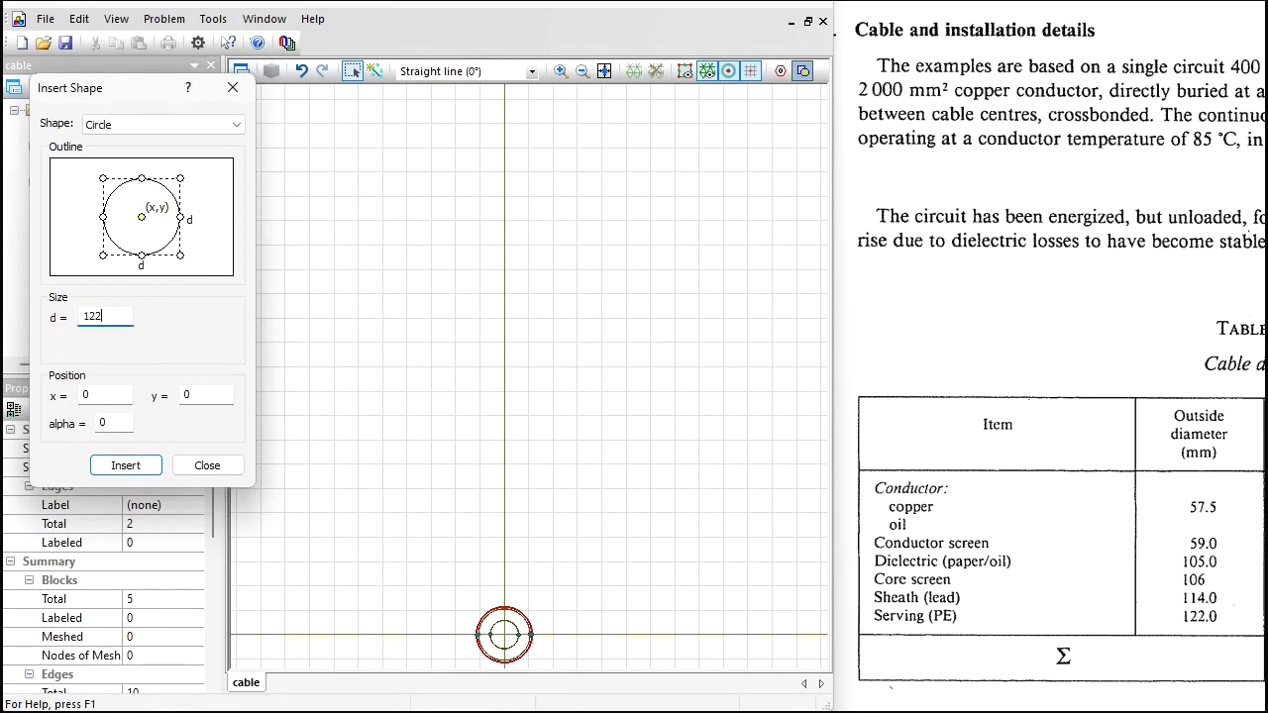
left_click(126, 464)
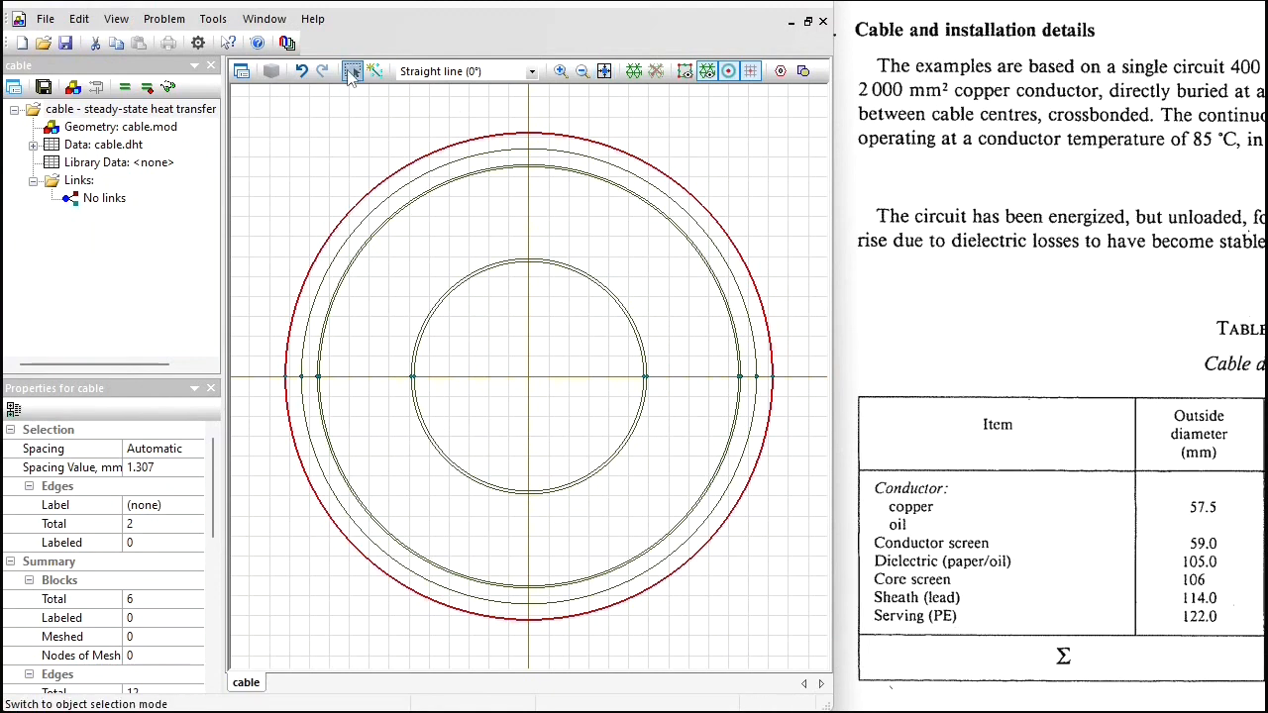
Label the cable blocks 'conductor', 'dielectric' and 'sheath' in the Properties window.
left_click(542, 331)
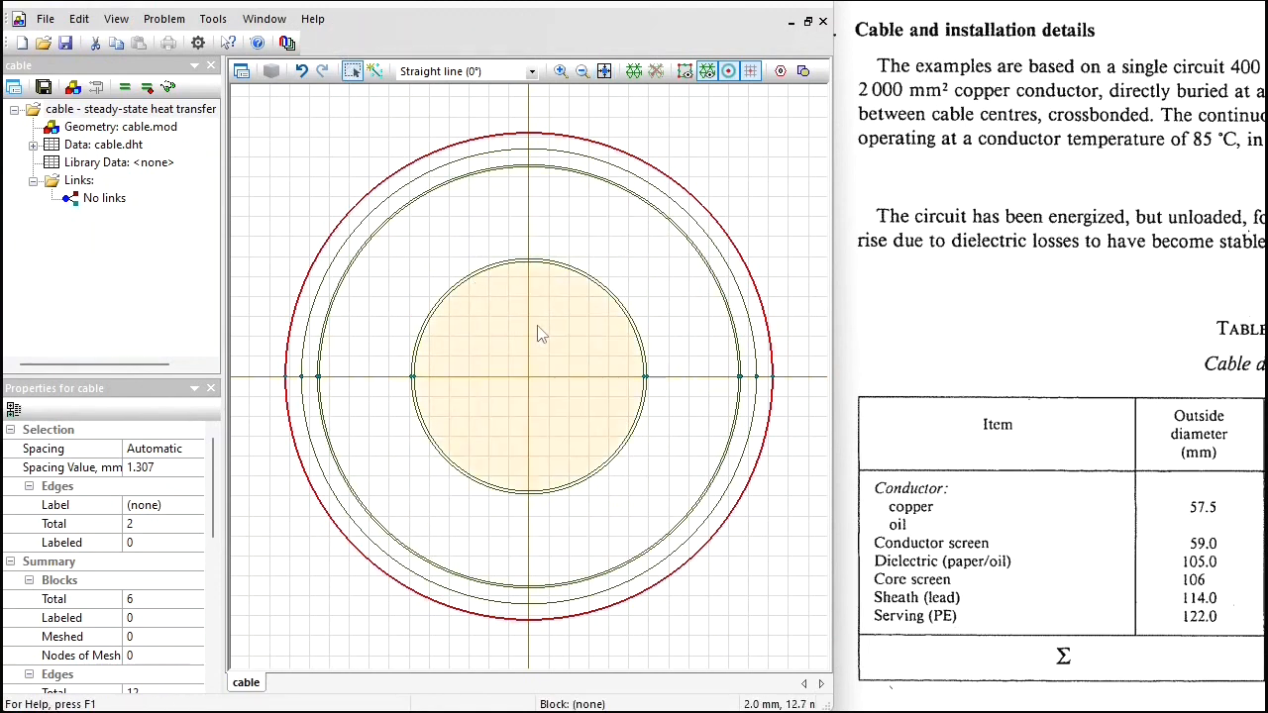
left_click(540, 333)
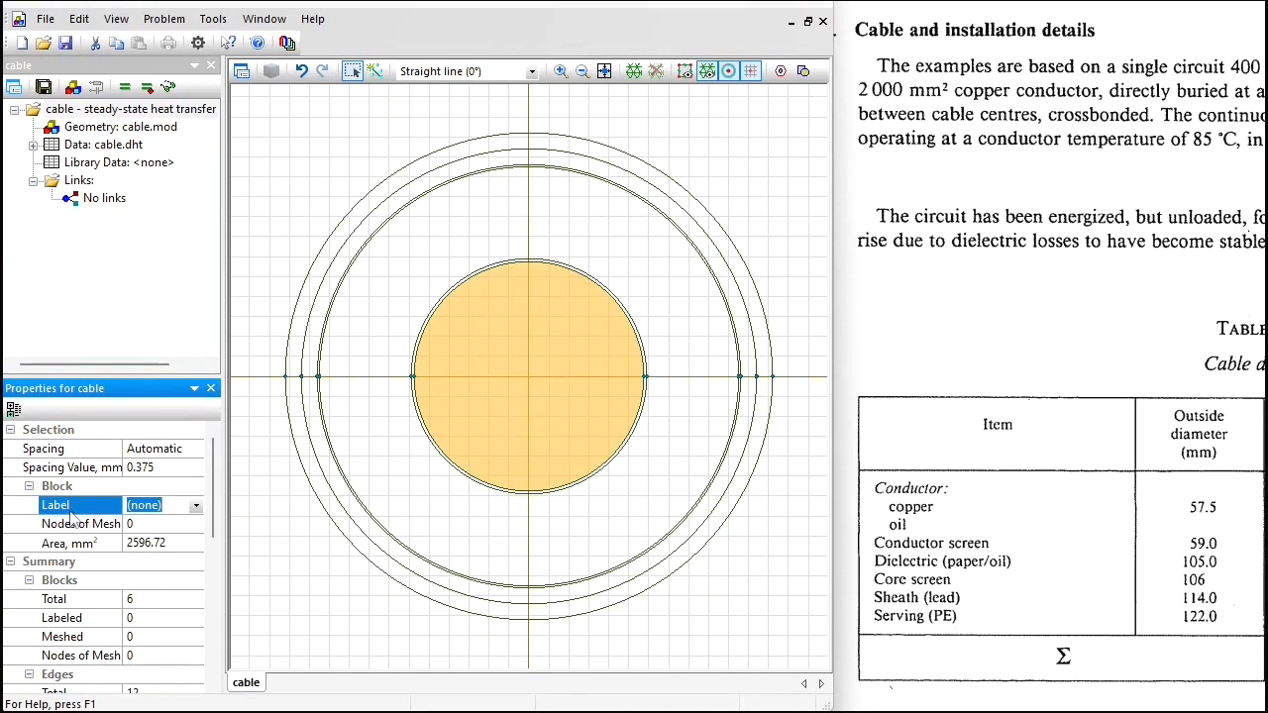
type("condu")
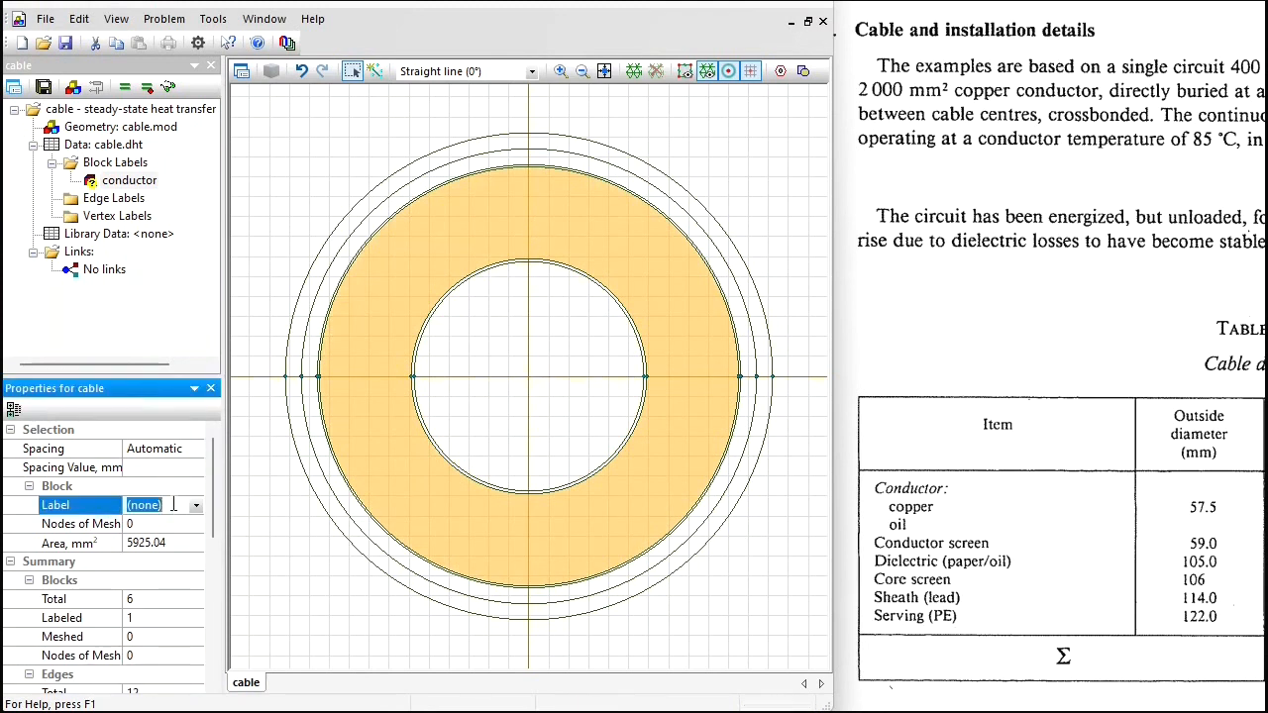
type("dielec")
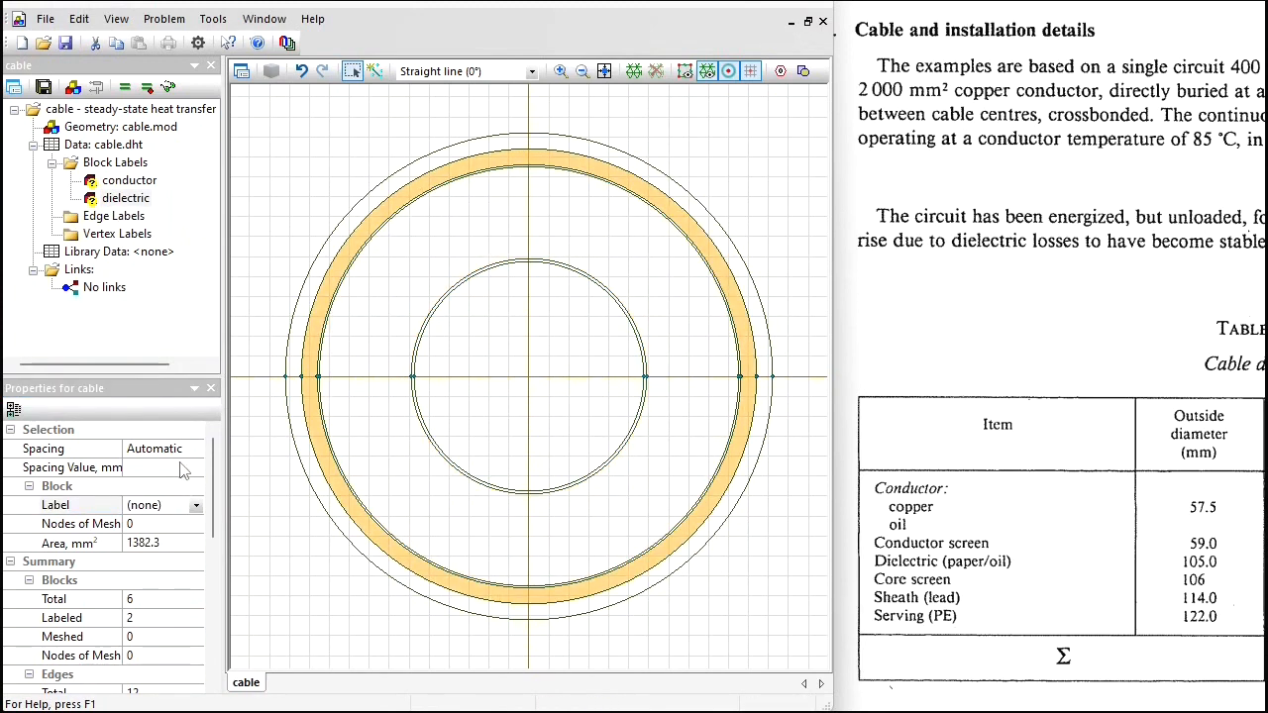
type("shea")
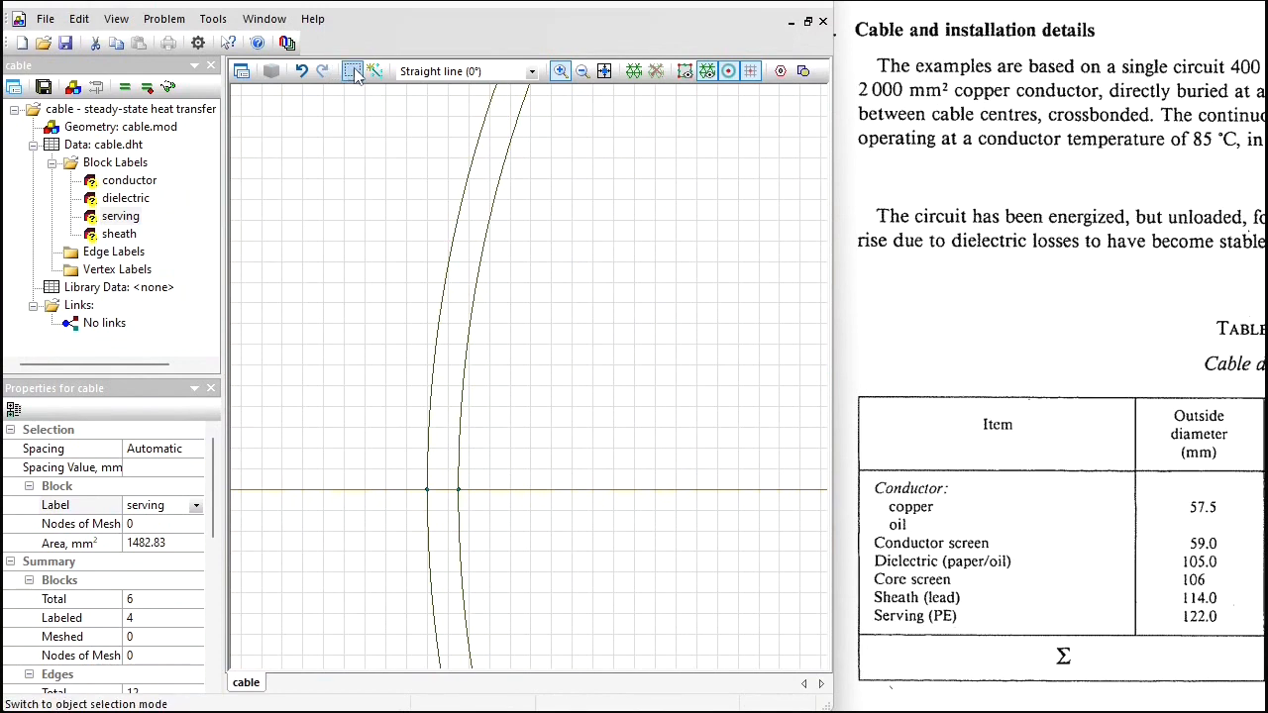
Label the two thin rings 'cond.screen' and 'core screen'.
left_click(353, 71)
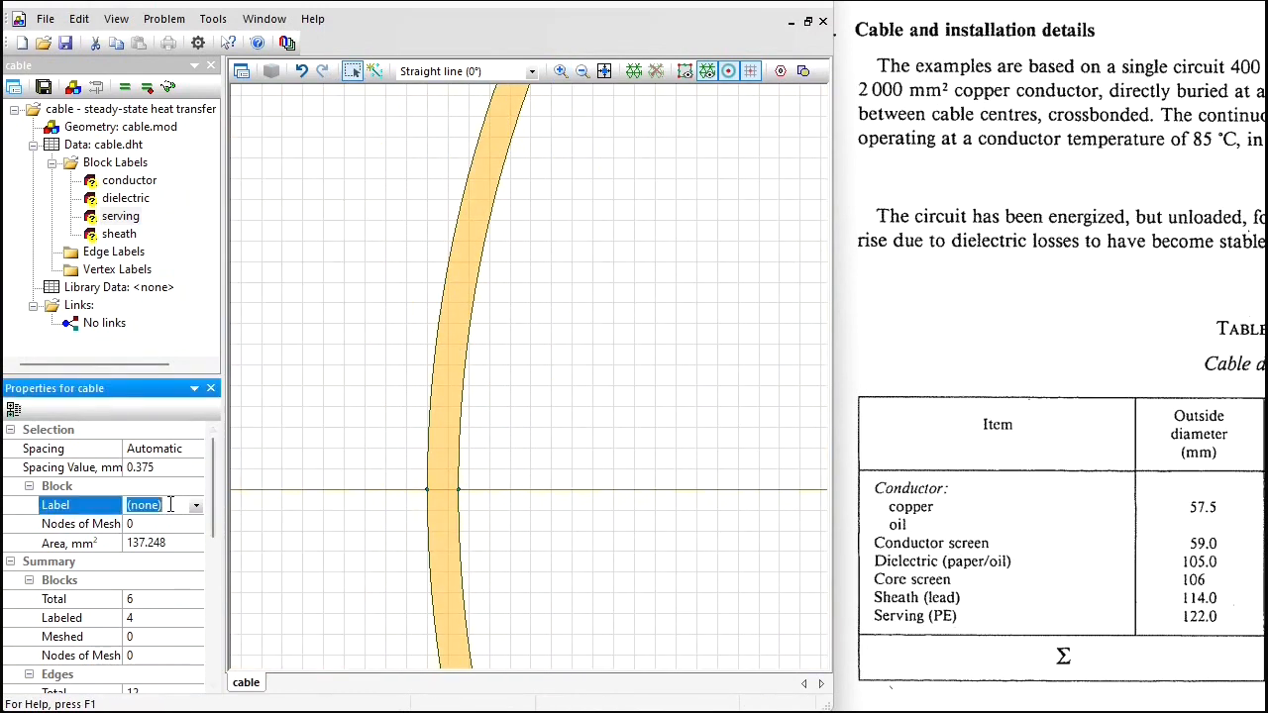
type("cond.screen")
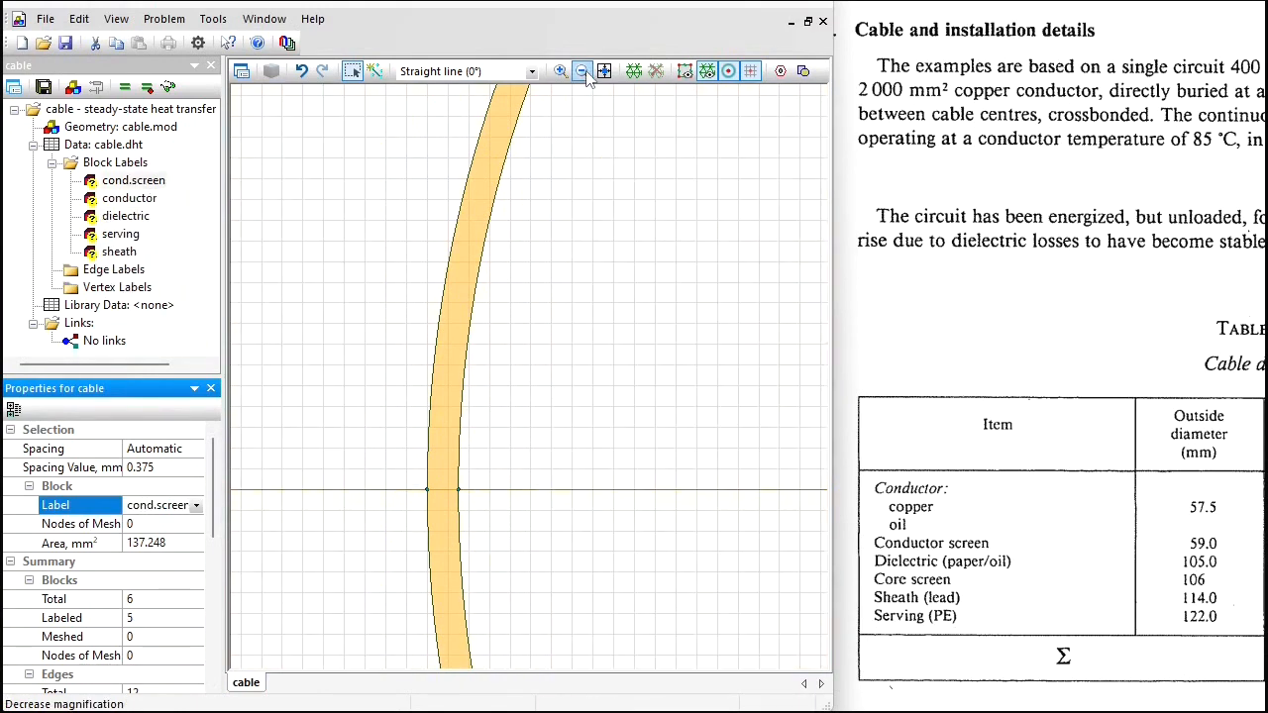
left_click(561, 70)
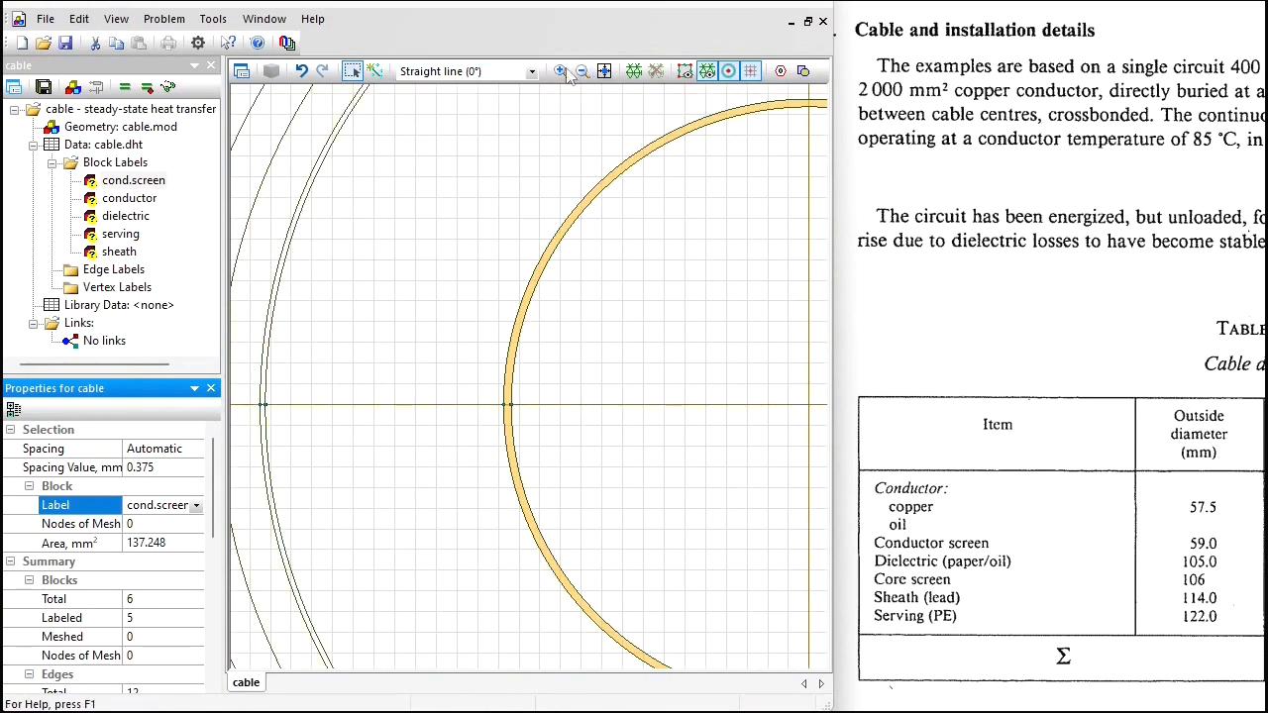
left_click(560, 70)
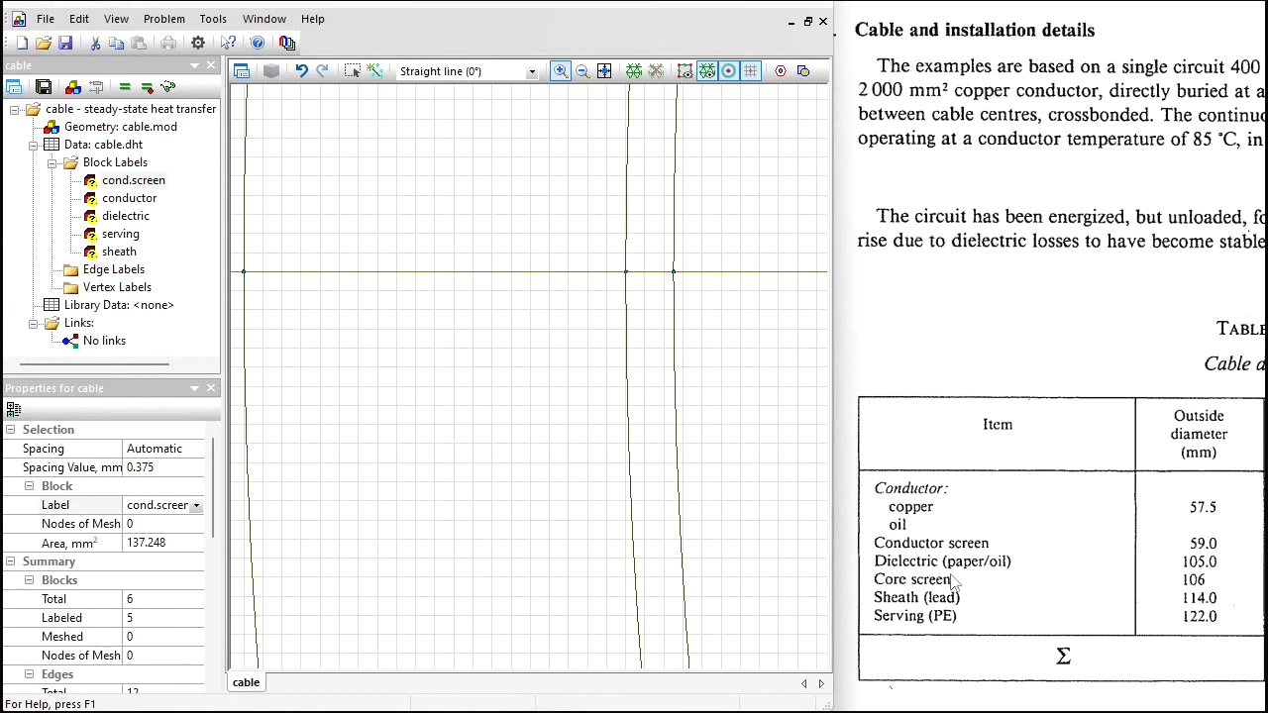
left_click(353, 70)
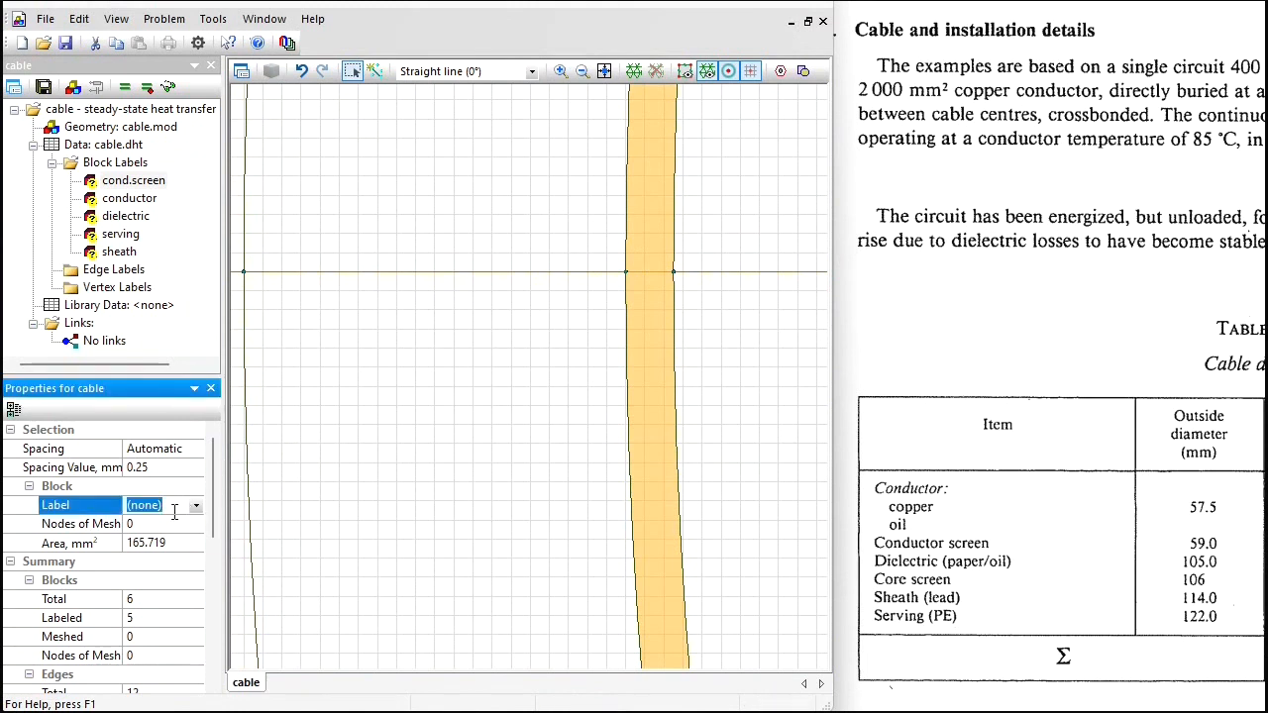
type("core screen")
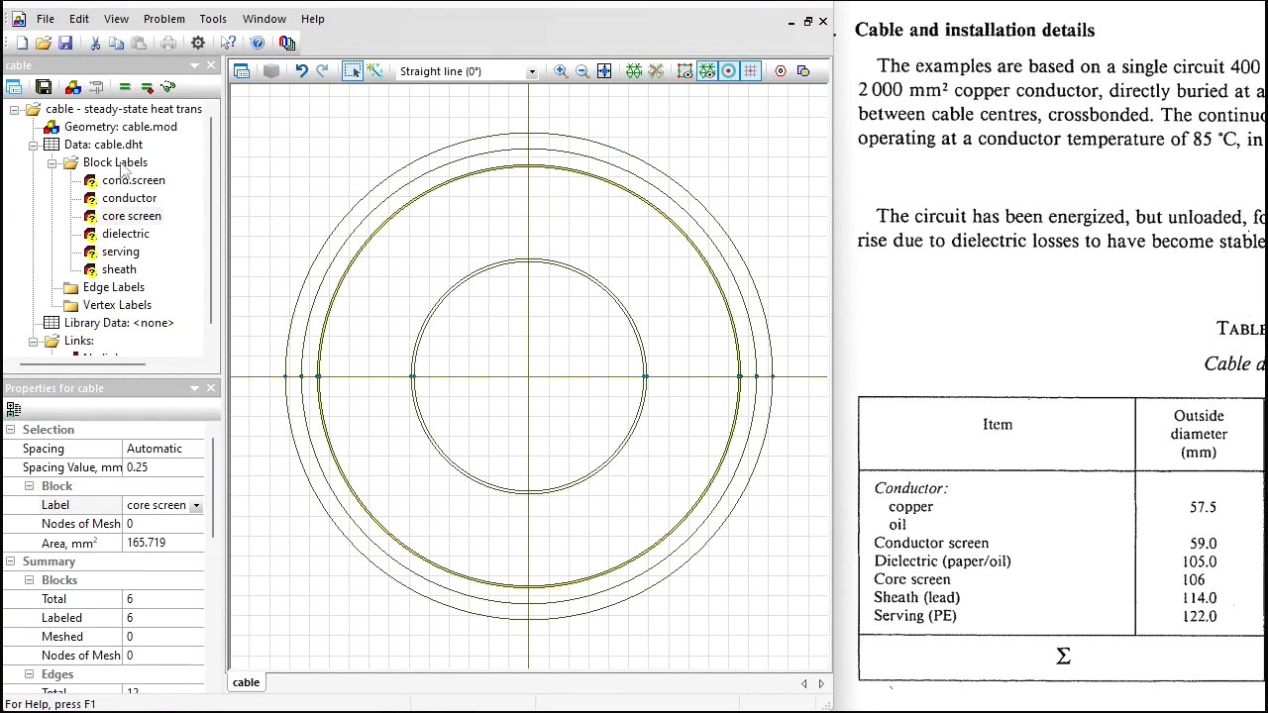
Highlight the conductor, cond.screen and dielectric regions, then open dielectric's block properties.
left_click(130, 198)
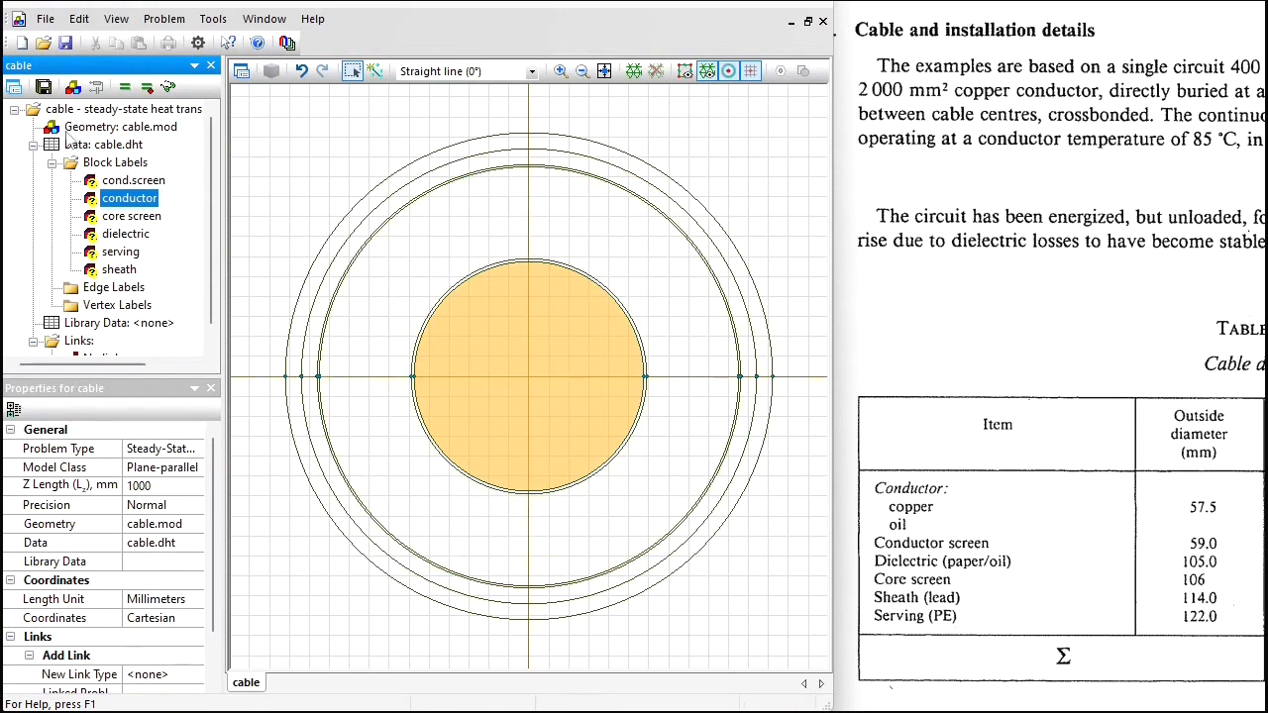
left_click(134, 180)
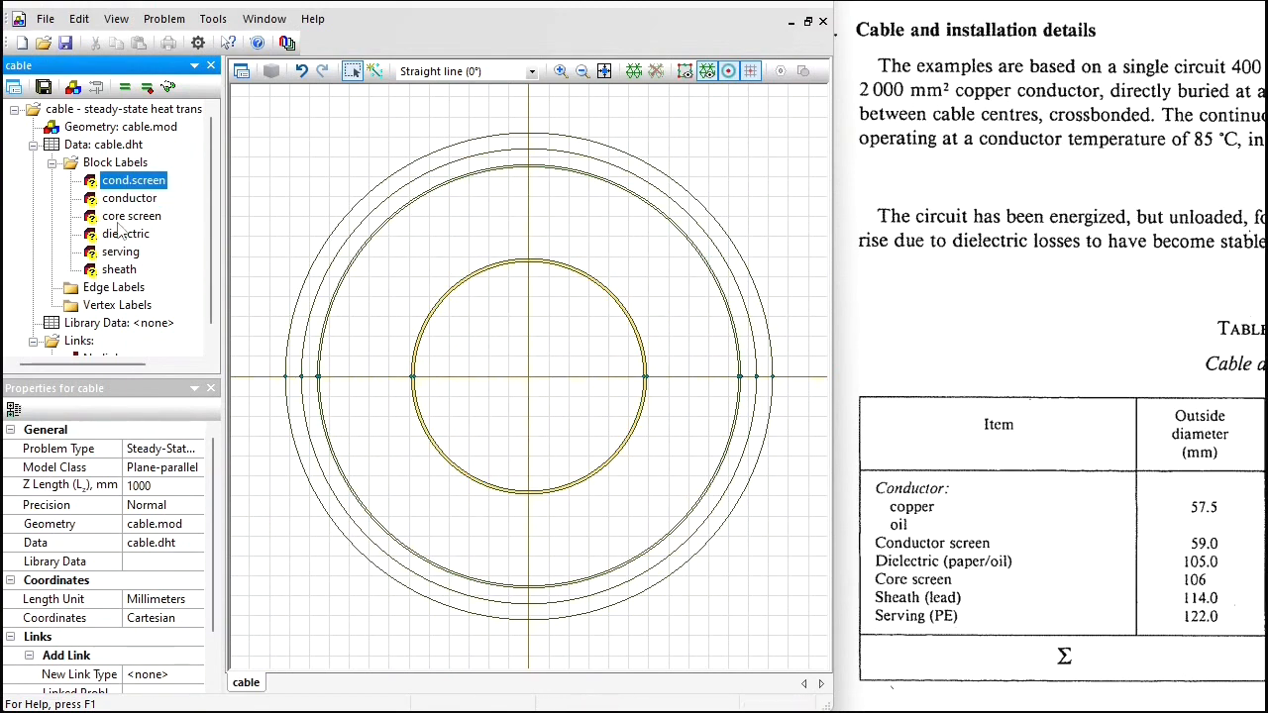
left_click(125, 232)
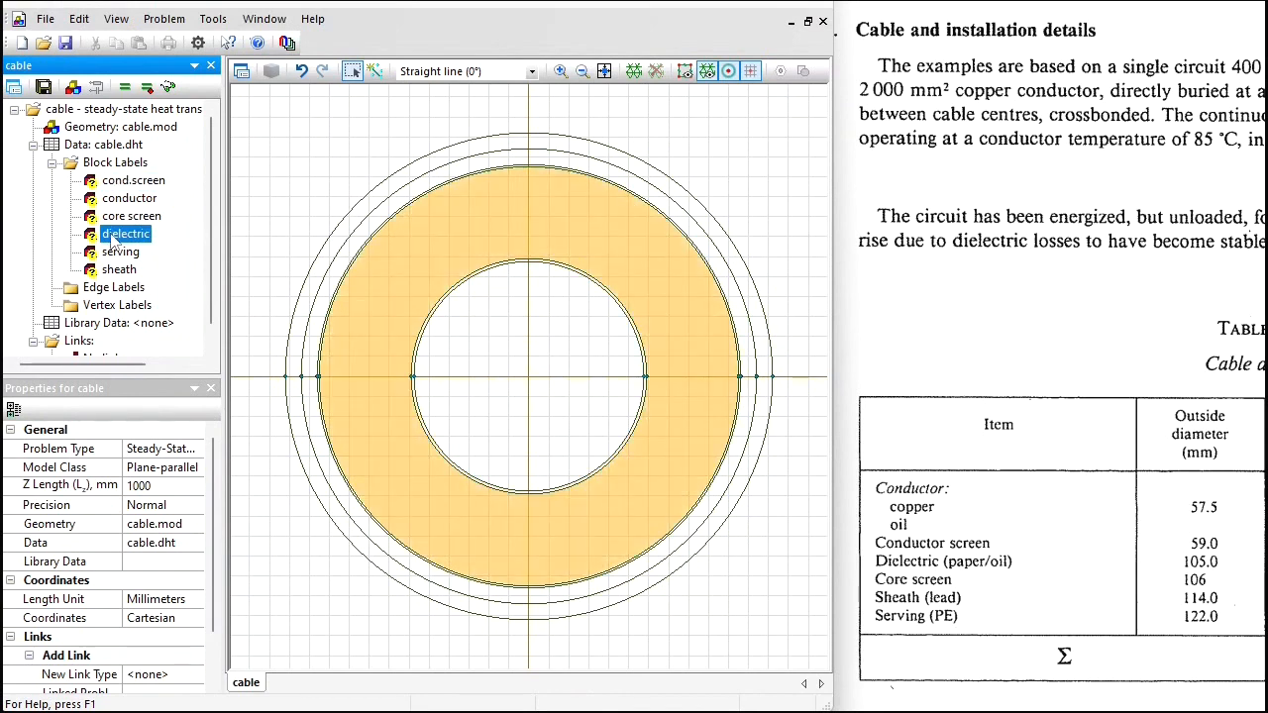
double_click(126, 233)
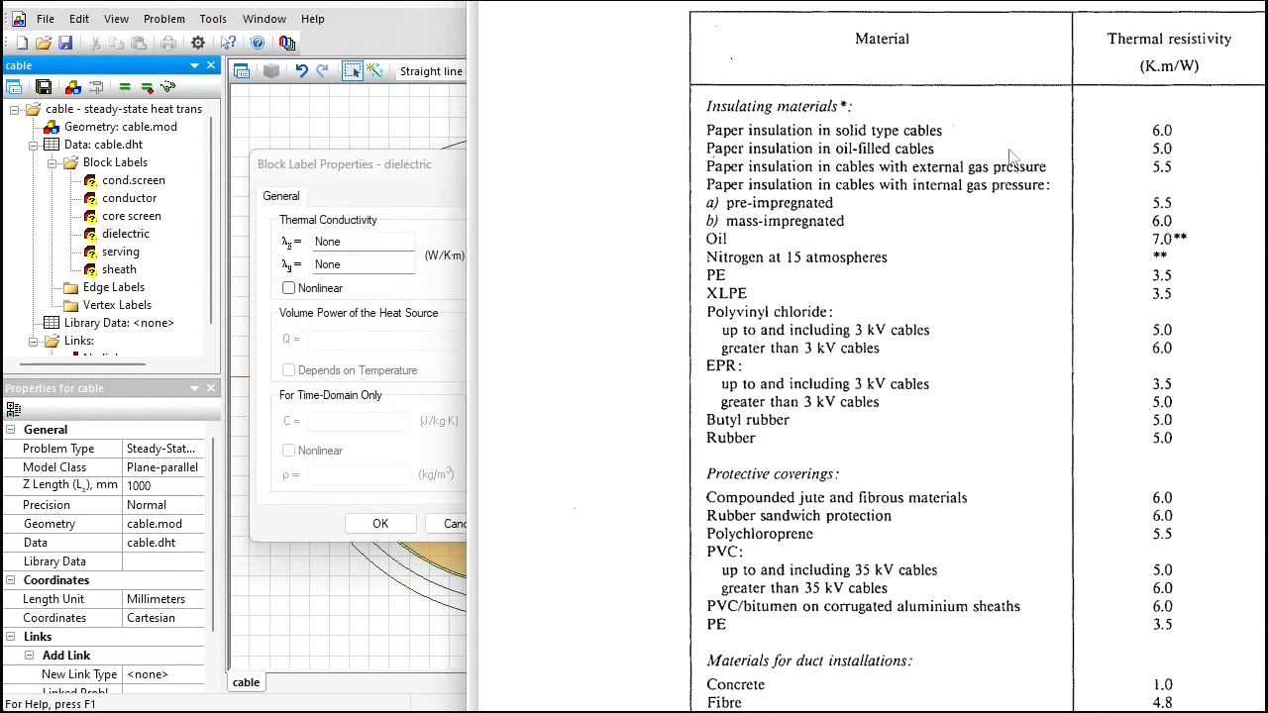
mouse_move(1162, 158)
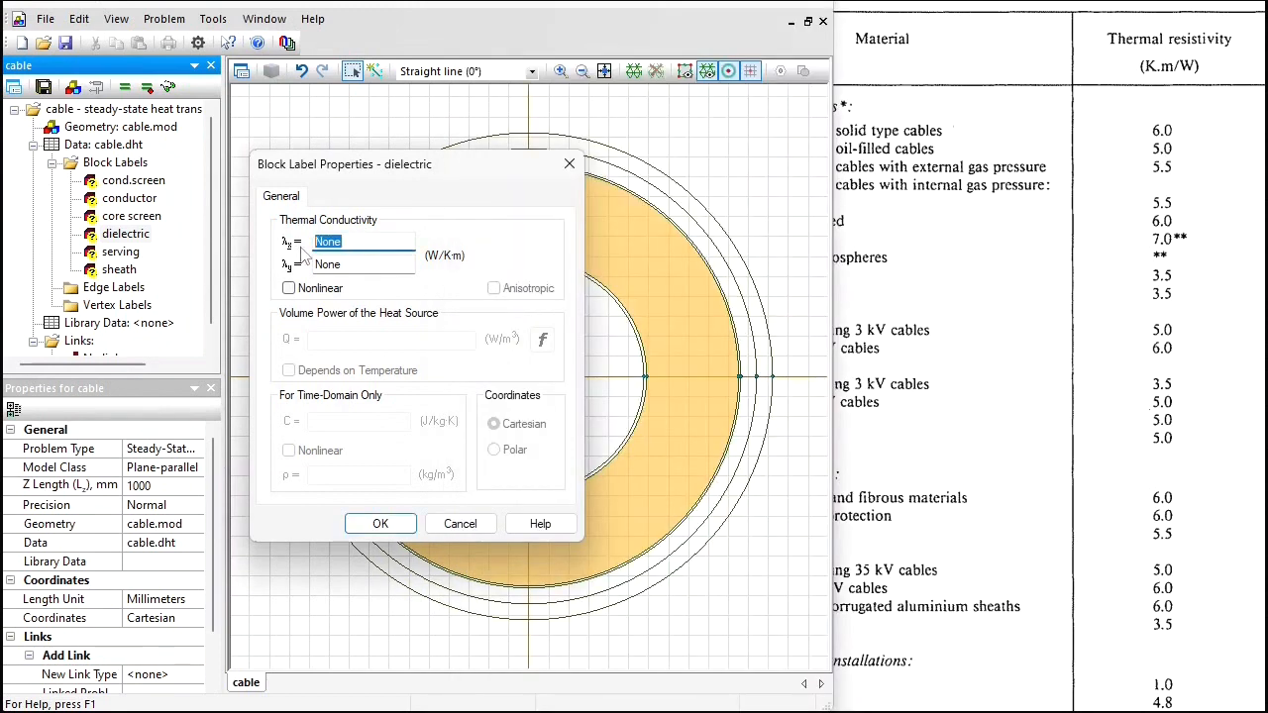
Set 0.2 W/K·m conductivity for dielectric, core screen and cond.screen; open serving's properties.
type("0.2")
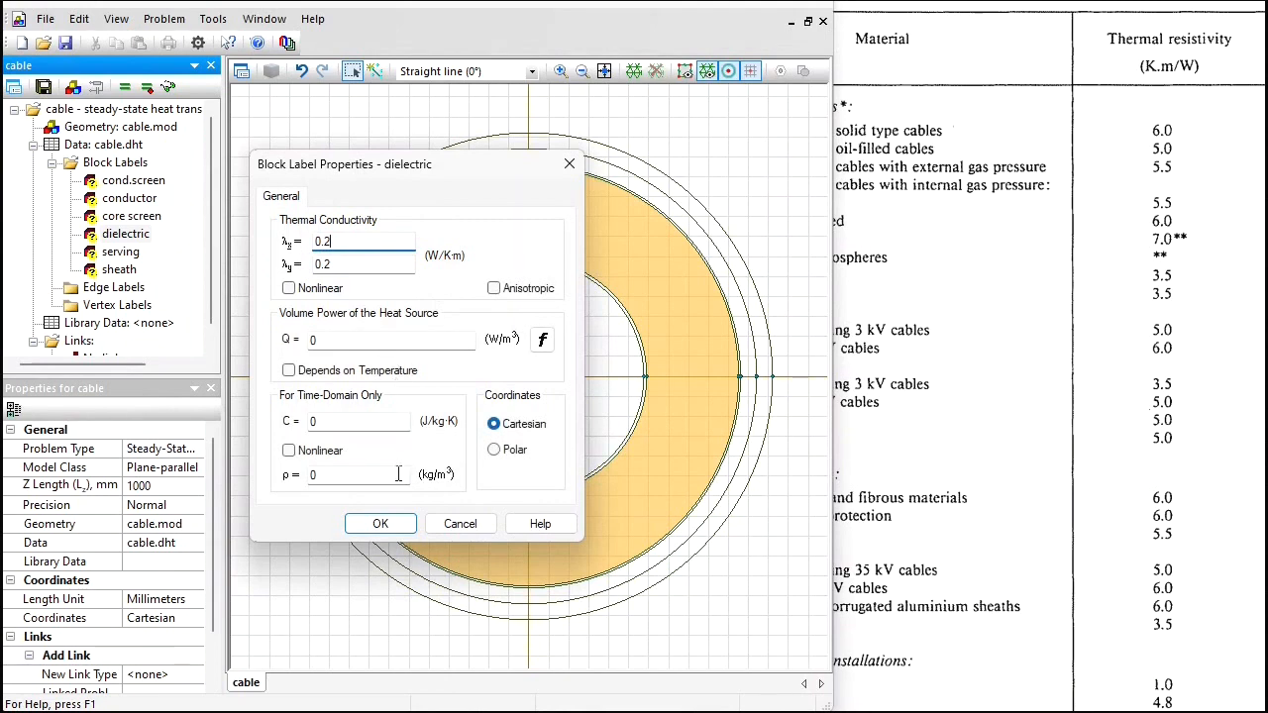
left_click(381, 523)
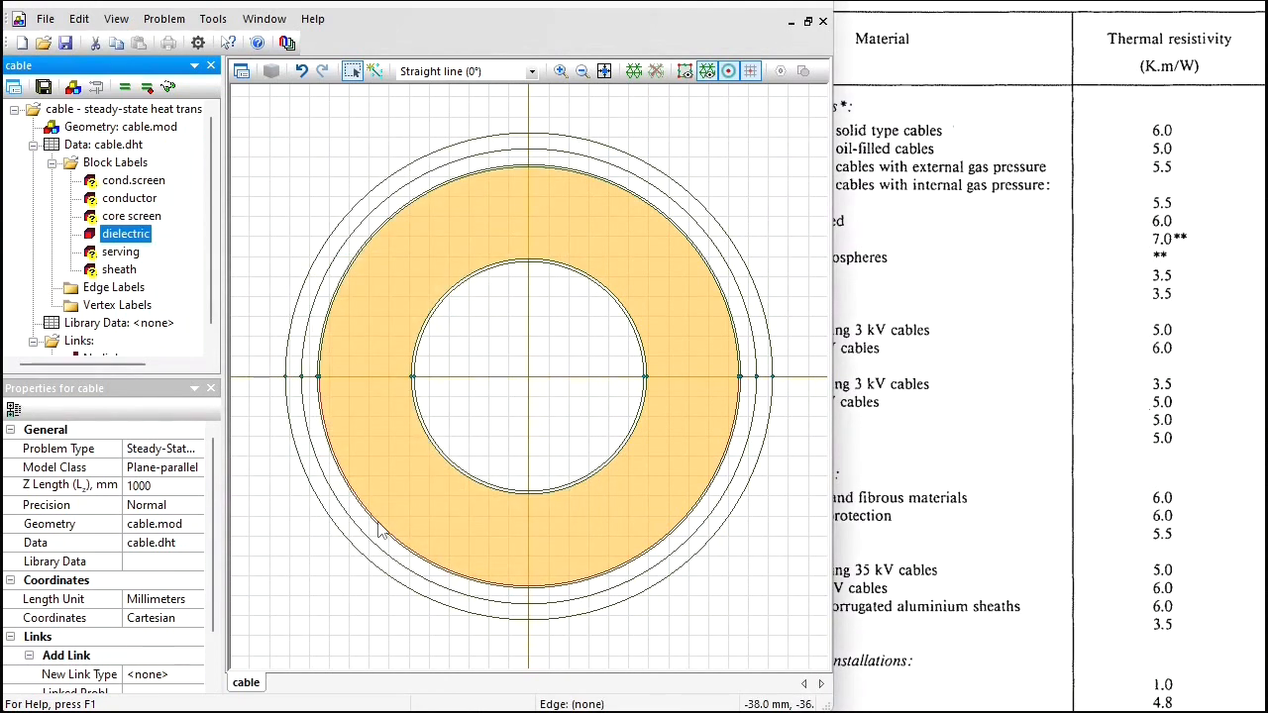
mouse_move(152, 253)
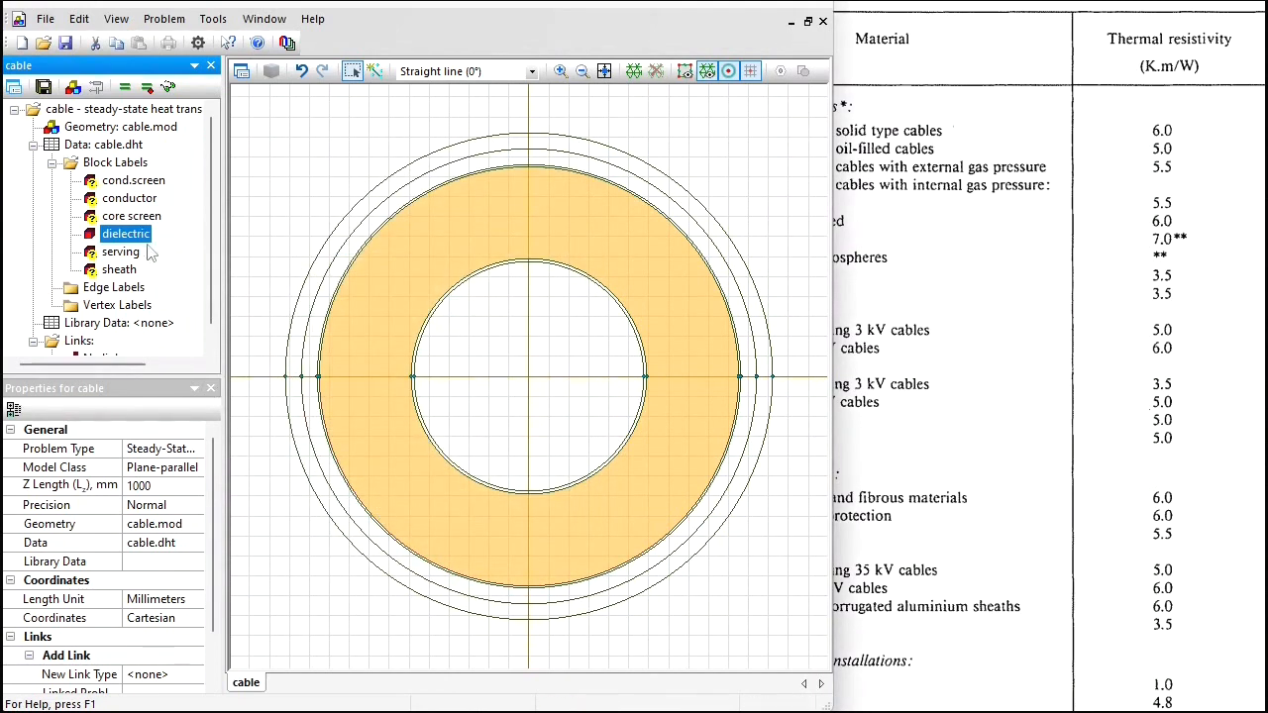
left_click(131, 215)
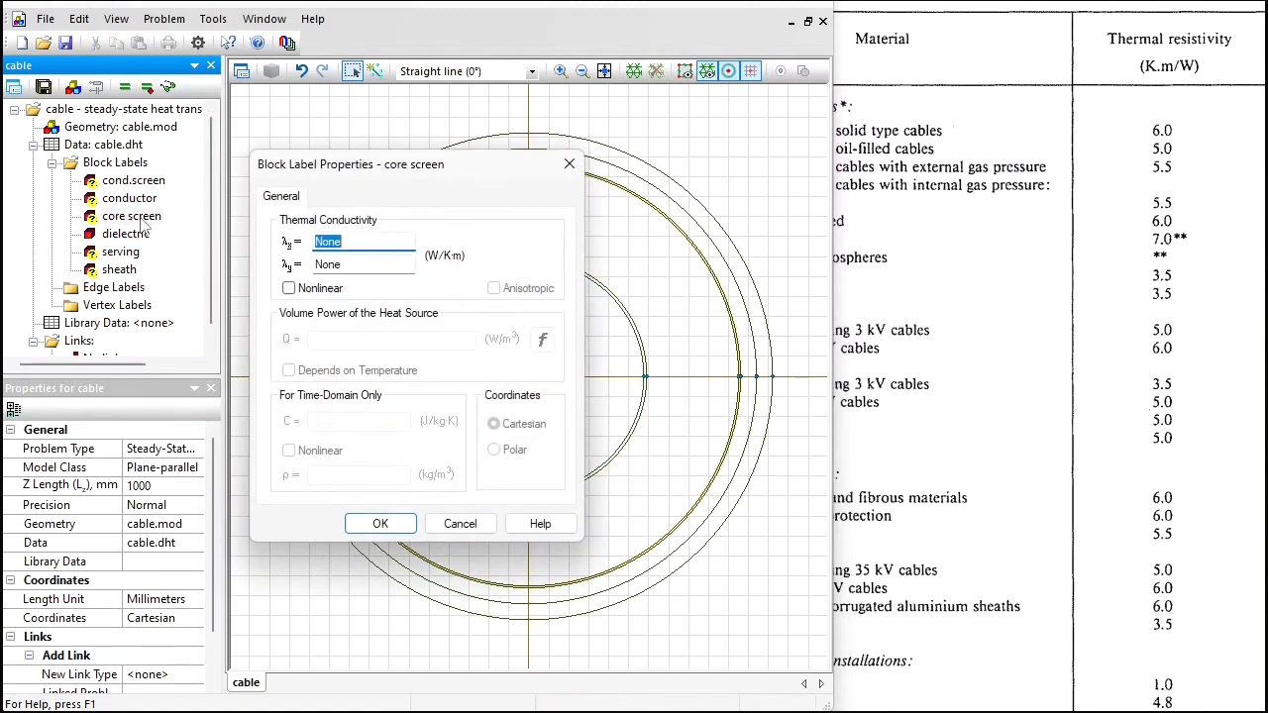
type("0.2")
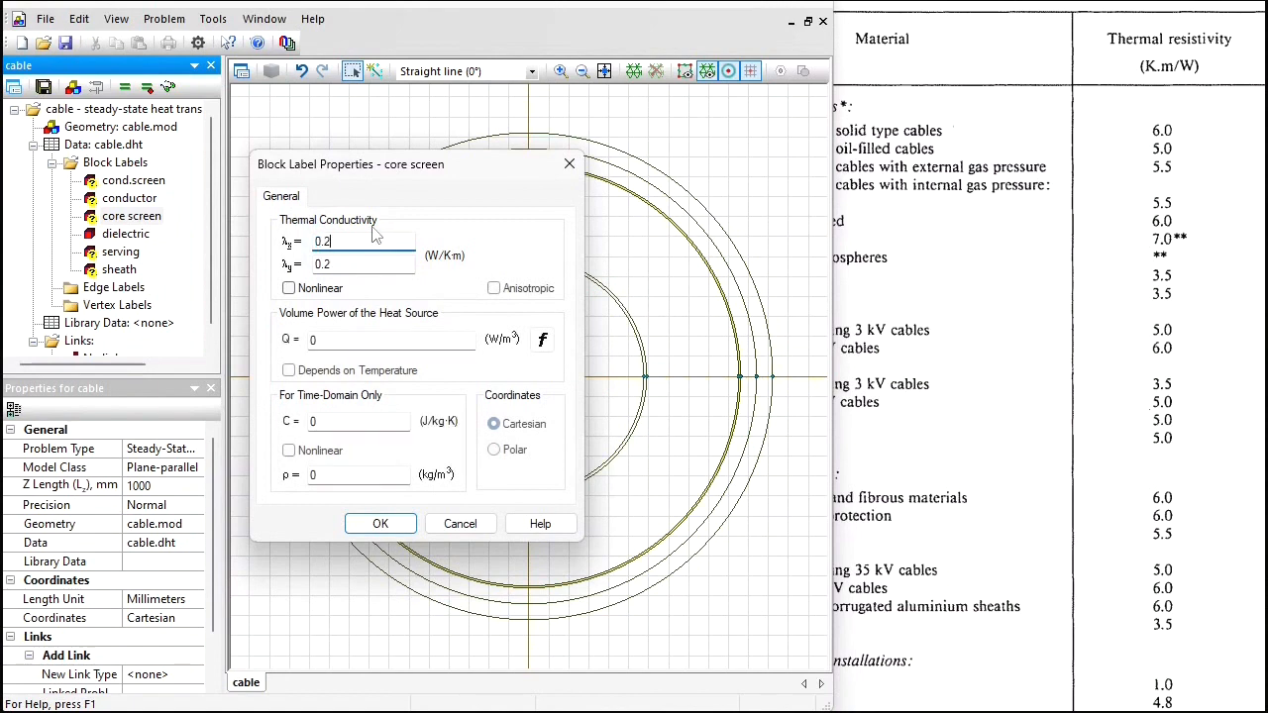
left_click(380, 523)
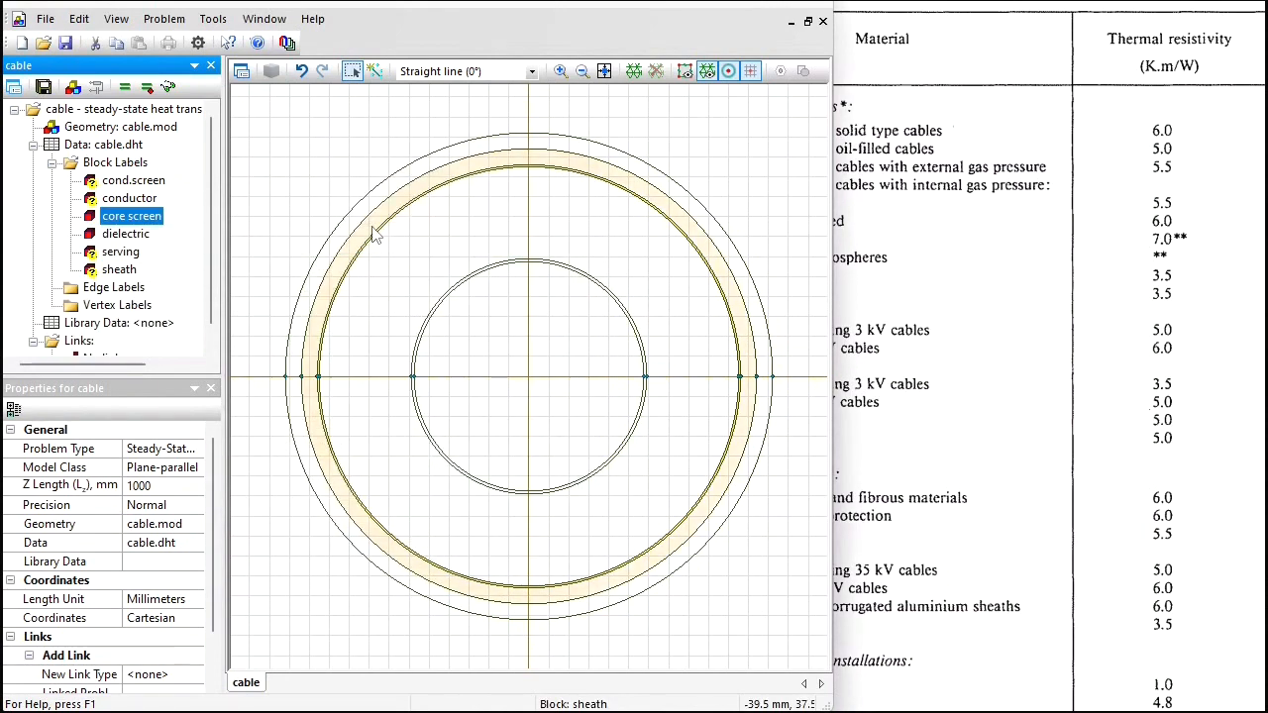
left_click(134, 181)
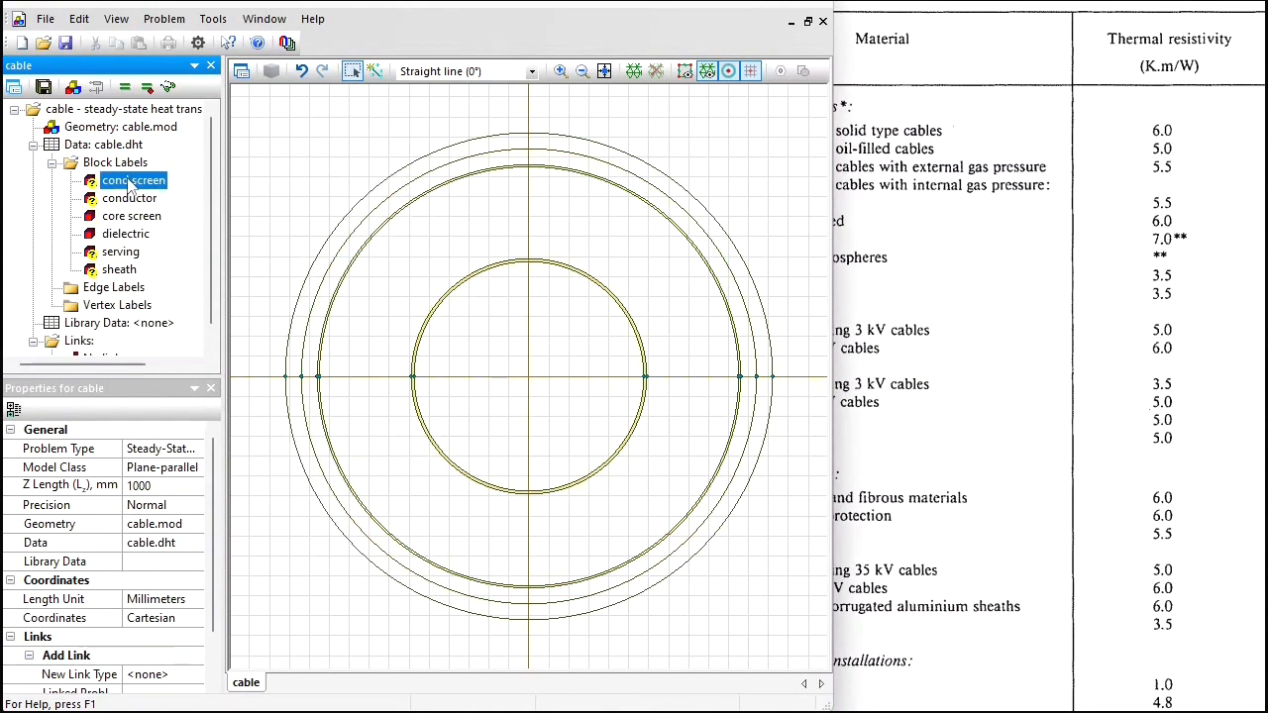
double_click(134, 180)
type("0.2")
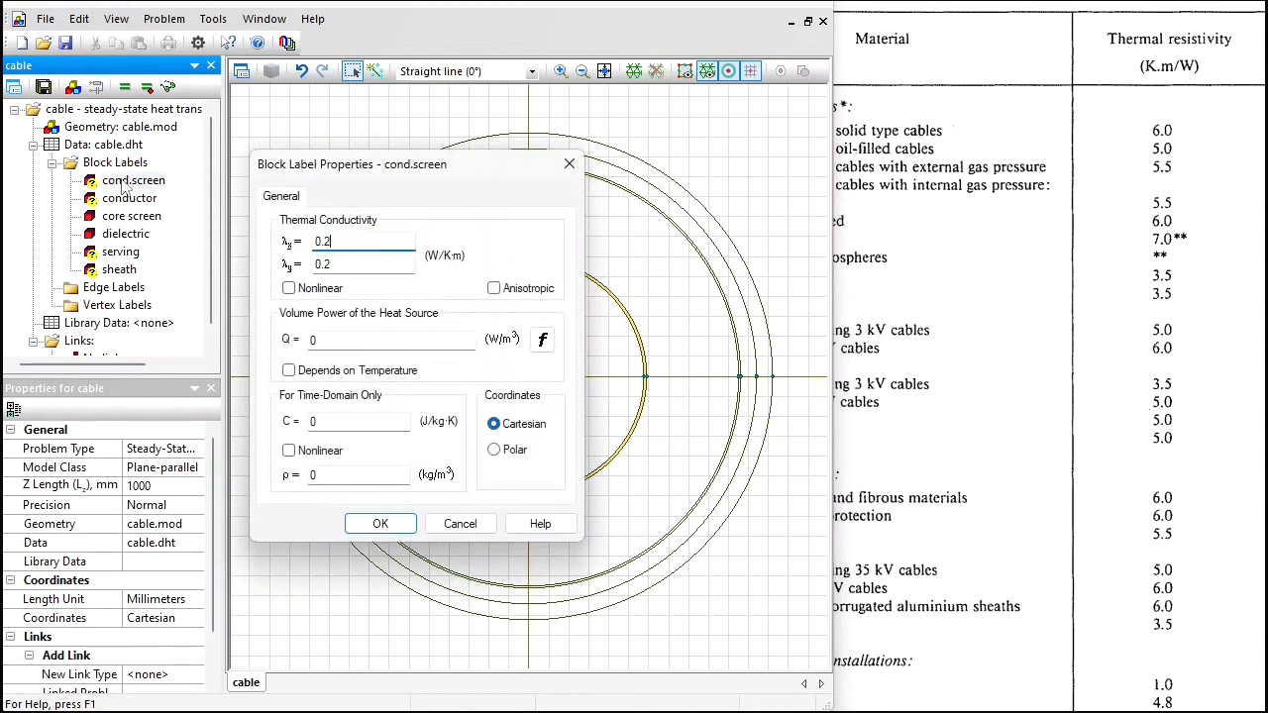
left_click(380, 523)
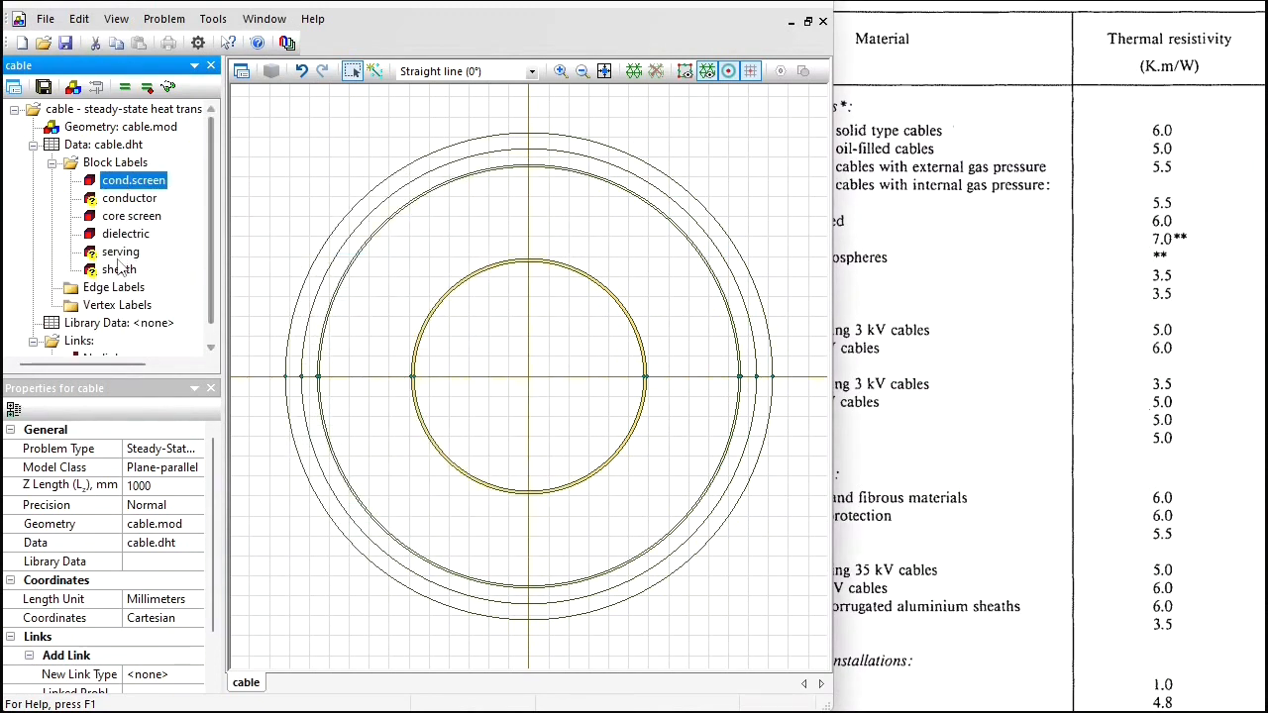
double_click(119, 251)
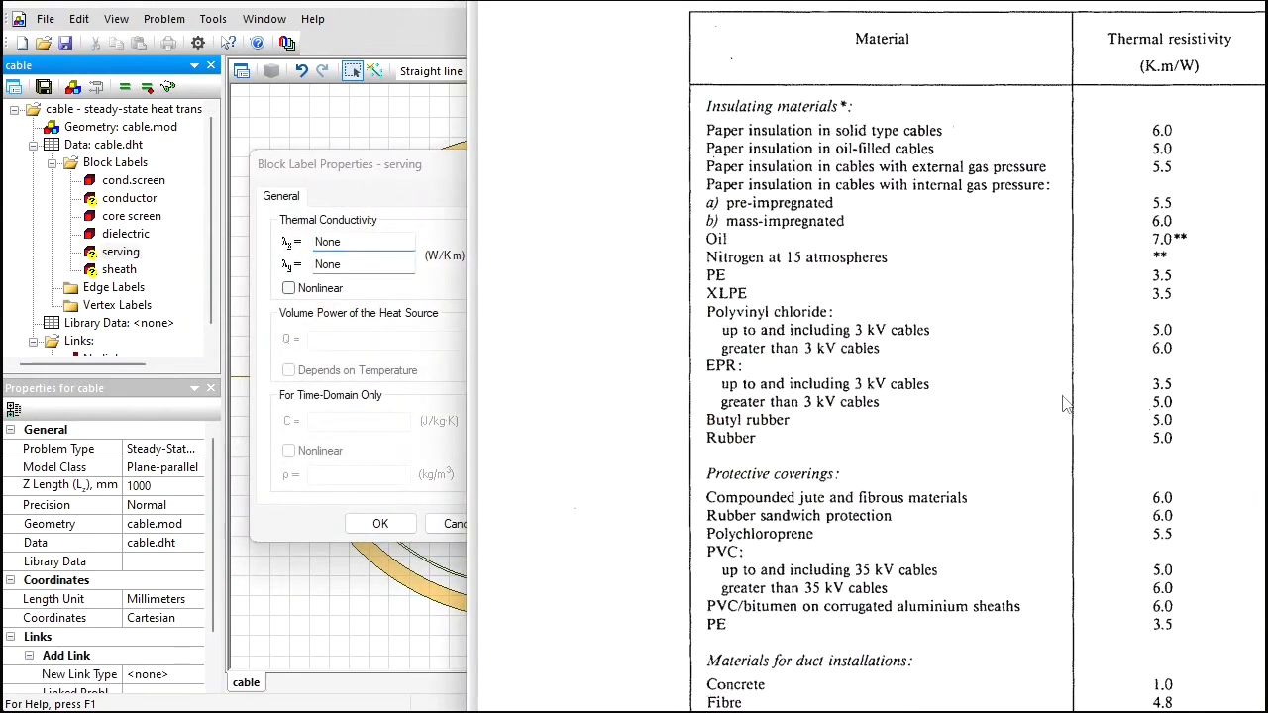
mouse_move(835, 545)
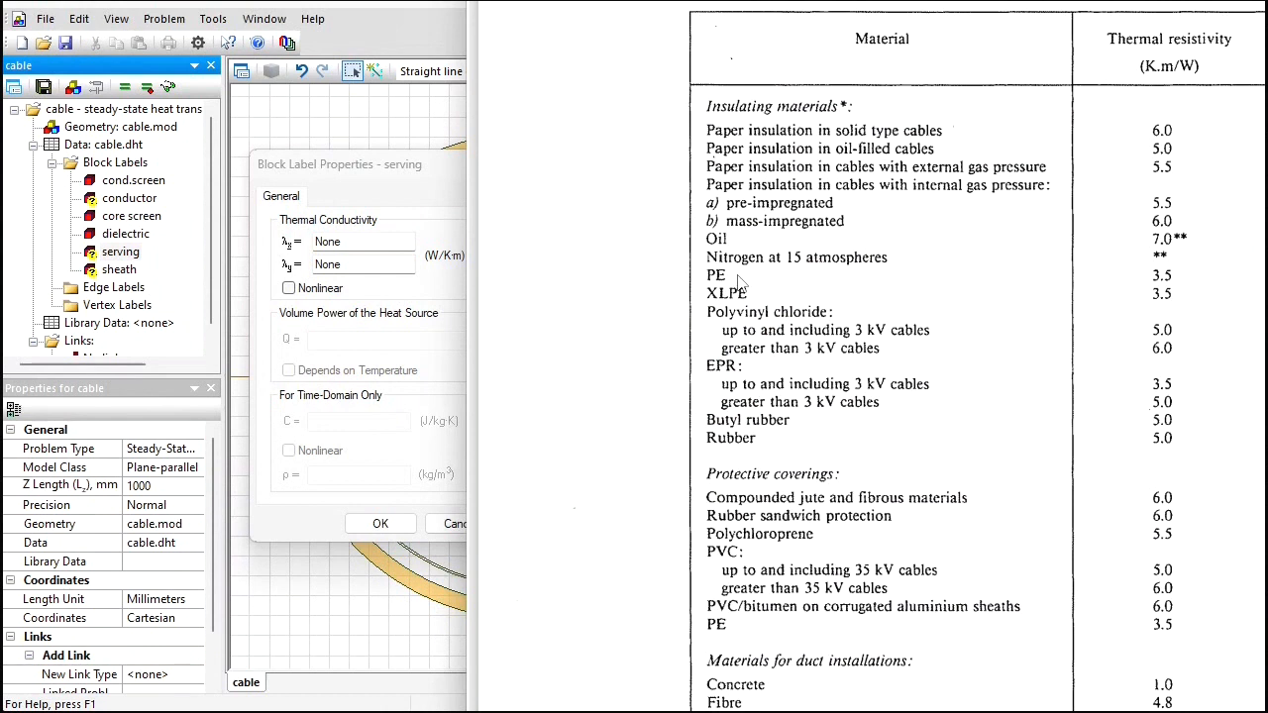
mouse_move(1175, 289)
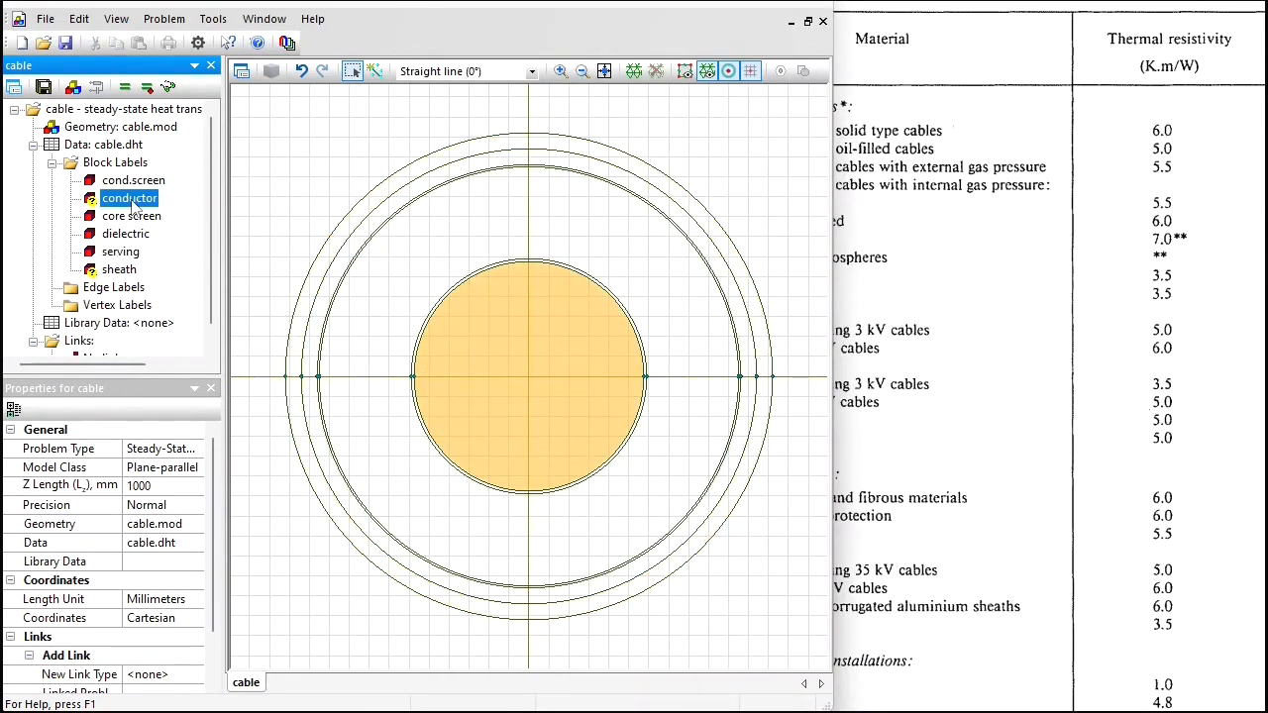
Set the conductor's thermal conductivity to 380 W/K·m and start the sheath's conductivity.
double_click(130, 199)
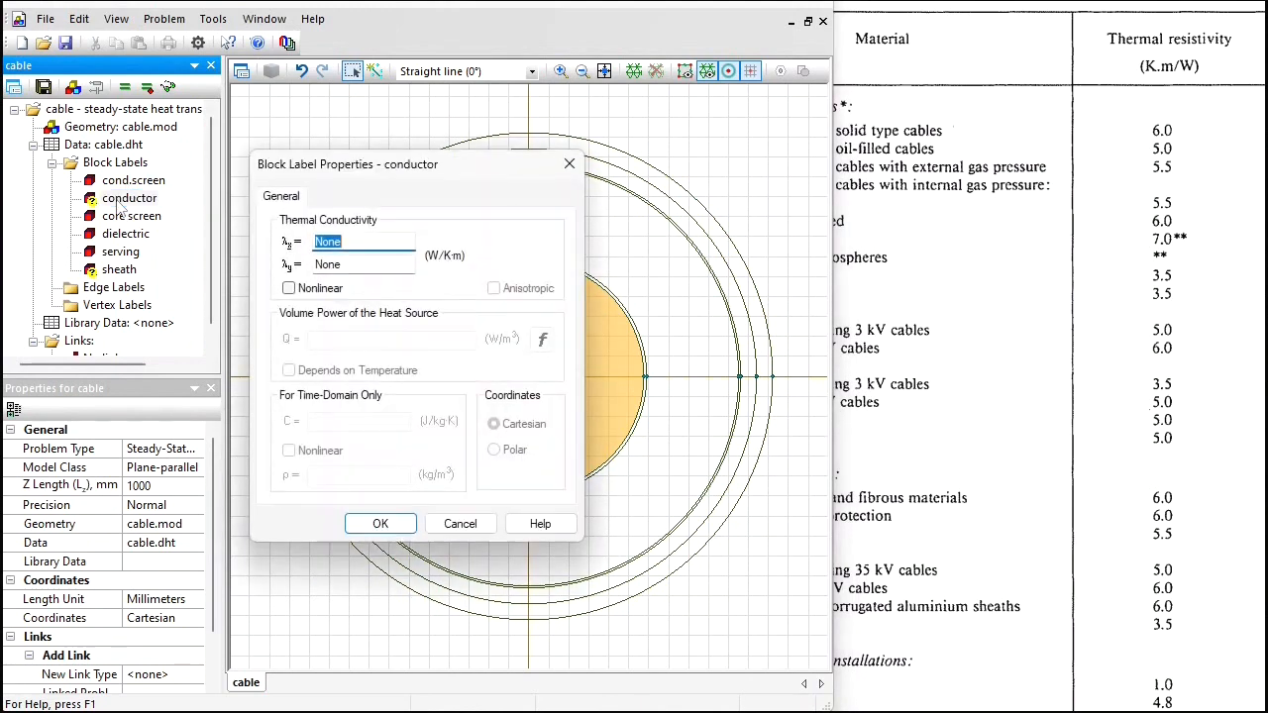
type("380")
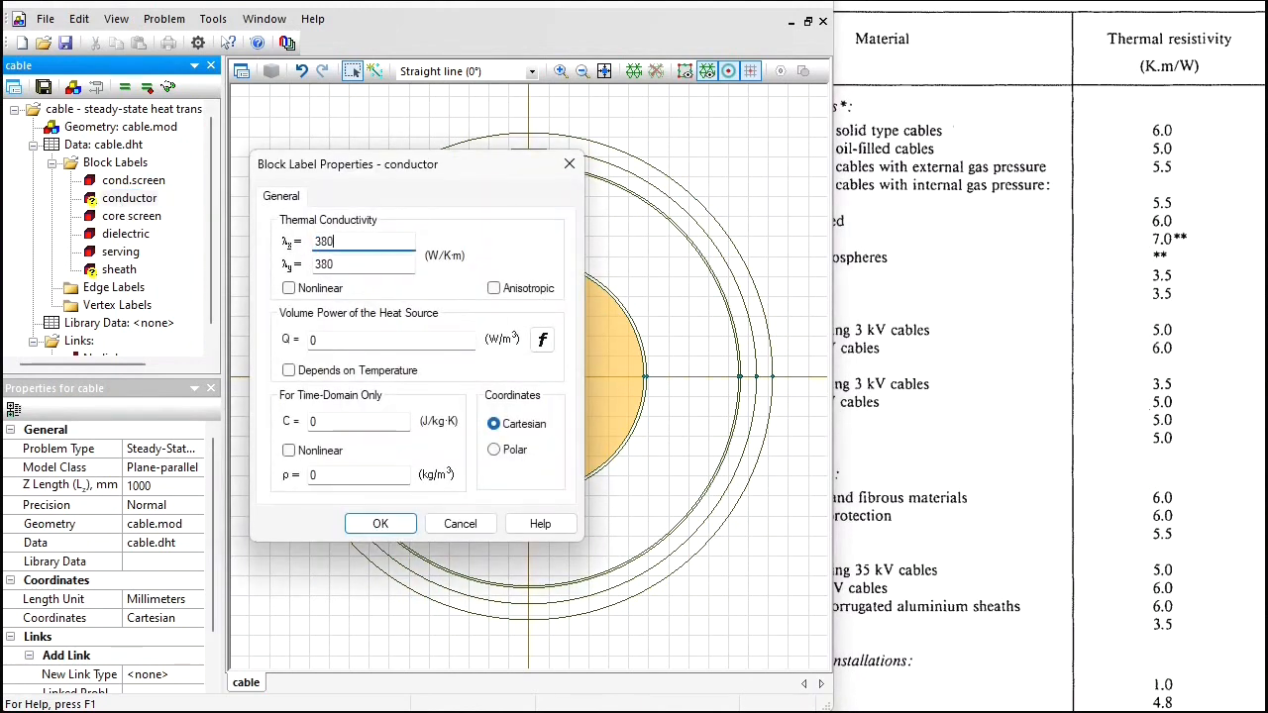
left_click(379, 523)
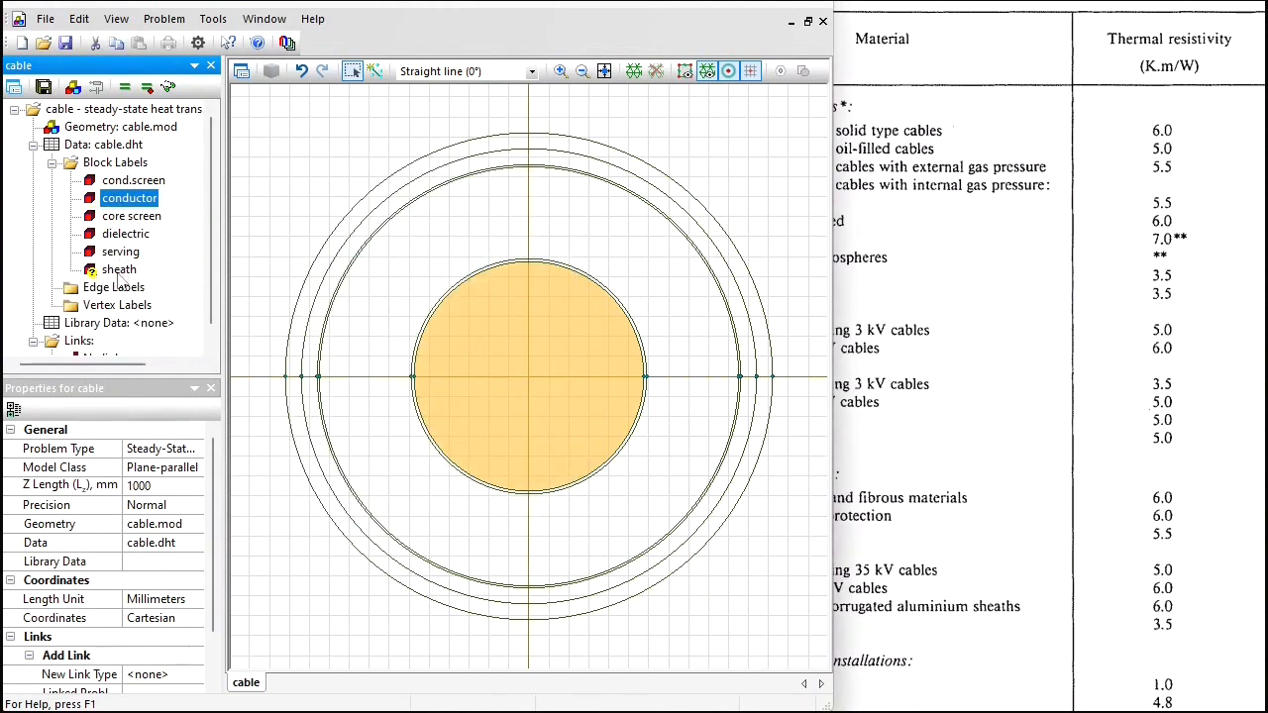
double_click(118, 268)
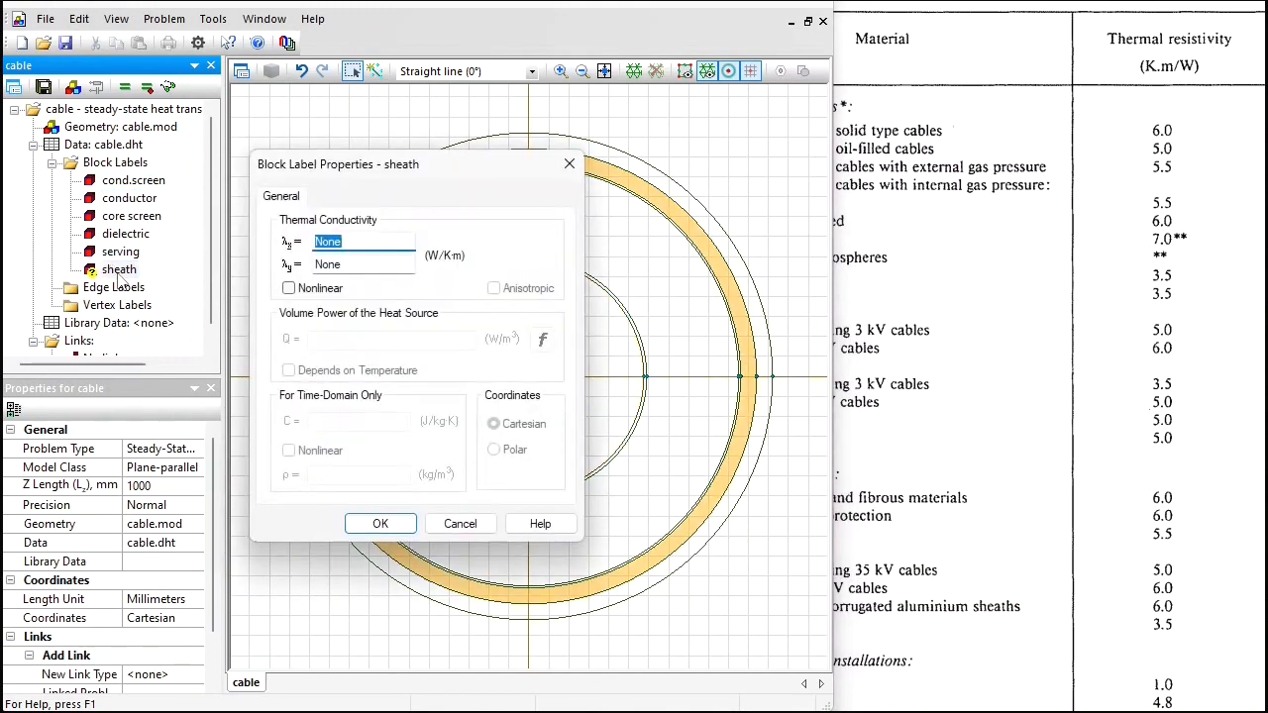
type("3")
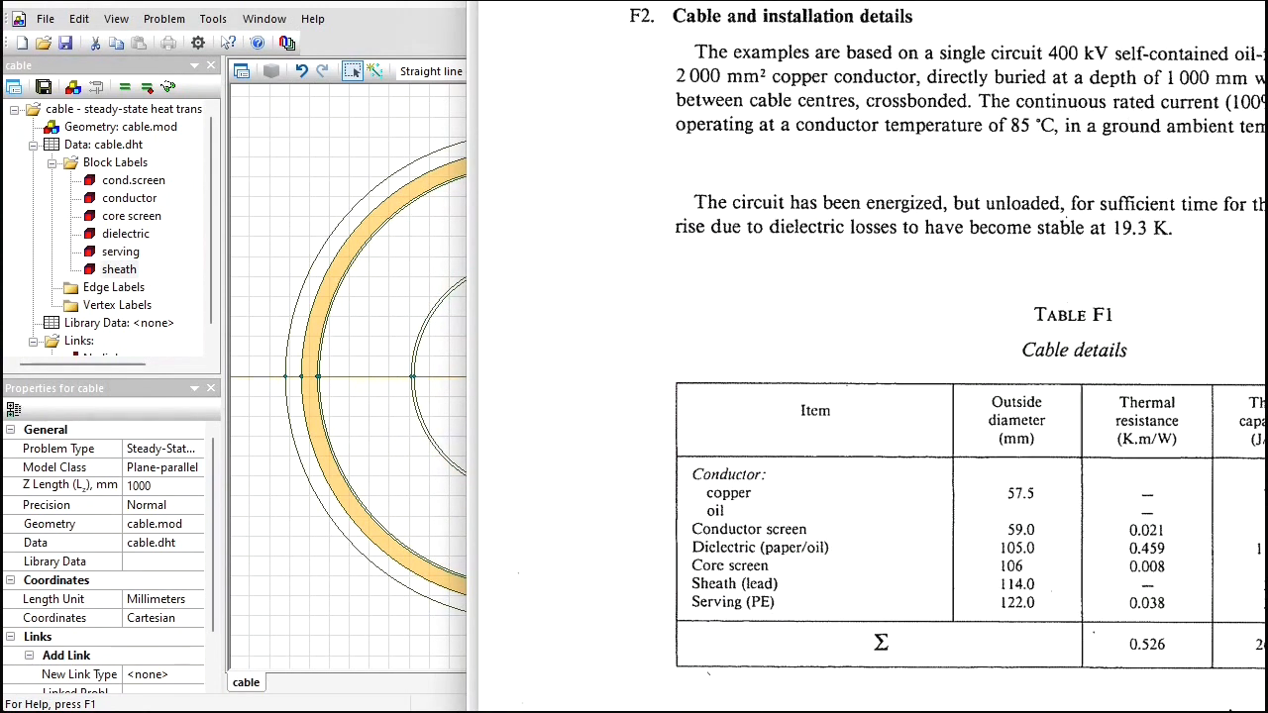
Enter the sheath volume heat source as 2.1/1382.3e-6 W/m³.
scroll("right", 3)
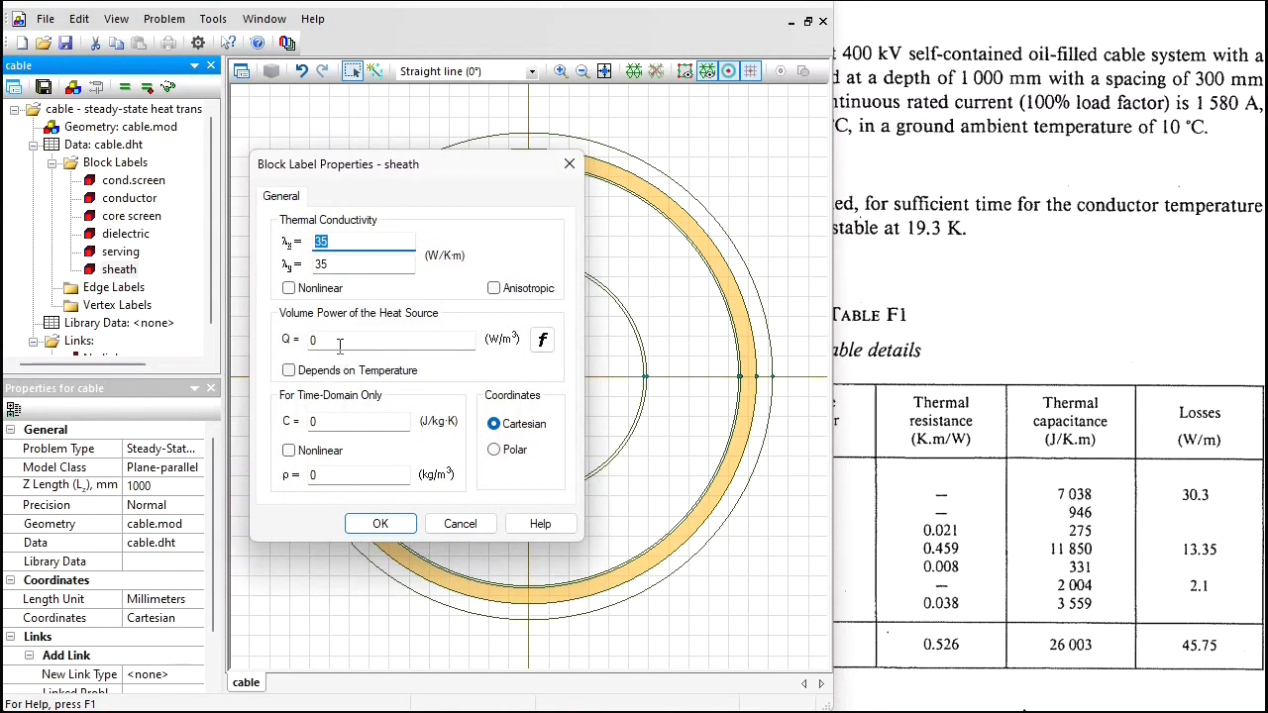
type("2")
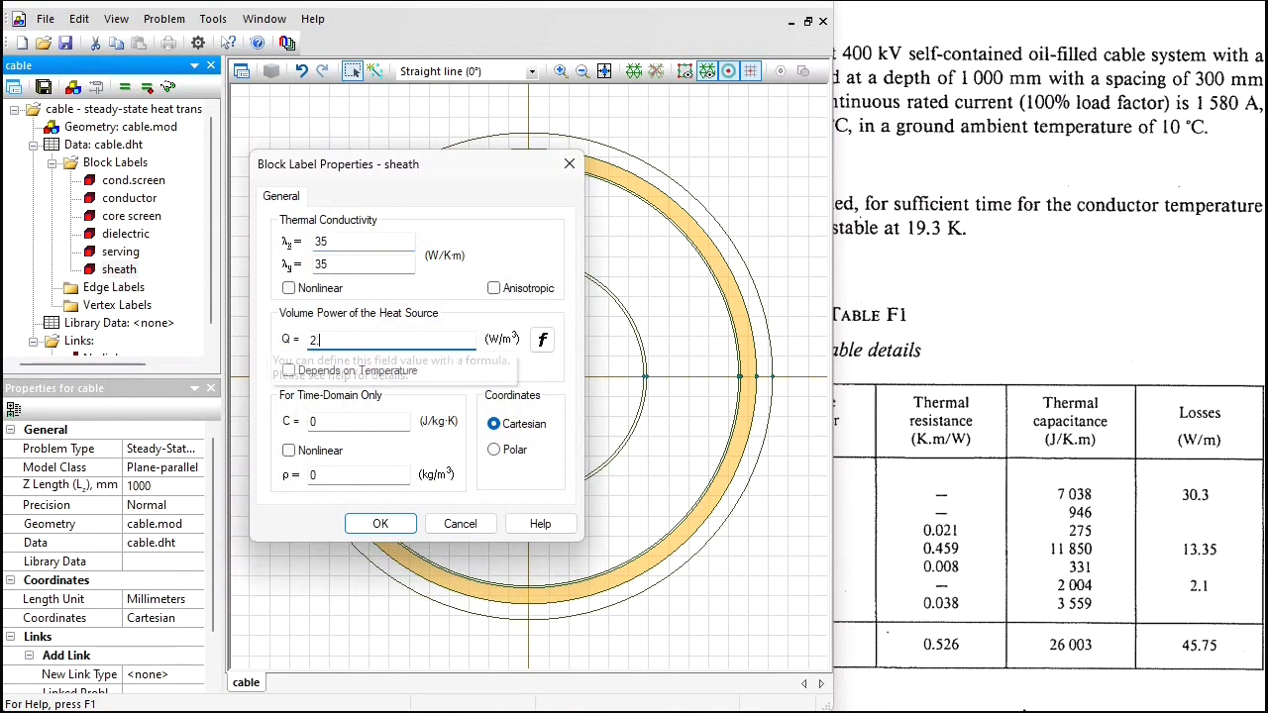
type("1")
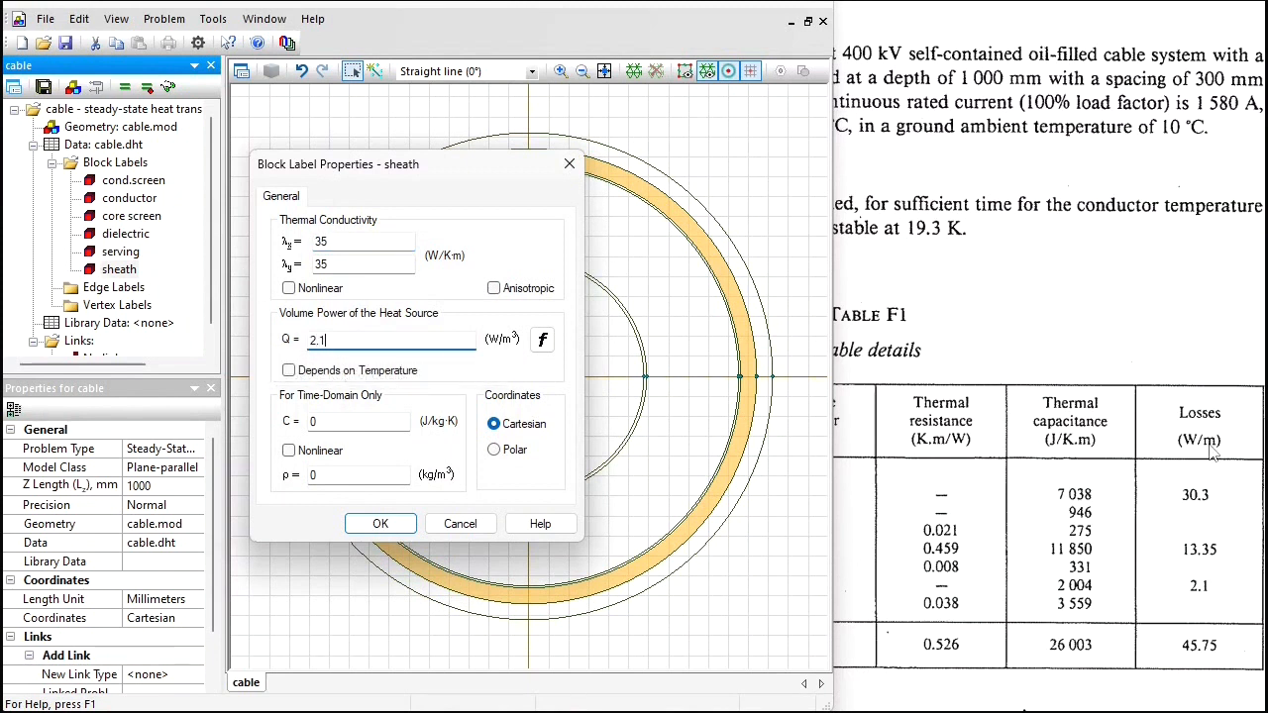
mouse_move(515, 357)
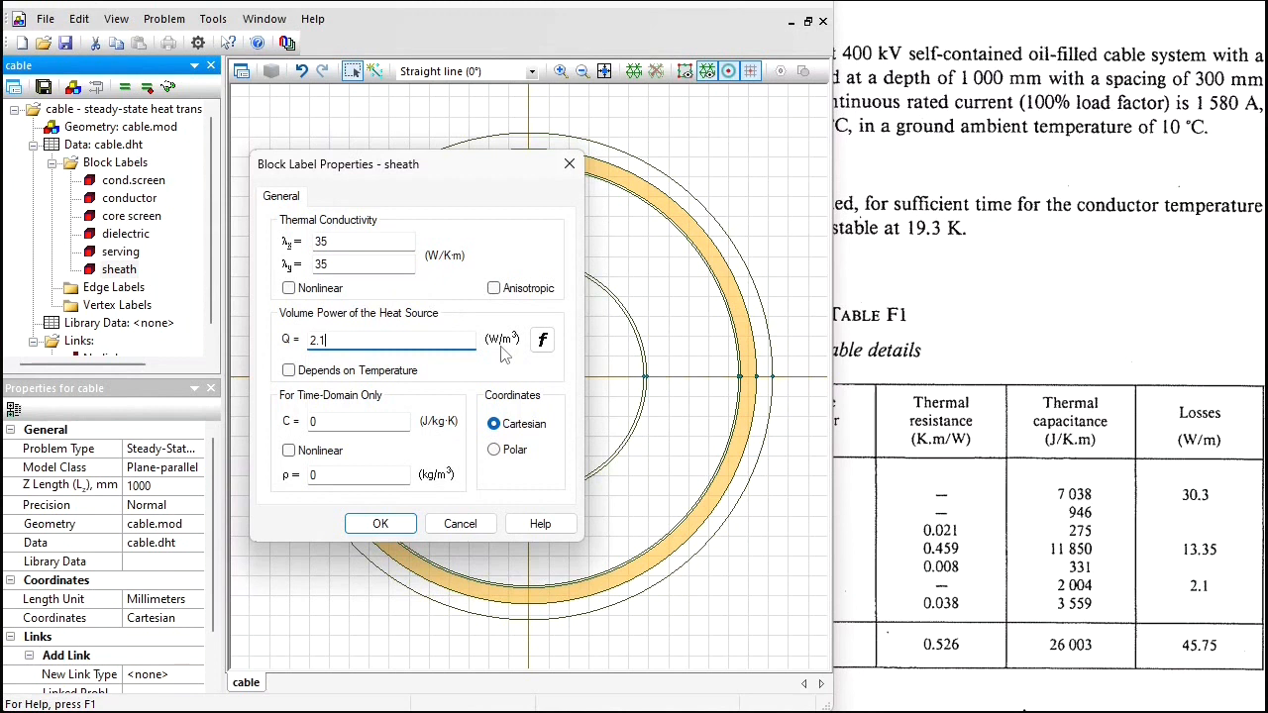
type("/")
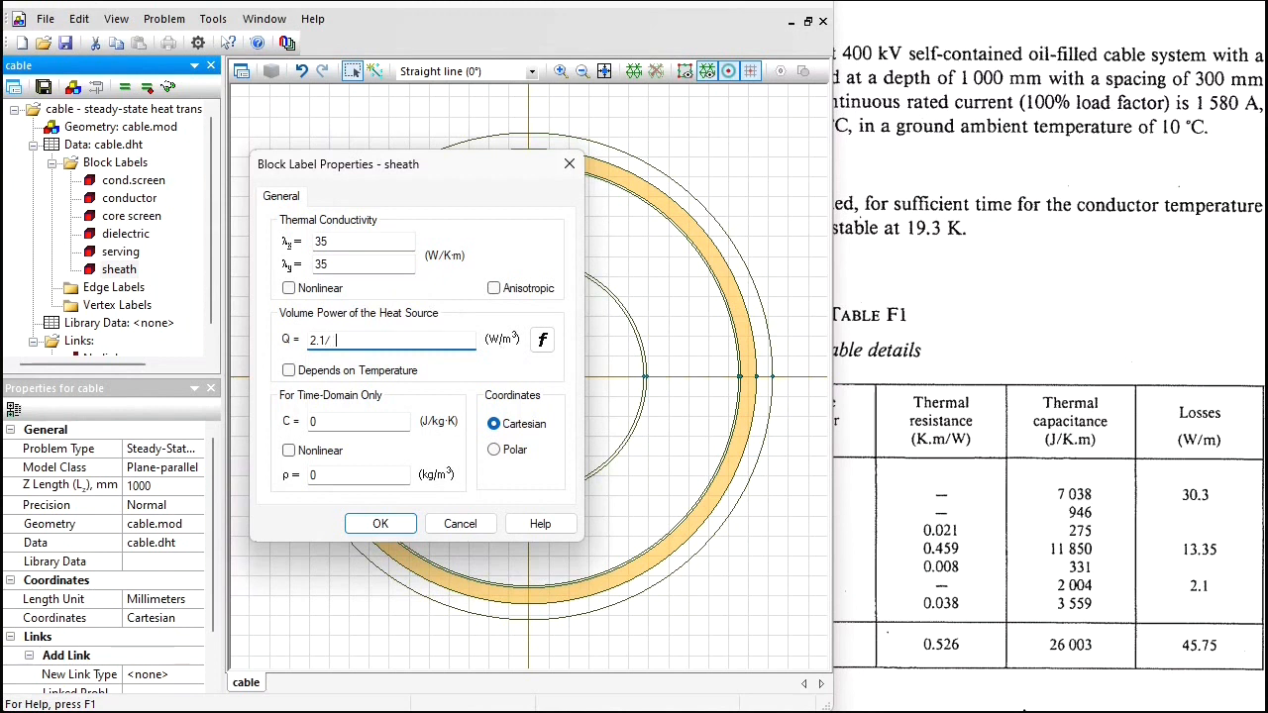
mouse_move(486, 548)
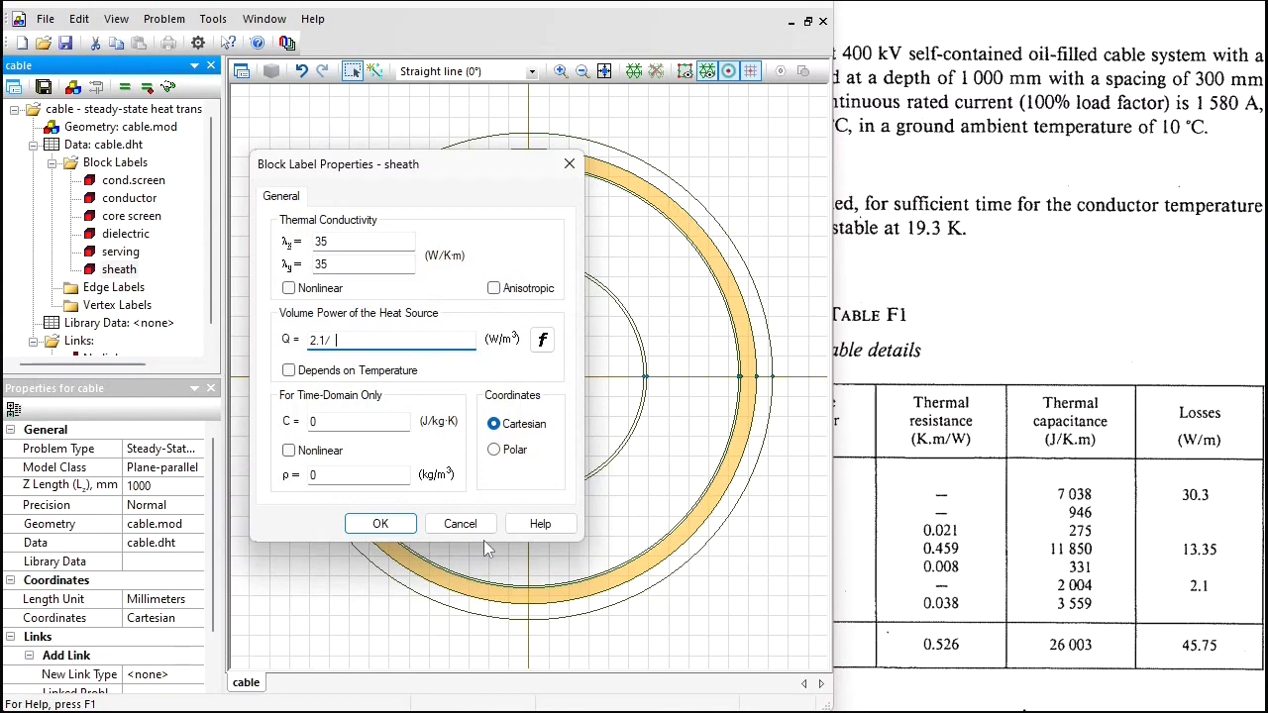
type("1")
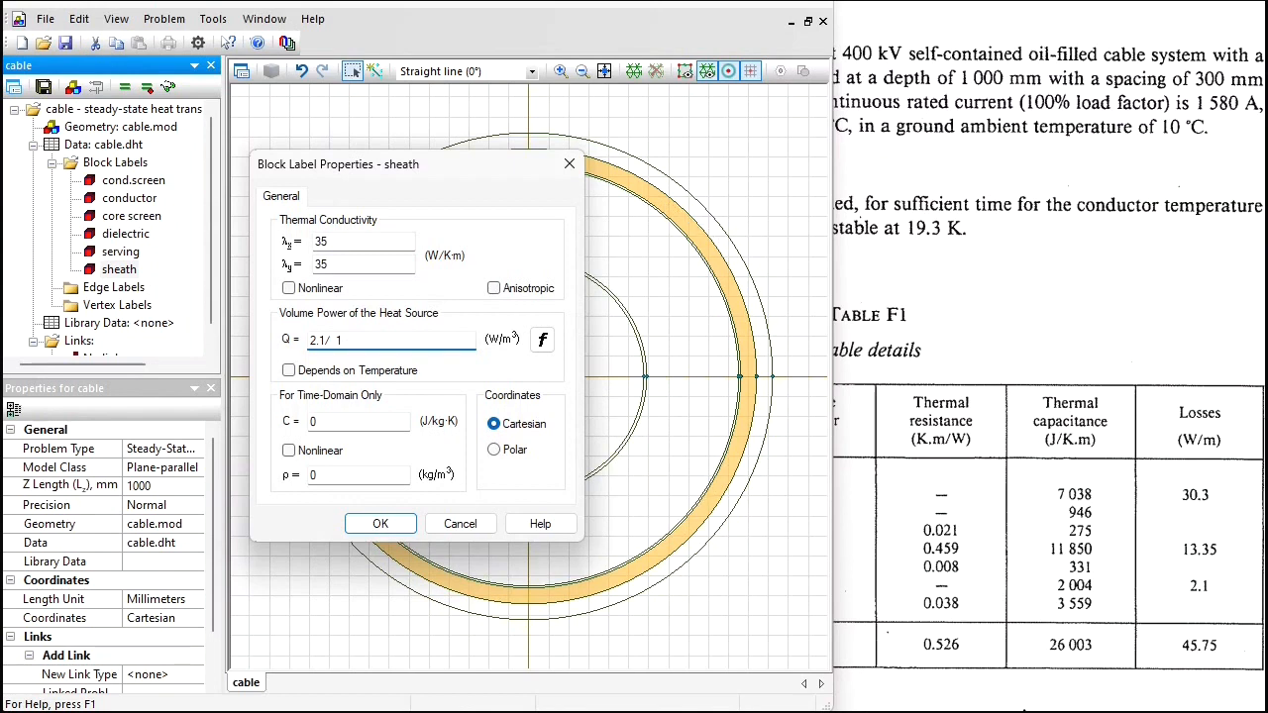
left_click(381, 523)
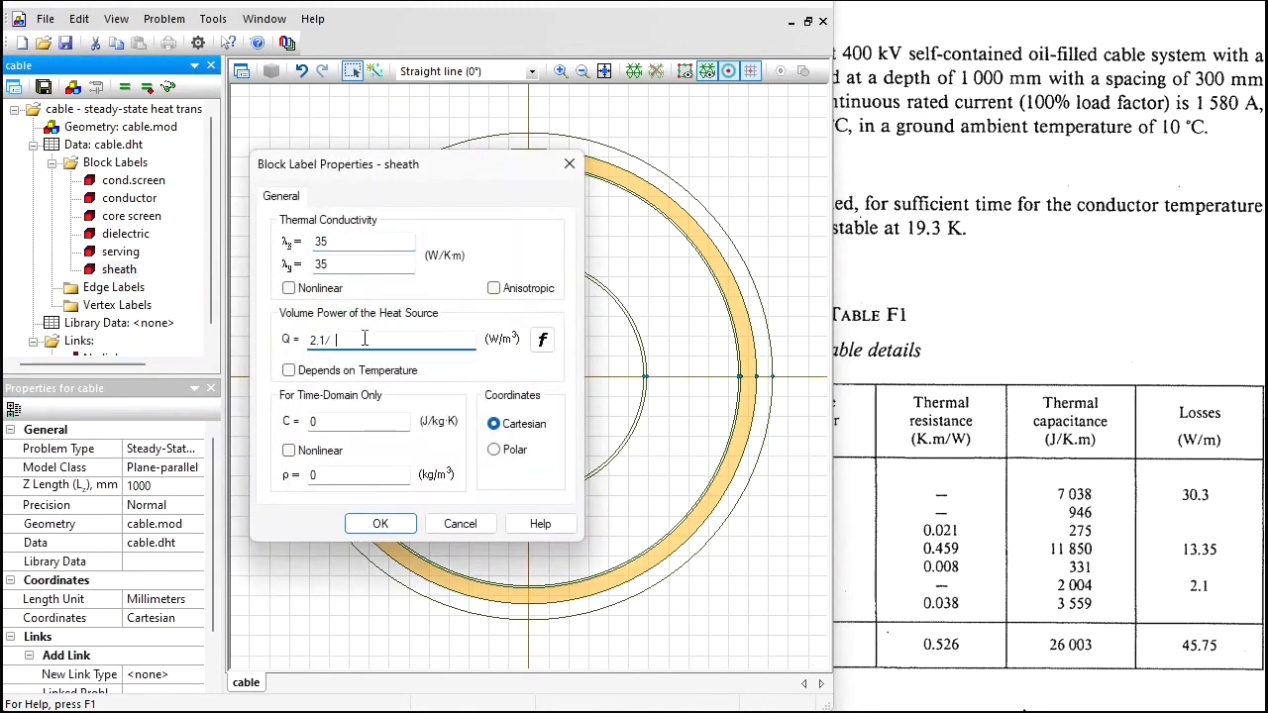
type("1382.3e-")
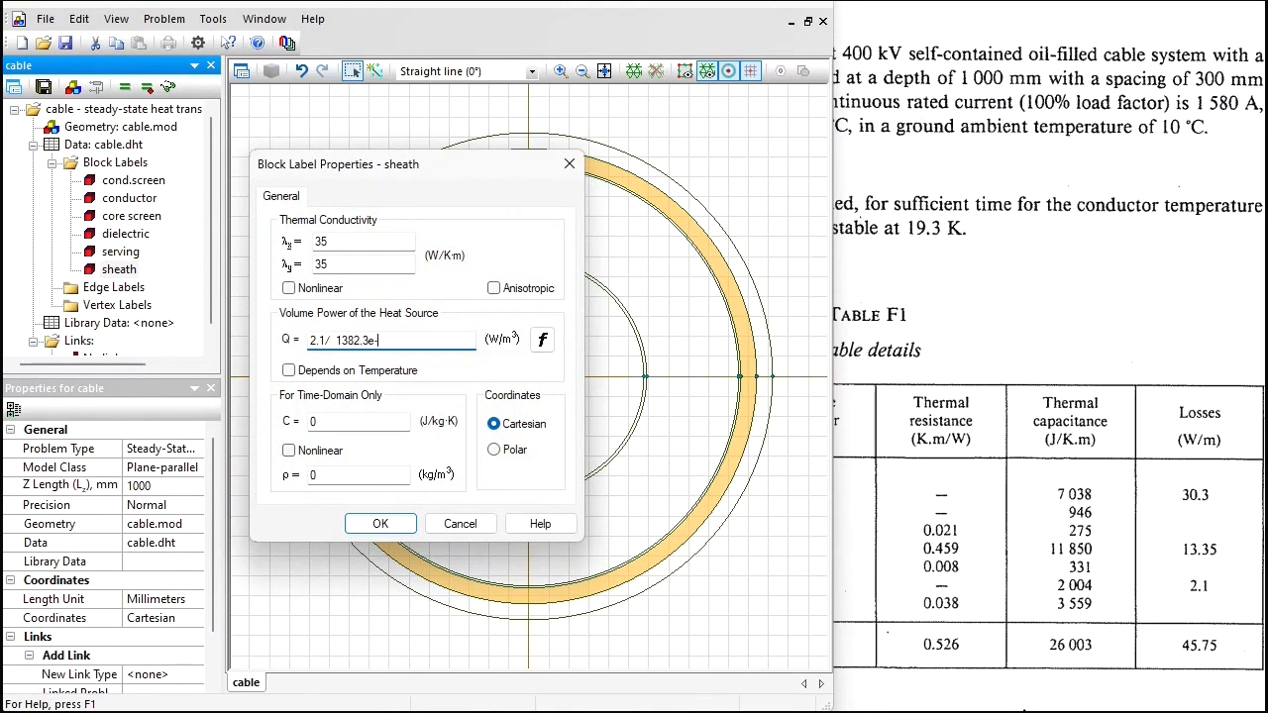
type("6")
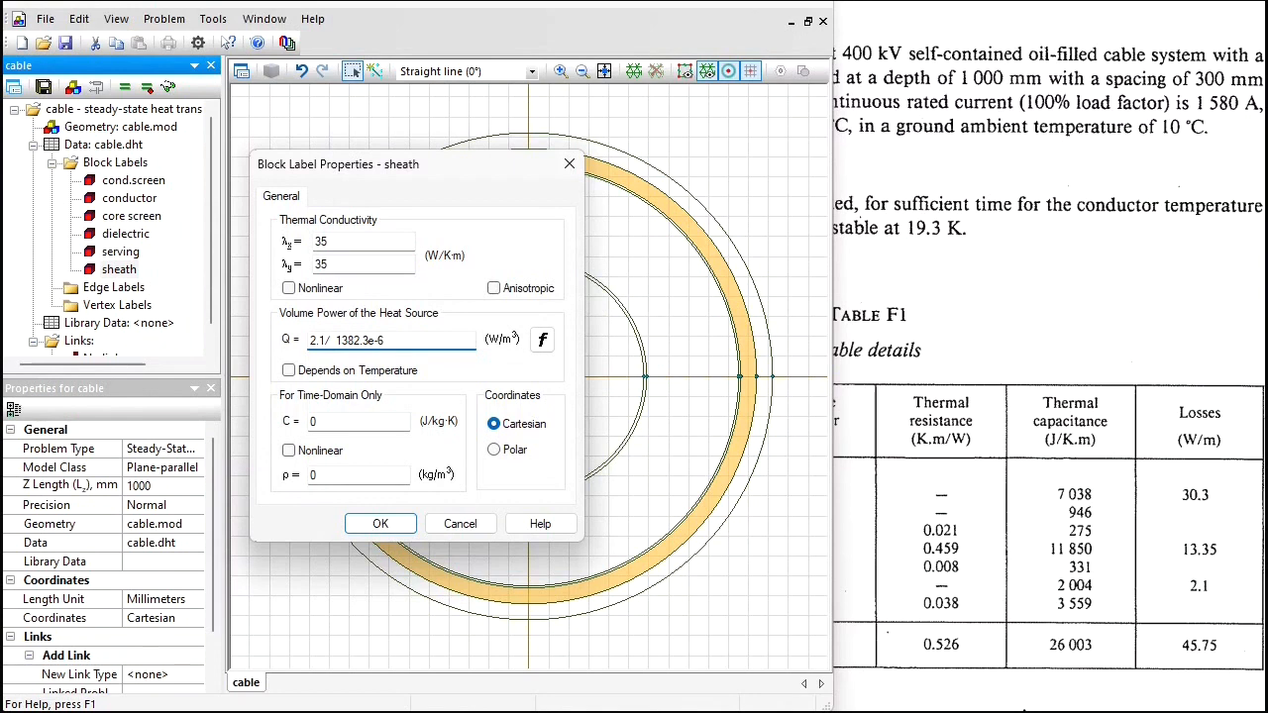
left_click(380, 523)
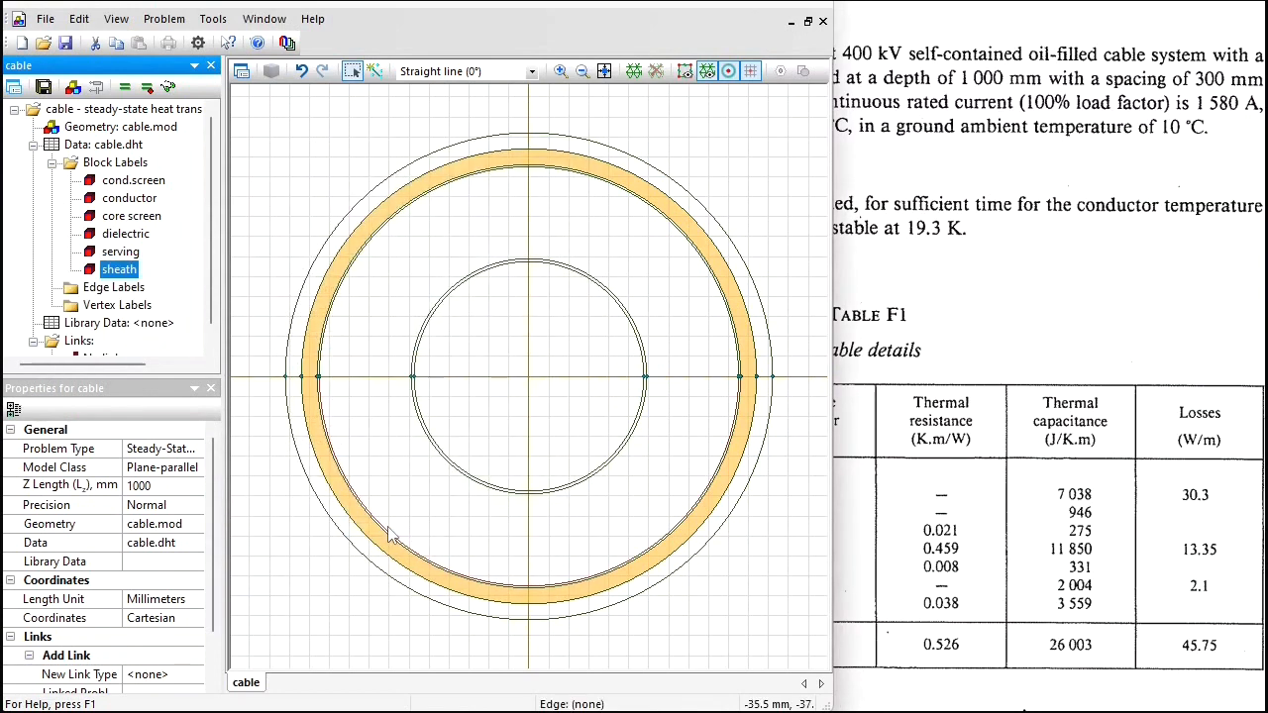
Enter the dielectric volume heat source as 13.35/5925.04e-6 W/m³ after checking its area.
left_click(125, 232)
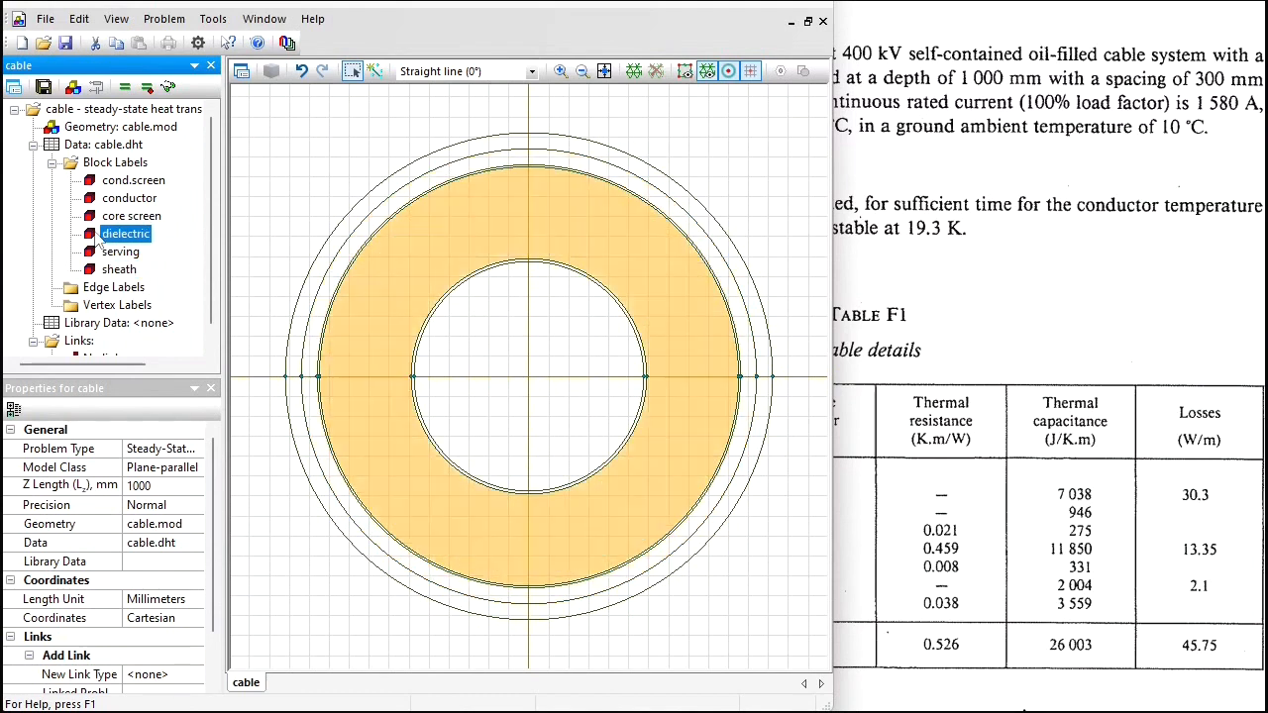
double_click(125, 233)
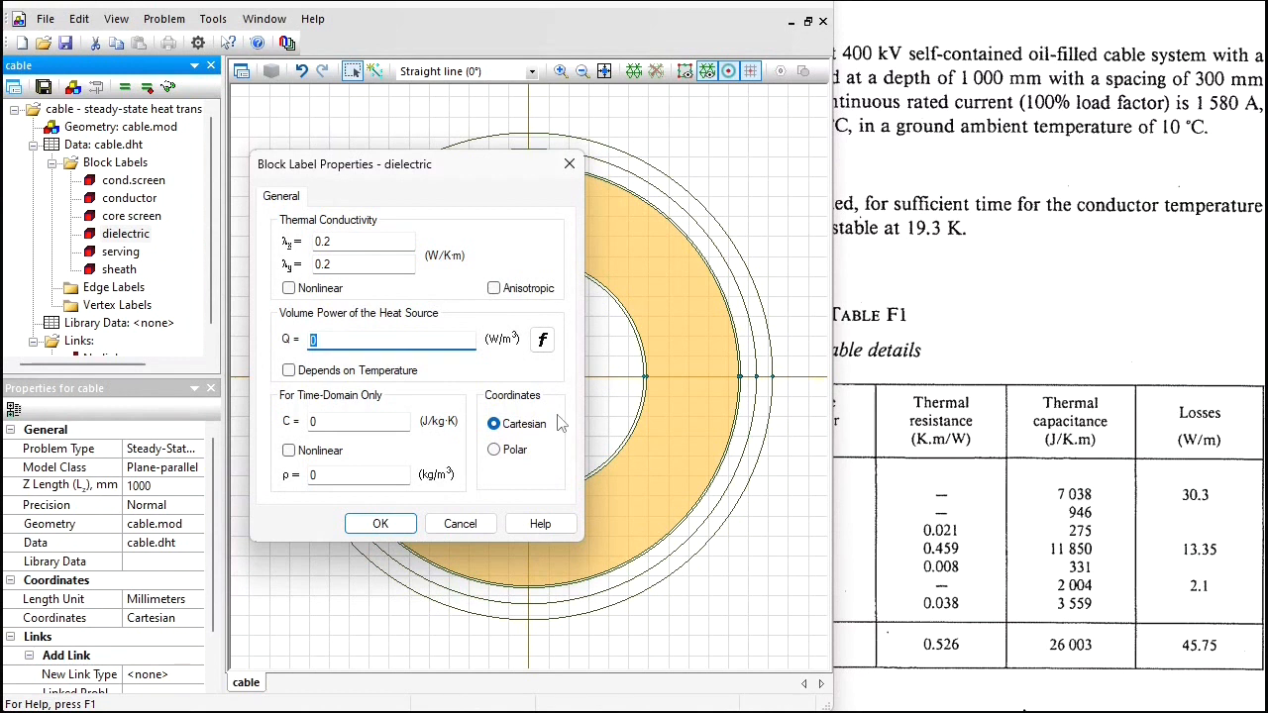
type("13.35")
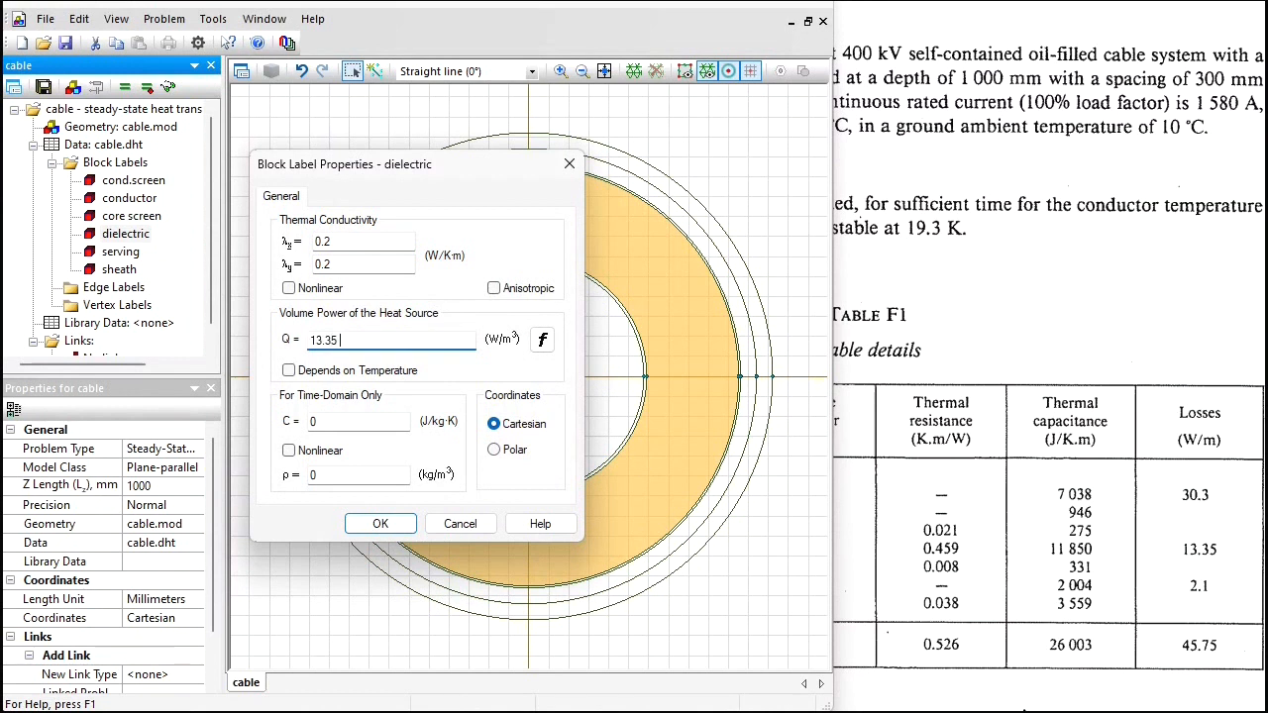
type("/ 1")
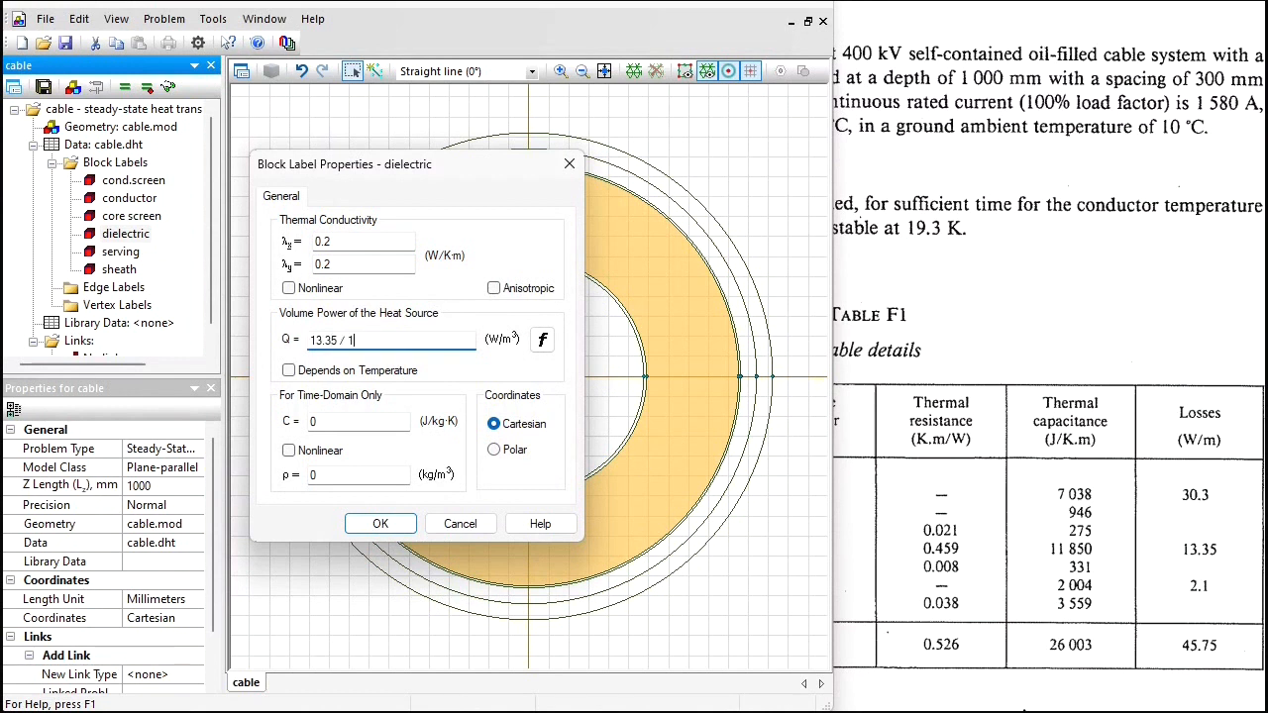
left_click(381, 523)
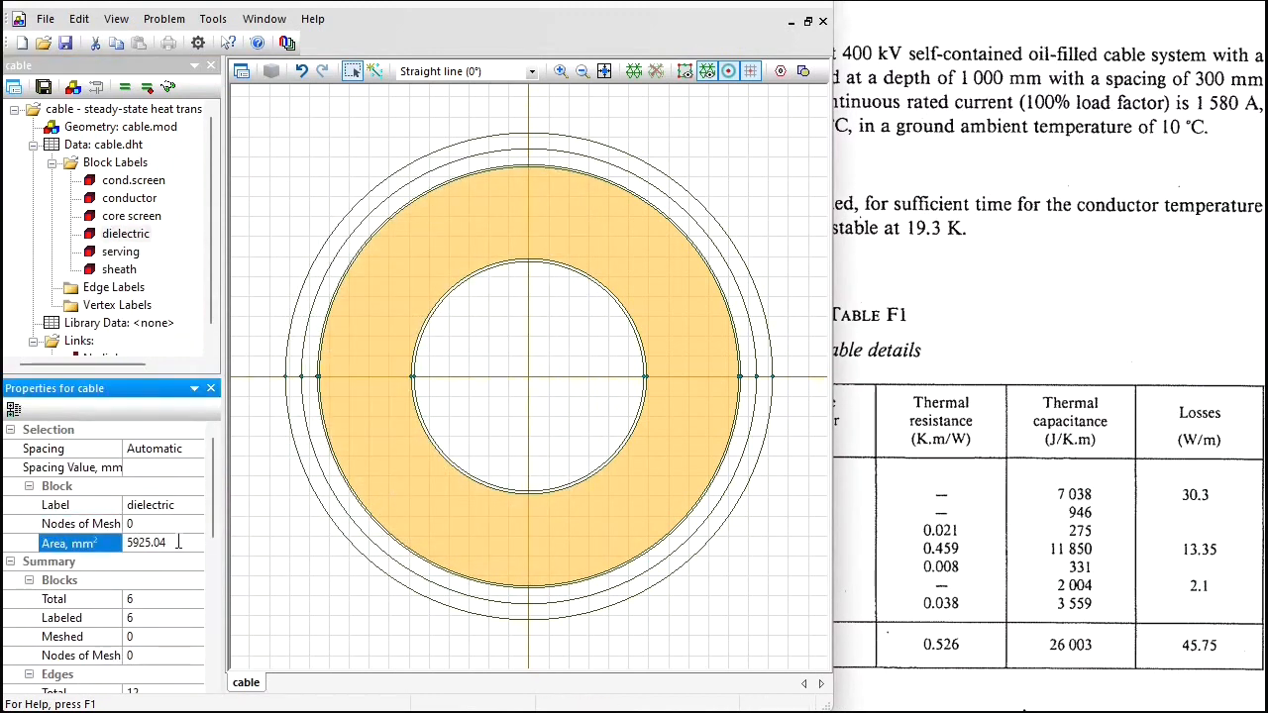
left_click(126, 233)
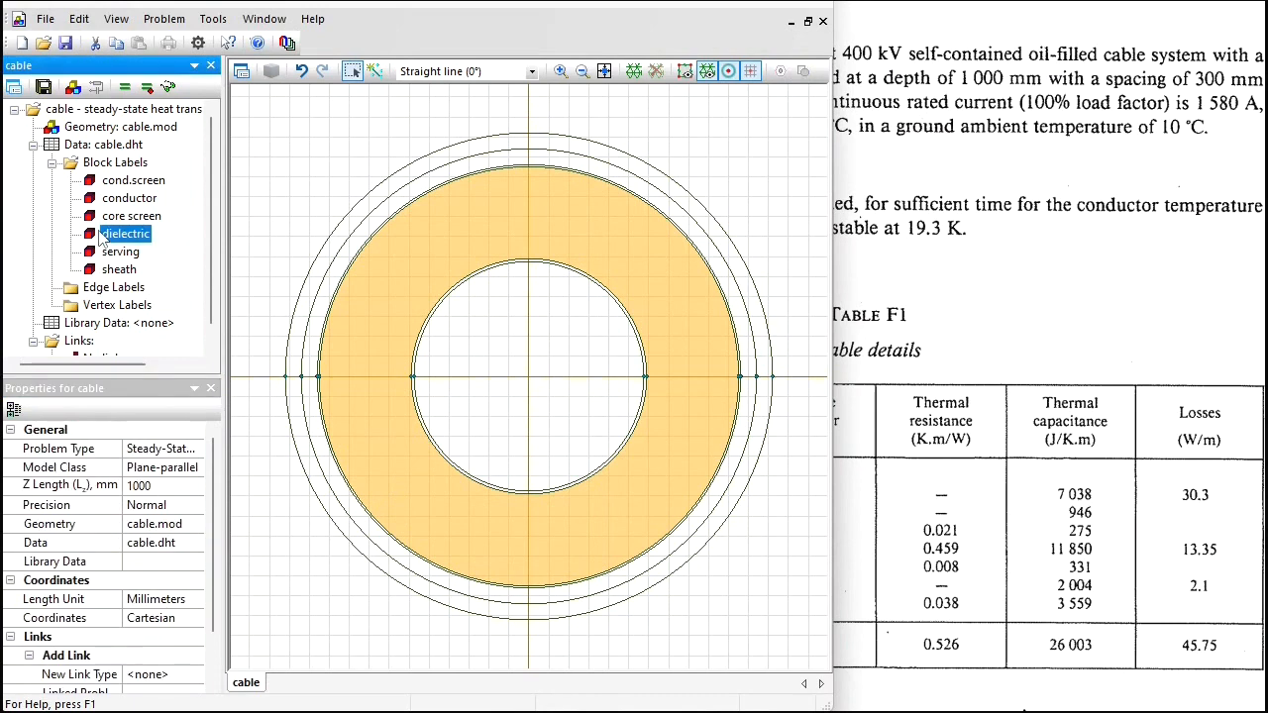
double_click(125, 233)
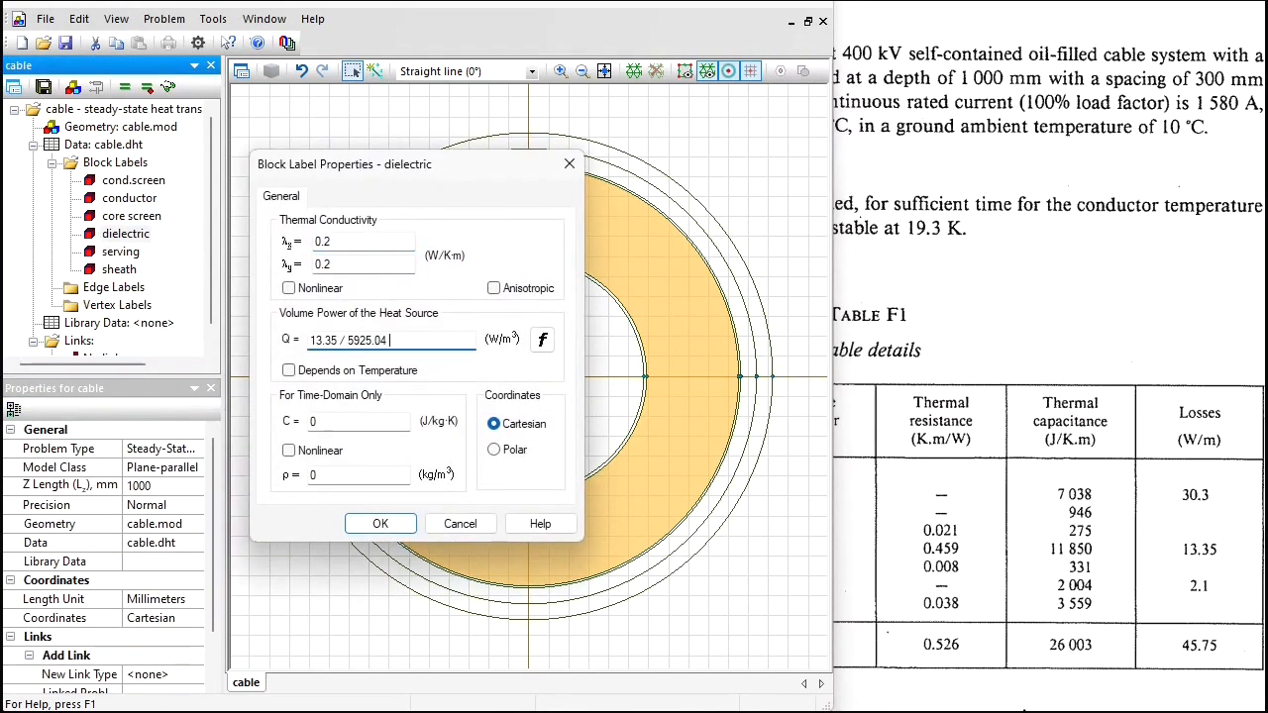
type("e-6")
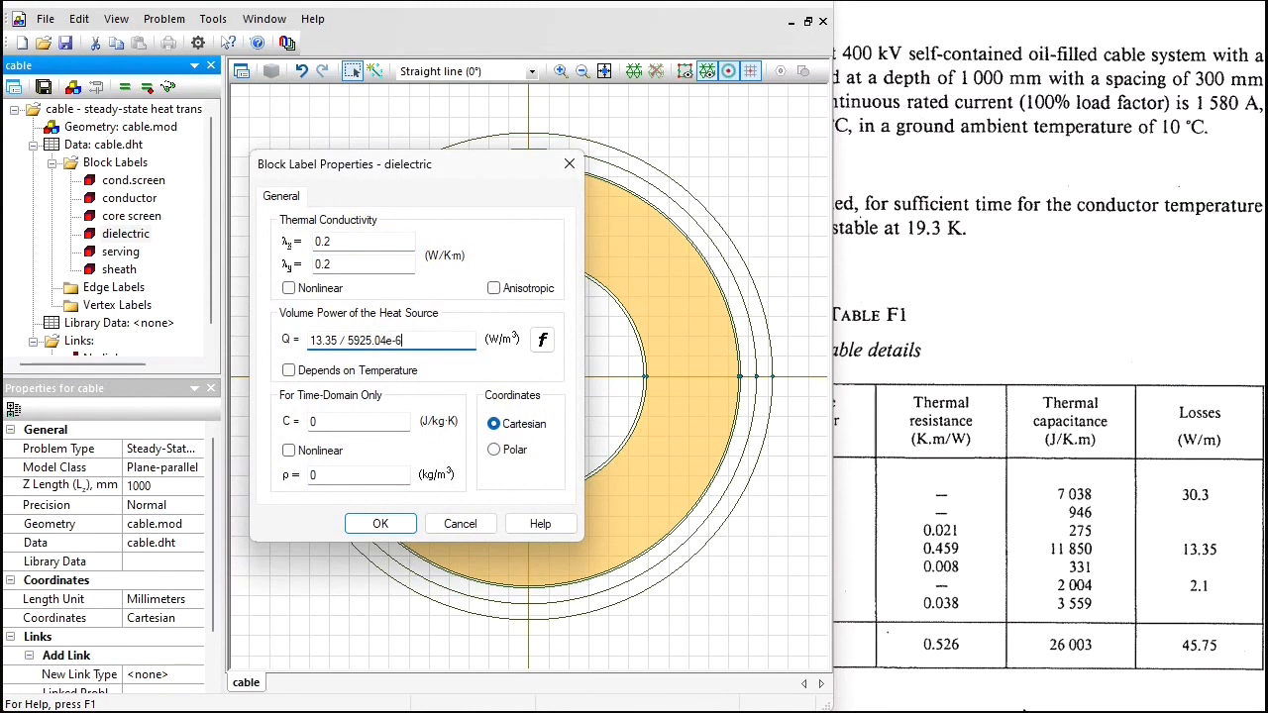
left_click(380, 523)
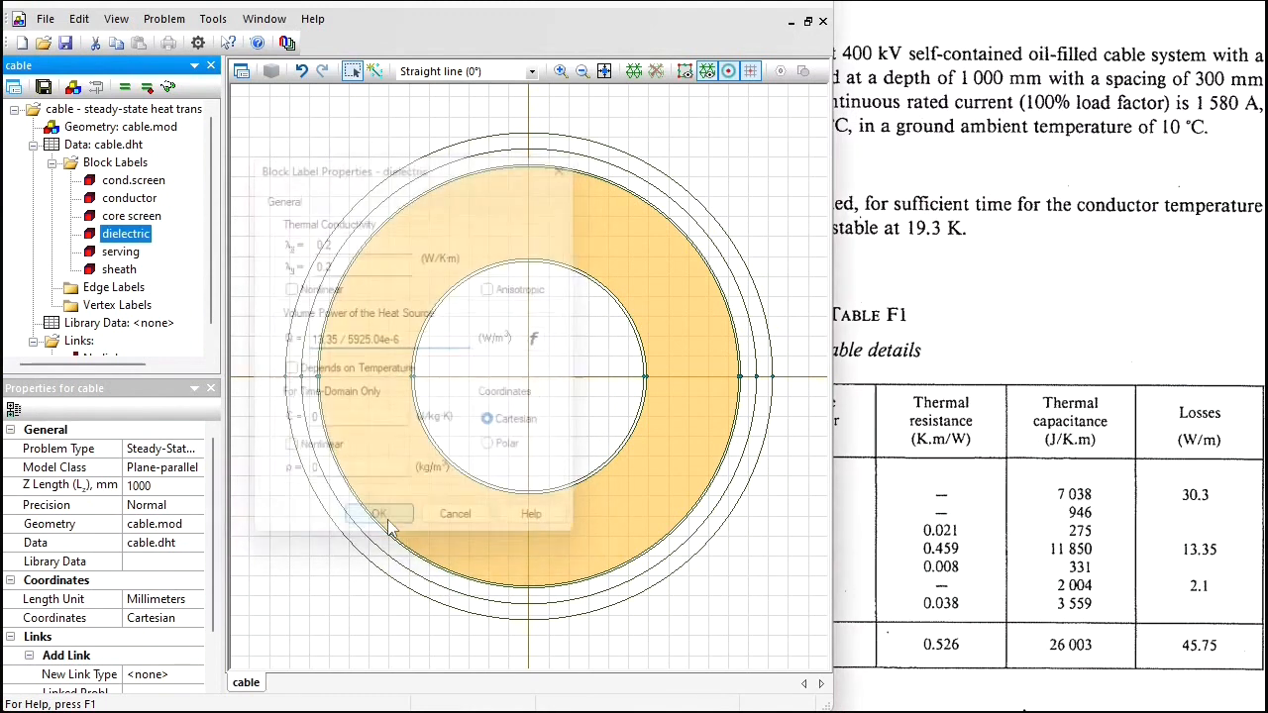
left_click(380, 514)
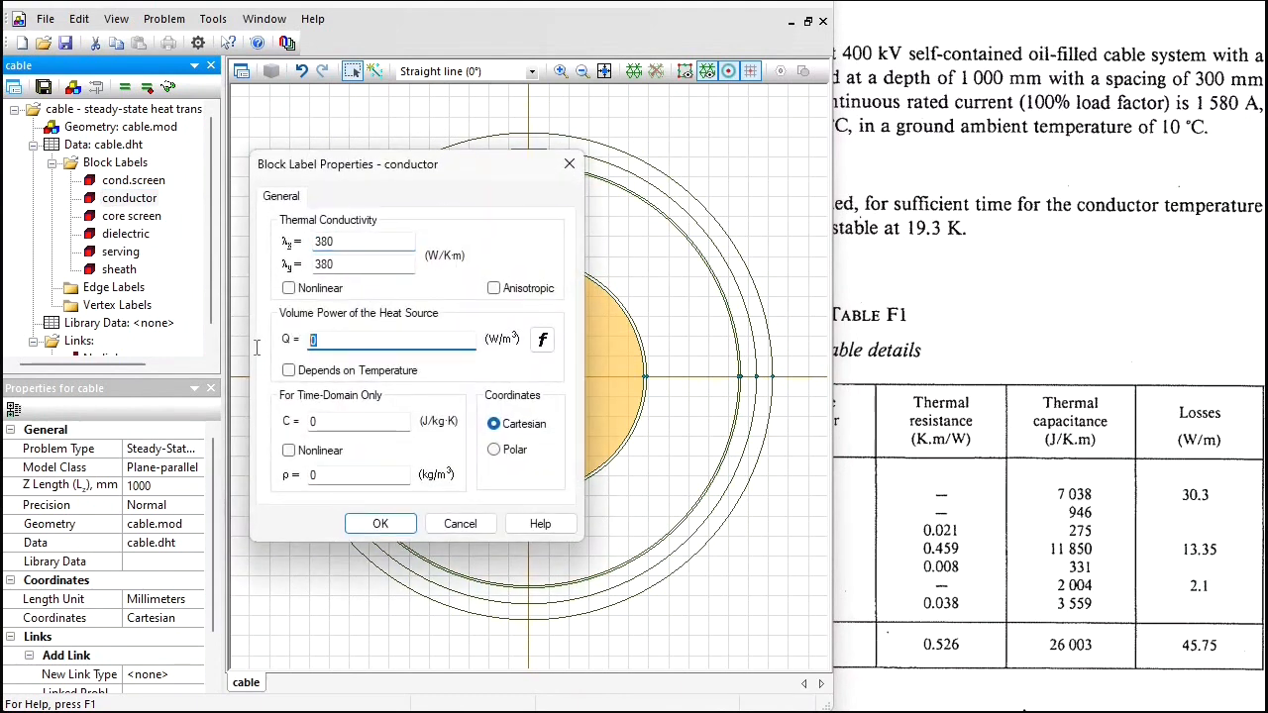
Enter the conductor volume heat source as 30.3/2596.72e-6 W/m³ after reading its area.
type("30.3")
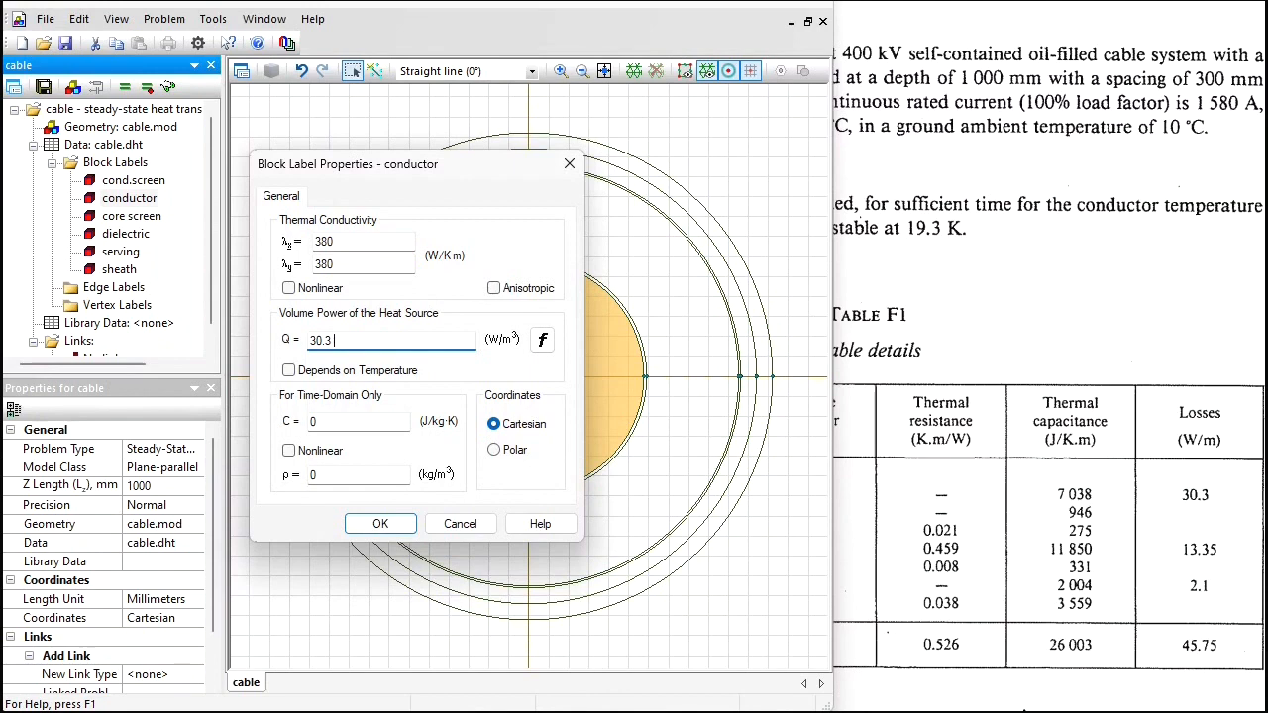
left_click(381, 523)
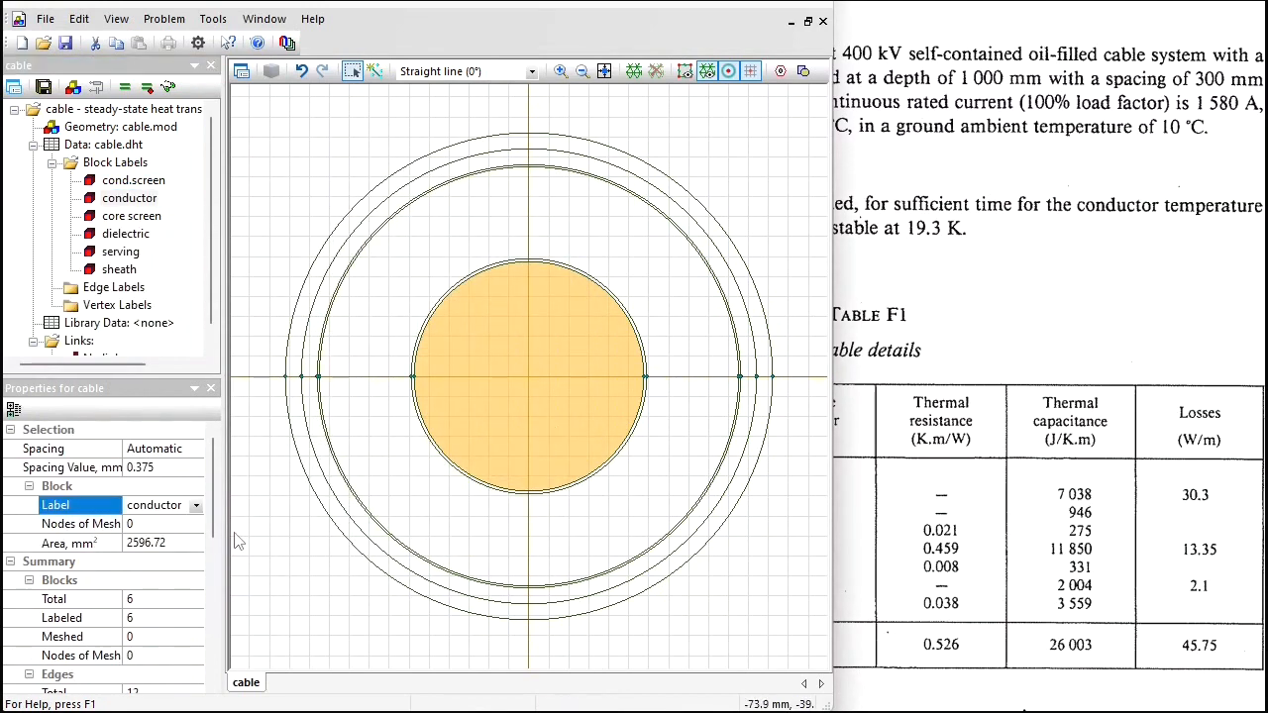
left_click(68, 543)
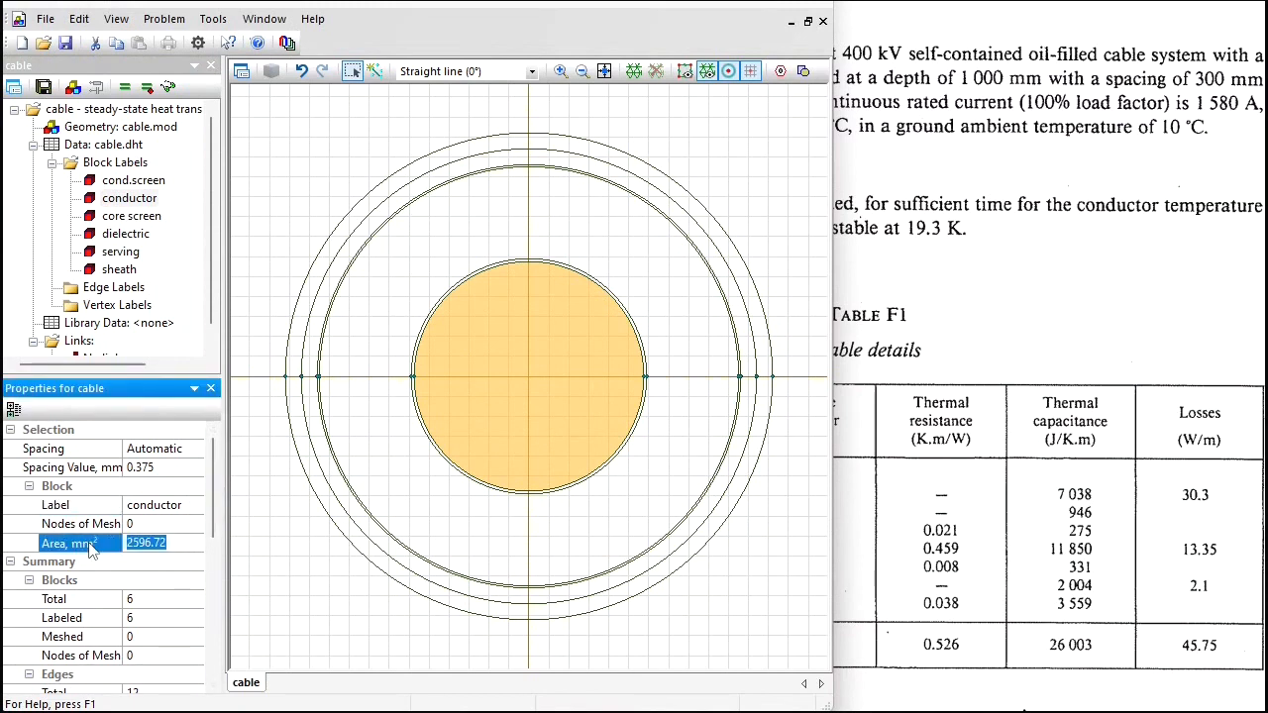
double_click(525, 386)
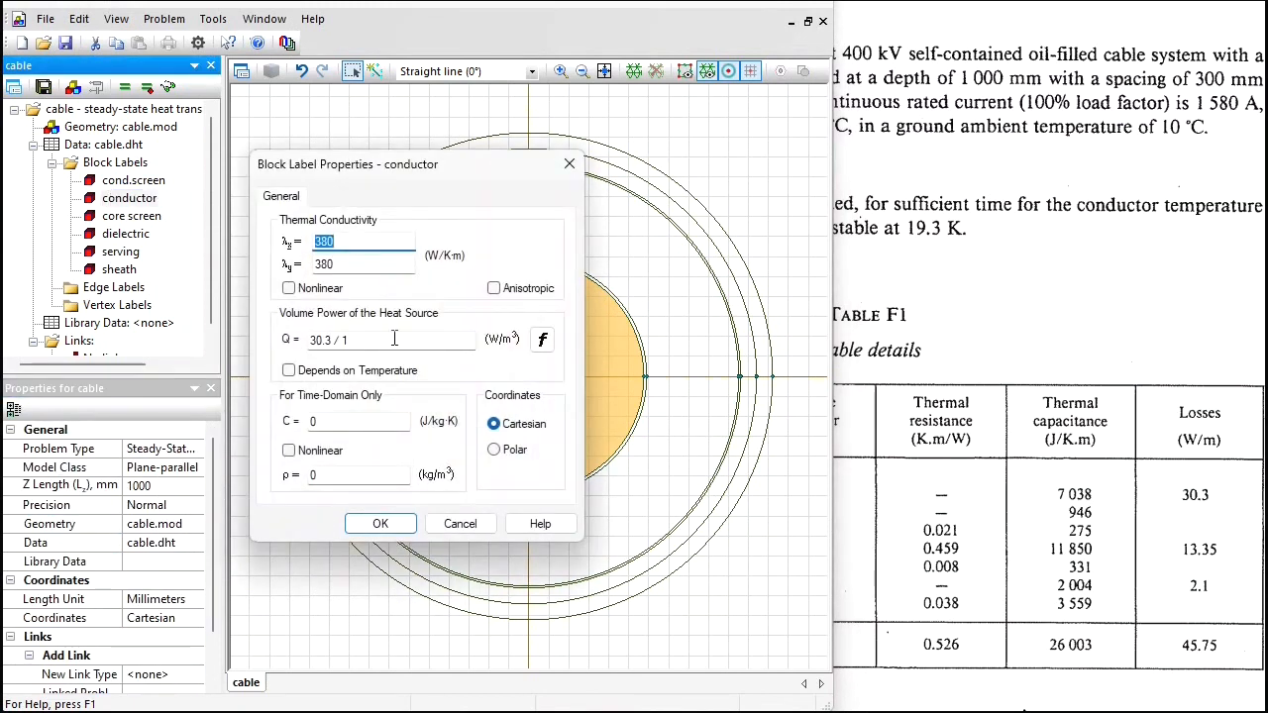
type("596.72e")
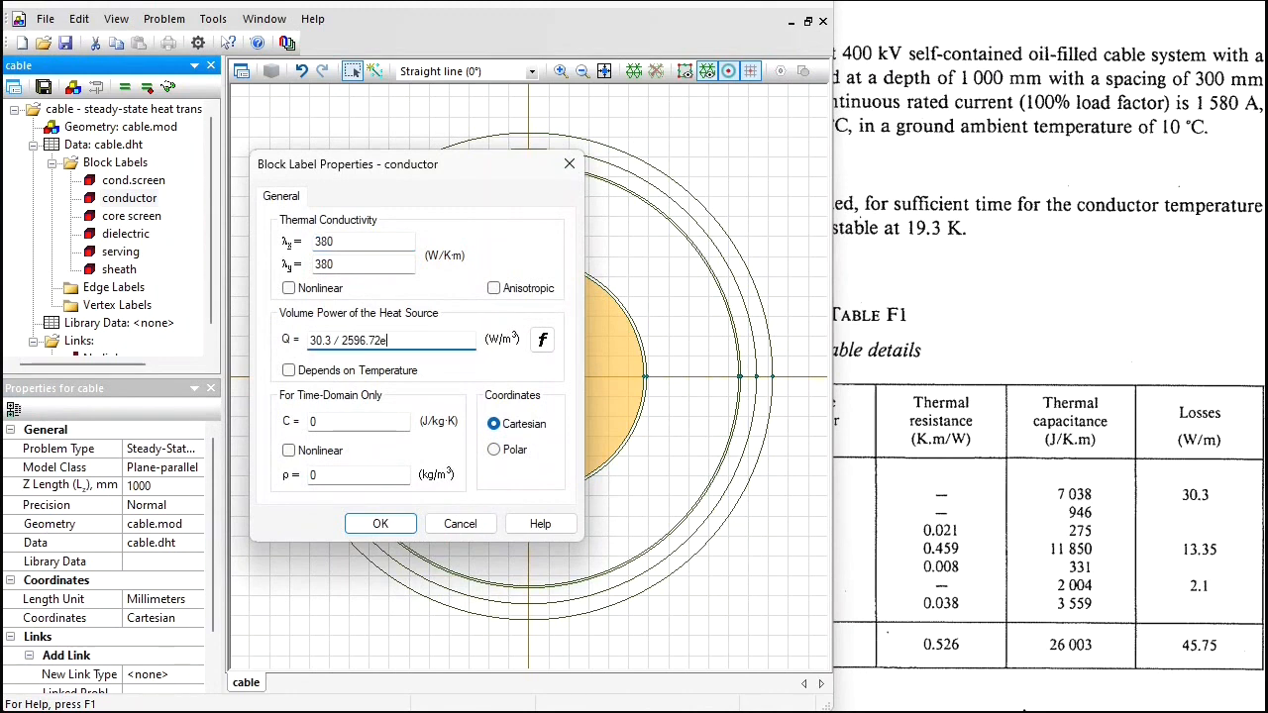
type("-6")
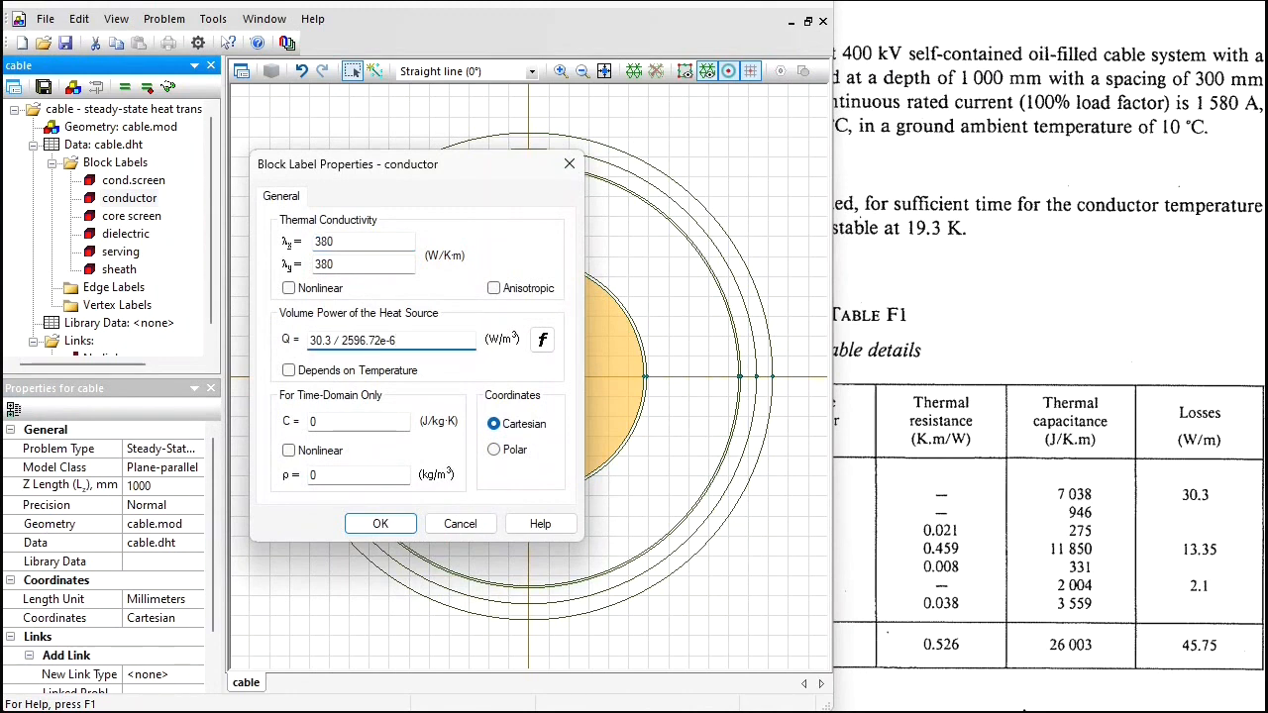
left_click(381, 523)
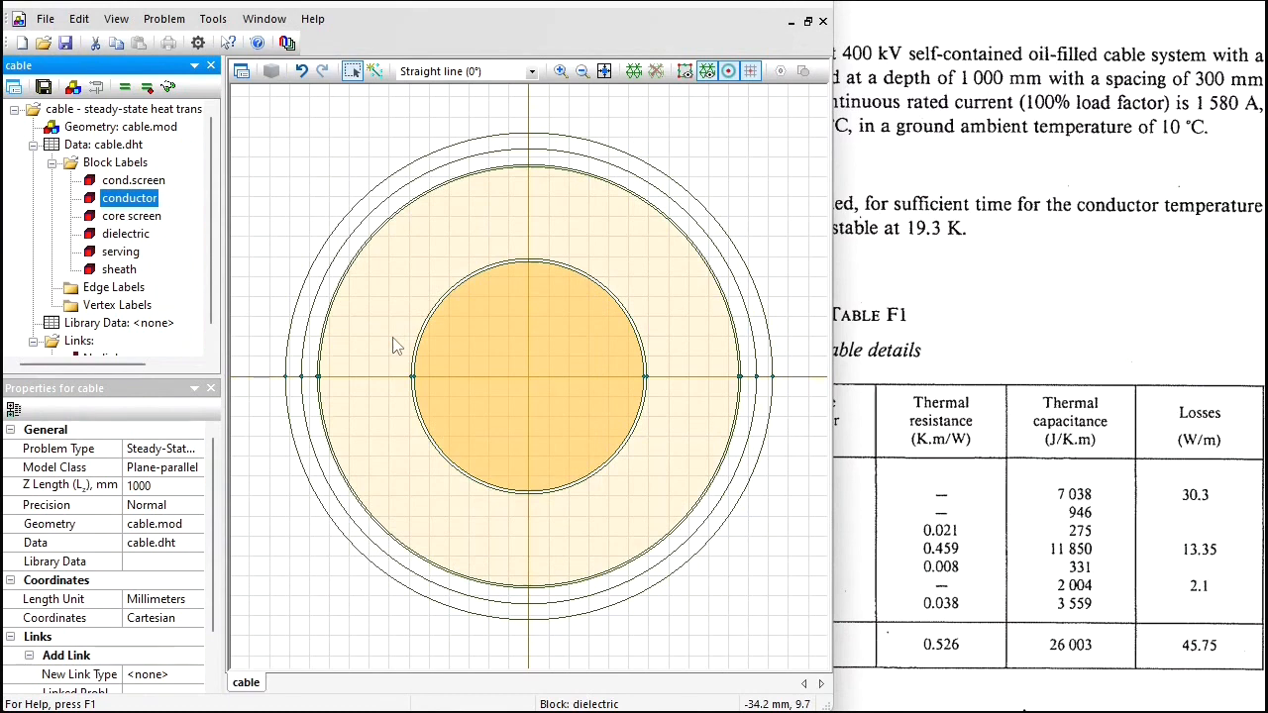
left_click(806, 21)
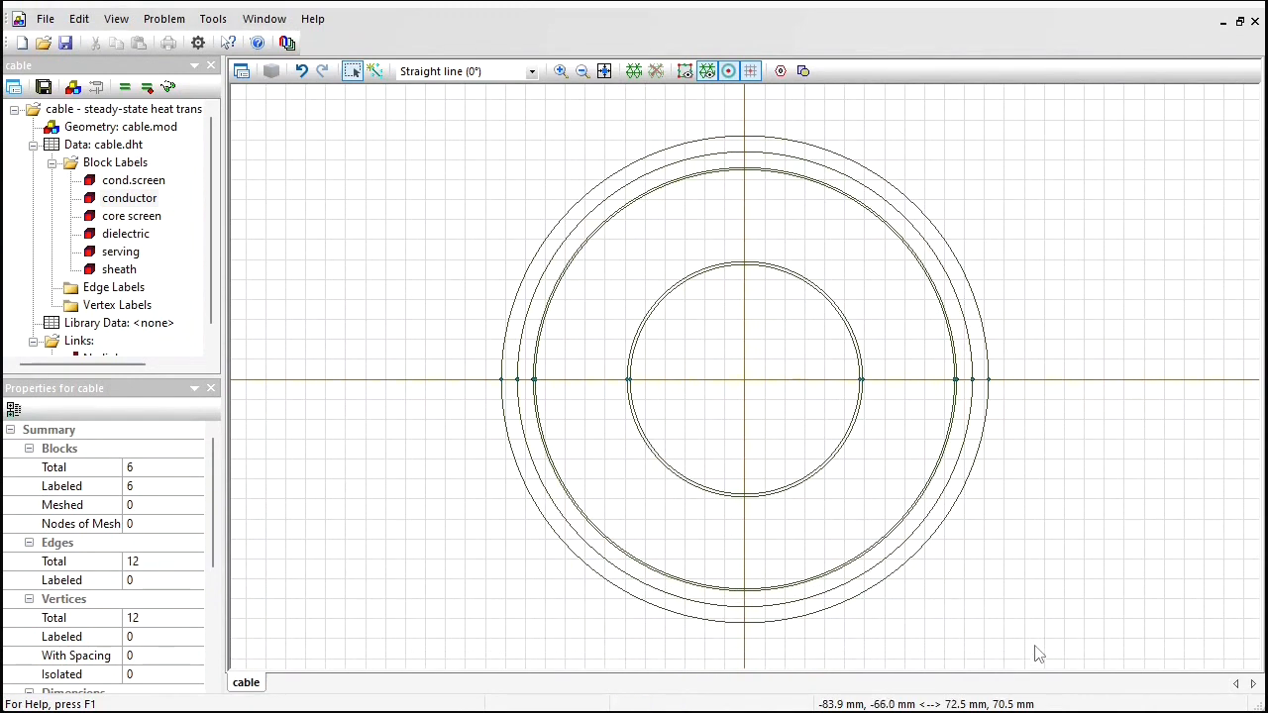
Select all cable geometry and duplicate it with a 300 mm horizontal offset (dx = 300).
left_click(79, 18)
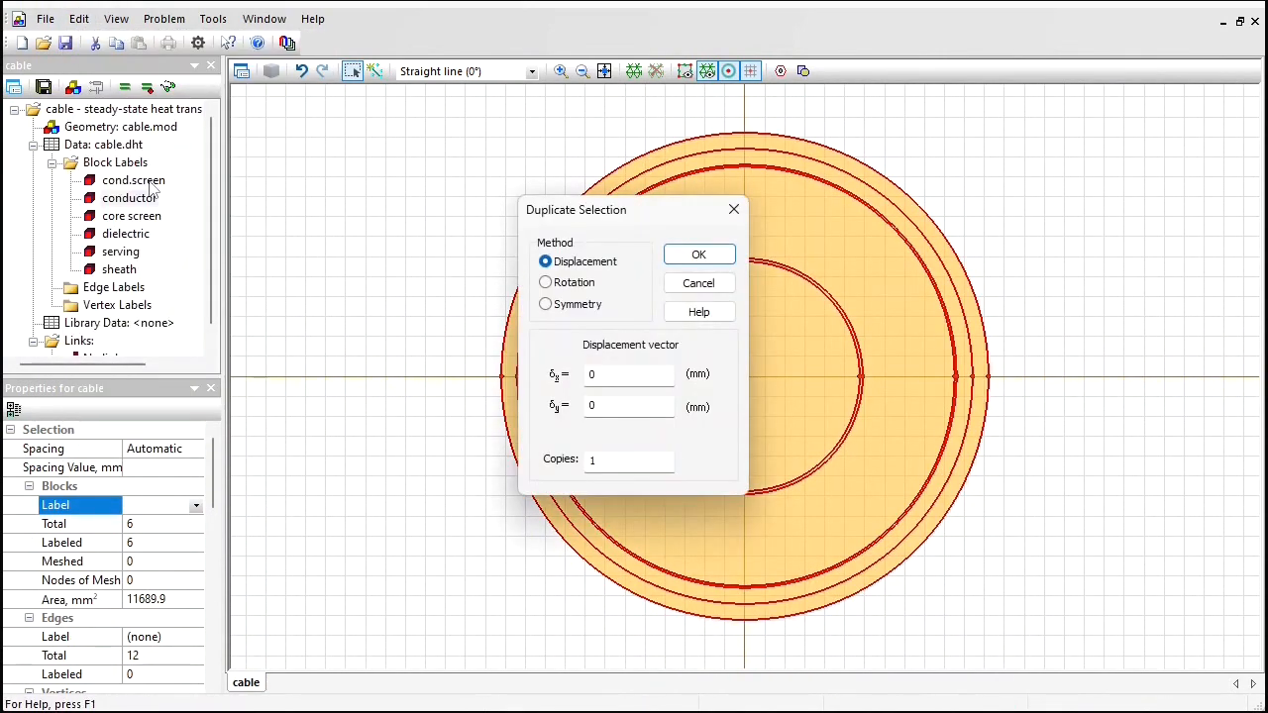
mouse_move(611, 372)
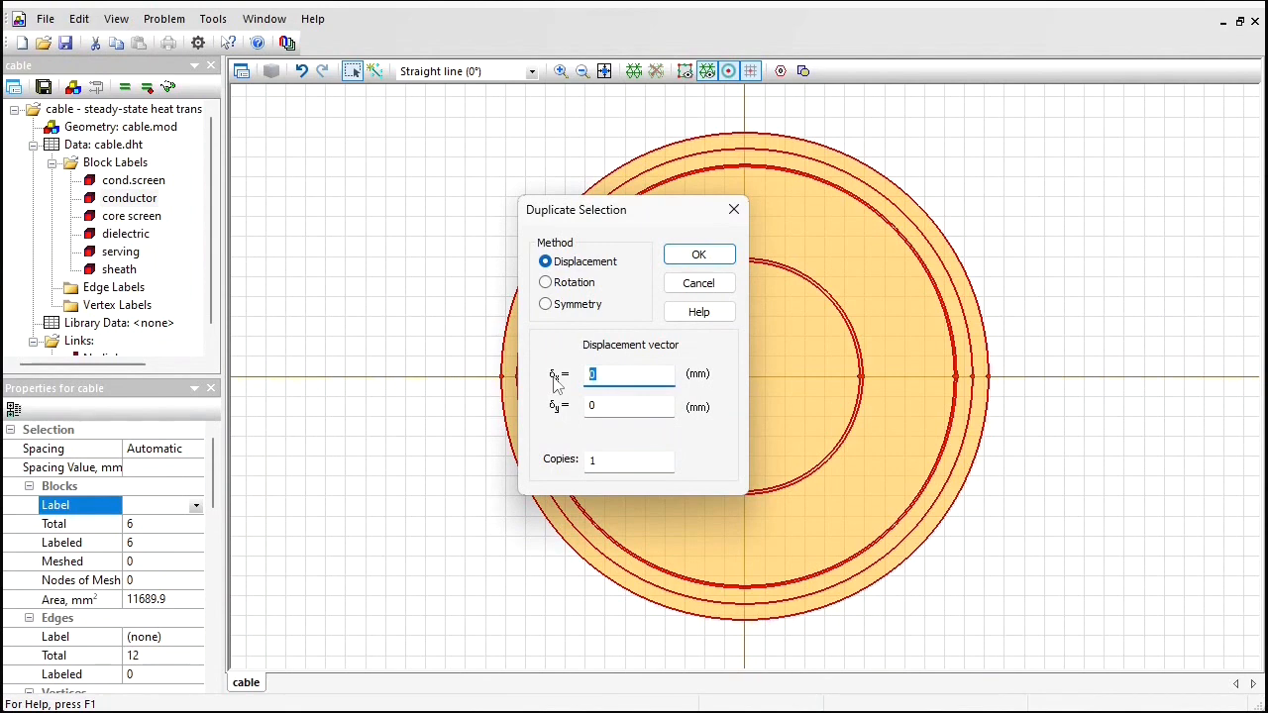
type("300")
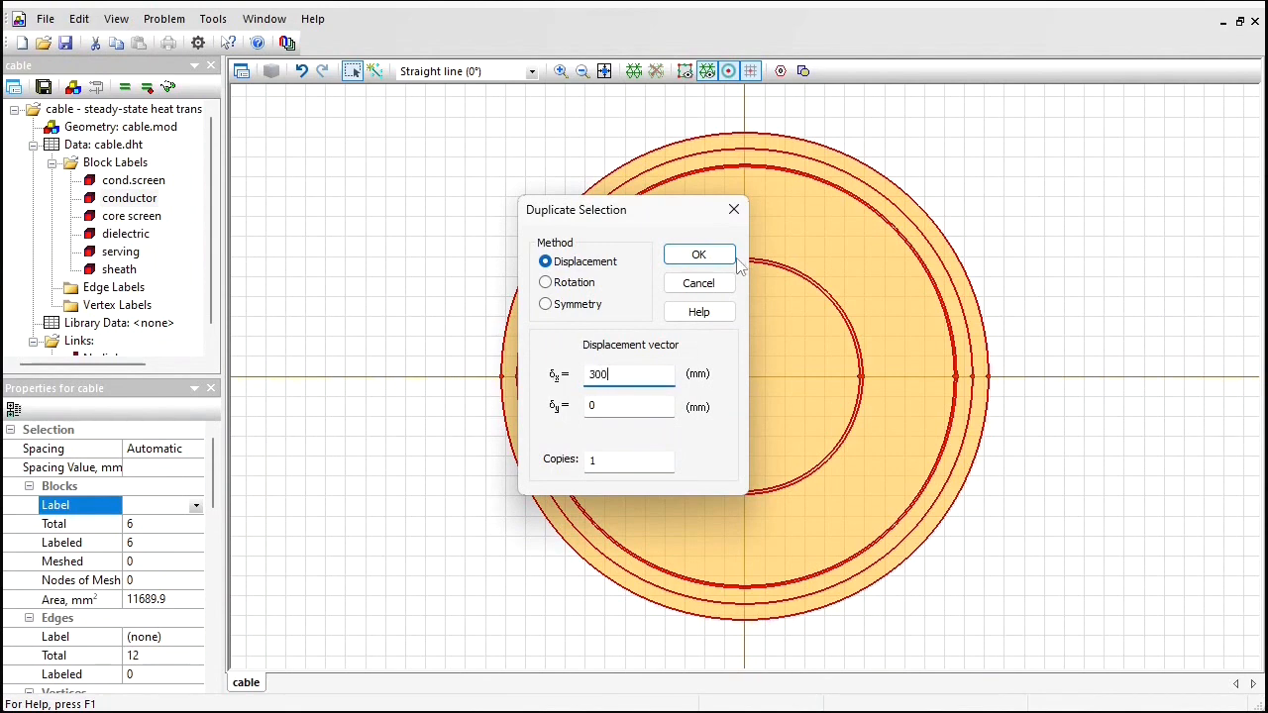
left_click(698, 255)
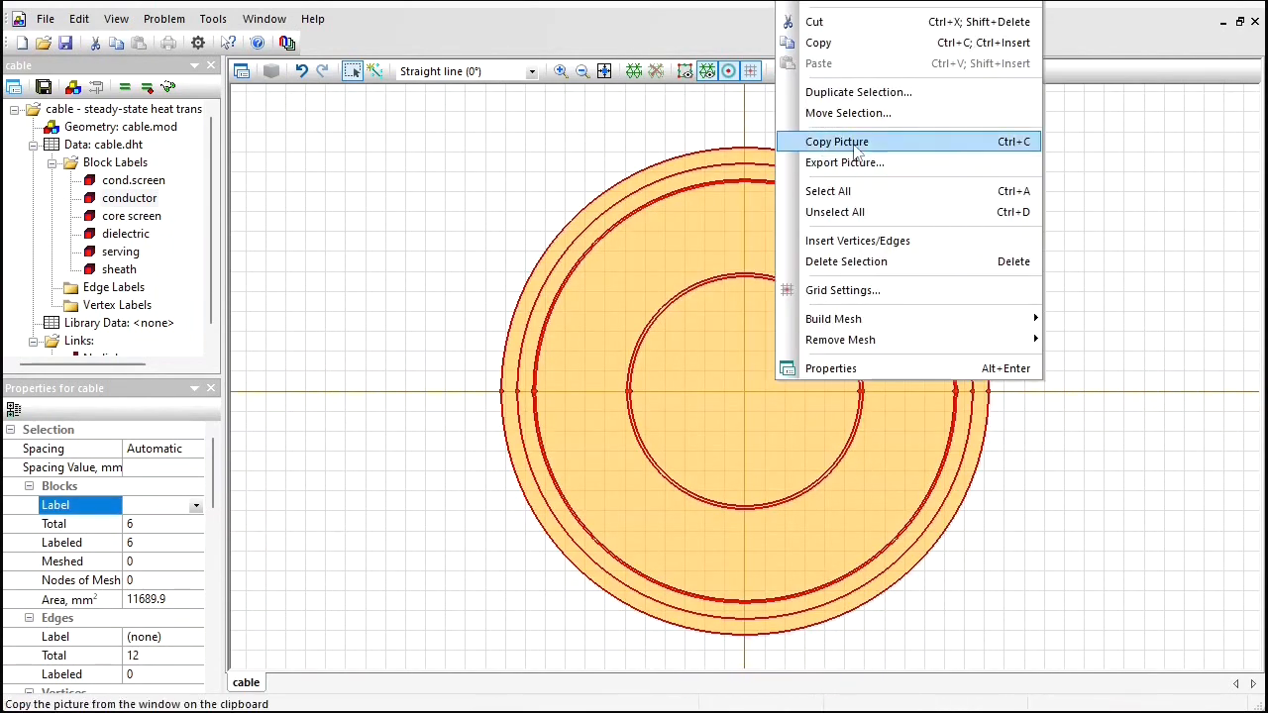
left_click(857, 92)
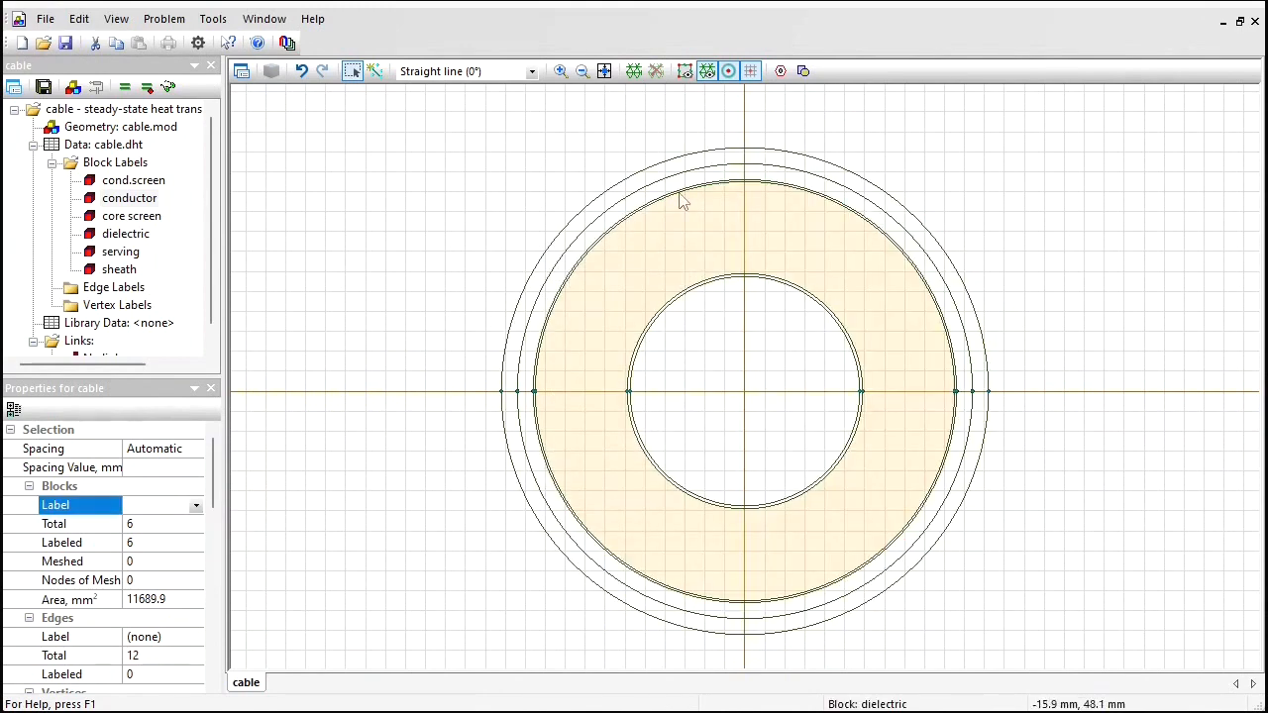
left_click(604, 70)
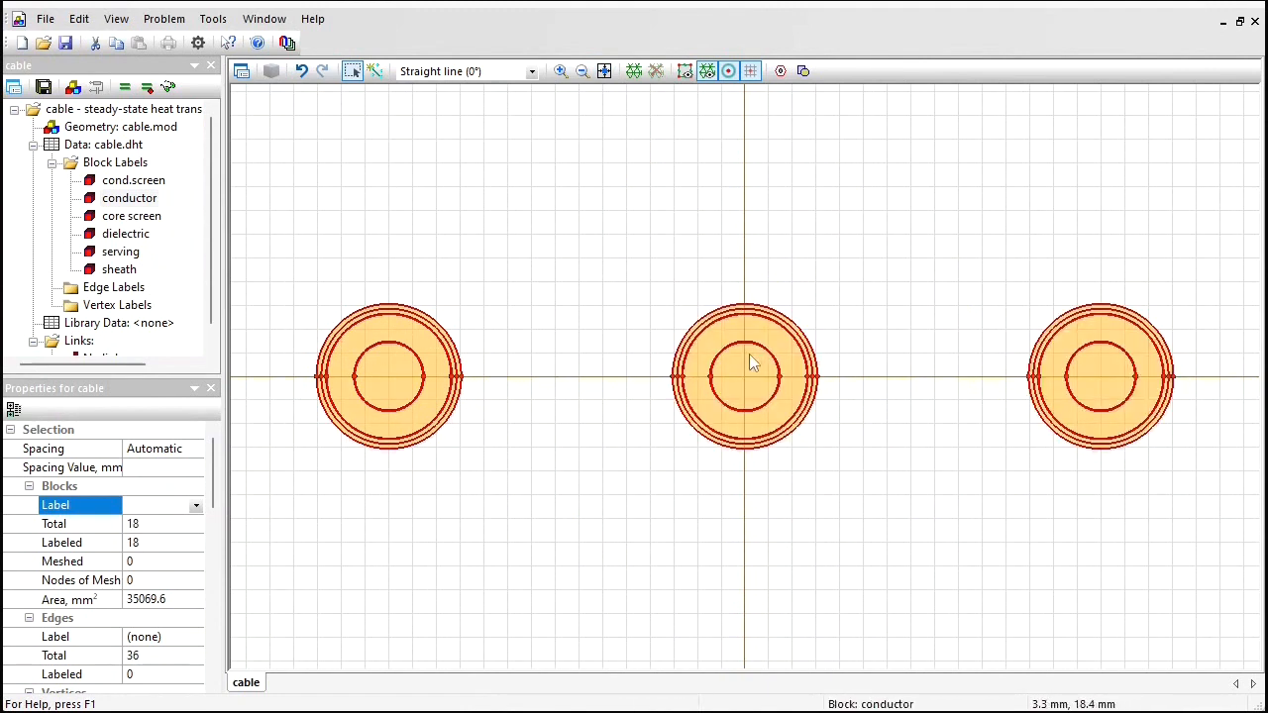
Move the three cable cross-sections 1000 mm downward.
right_click(748, 362)
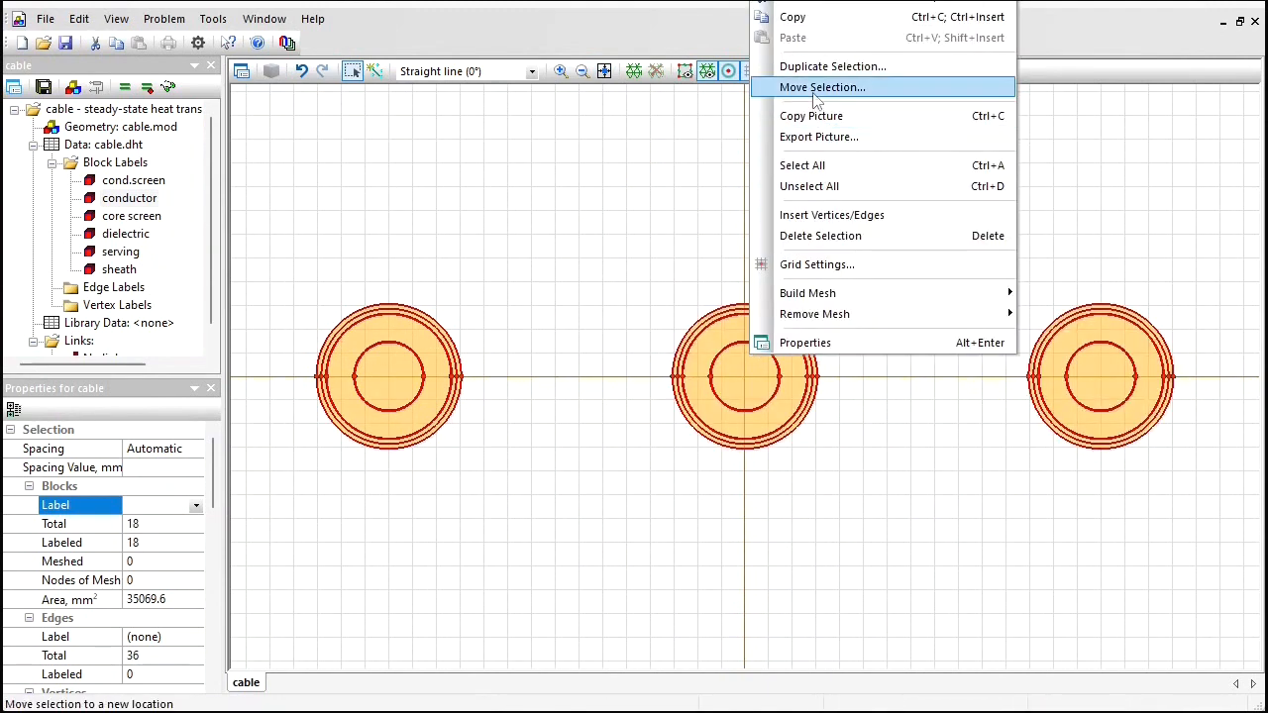
left_click(821, 88)
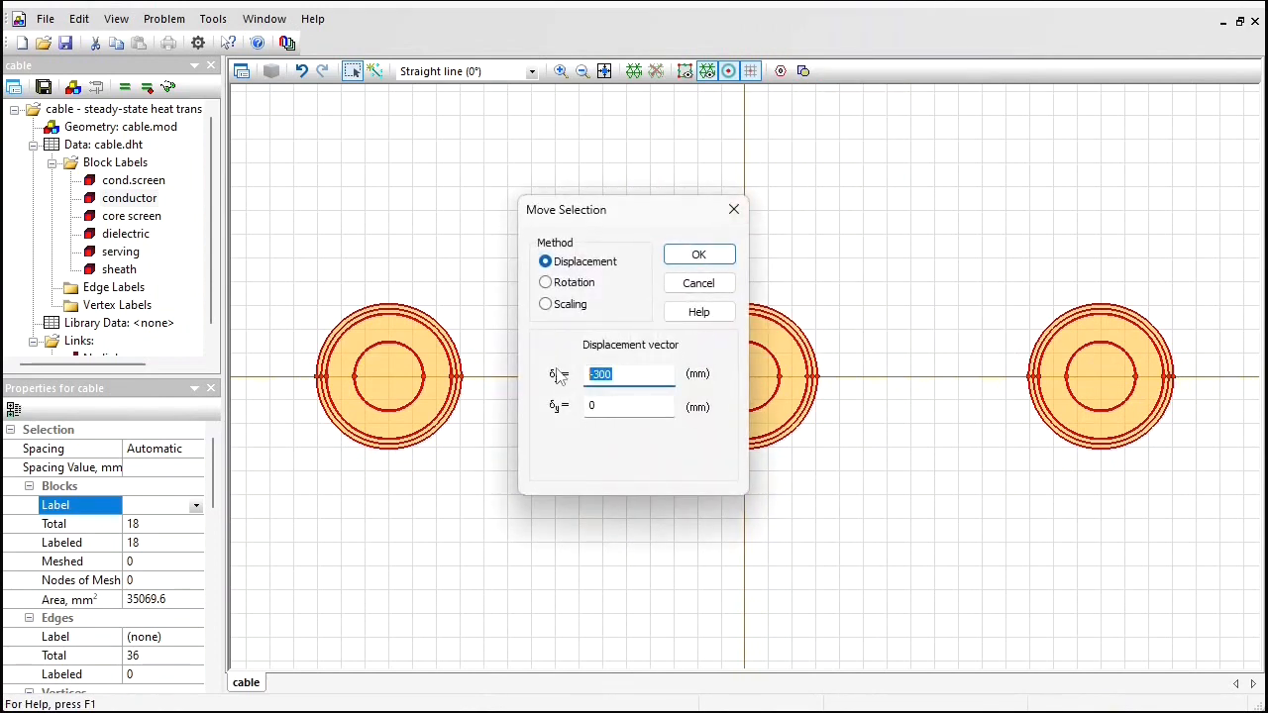
type("-1")
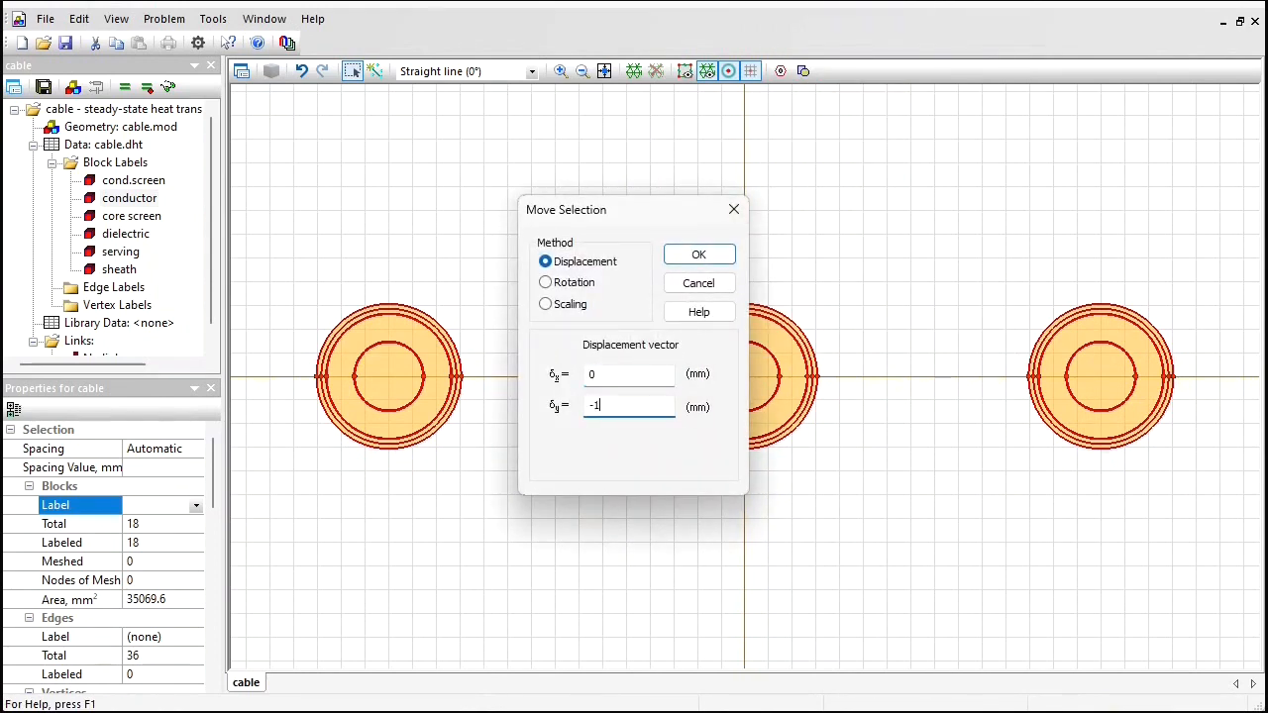
type("000")
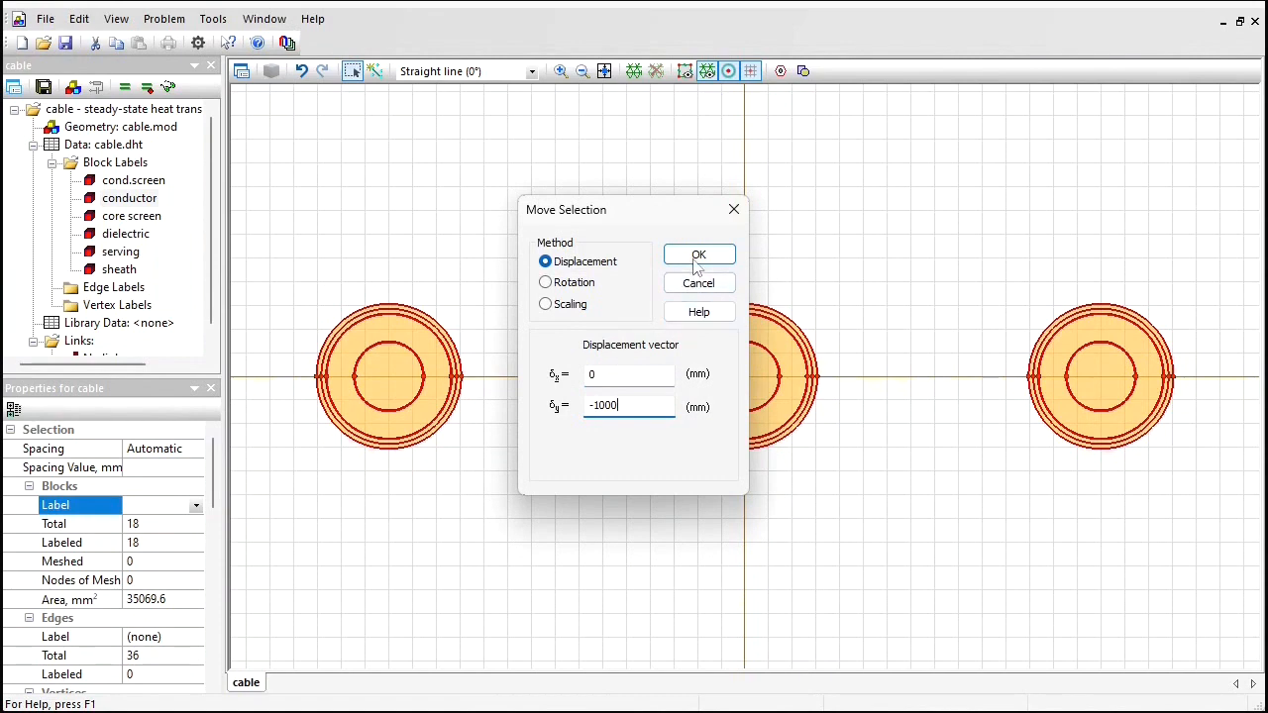
left_click(698, 255)
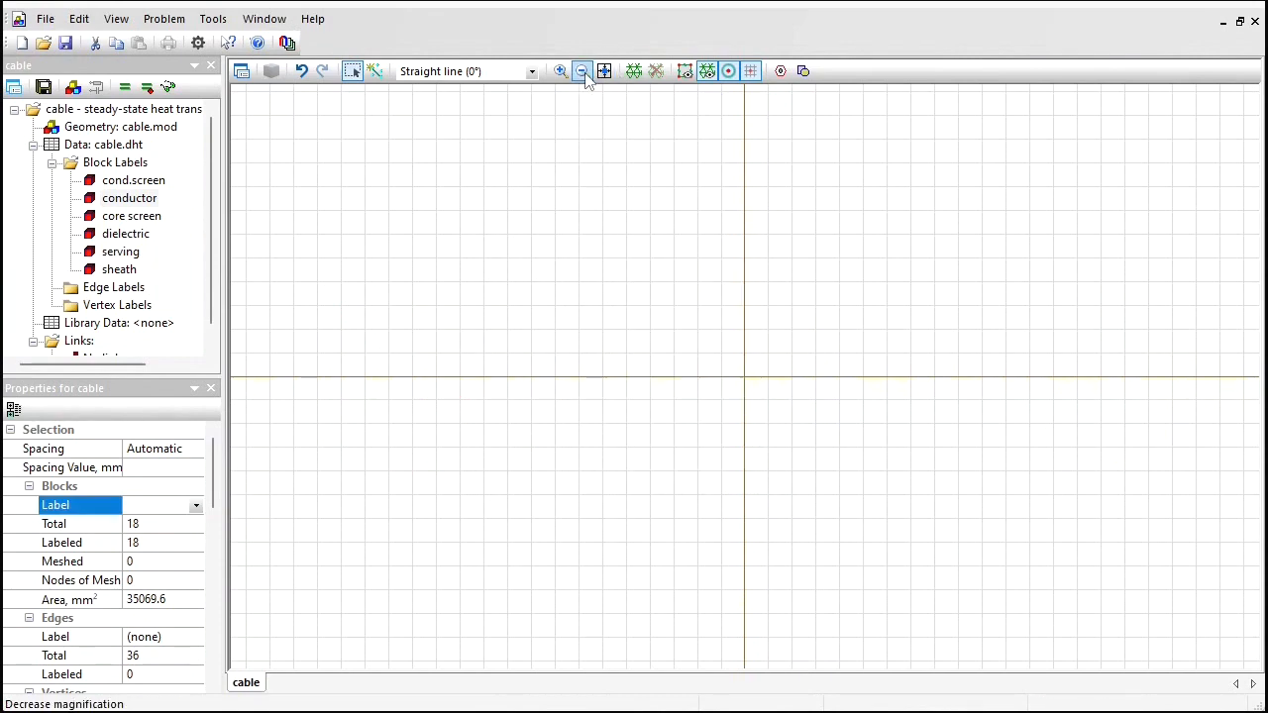
Zoom out, enable vertex/edge insertion, and make new edges half-circle (180°) arcs.
left_click(582, 71)
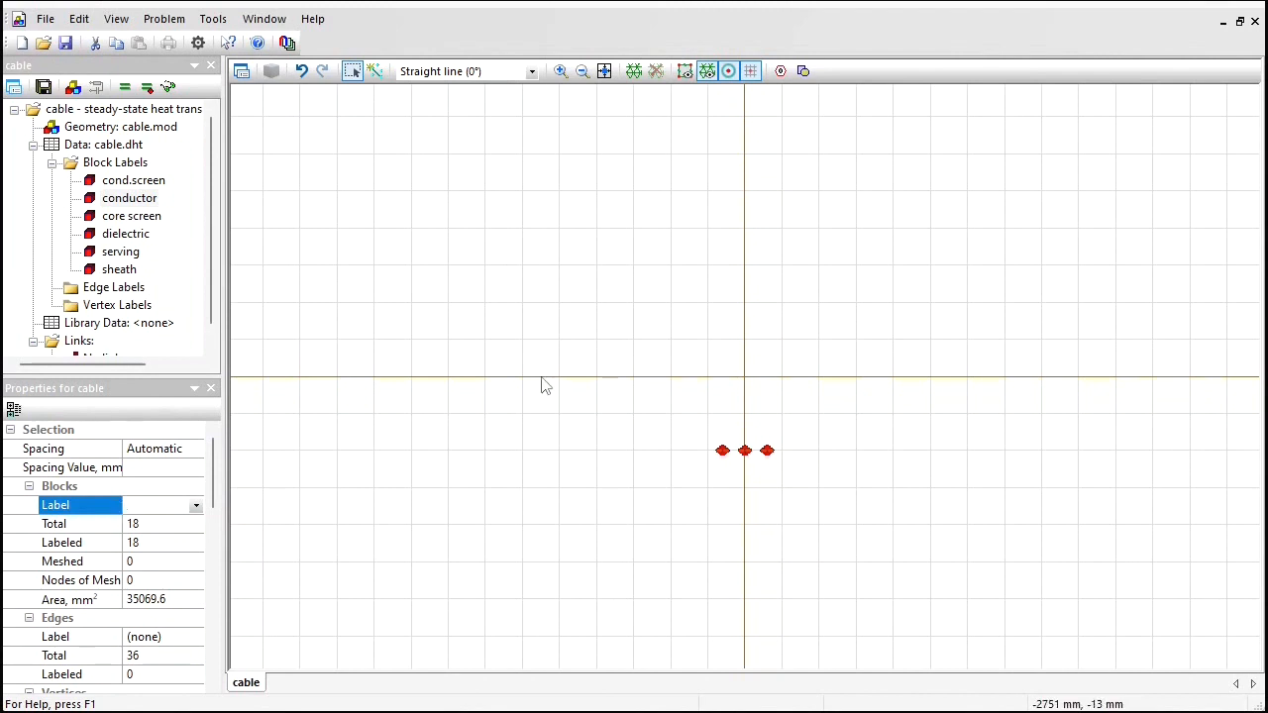
mouse_move(375, 71)
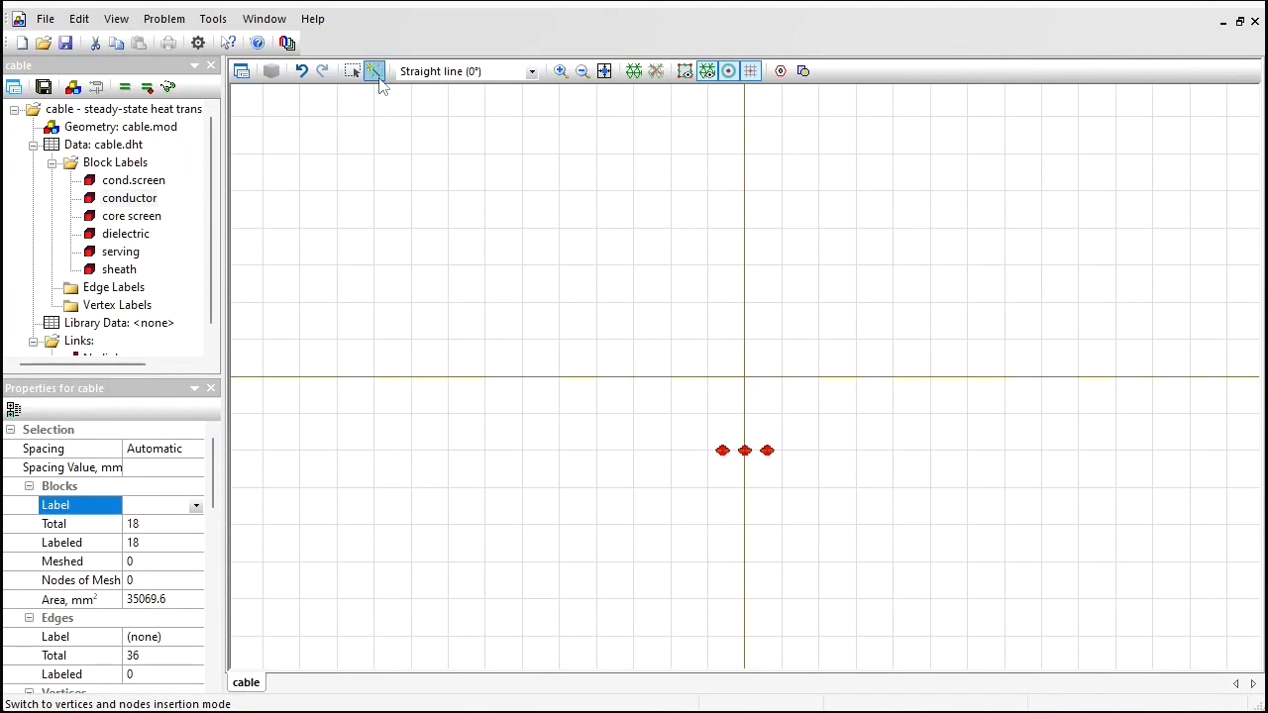
left_click(584, 71)
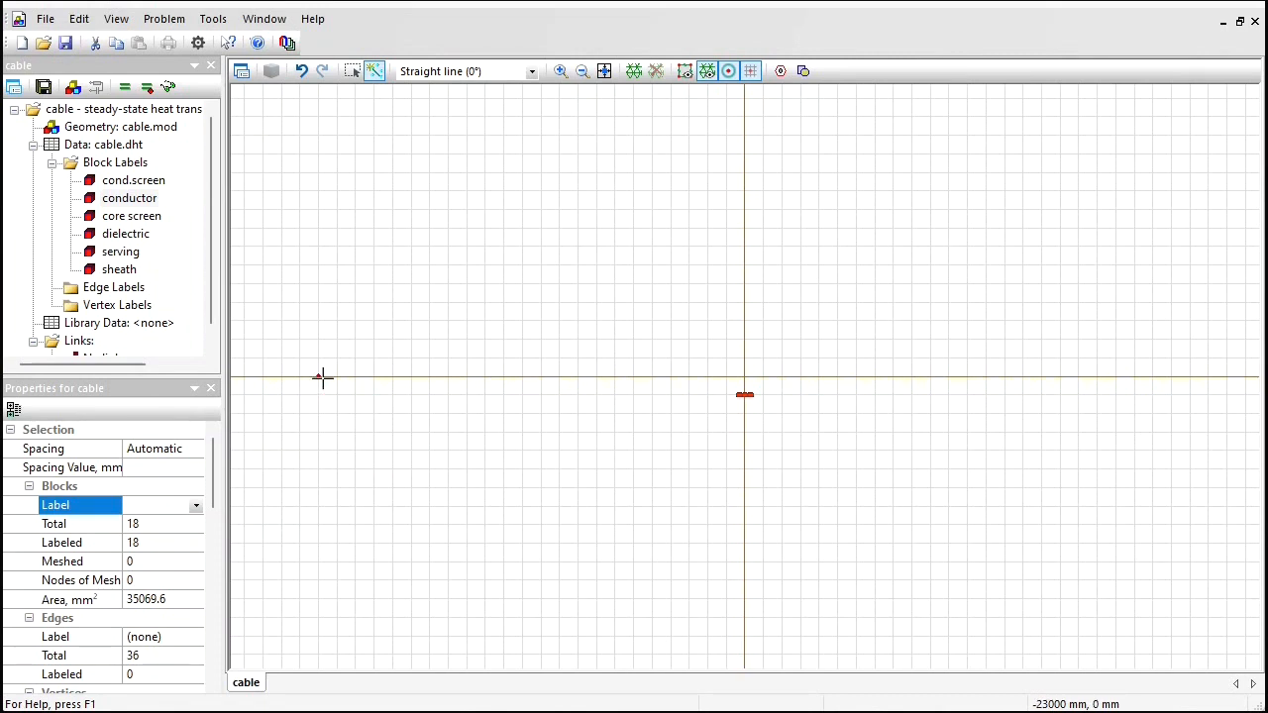
mouse_move(366, 382)
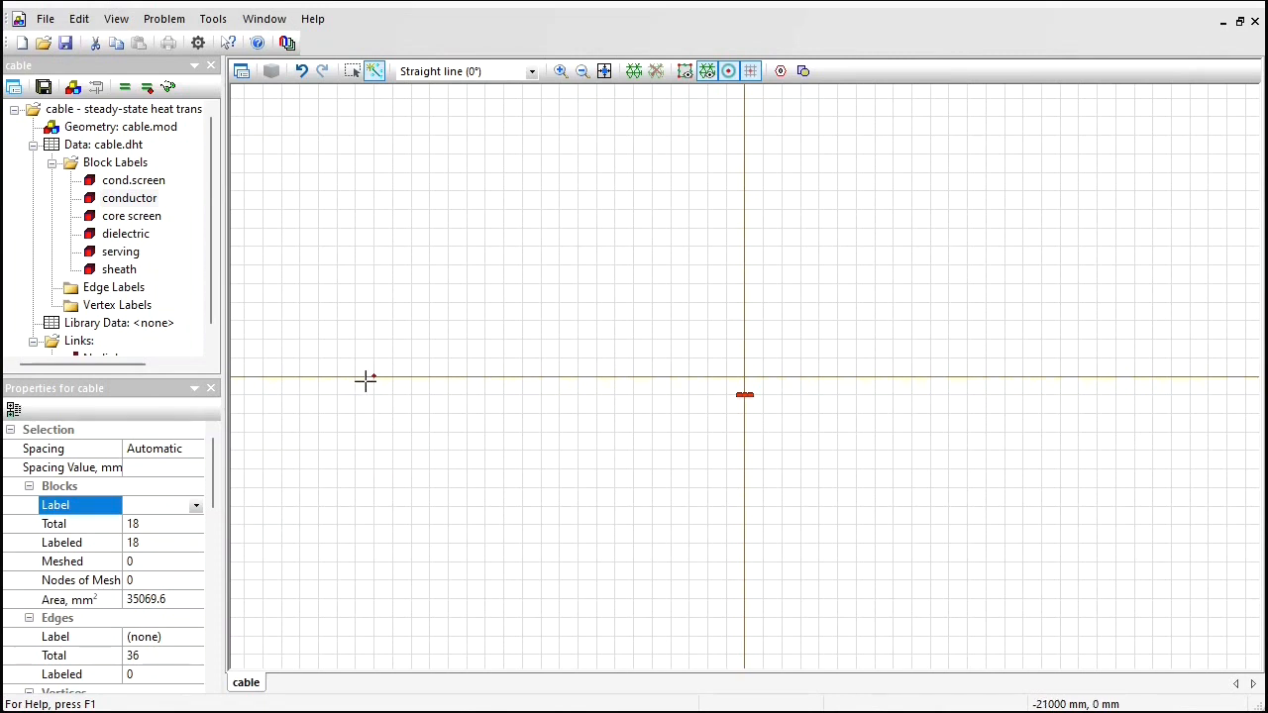
mouse_move(377, 381)
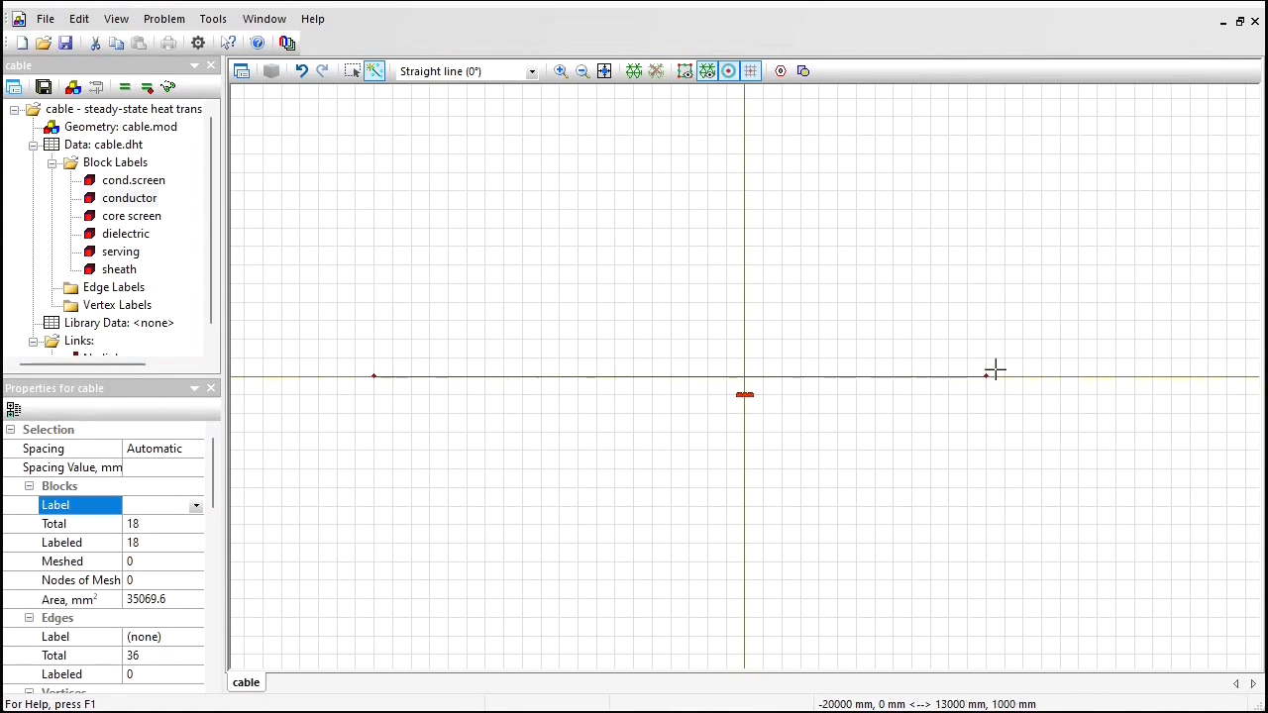
mouse_move(1095, 376)
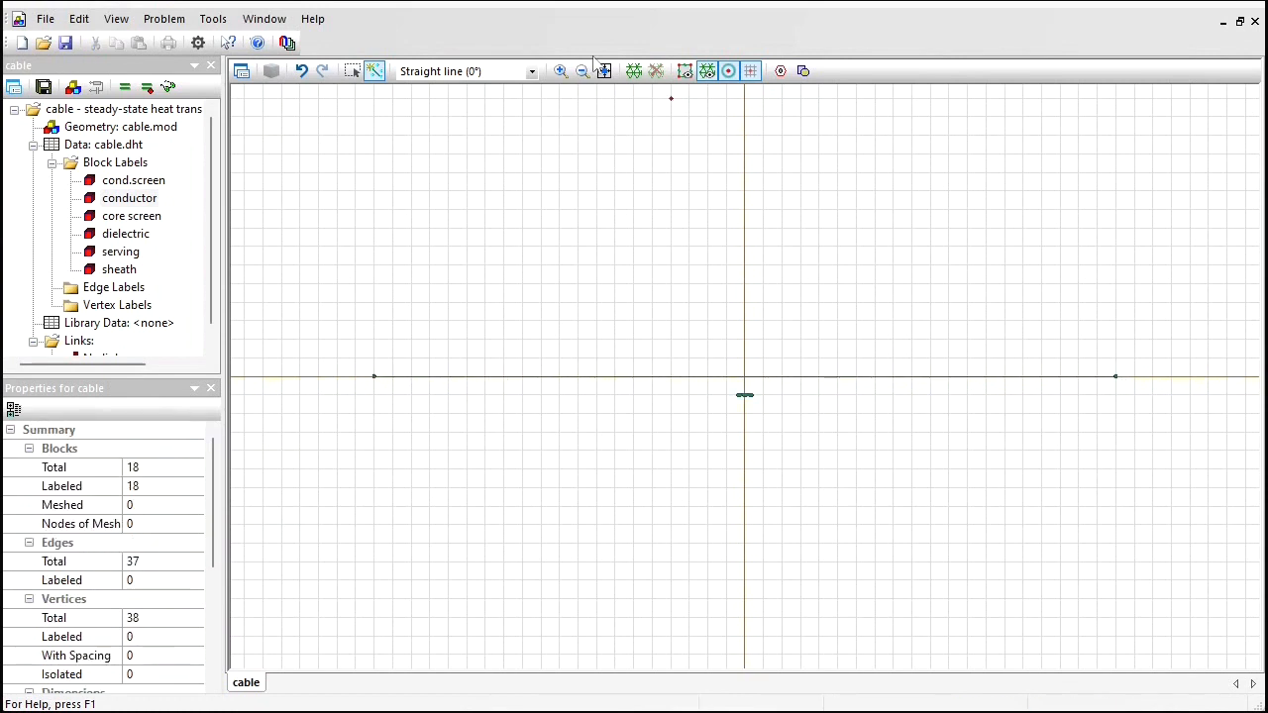
left_click(532, 71)
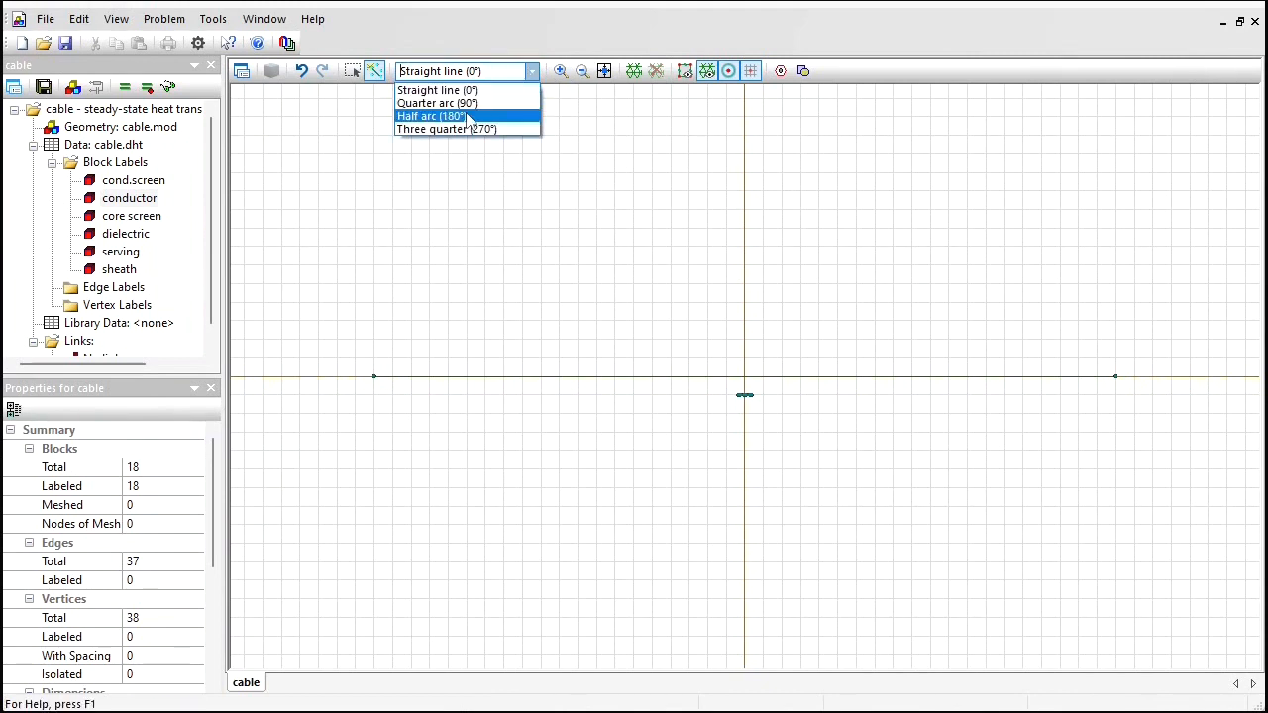
left_click(430, 116)
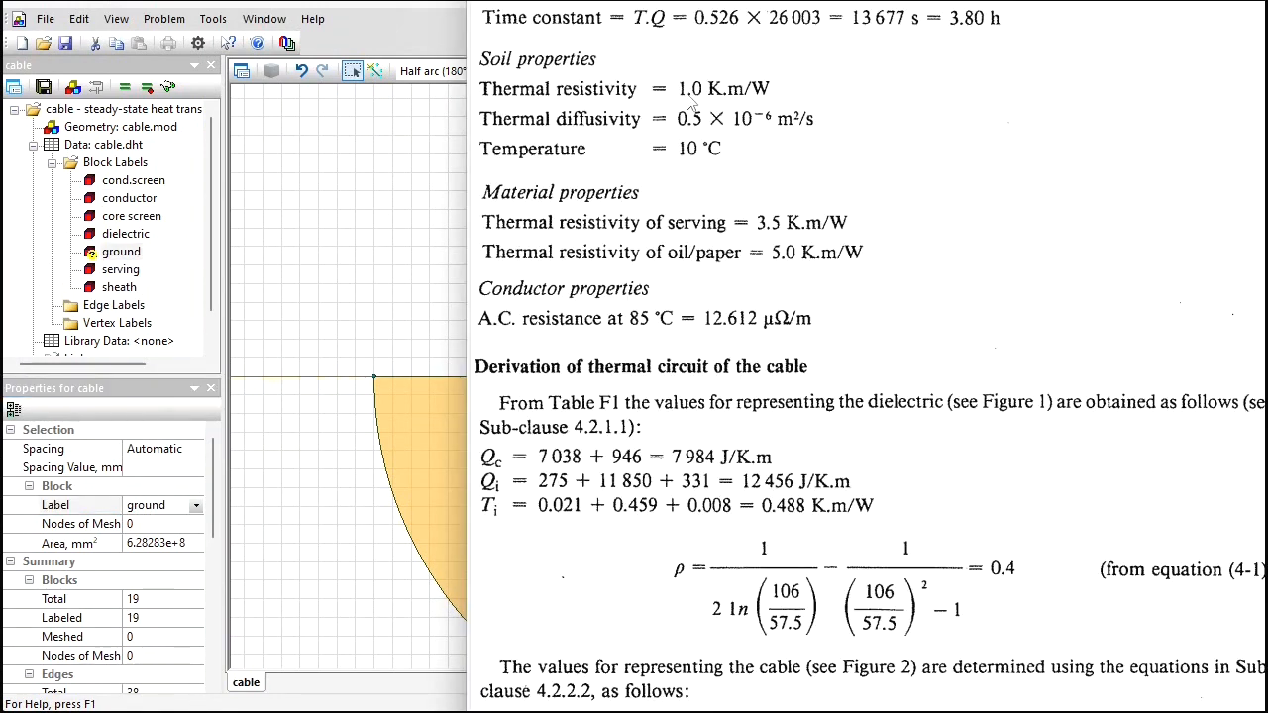
mouse_move(149, 287)
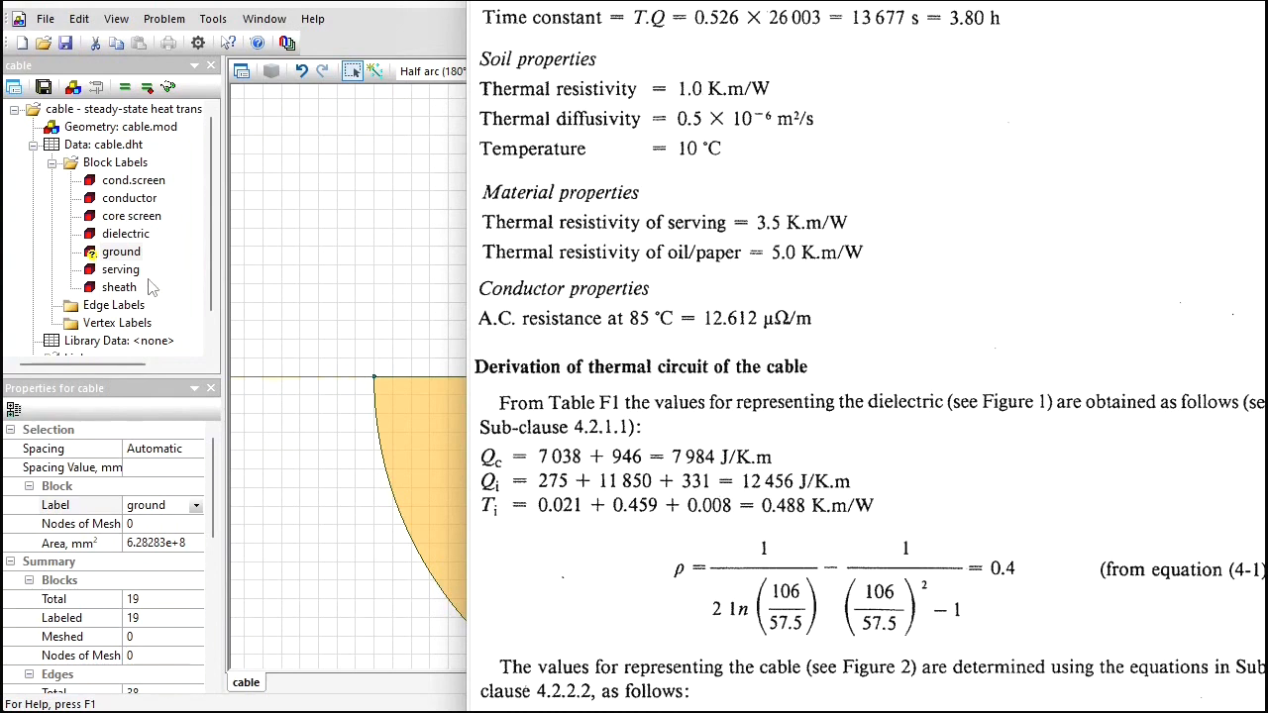
Set the ground label's thermal conductivity to 1 W/K·m.
double_click(120, 251)
type("1")
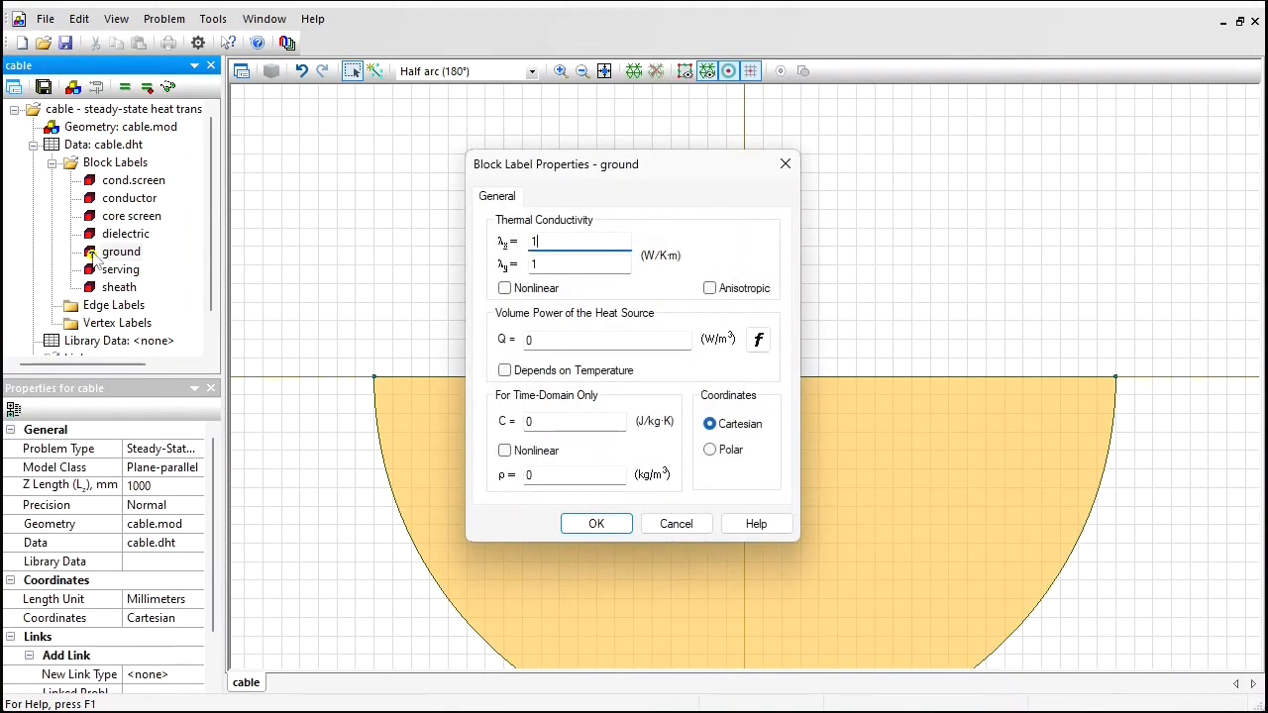
left_click(595, 524)
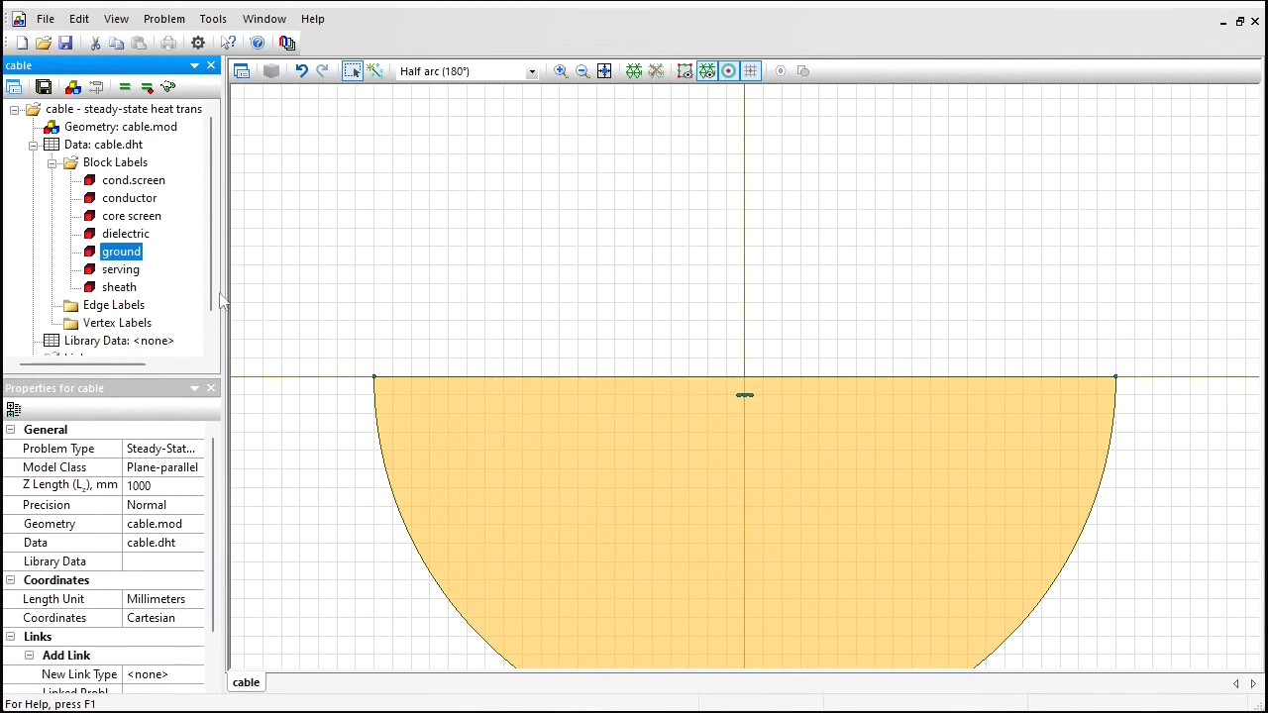
mouse_move(560, 375)
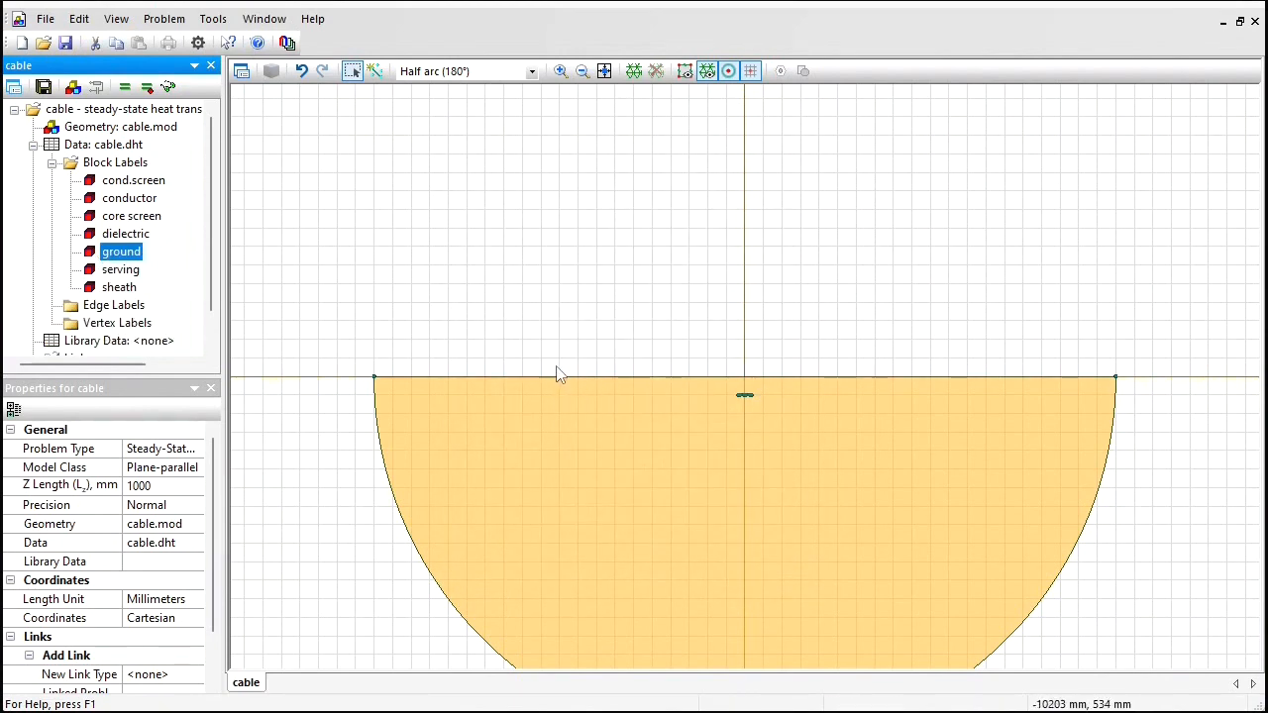
mouse_move(613, 334)
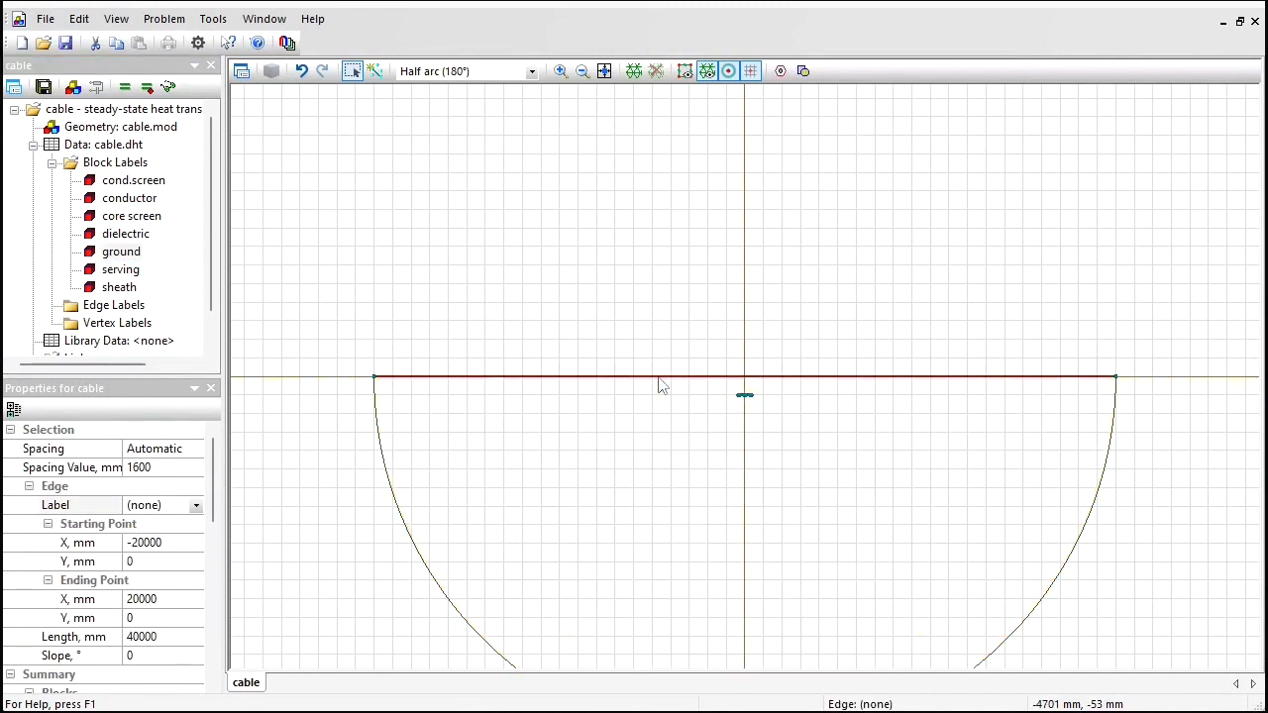
Give the top ground-surface edge the label 'convectoion' and select it in the tree.
left_click(144, 505)
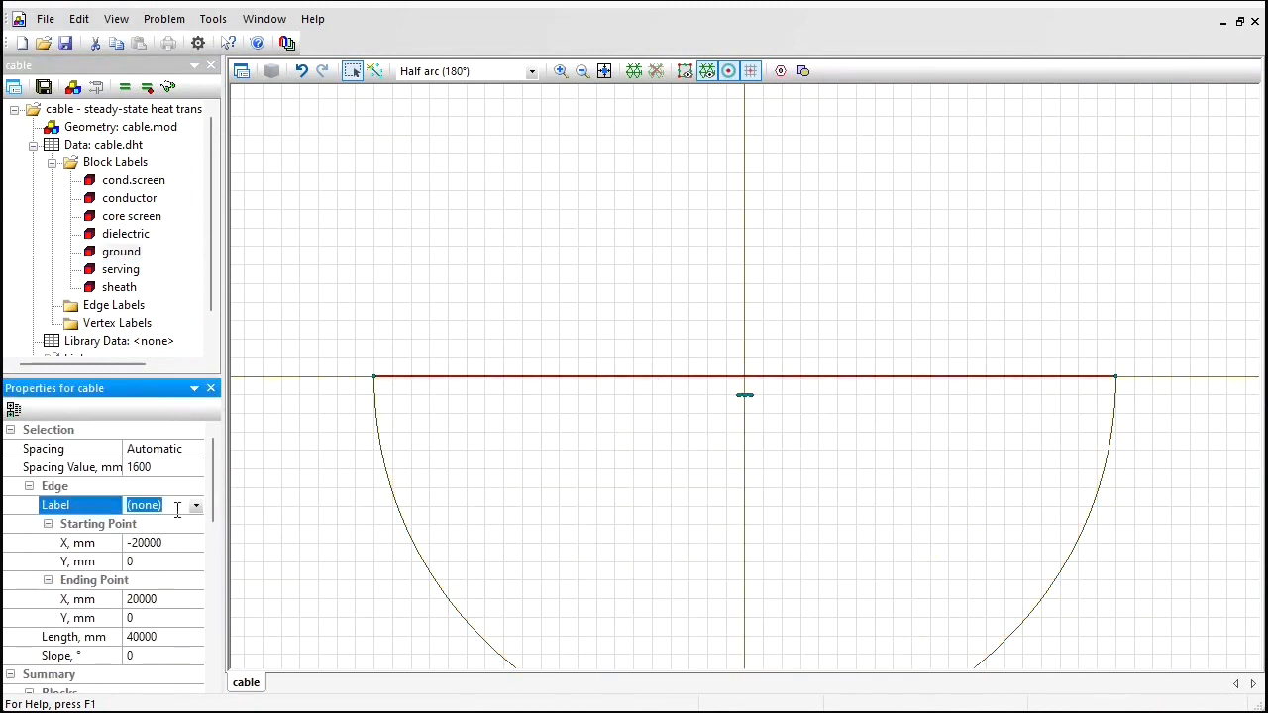
type("convectoion")
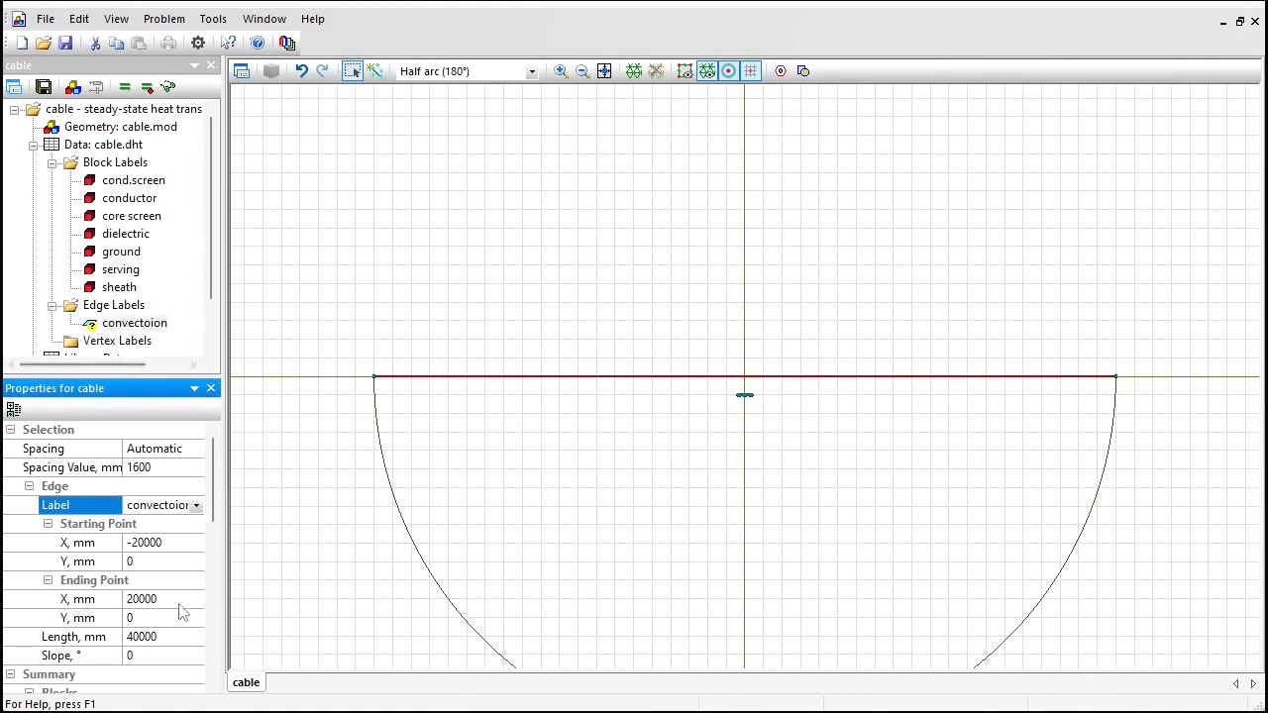
left_click(609, 485)
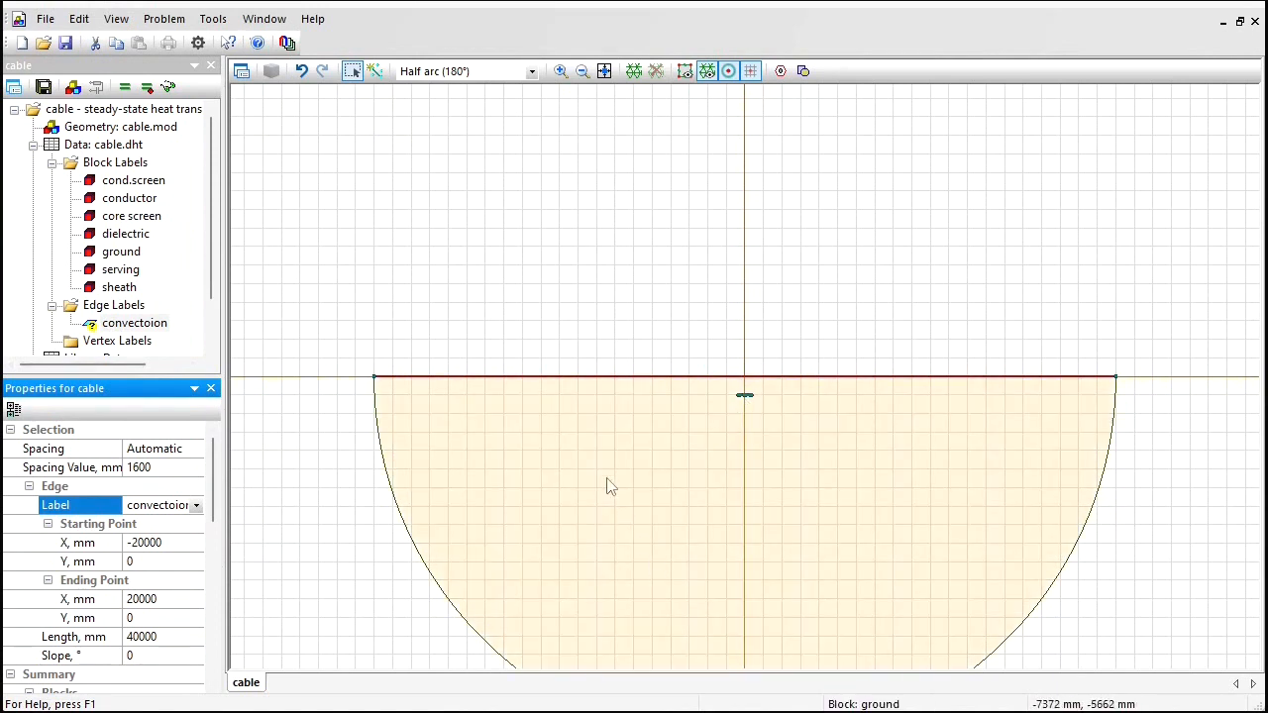
left_click(555, 384)
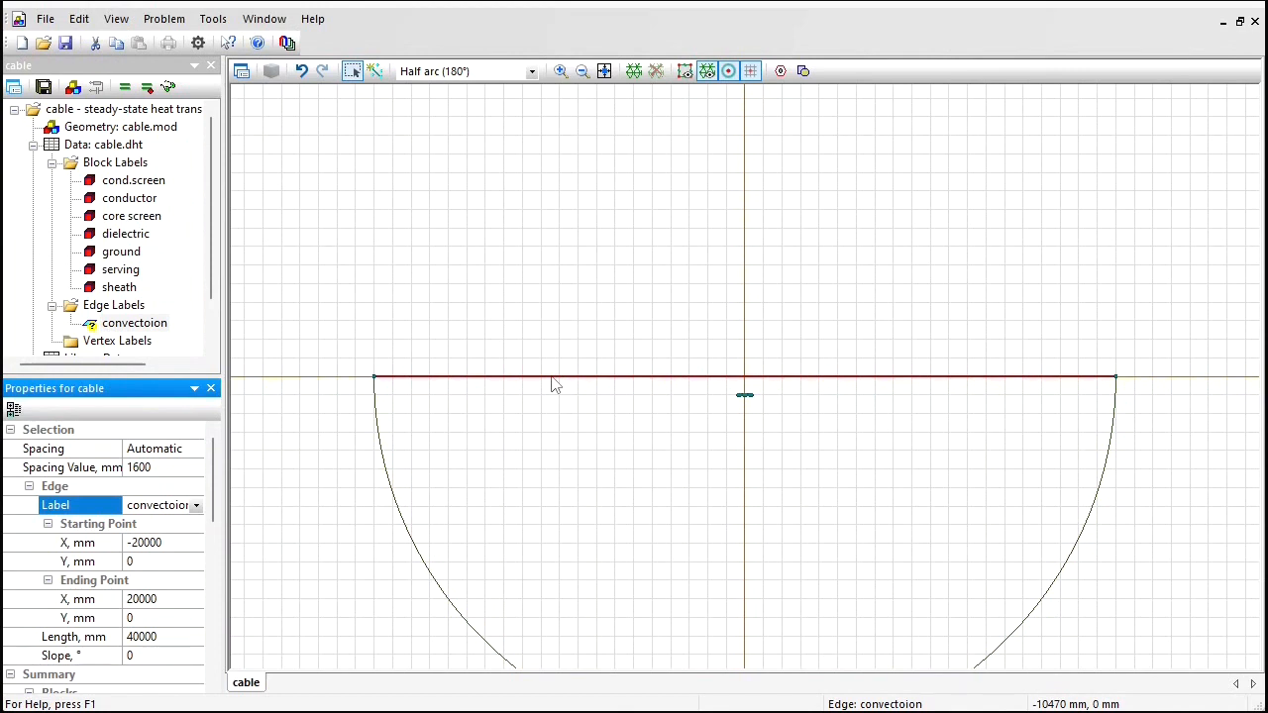
mouse_move(124, 325)
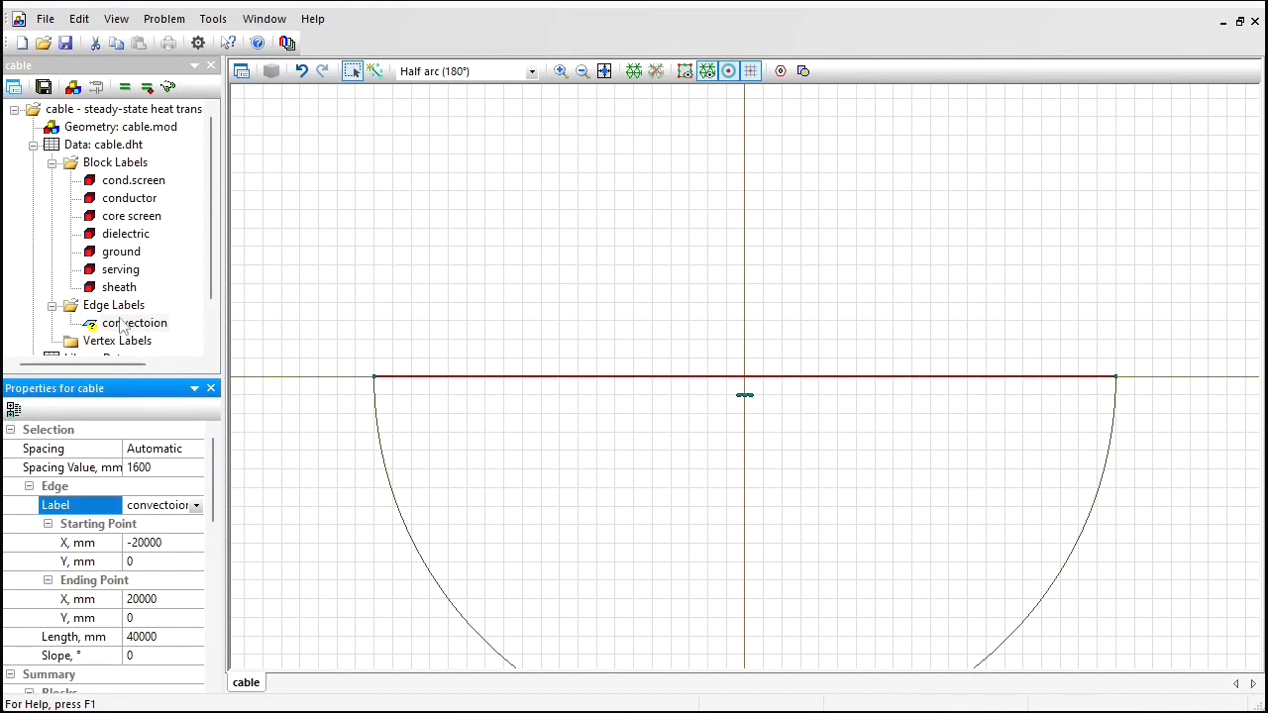
left_click(136, 323)
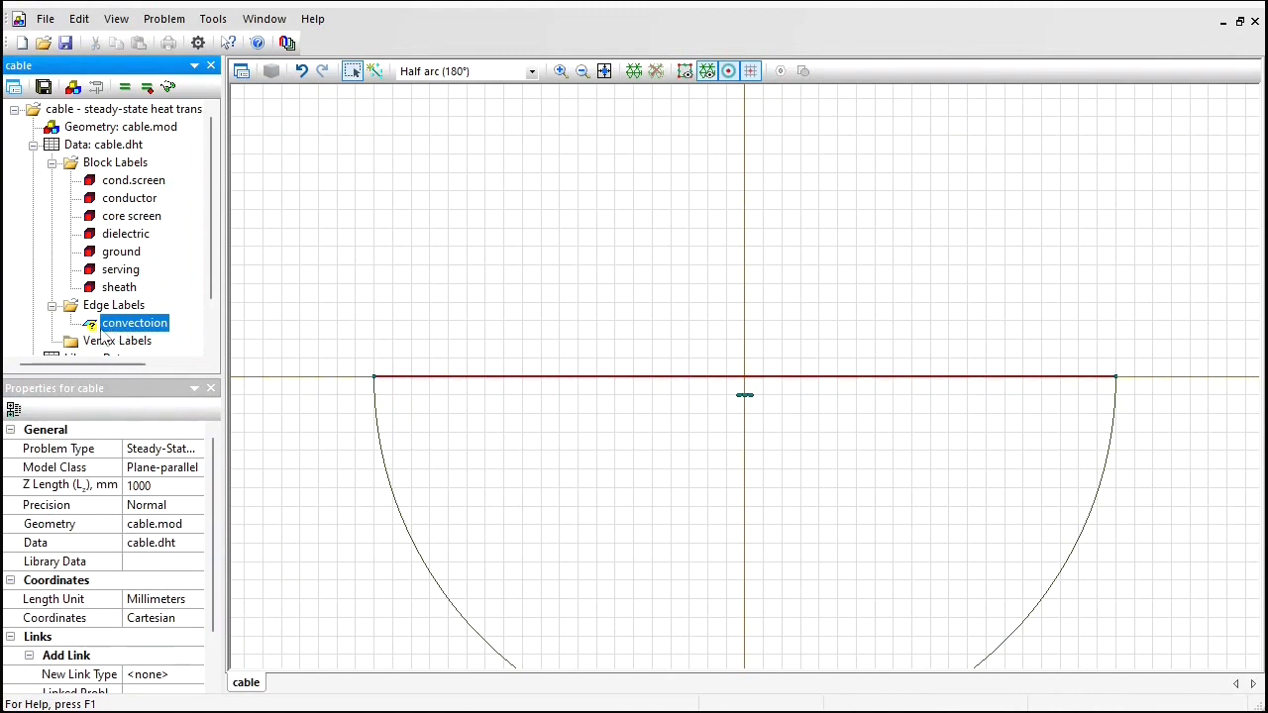
Enable convection on the convectoion edge with To = 10 °C and α = 10 W/K·m².
double_click(133, 321)
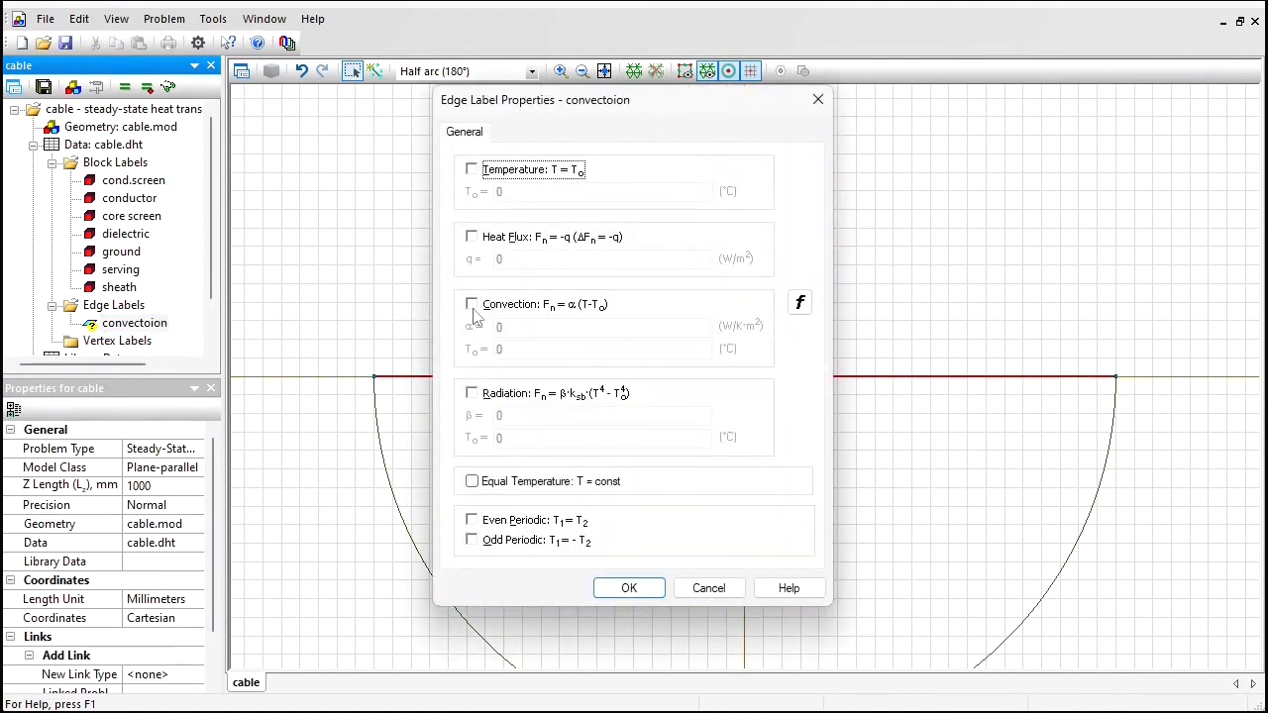
left_click(471, 305)
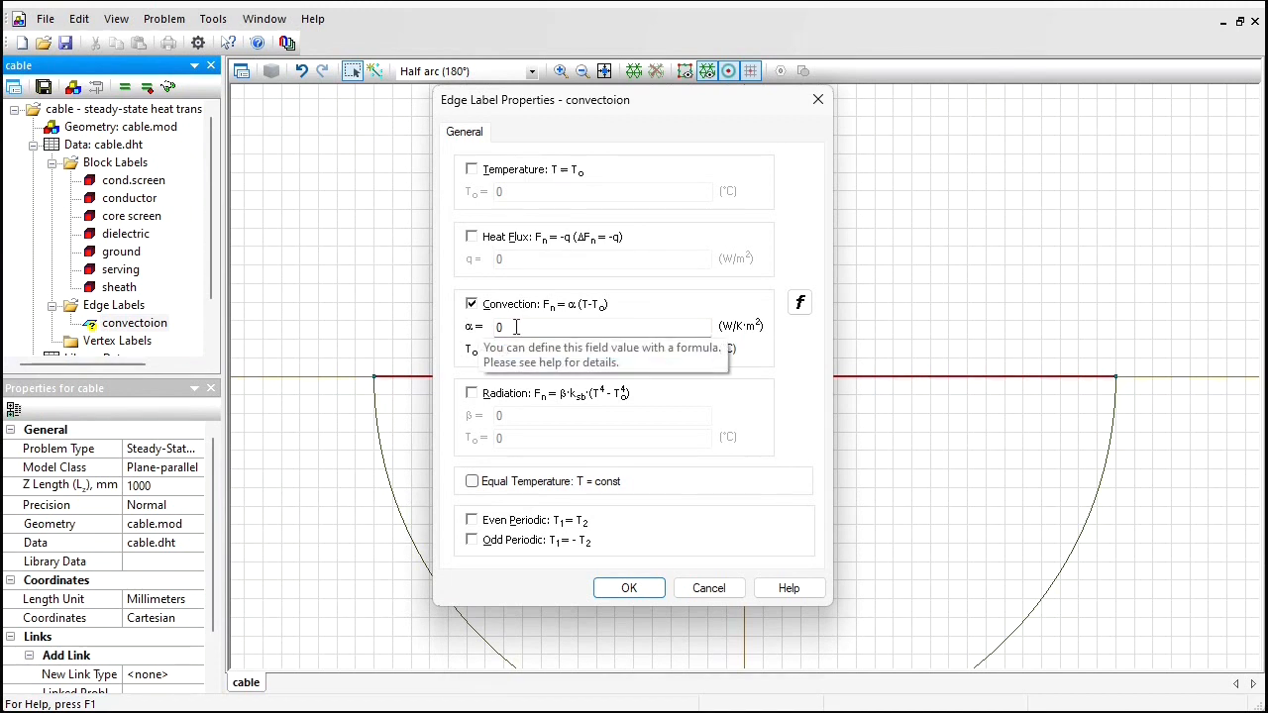
type("10")
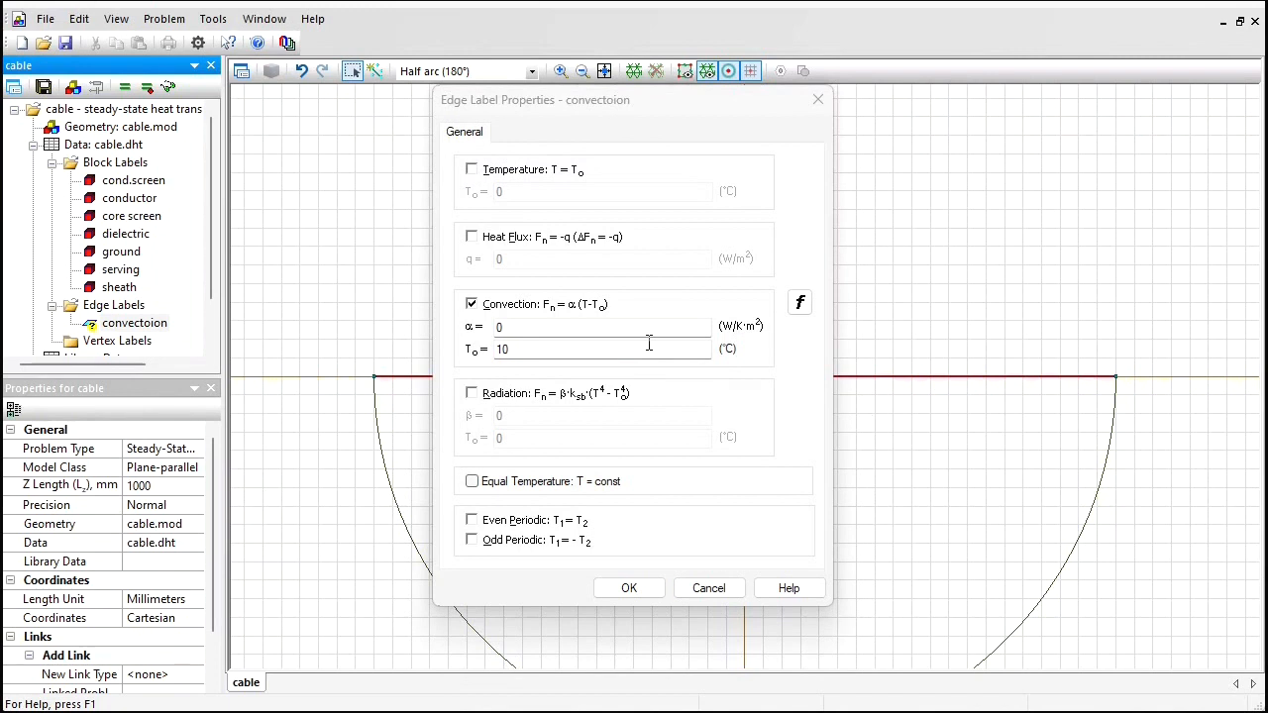
mouse_move(922, 304)
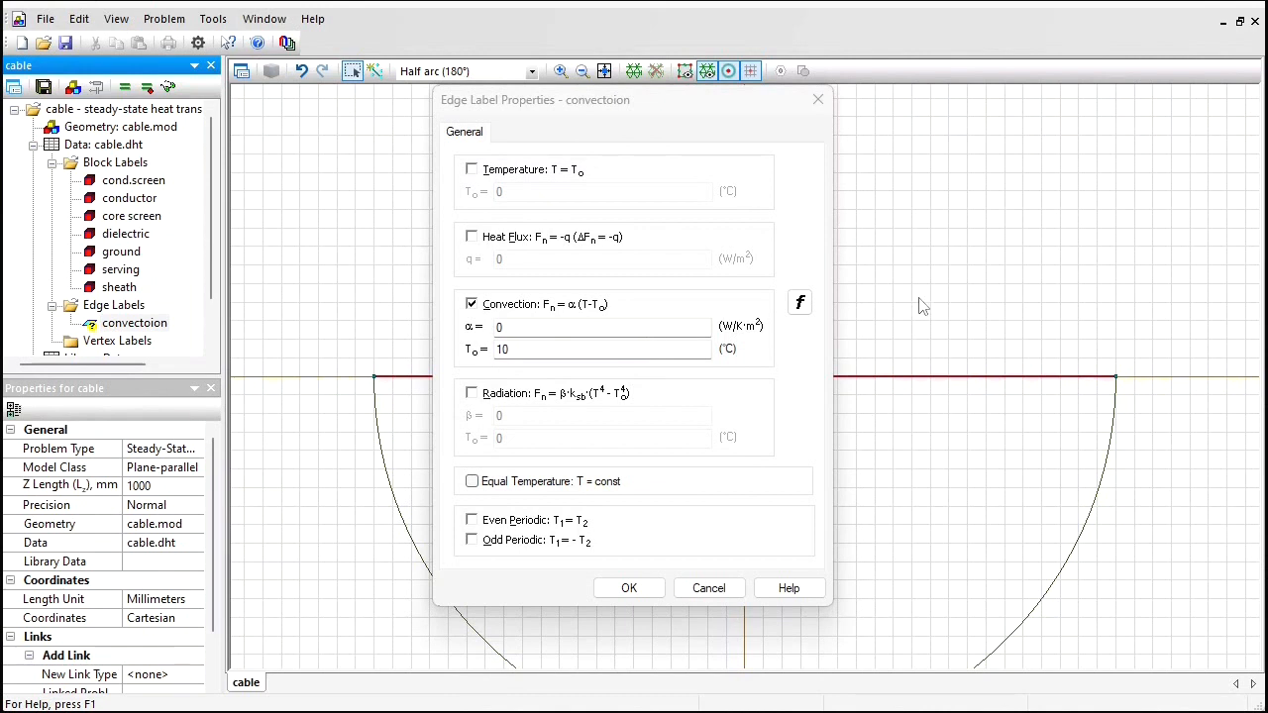
mouse_move(919, 393)
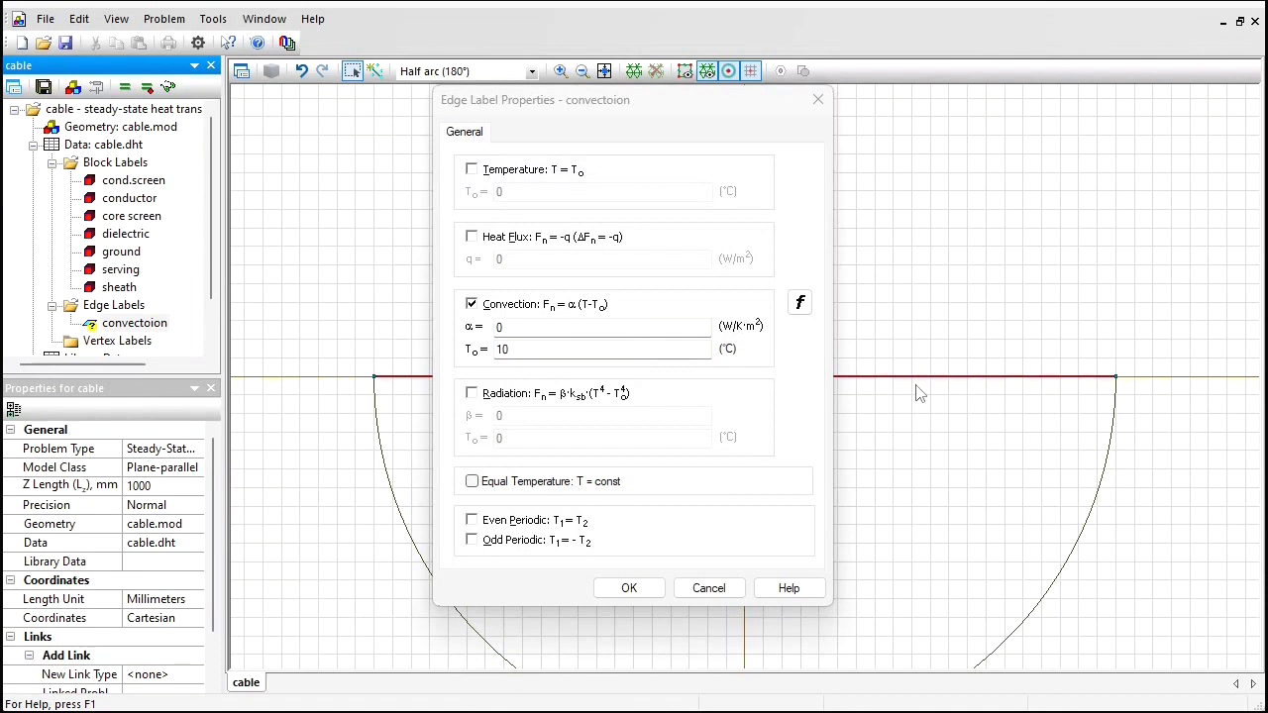
left_click(599, 327)
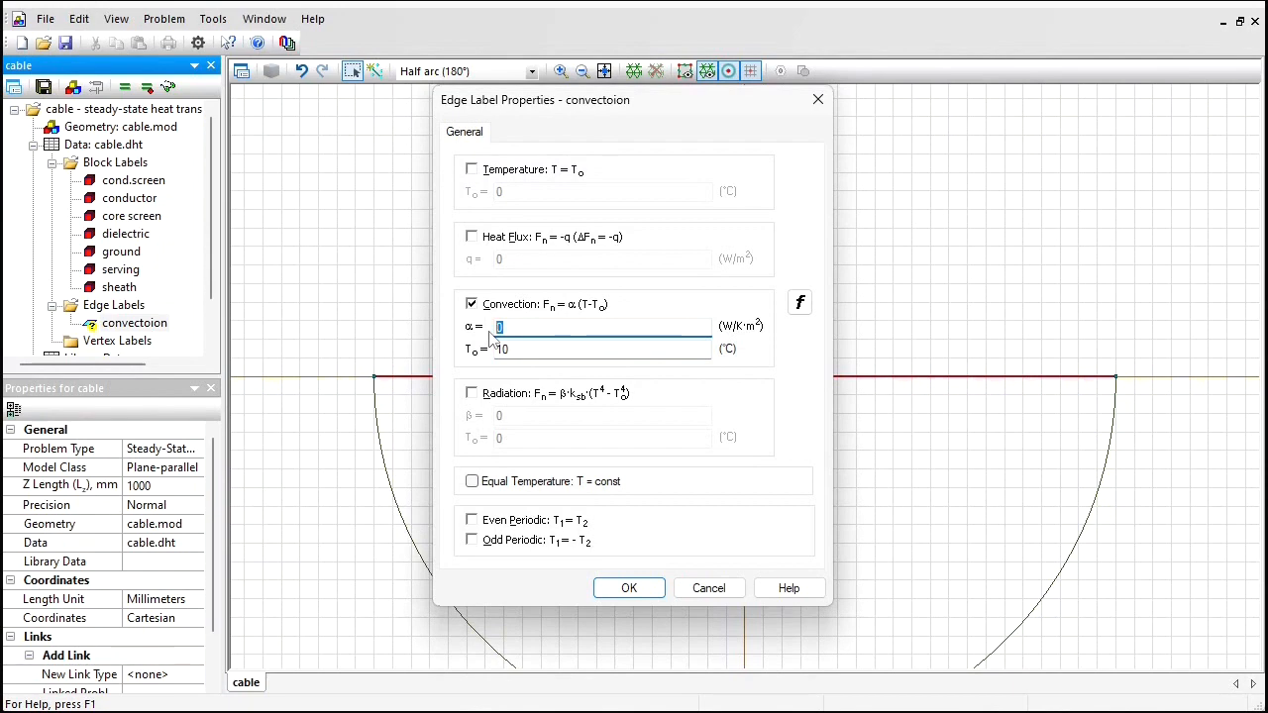
type("10")
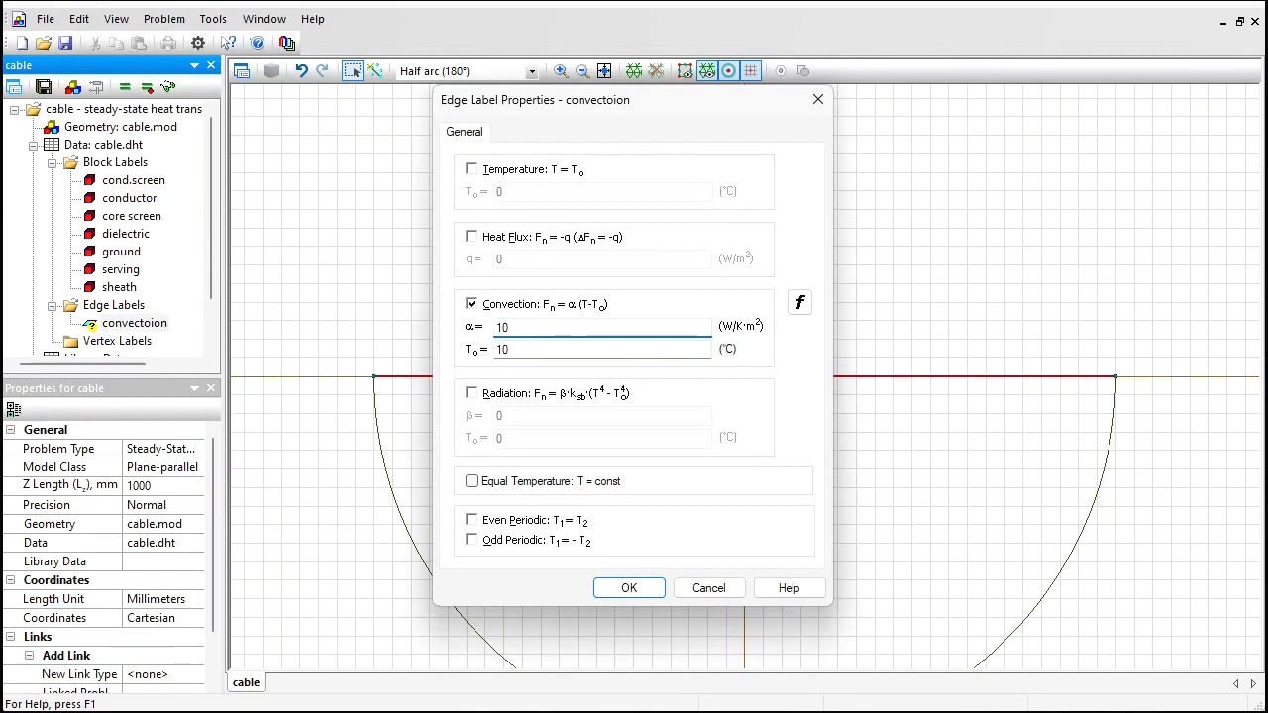
left_click(629, 587)
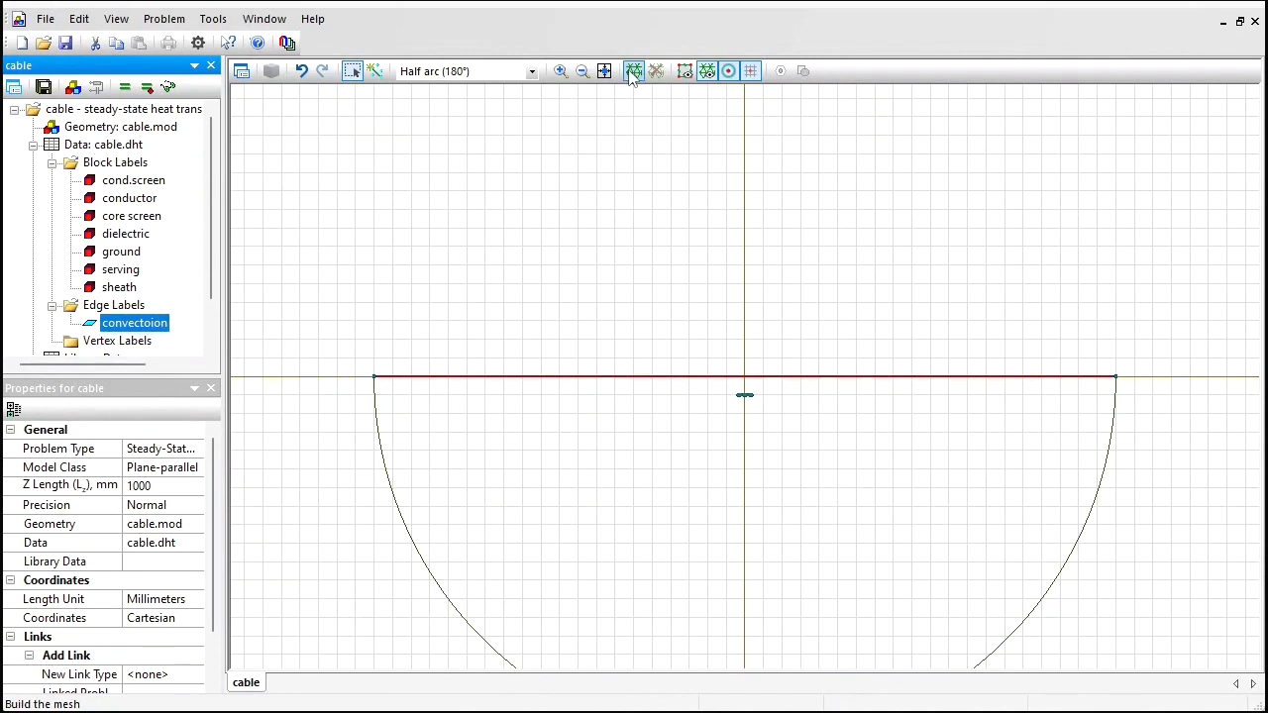
Build the finite element mesh over all 19 blocks, about 374,000 nodes.
left_click(632, 71)
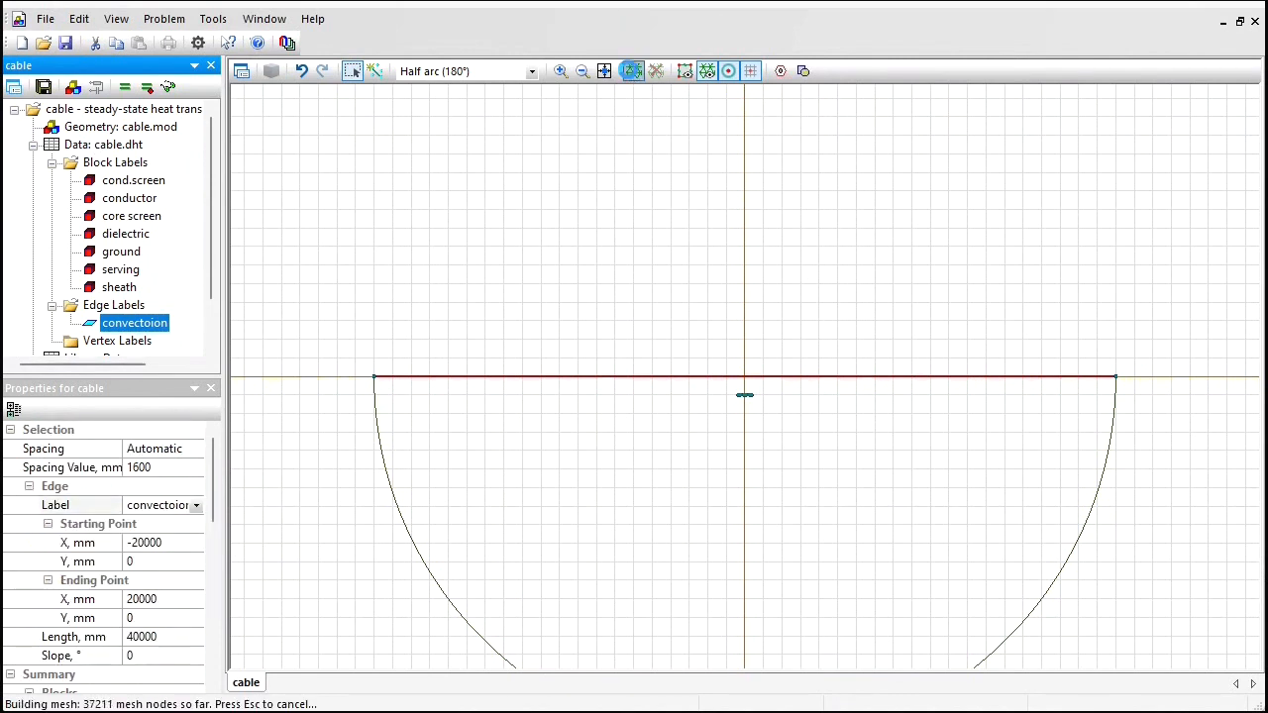
left_click(632, 71)
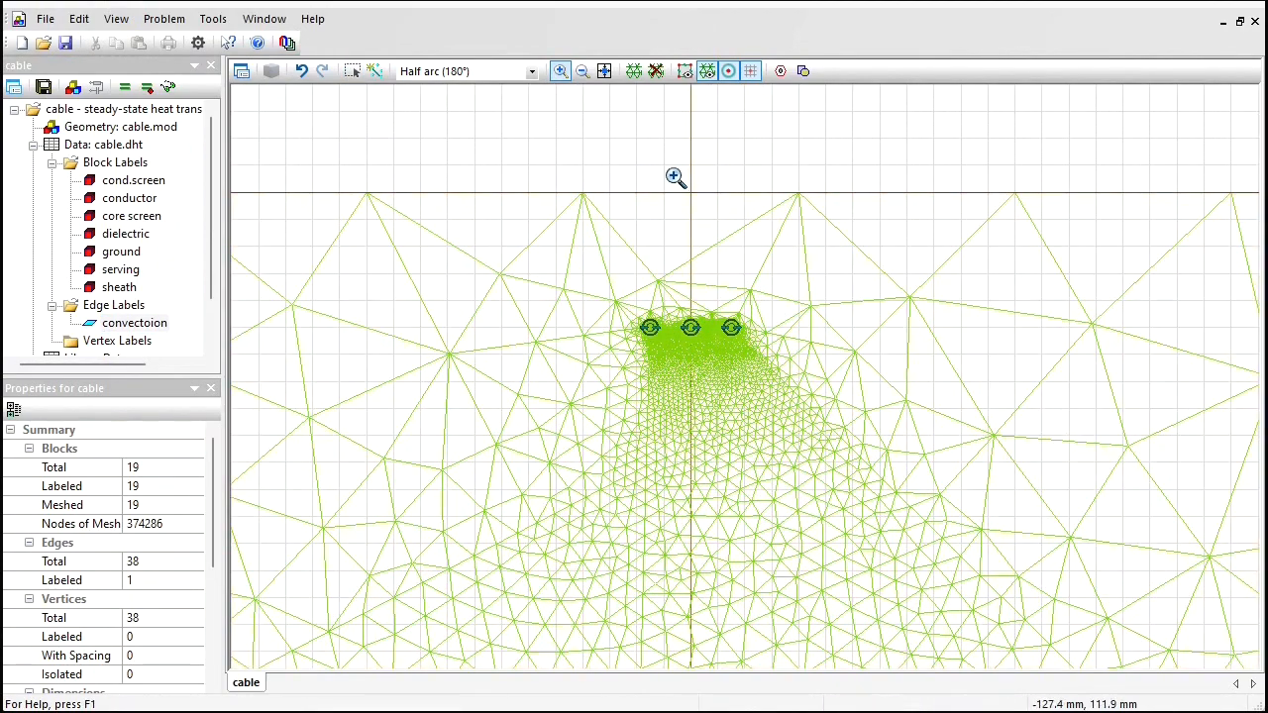
mouse_move(693, 194)
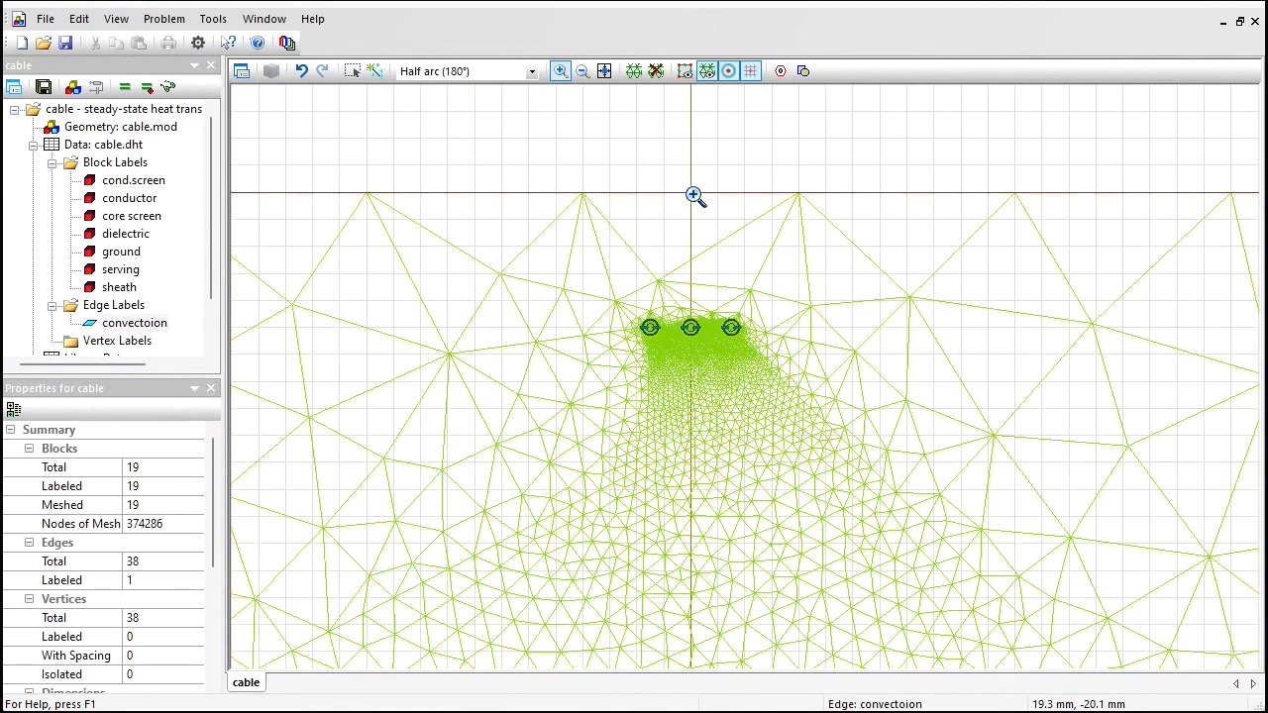
mouse_move(376, 71)
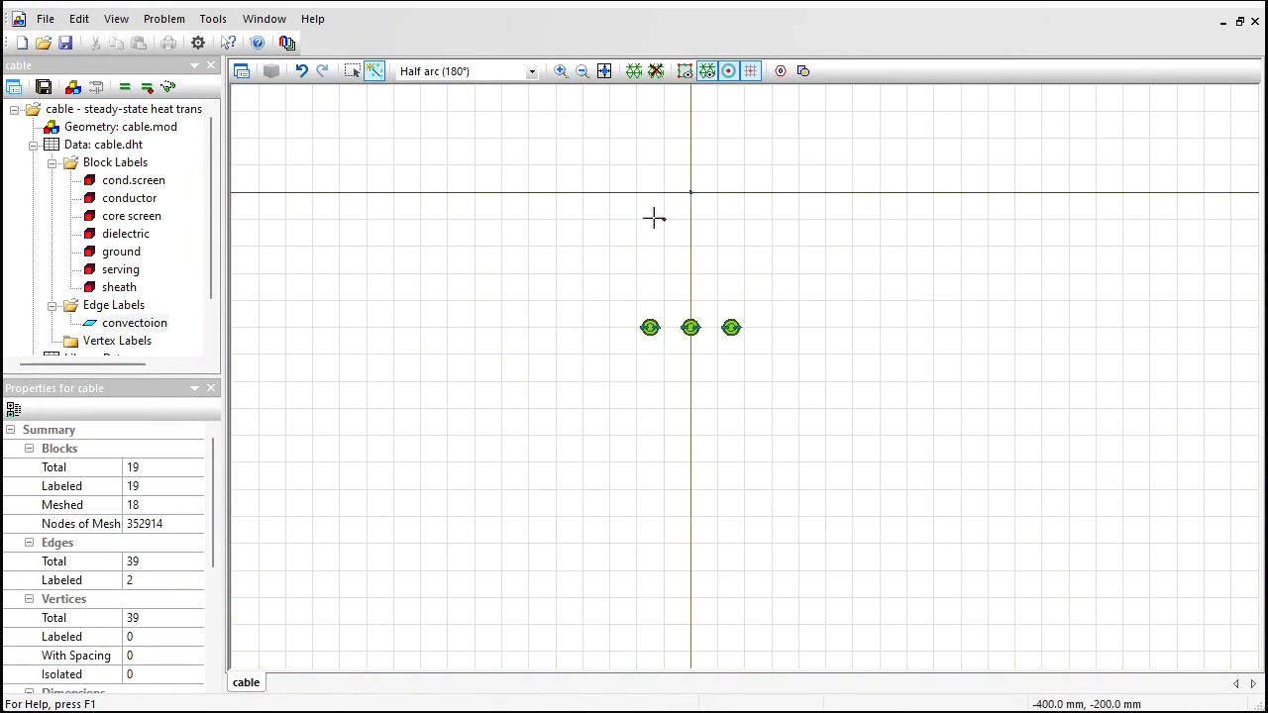
mouse_move(498, 193)
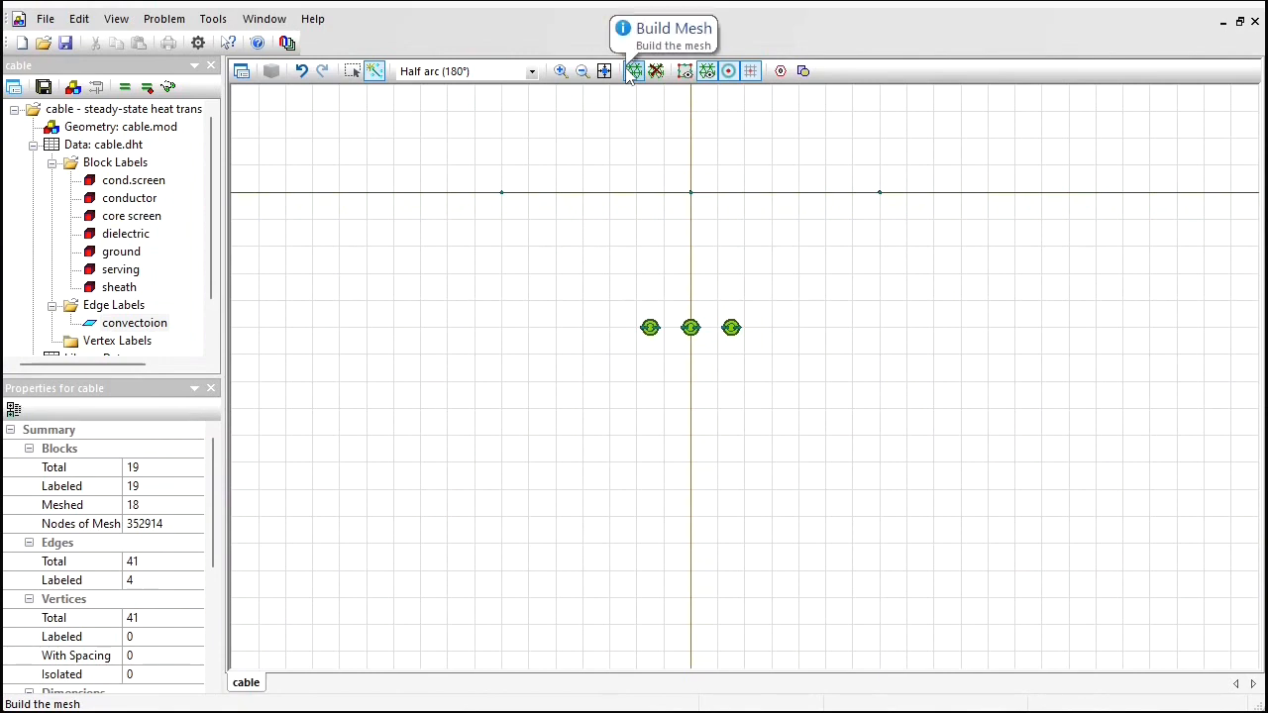
left_click(632, 71)
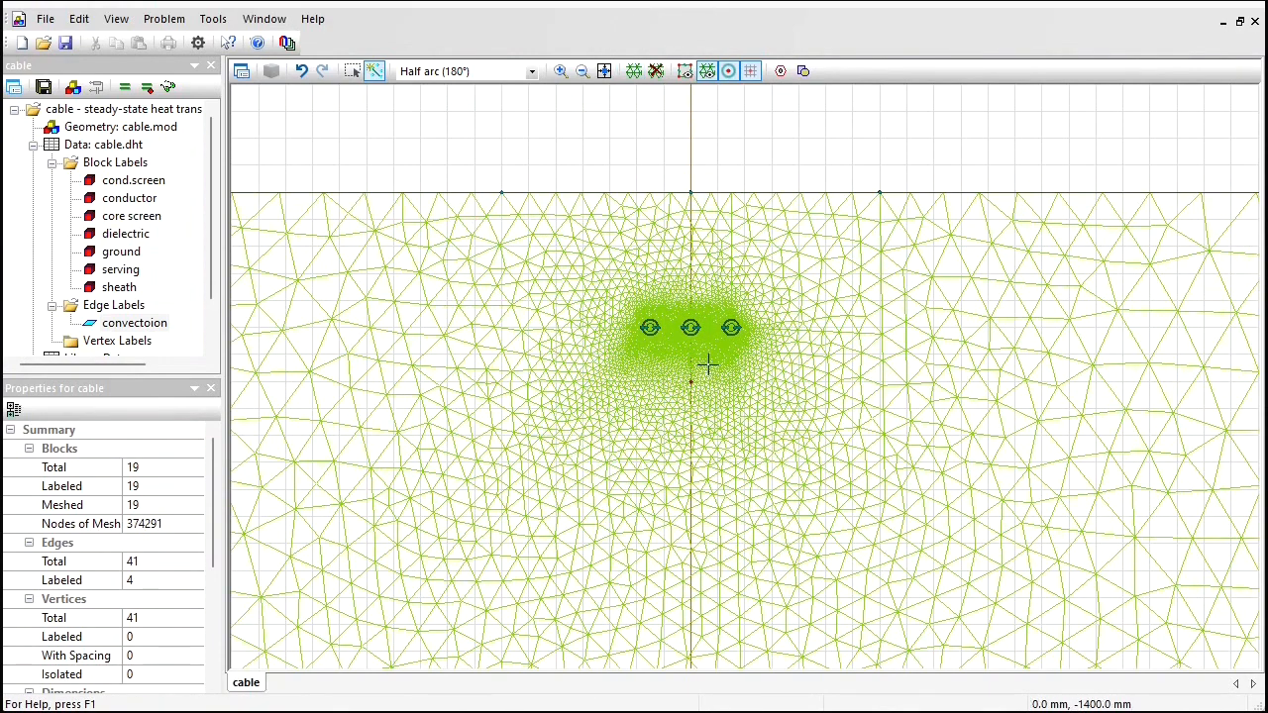
mouse_move(701, 158)
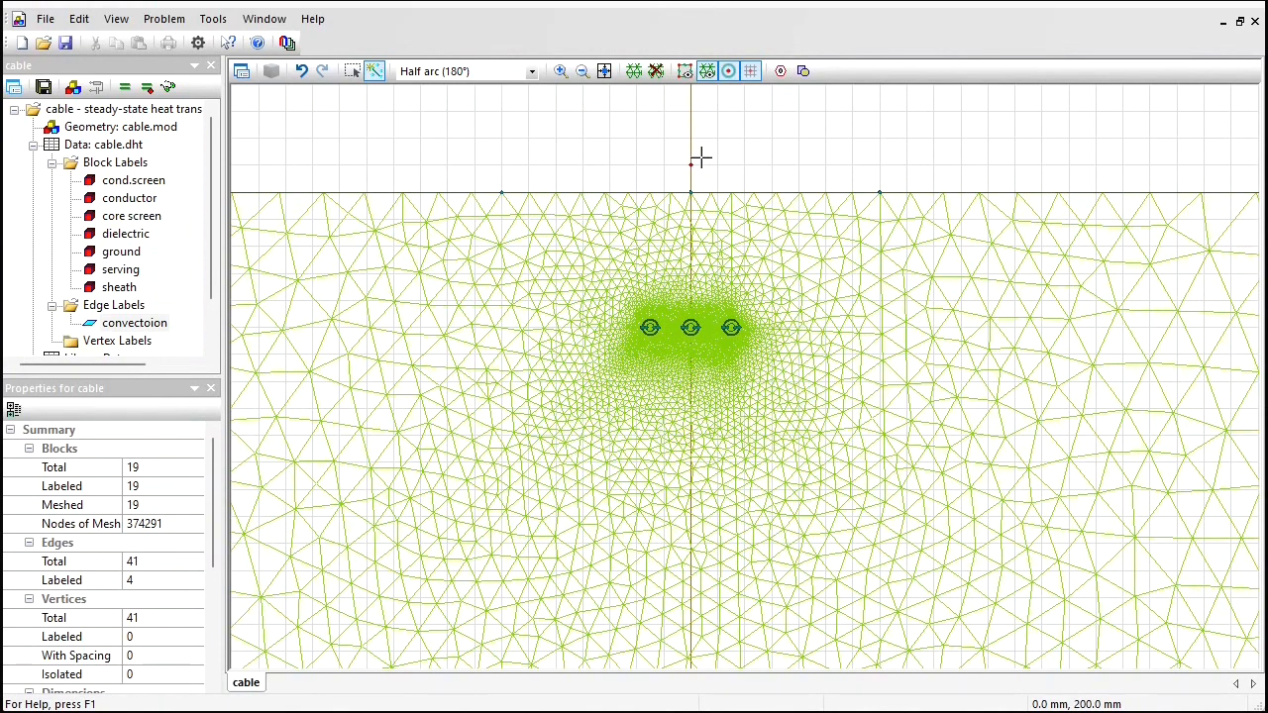
mouse_move(44, 87)
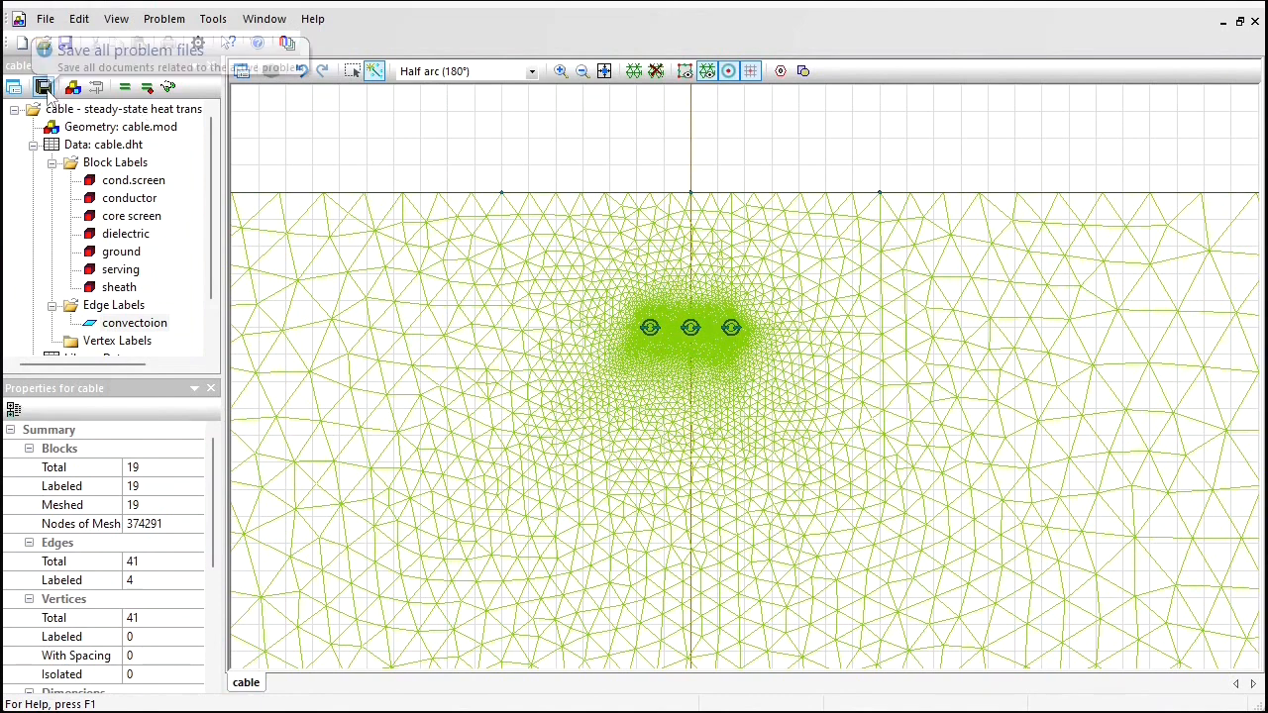
Save all files, solve, and view the temperature field ranging 10–84.2 °C.
left_click(134, 323)
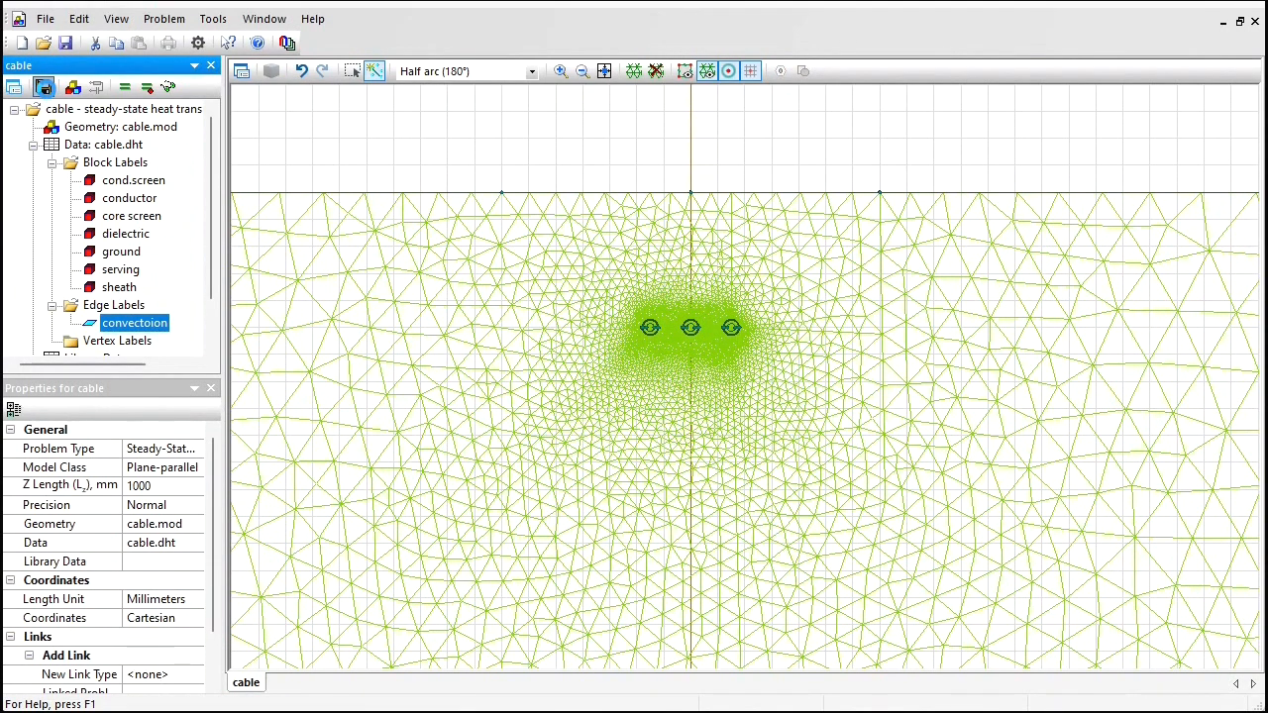
left_click(147, 87)
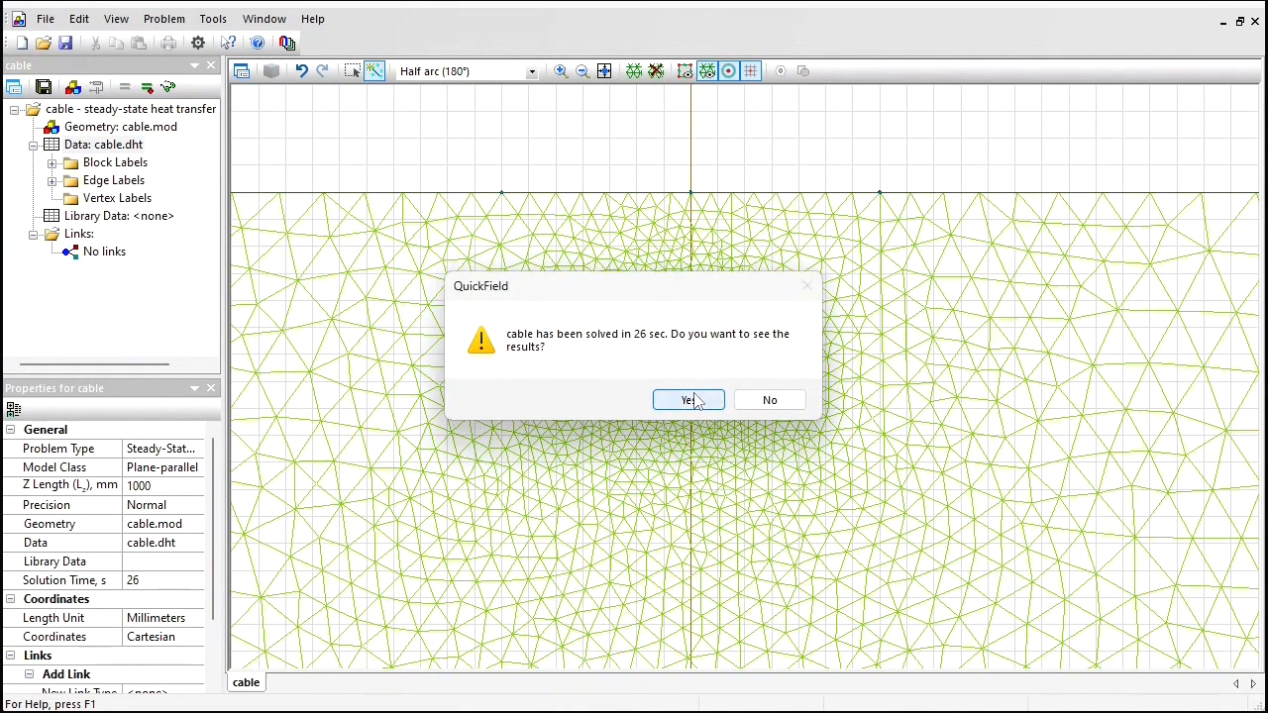
left_click(687, 399)
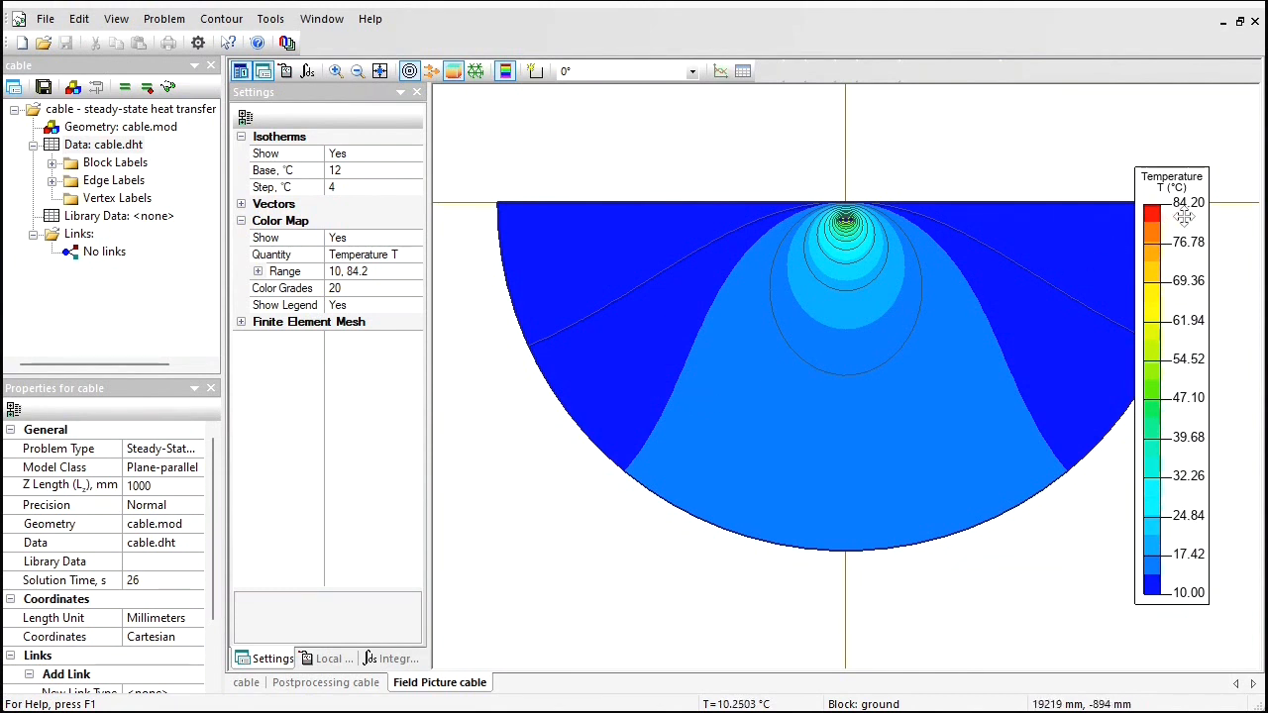
mouse_move(799, 102)
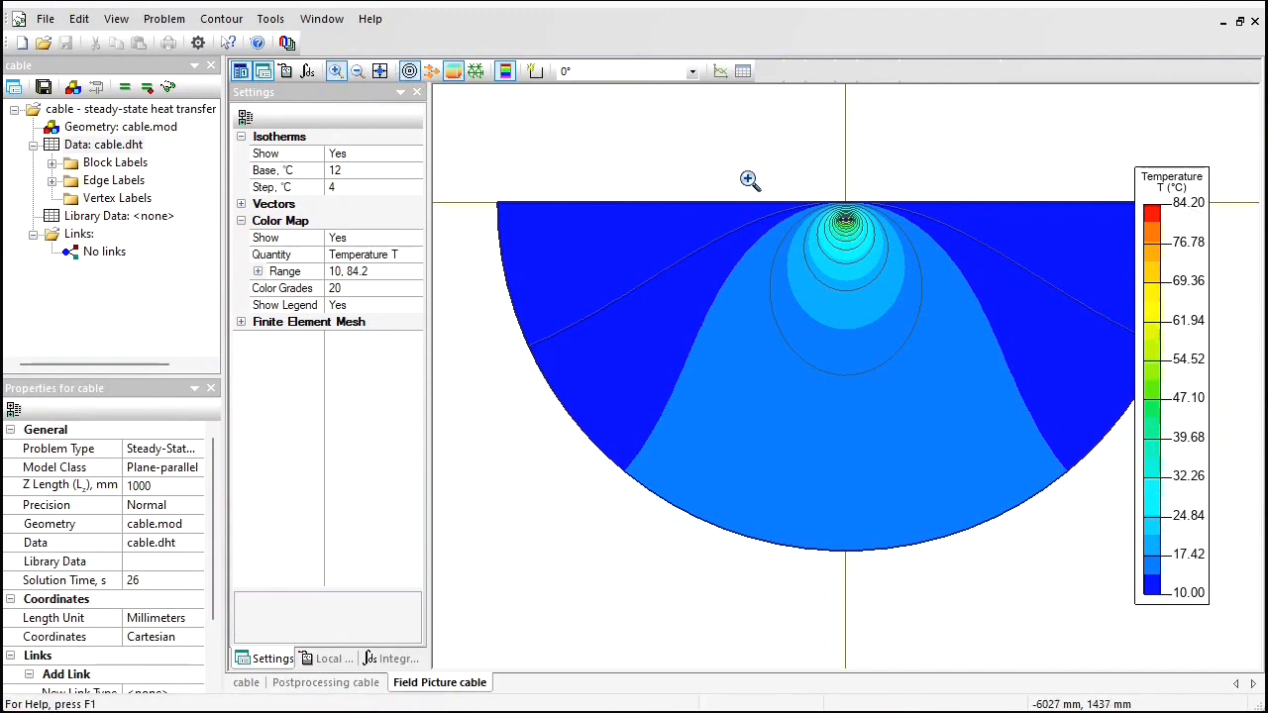
Zoom into the cables and probe point (0, -1000) mm, reading about 84.13 °C.
left_click_drag(748, 180, 976, 463)
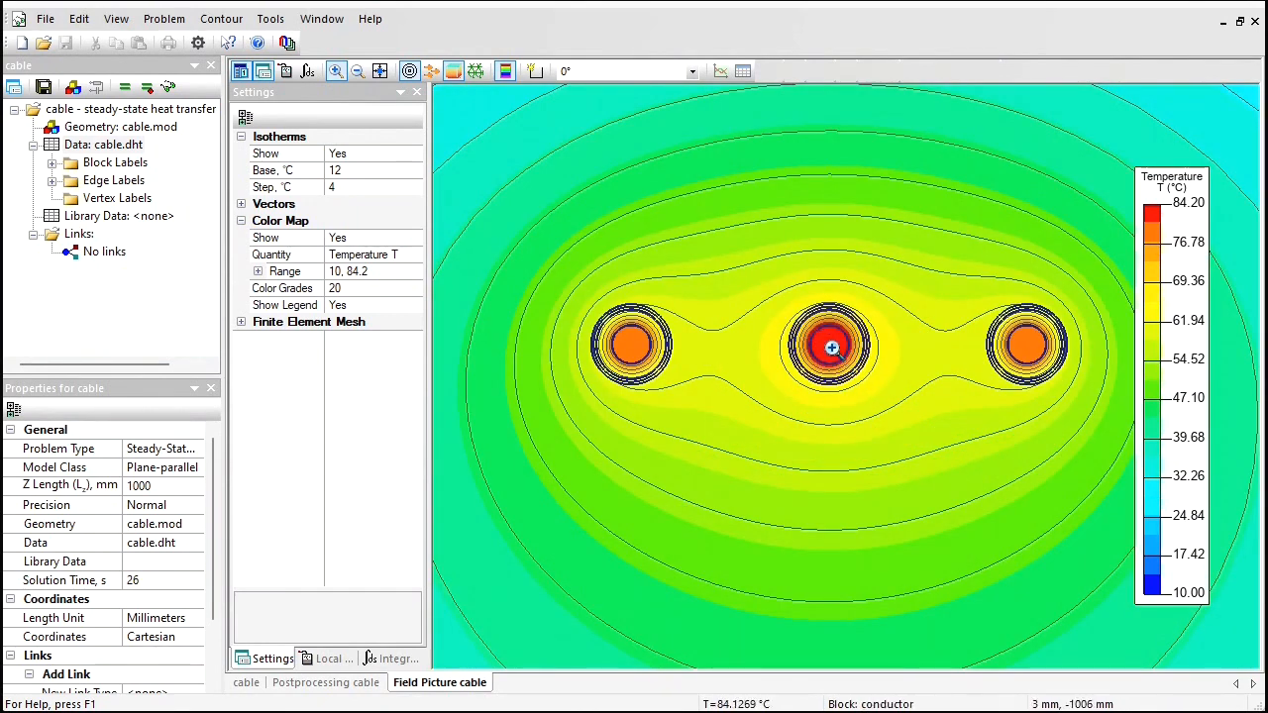
mouse_move(835, 345)
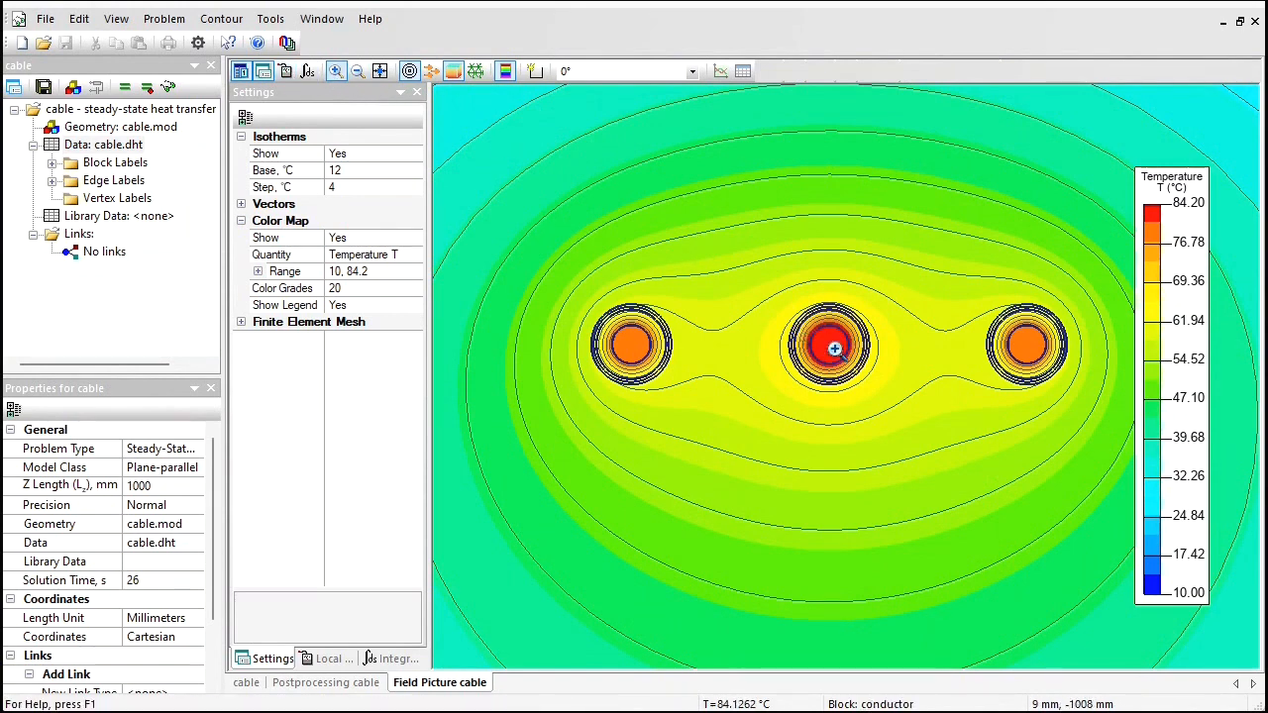
mouse_move(755, 647)
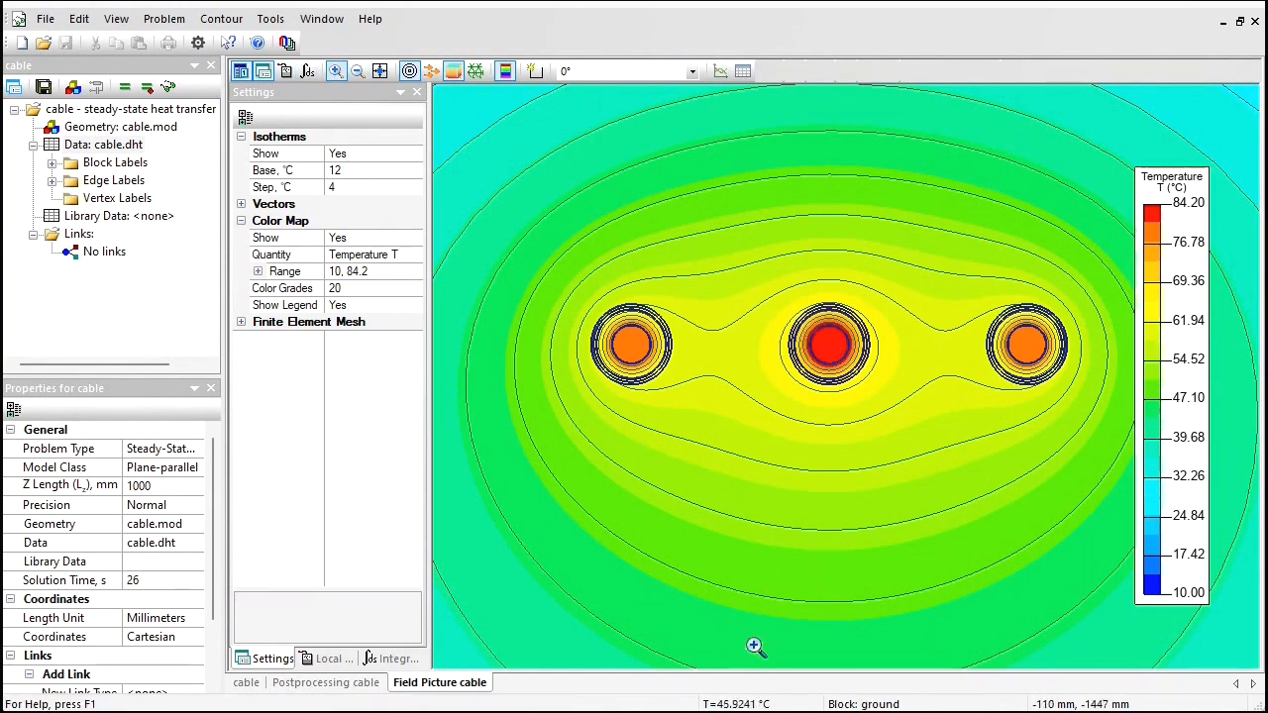
mouse_move(743, 697)
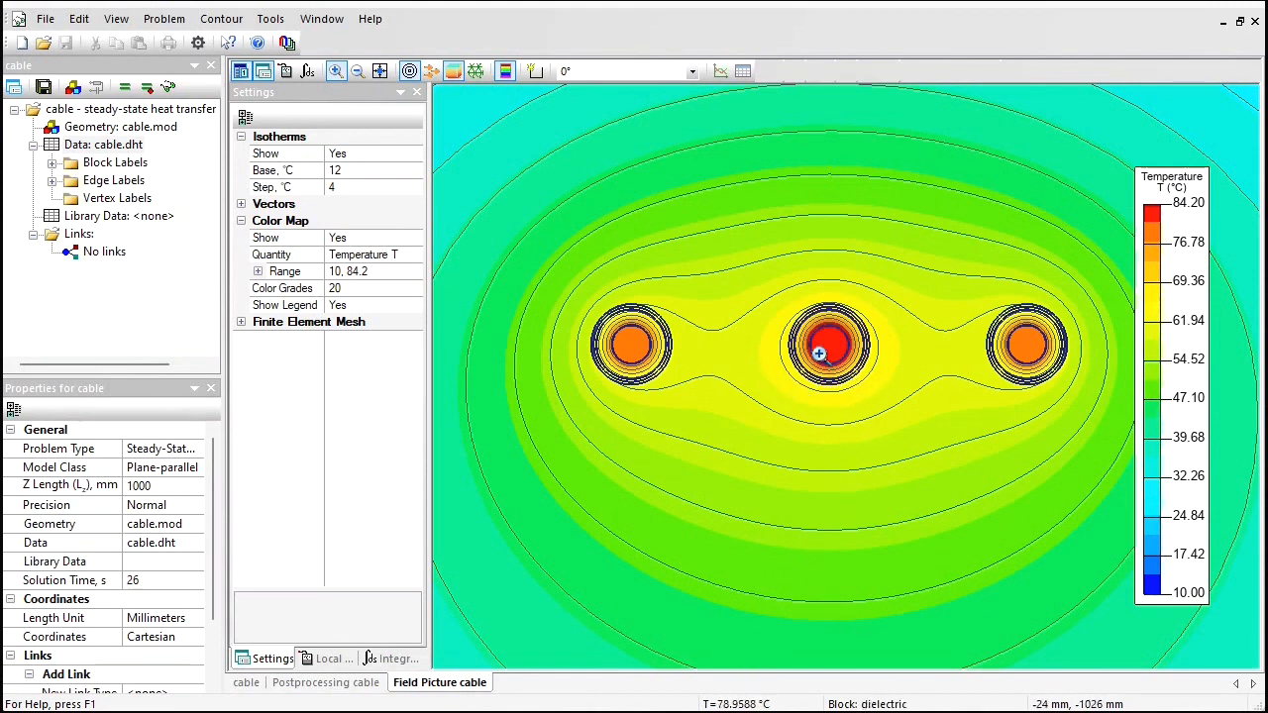
mouse_move(829, 345)
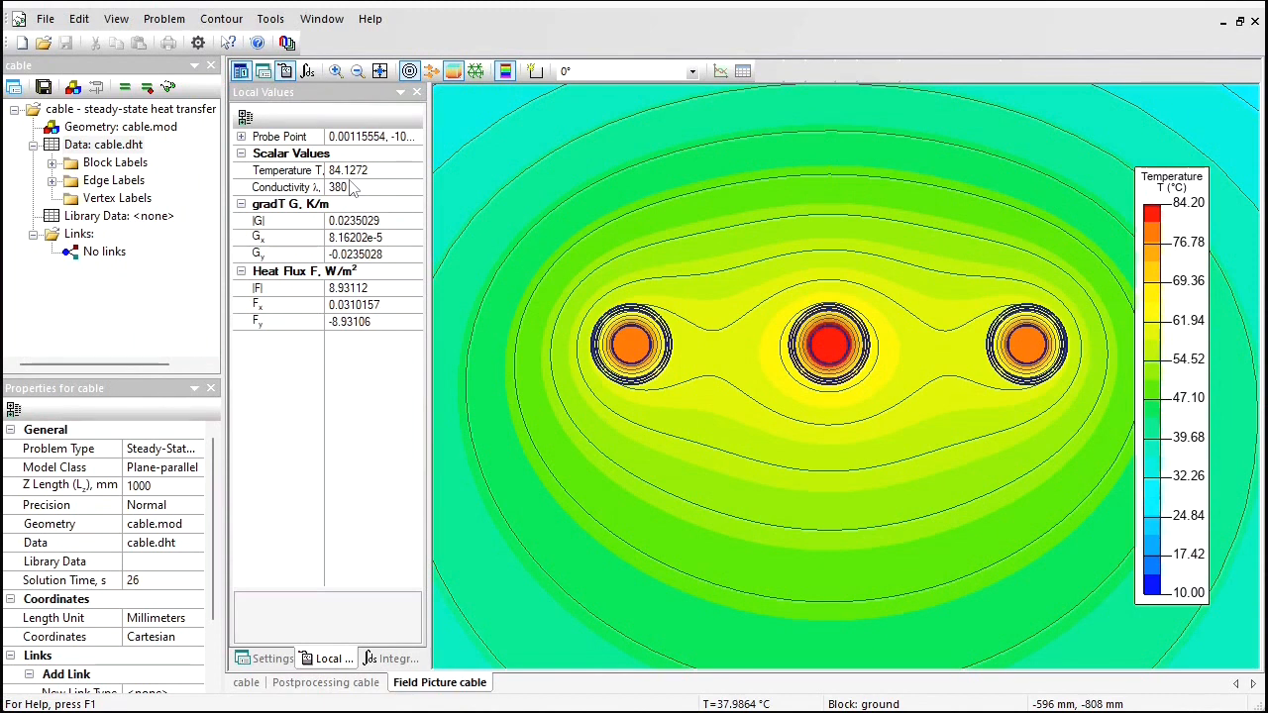
mouse_move(501, 282)
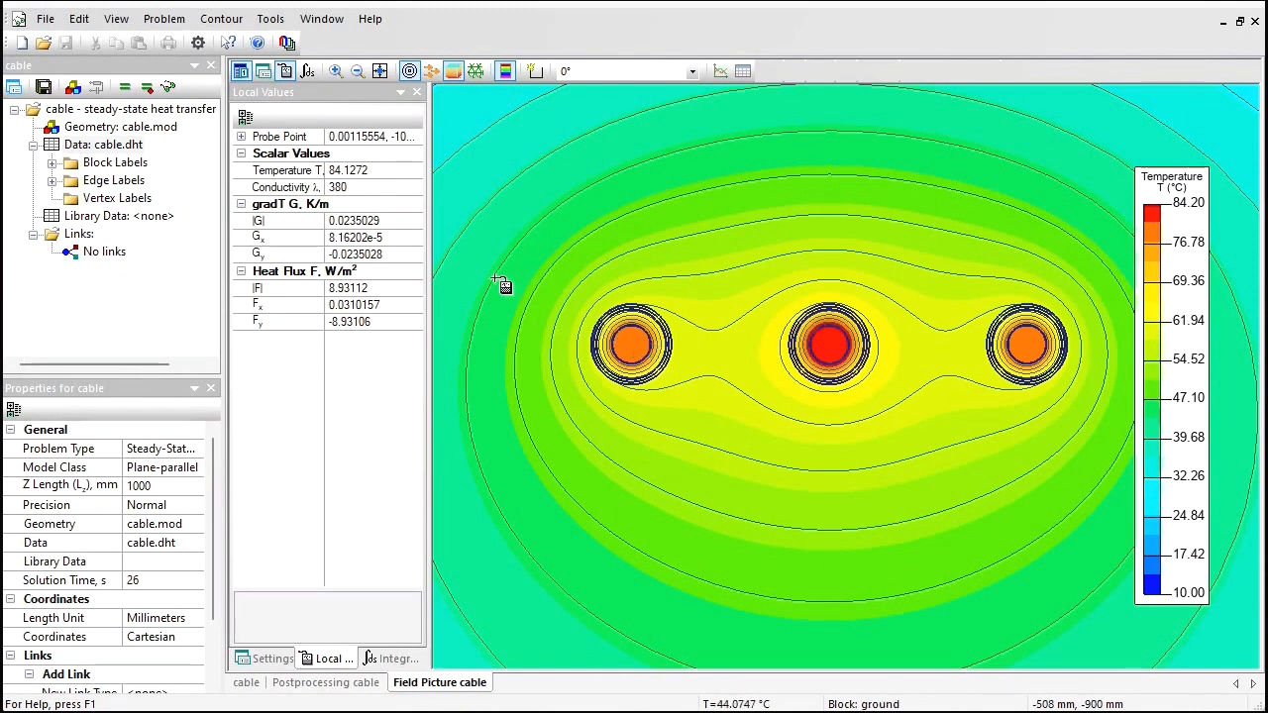
mouse_move(772, 205)
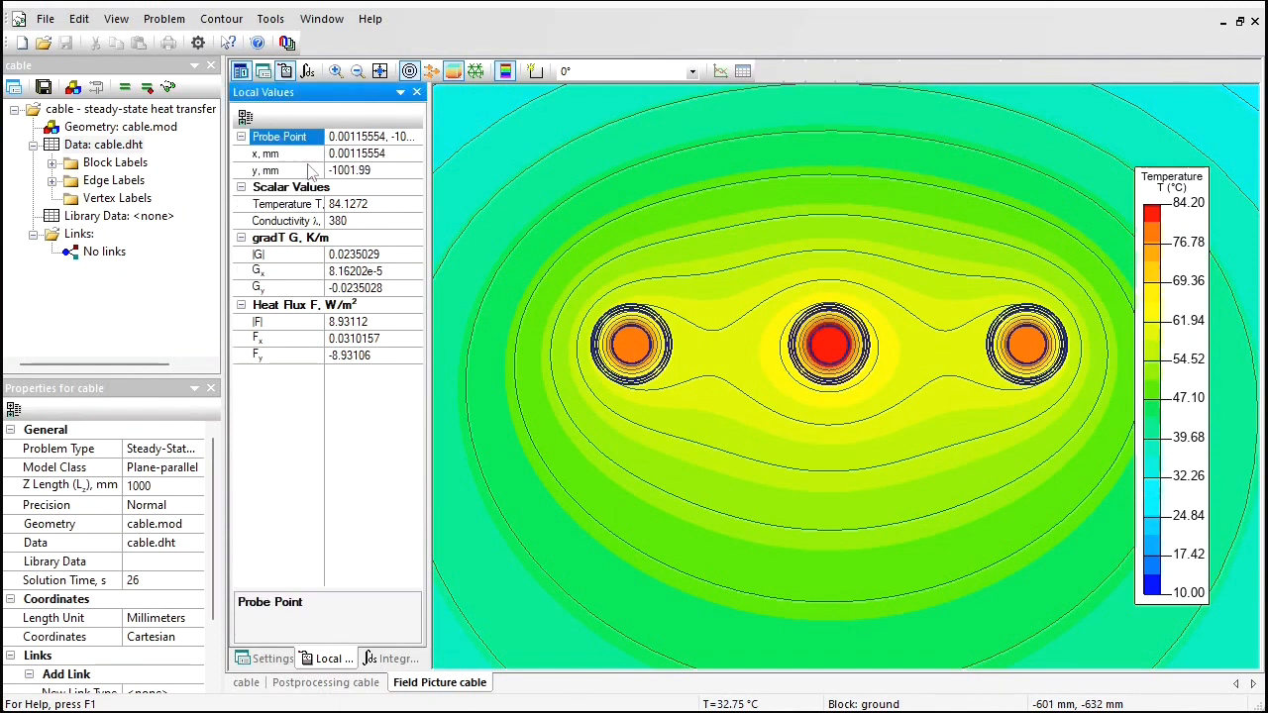
left_click(287, 153)
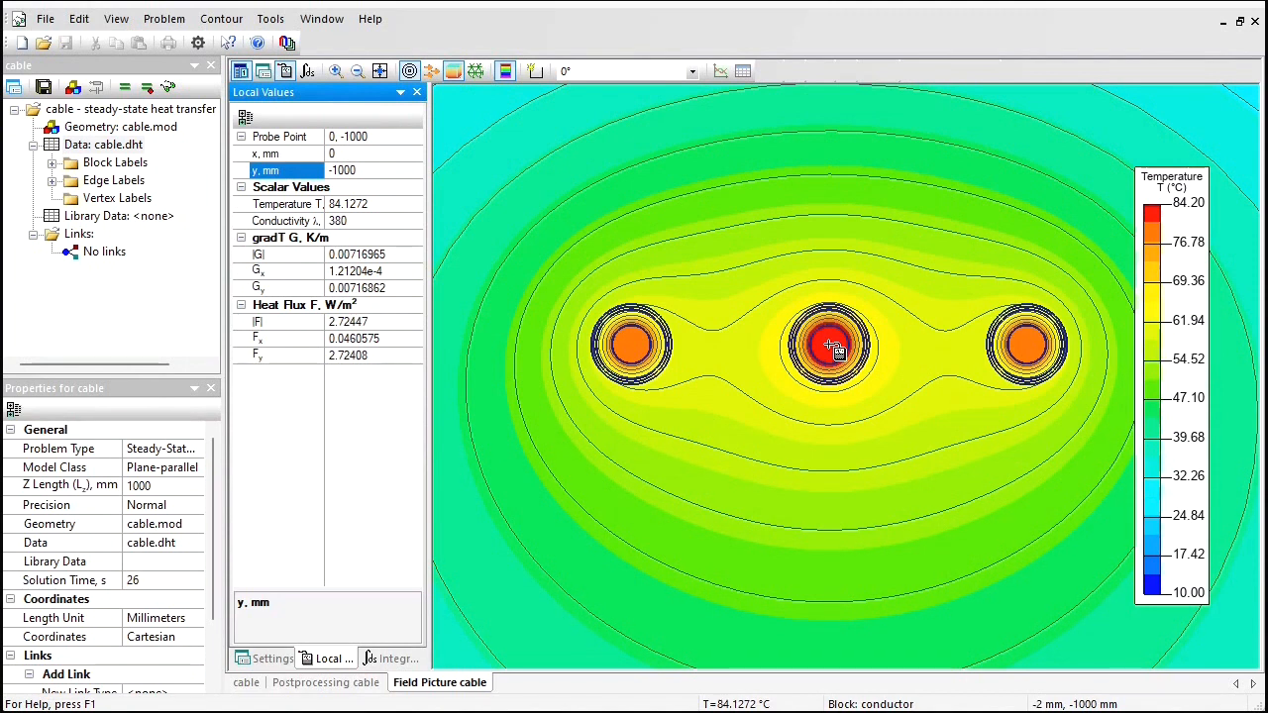
mouse_move(371, 216)
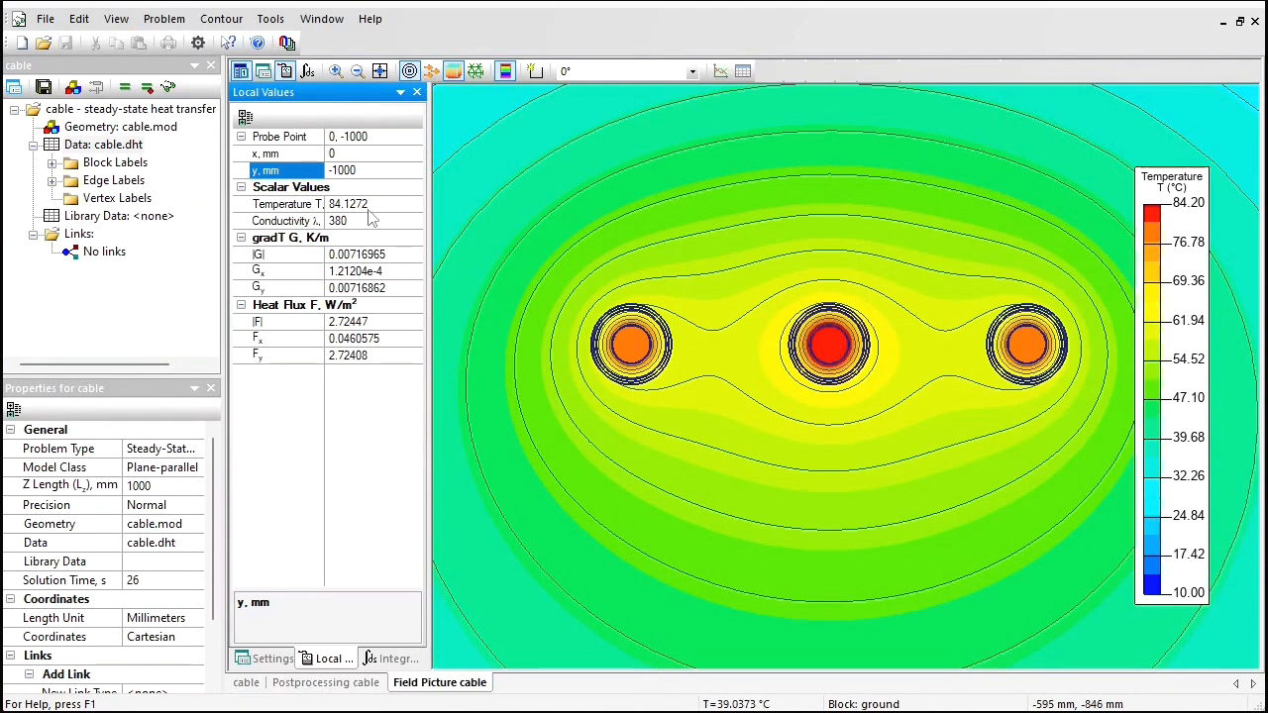
mouse_move(543, 37)
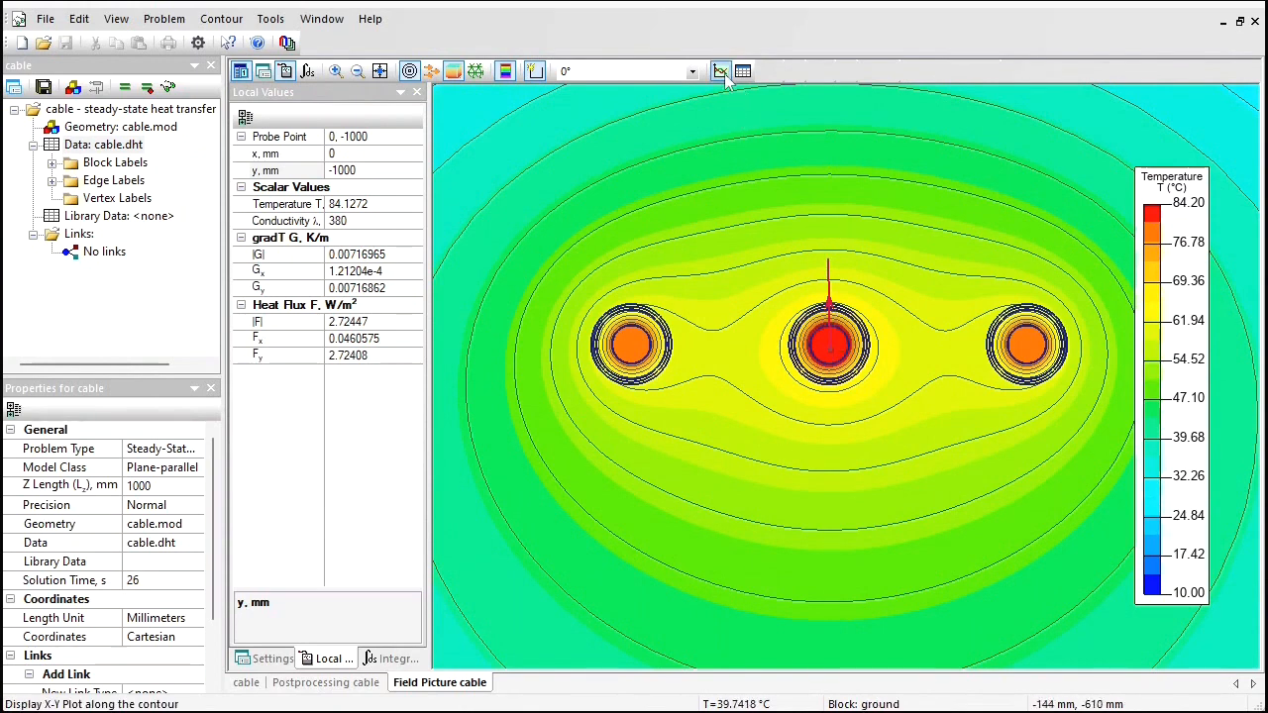
Plot and tabulate temperature along the 137 mm line from the central cable.
left_click(719, 70)
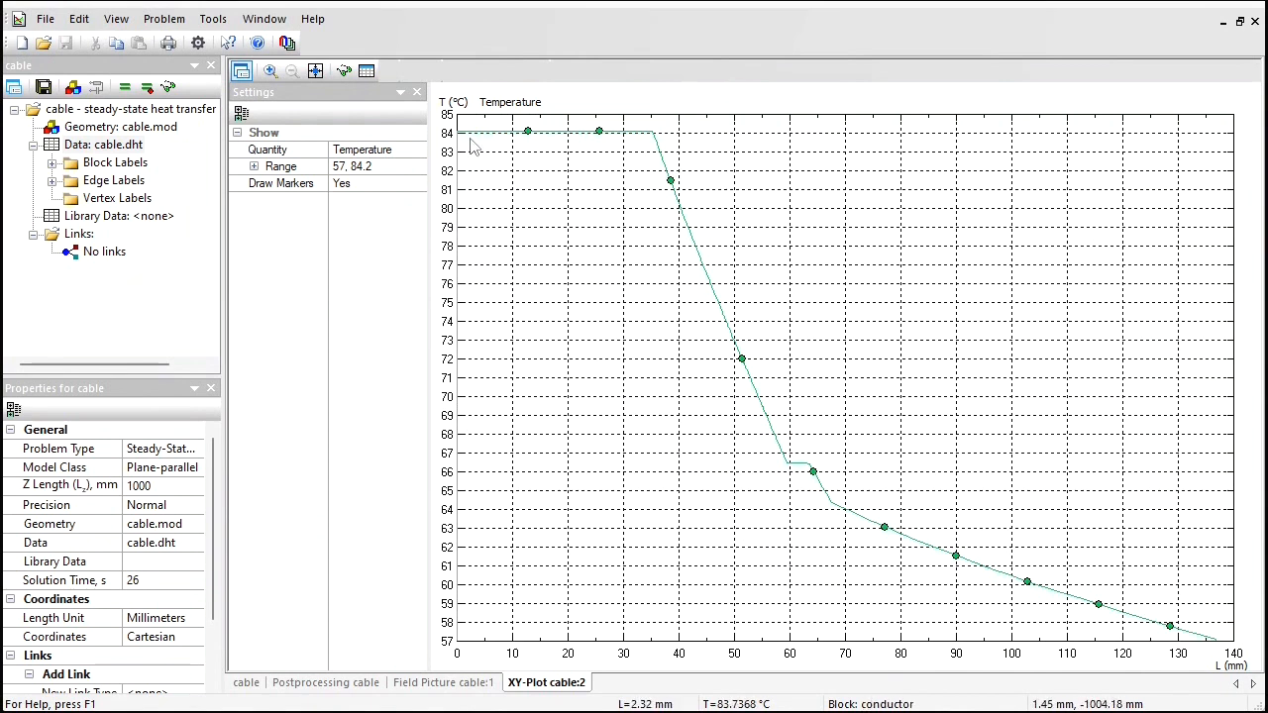
mouse_move(639, 139)
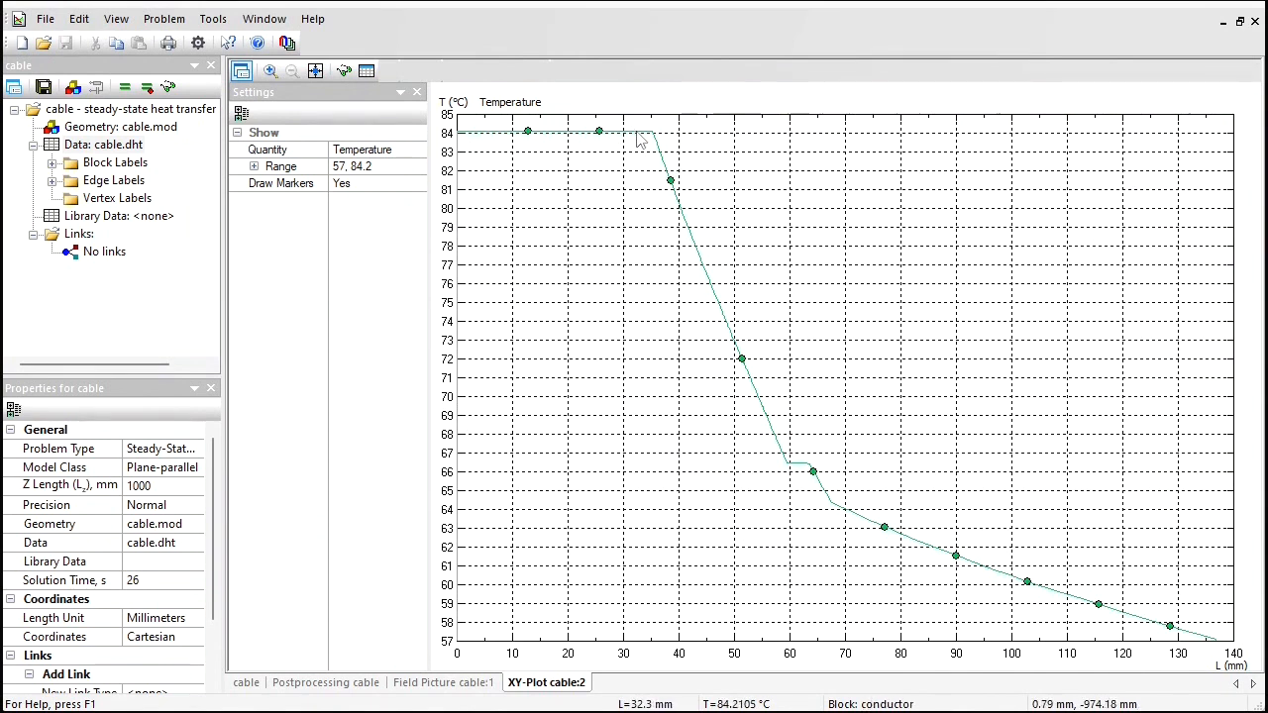
mouse_move(797, 471)
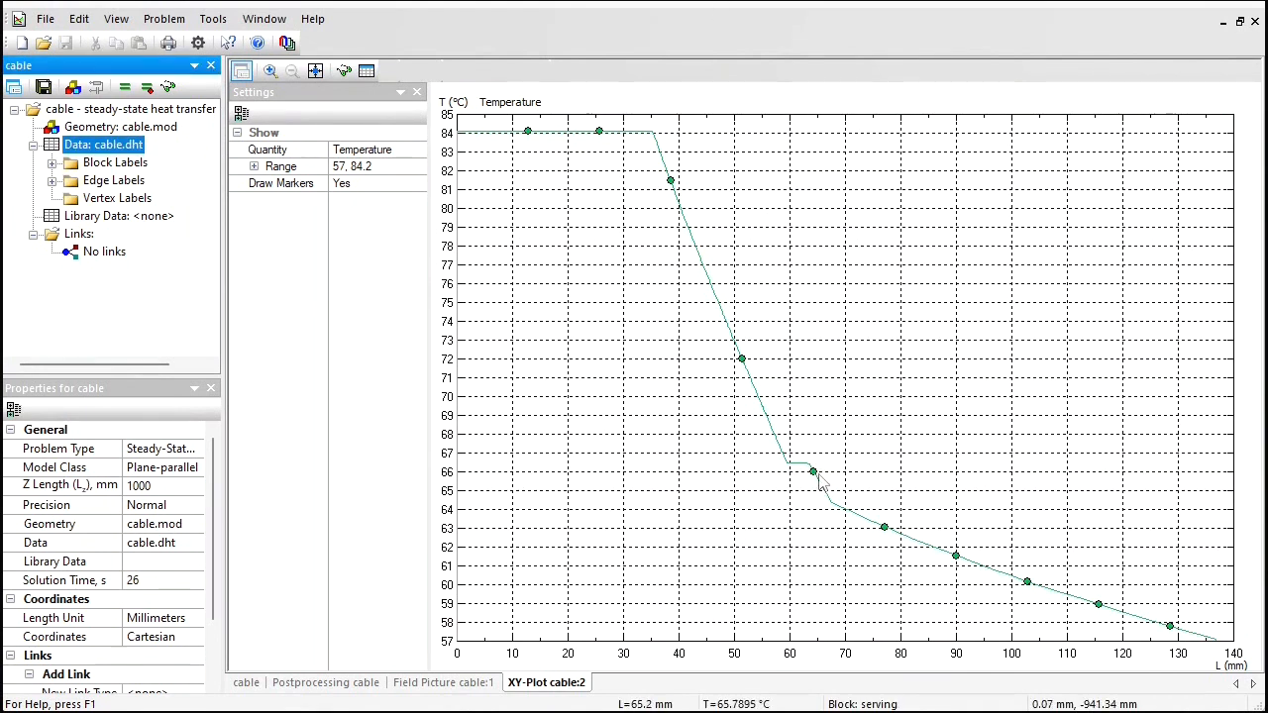
mouse_move(855, 518)
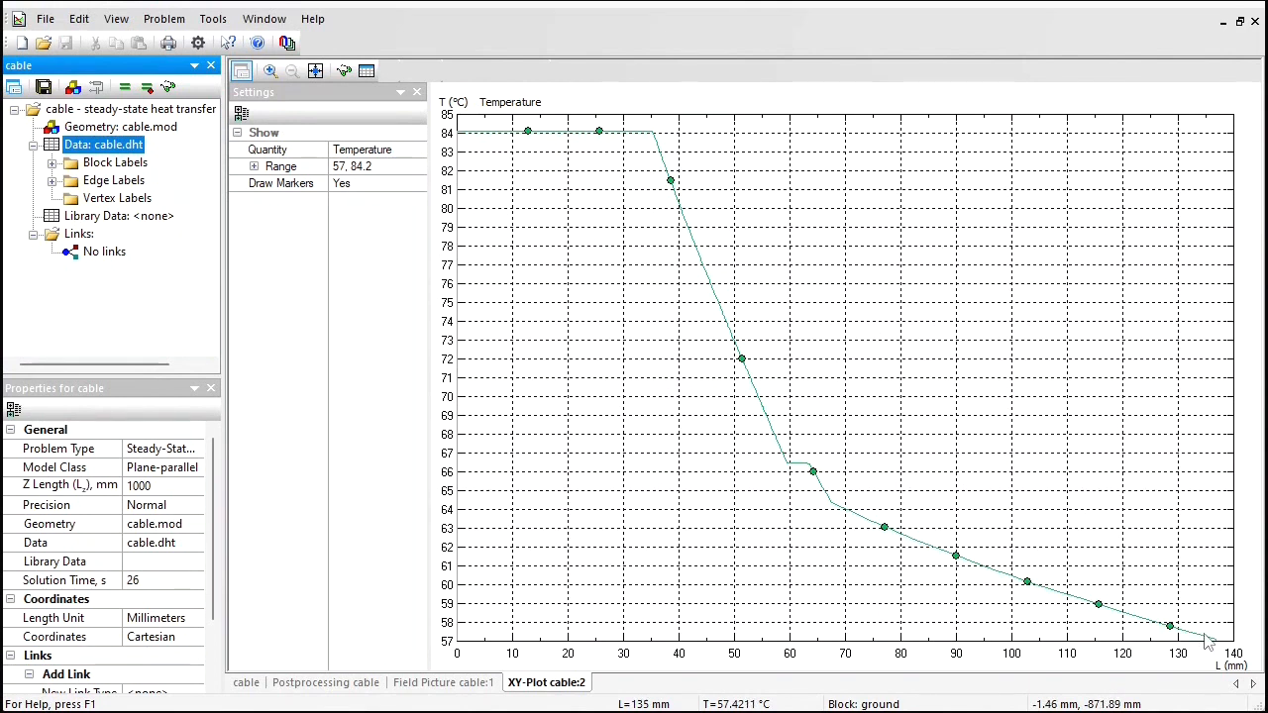
mouse_move(387, 35)
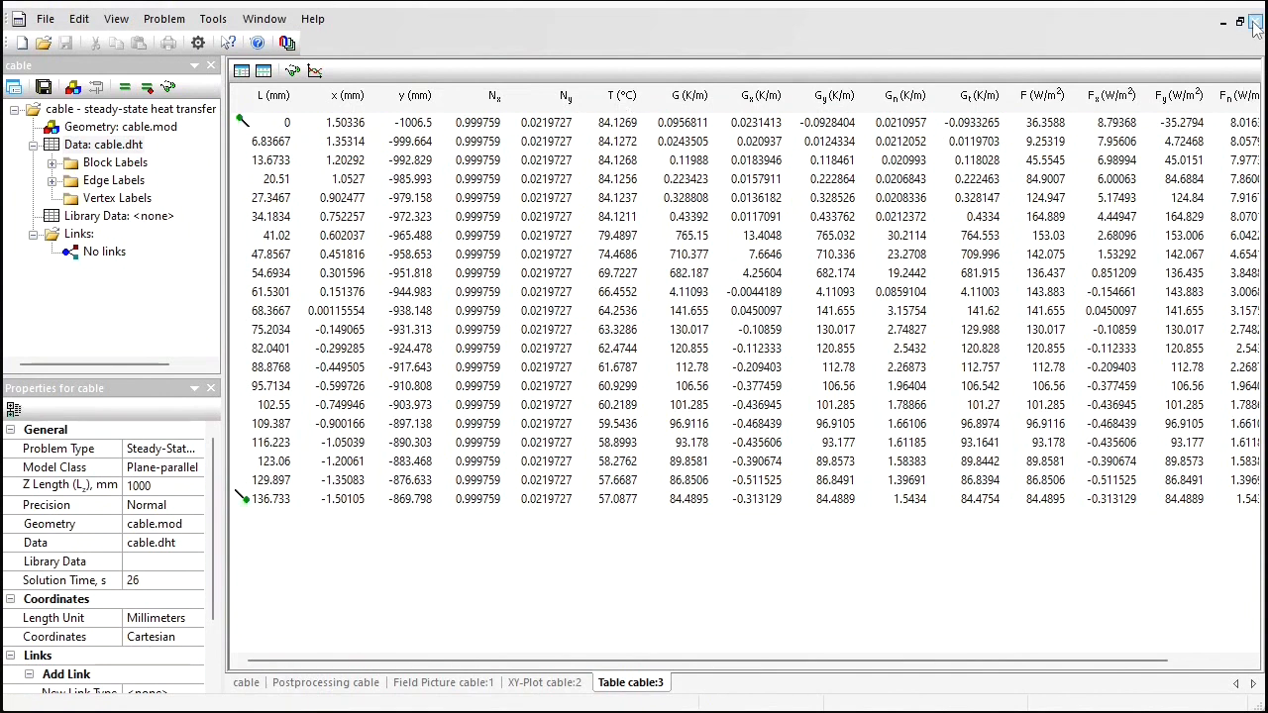
left_click(443, 682)
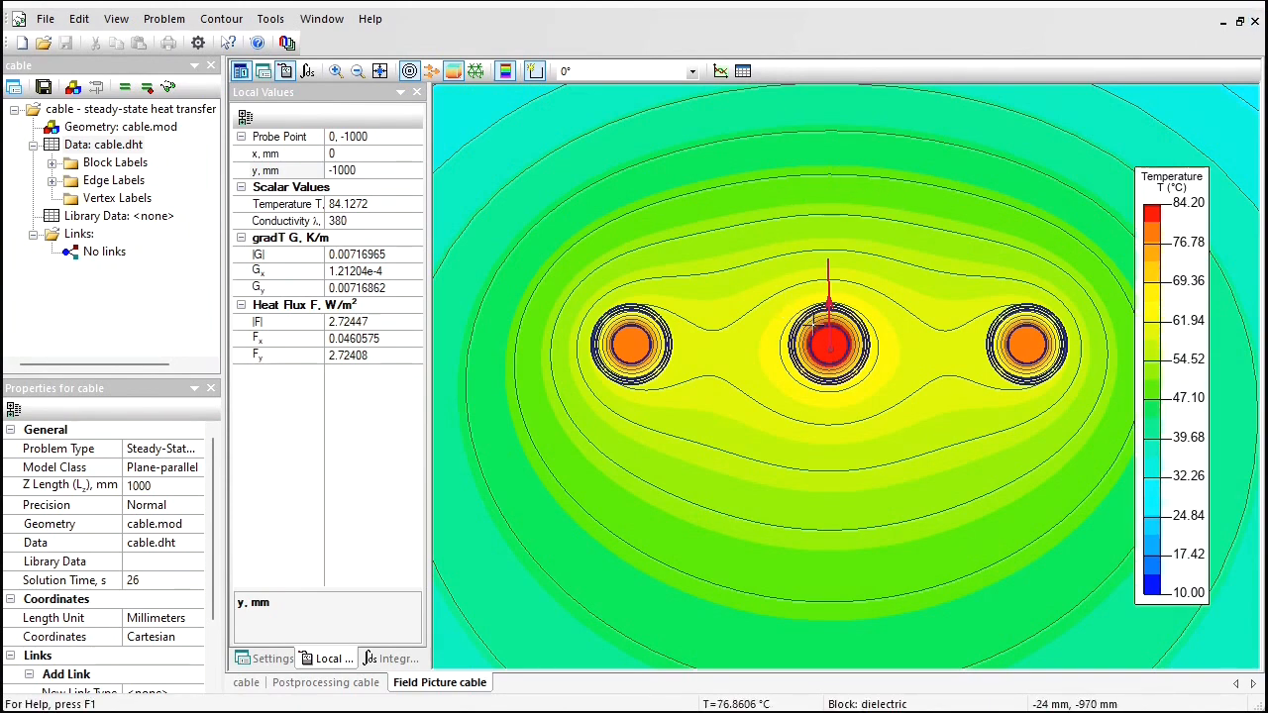
Discard the old line contour and draw a closed four-sided contour around the left cable.
left_click(221, 17)
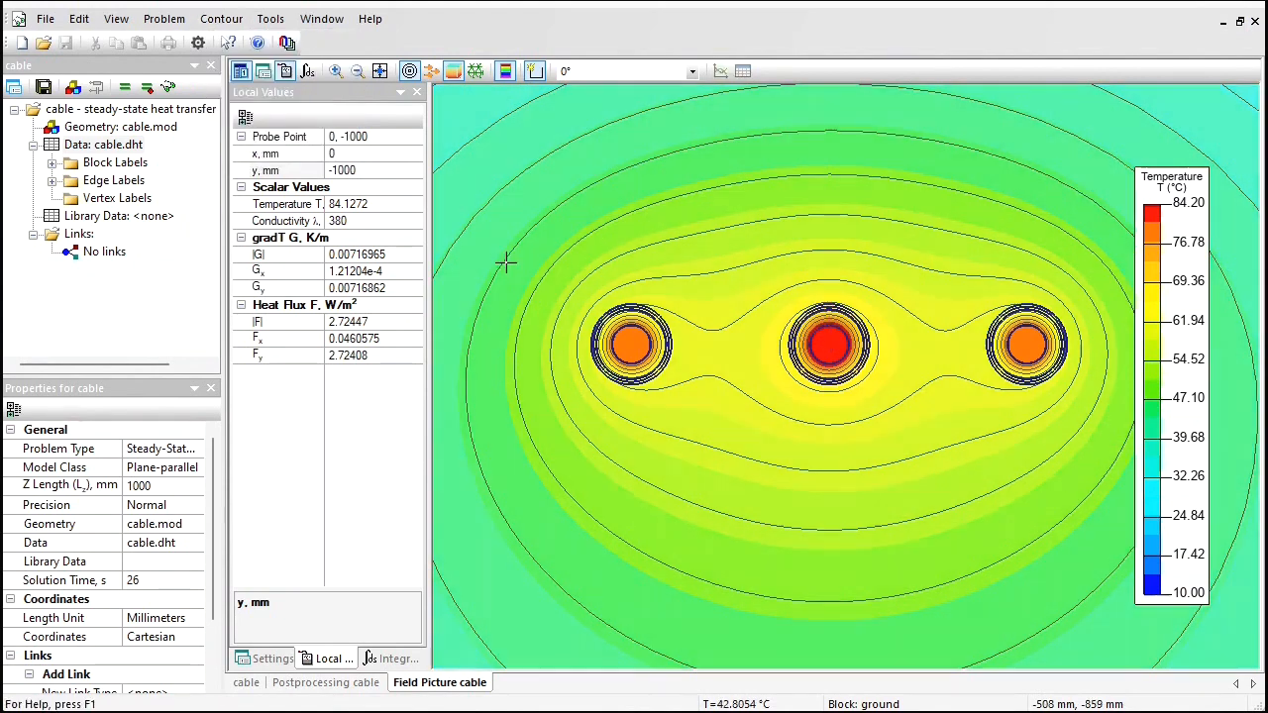
mouse_move(573, 245)
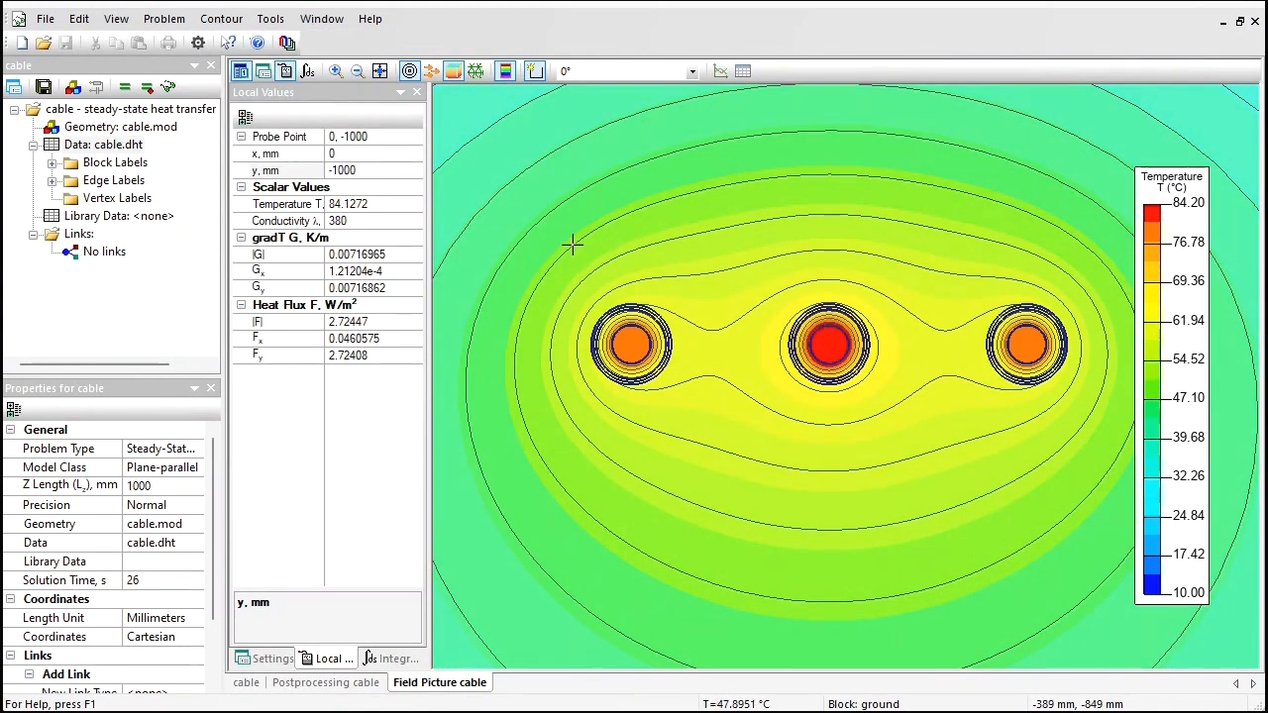
left_click_drag(573, 246, 642, 436)
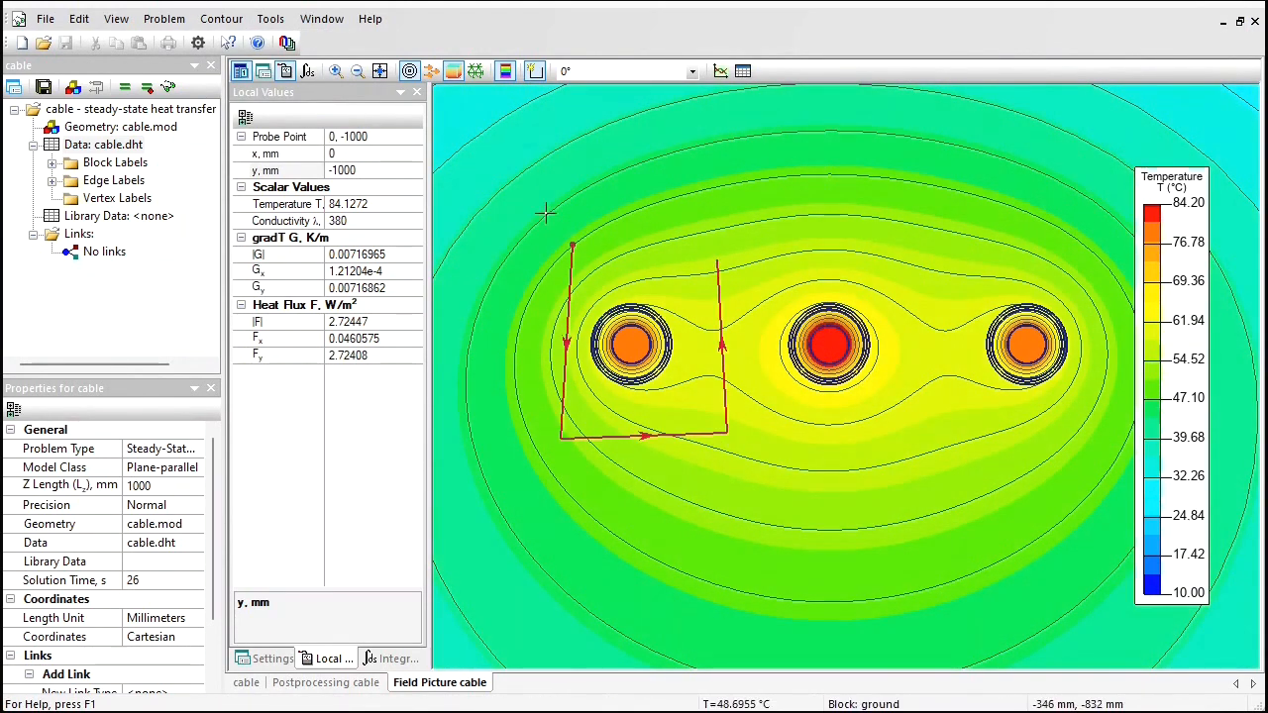
left_click(221, 17)
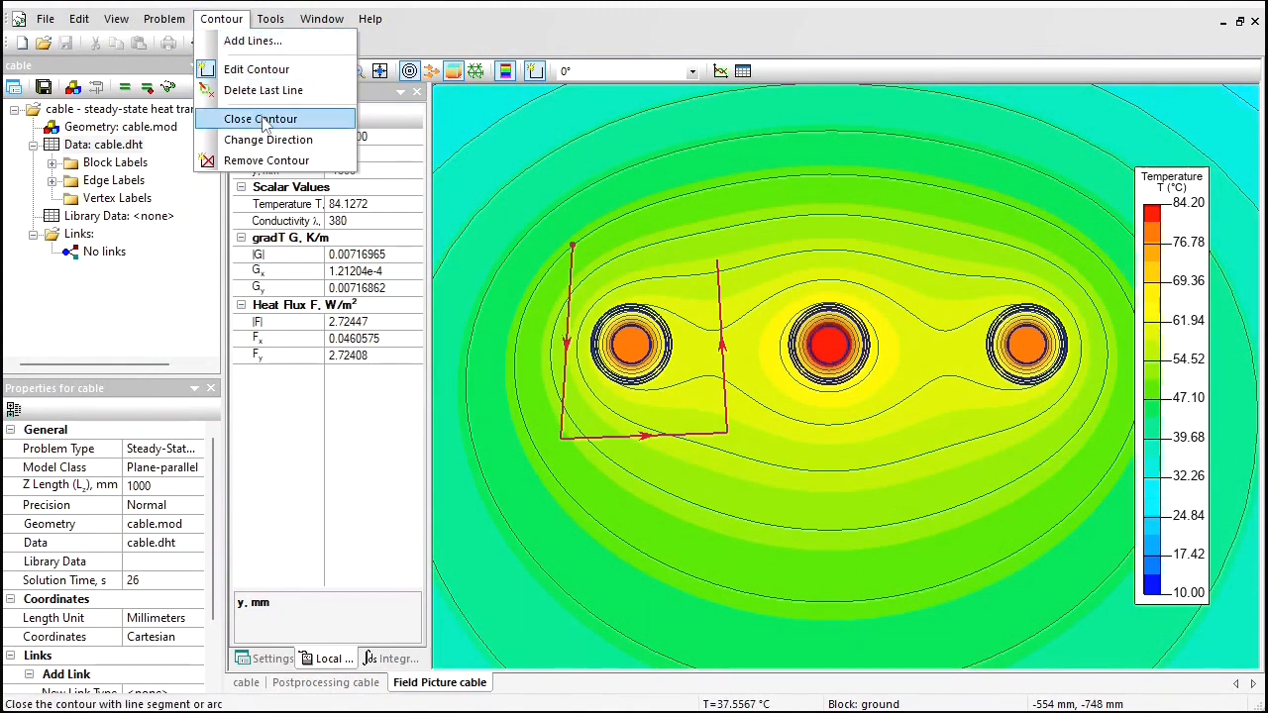
left_click(261, 119)
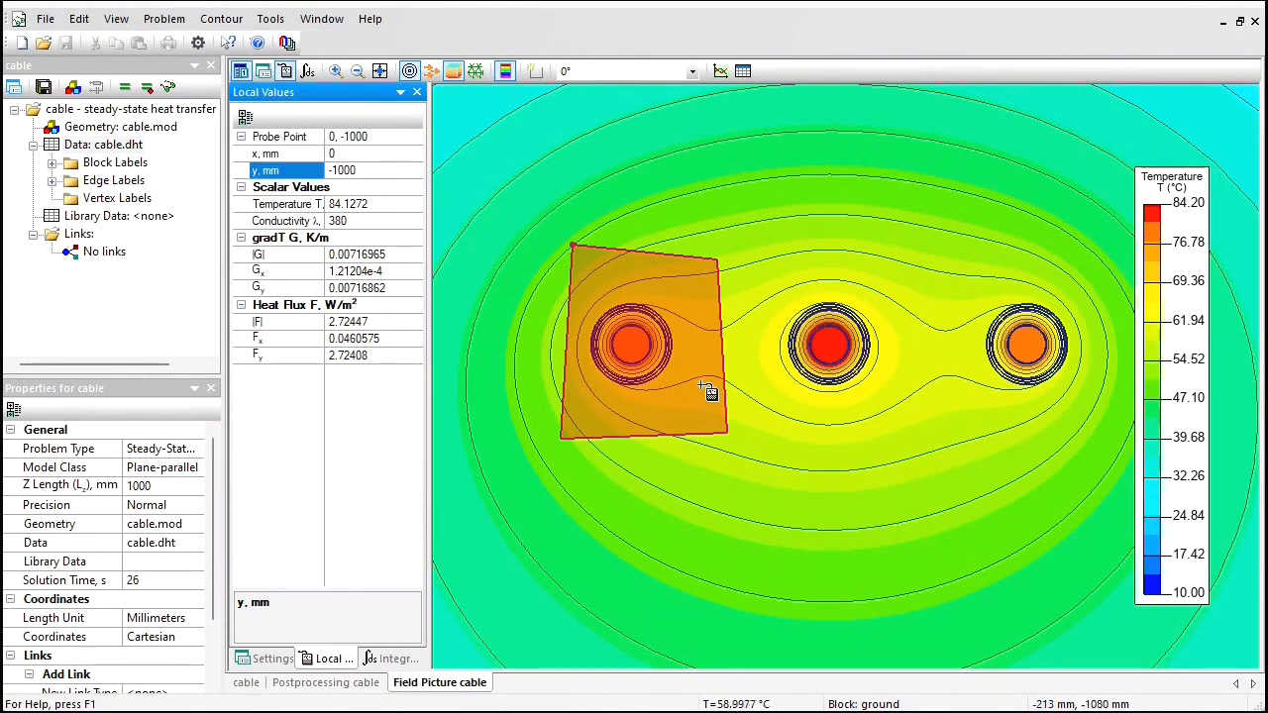
mouse_move(624, 245)
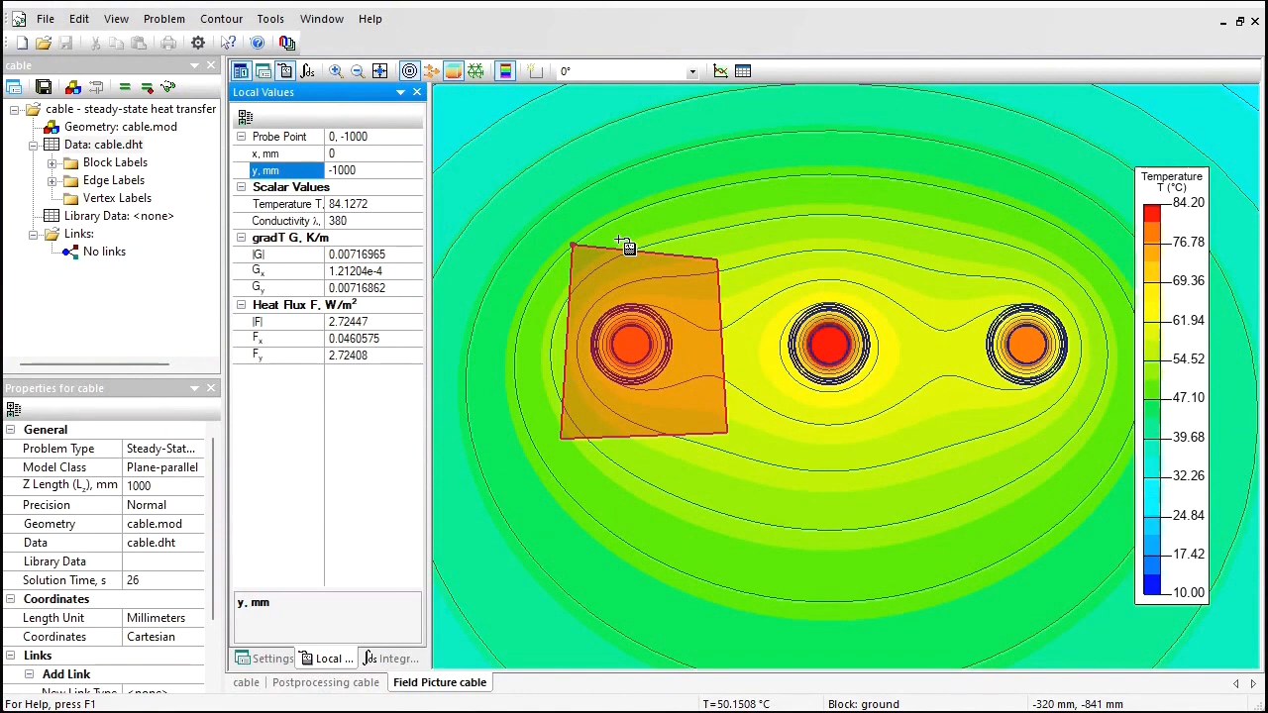
mouse_move(624, 246)
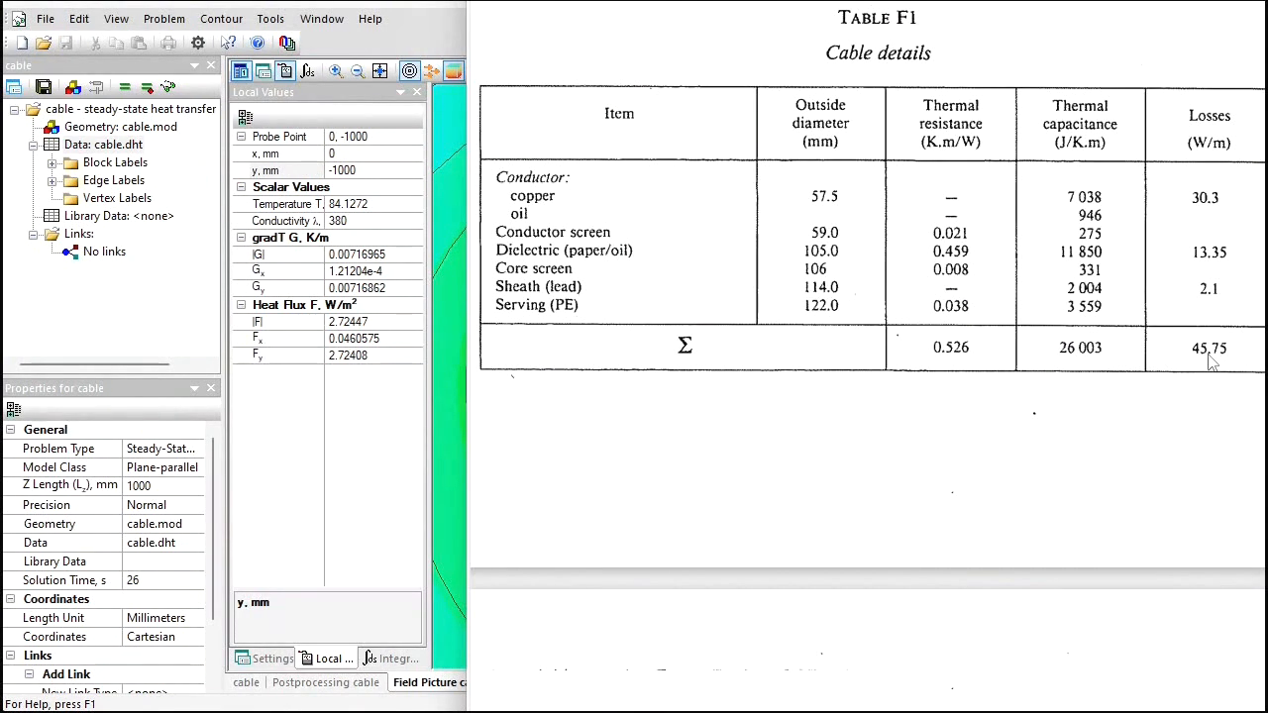
mouse_move(1228, 365)
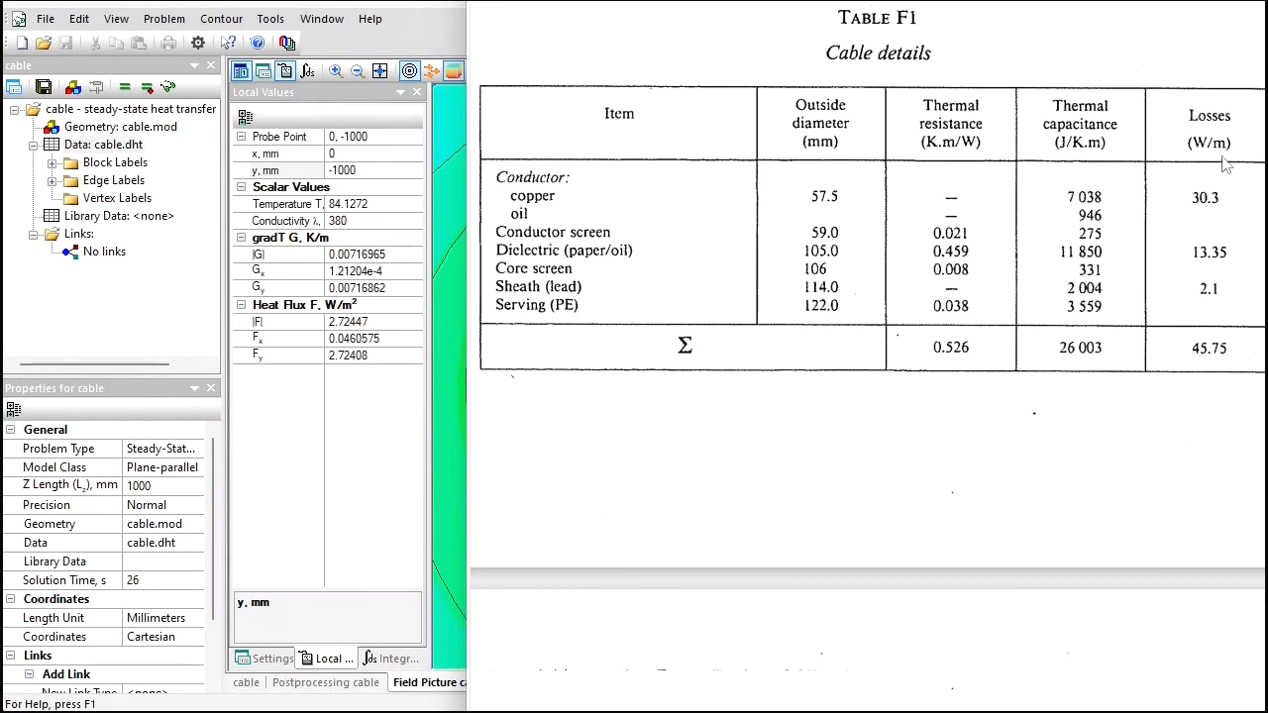
Show the contour's heat flux Φ of 45.708 W in the Integral Calculator.
left_click(439, 682)
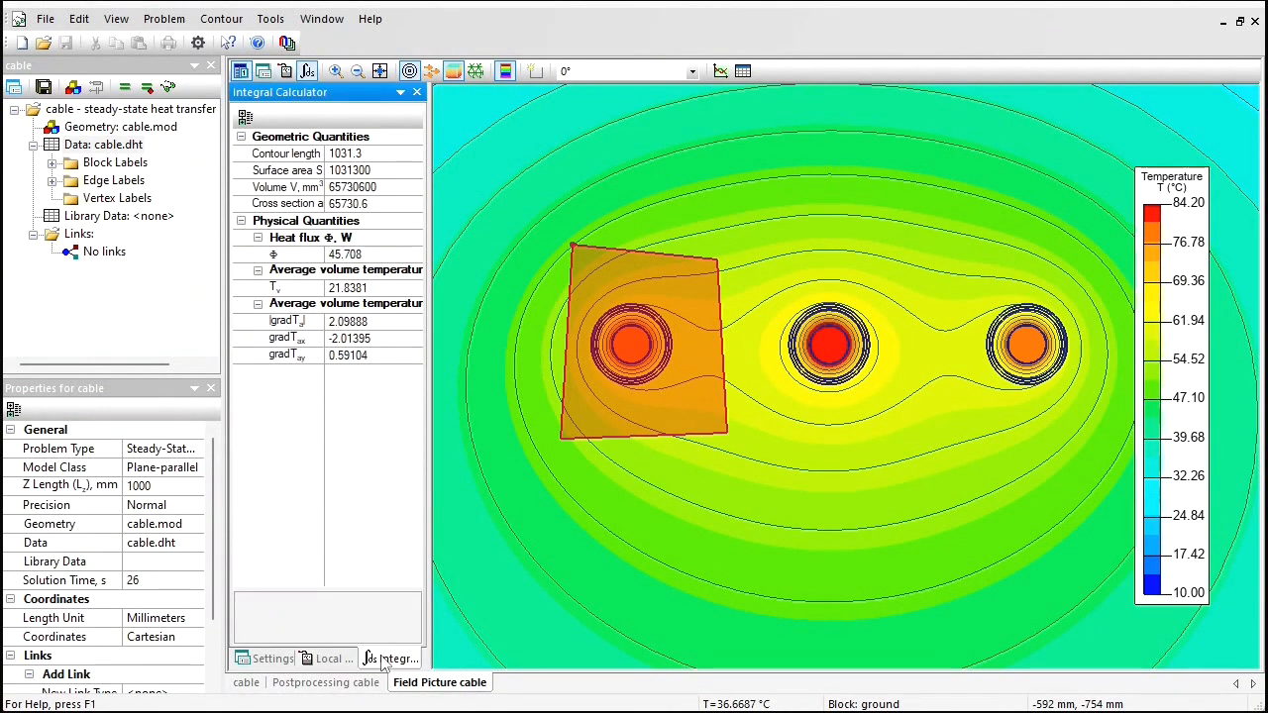
left_click(274, 255)
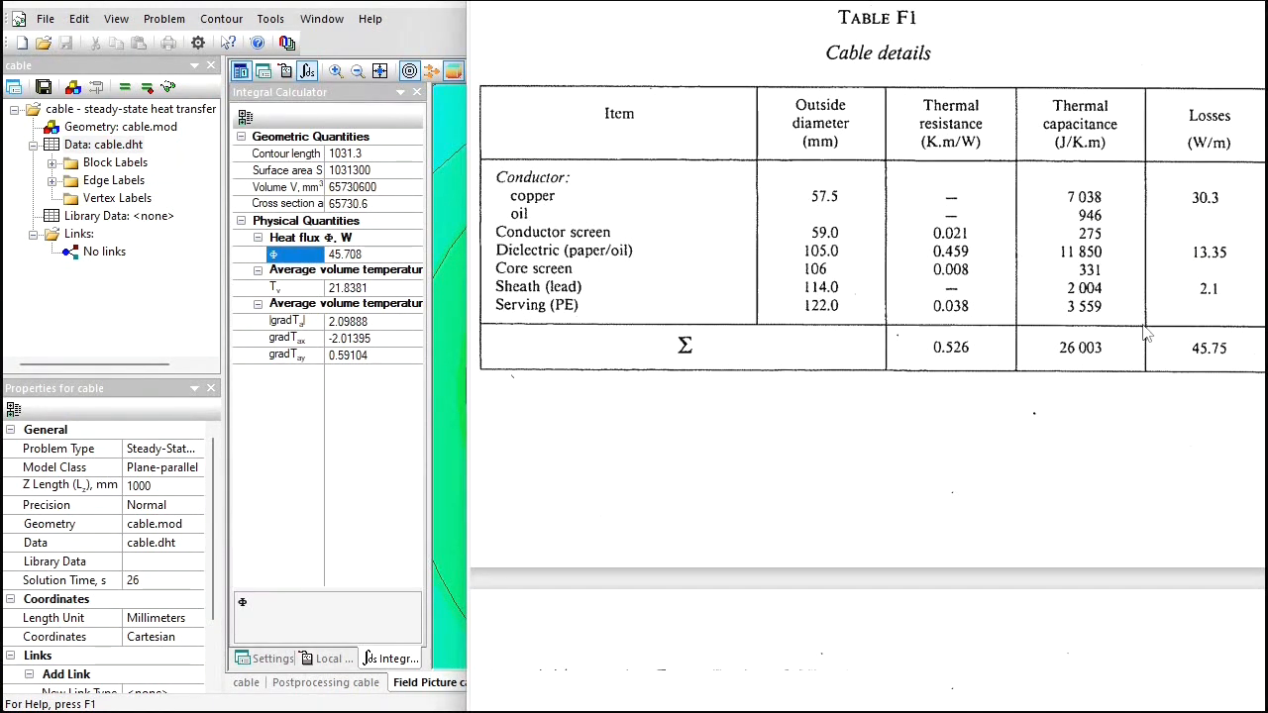
mouse_move(386, 253)
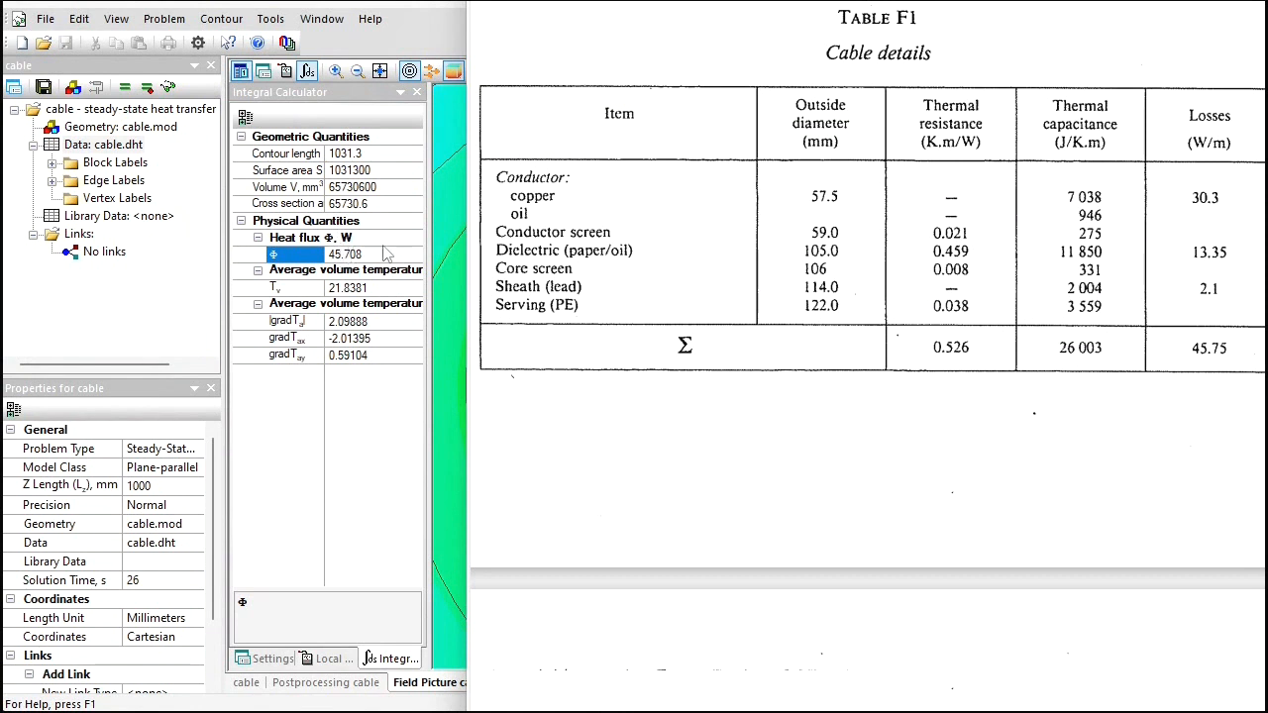
mouse_move(1236, 362)
type("45.7")
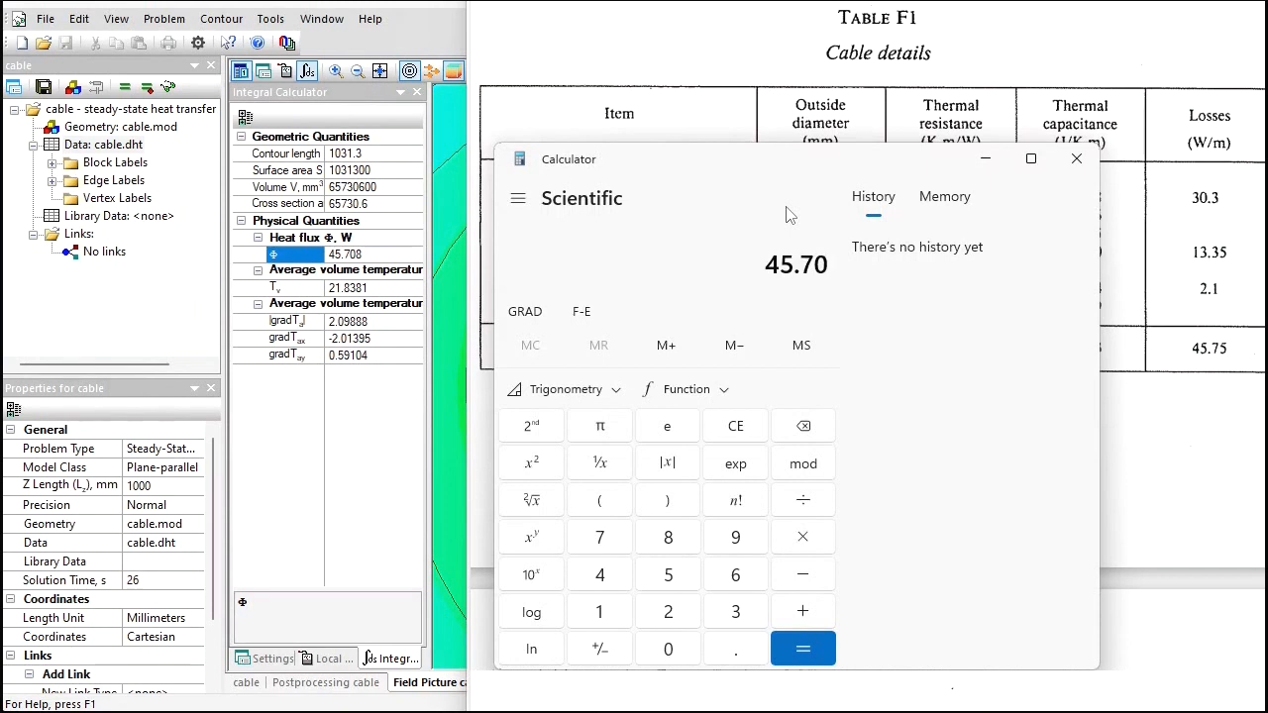
Compute 45.708 ÷ 45.75 ≈ 0.999 in Calculator, then close it.
left_click(803, 499)
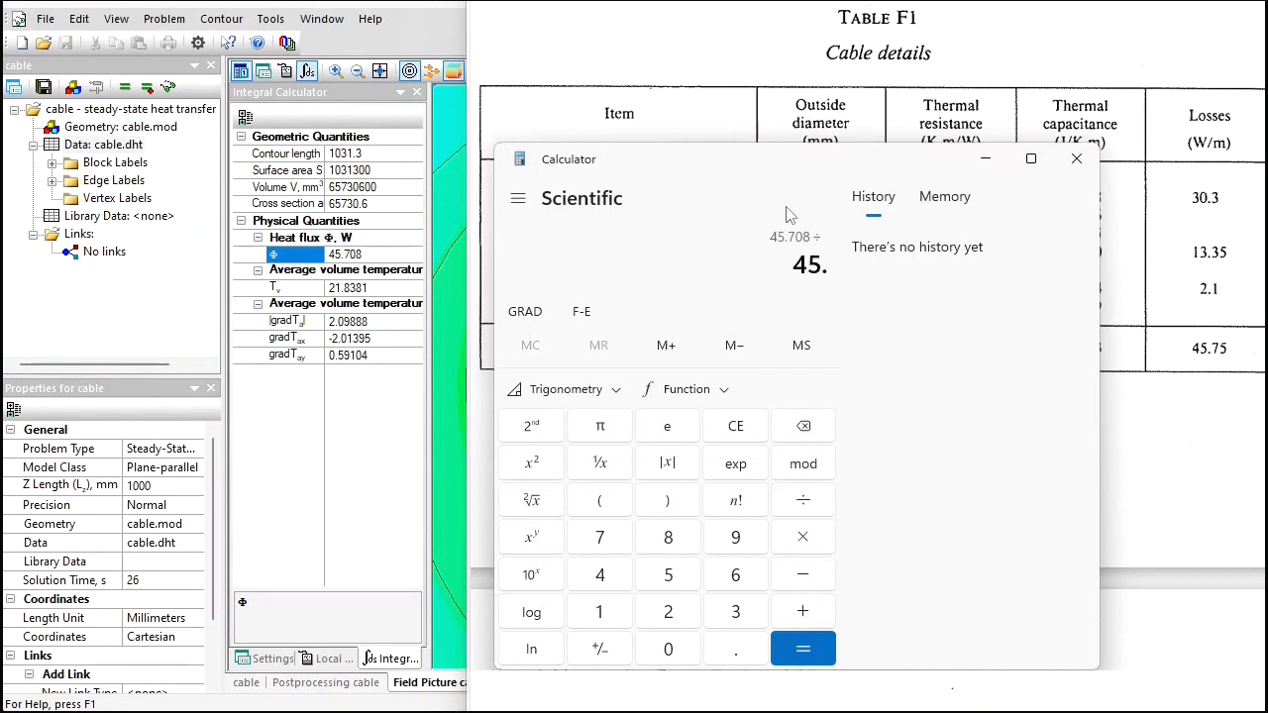
left_click(802, 648)
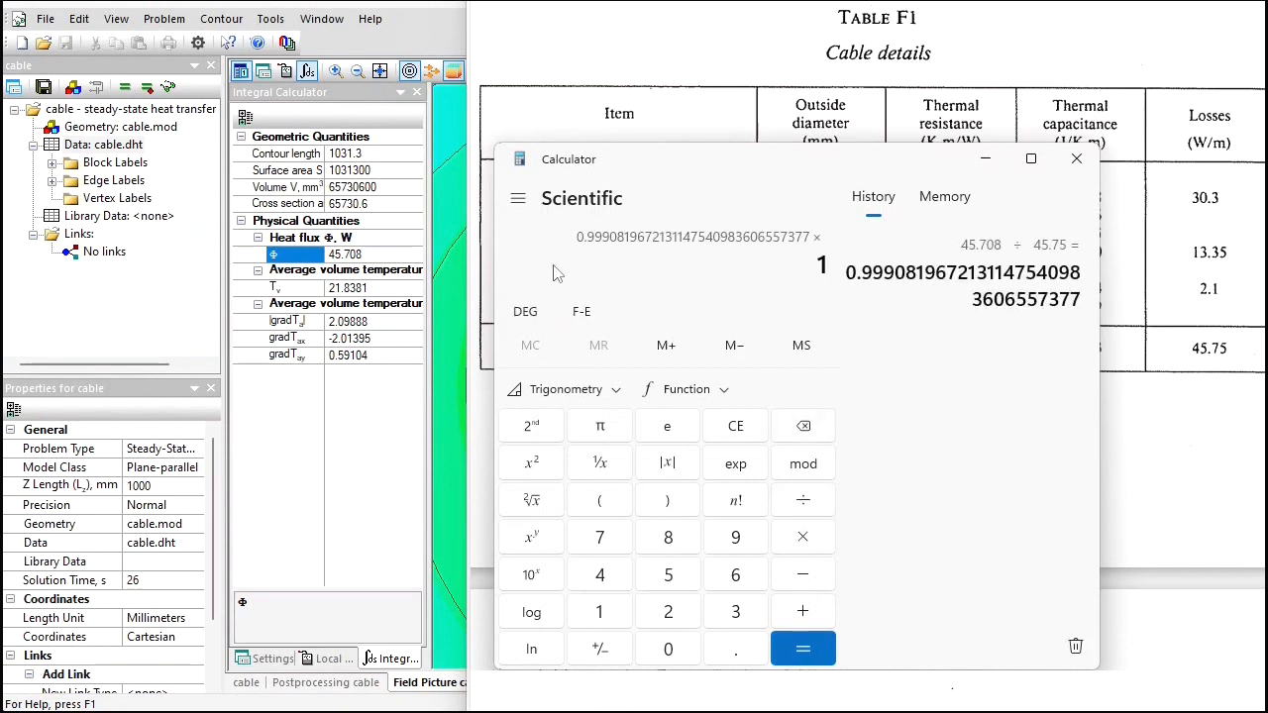
left_click(803, 649)
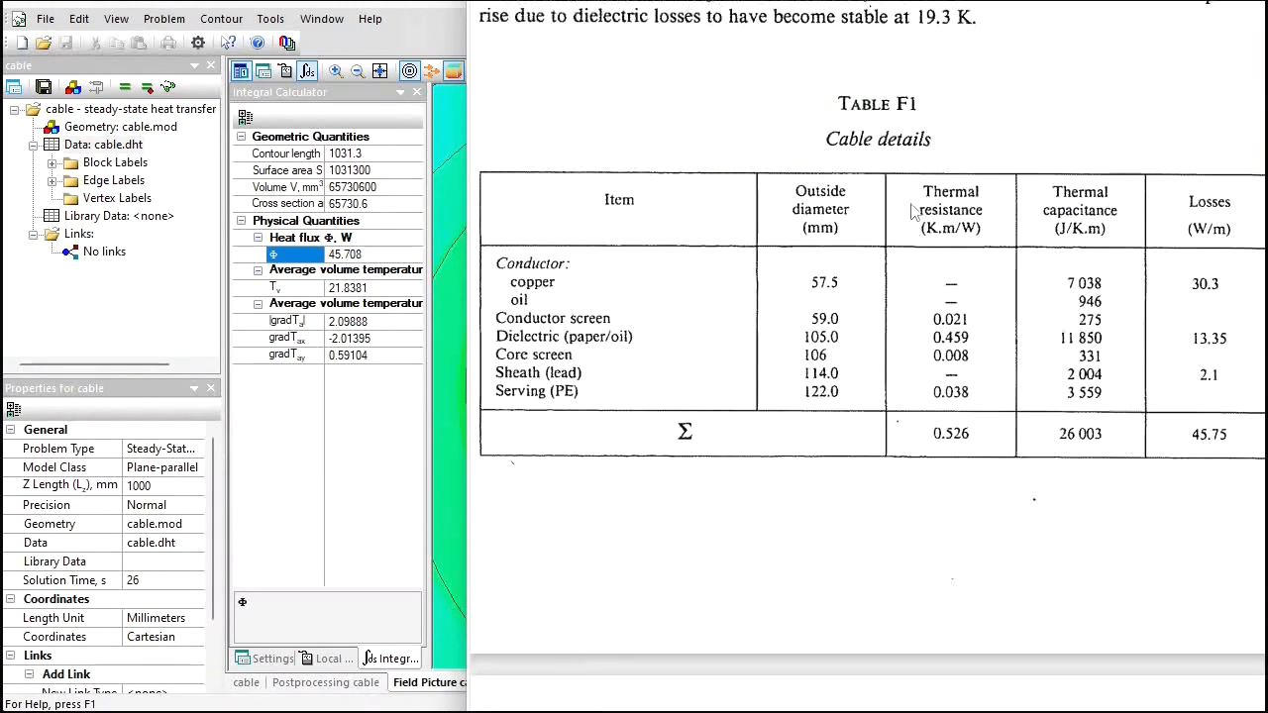
Check the reference's 85 °C conductor temperature and bring the temperature map forward.
scroll("up", 3)
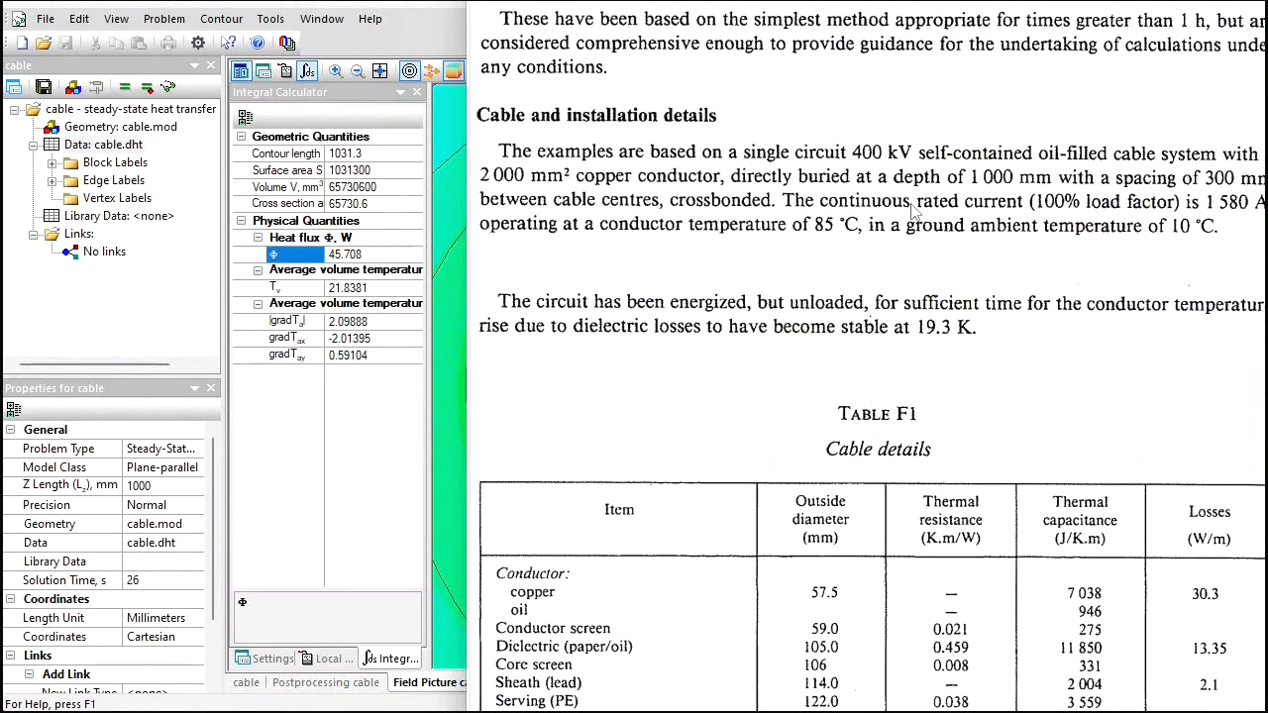
mouse_move(574, 231)
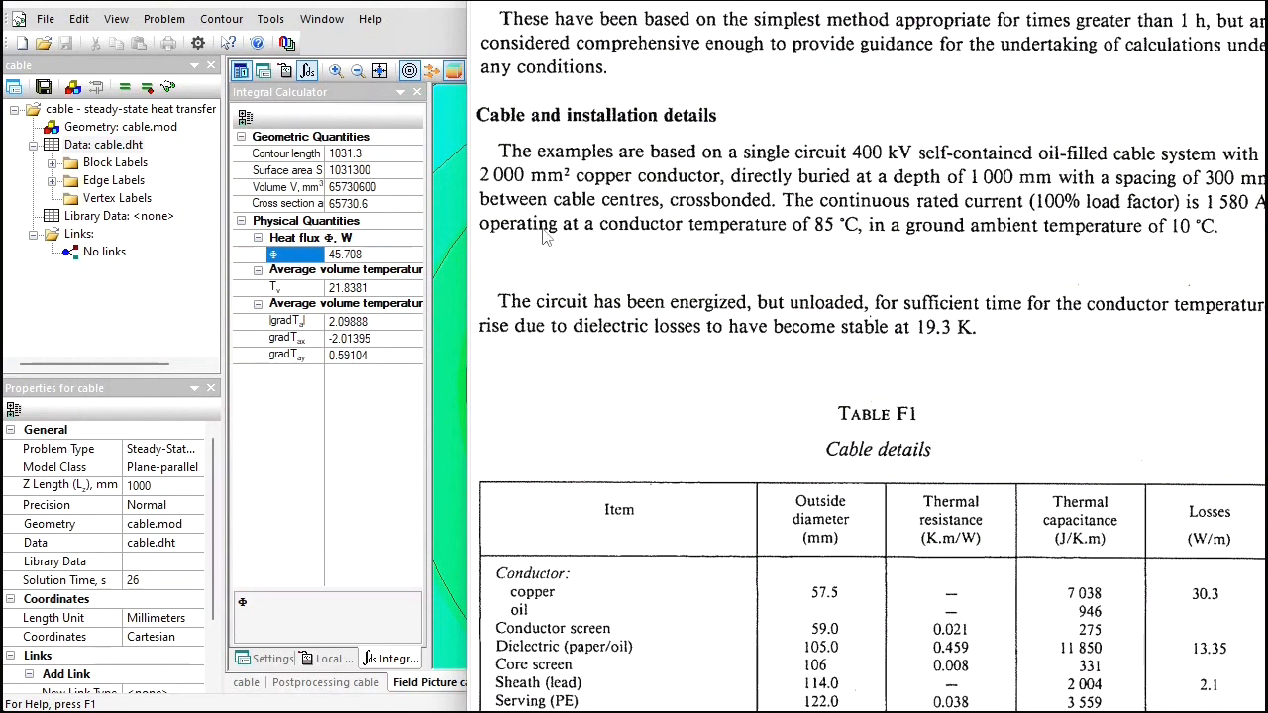
mouse_move(829, 244)
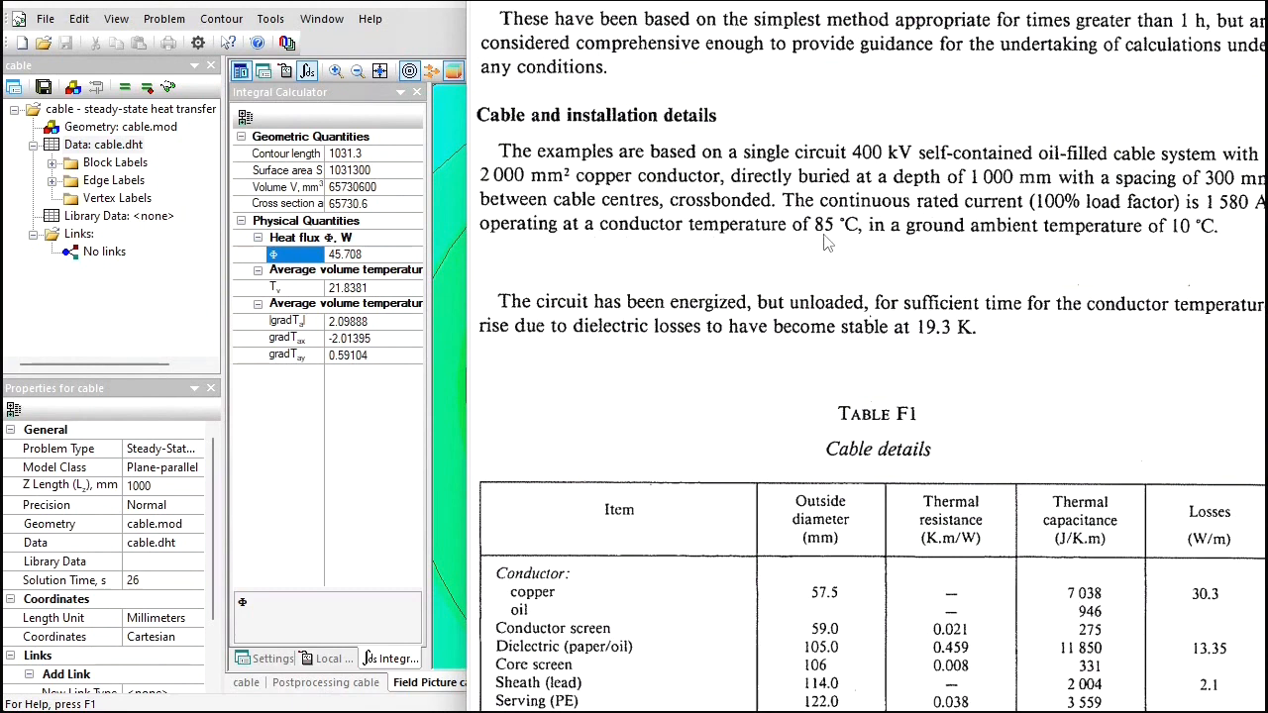
mouse_move(360, 109)
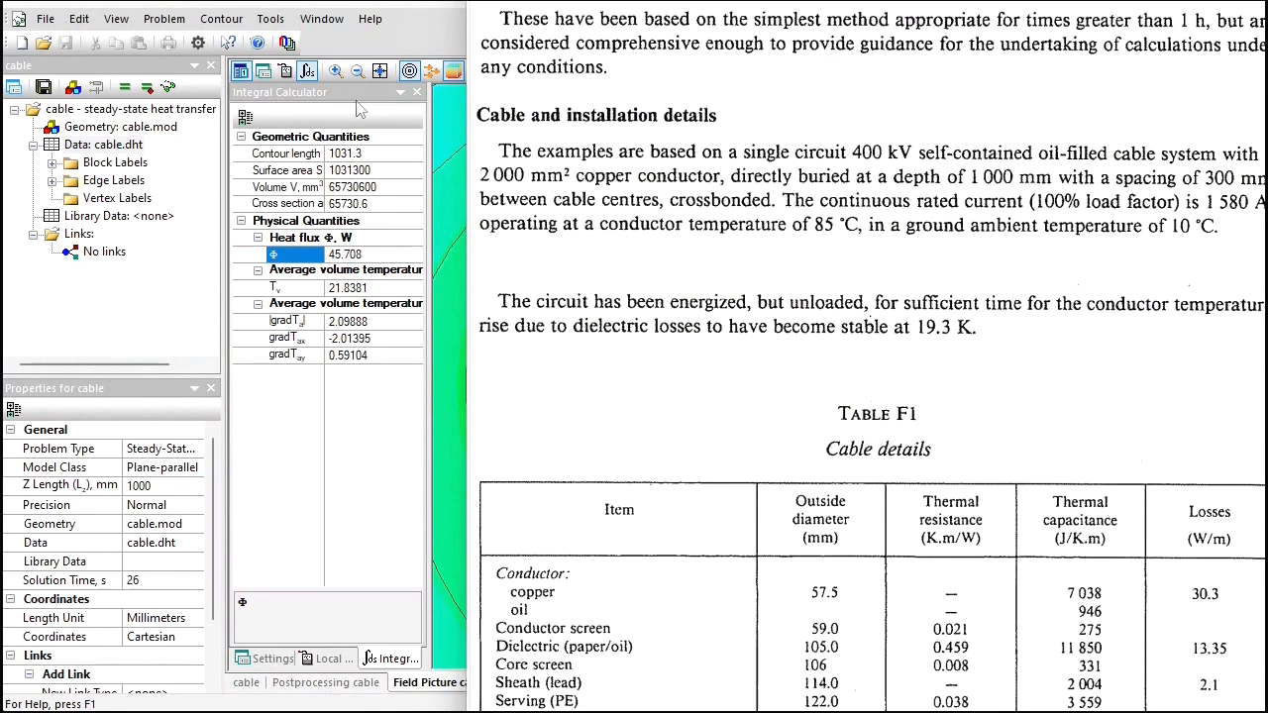
left_click(439, 681)
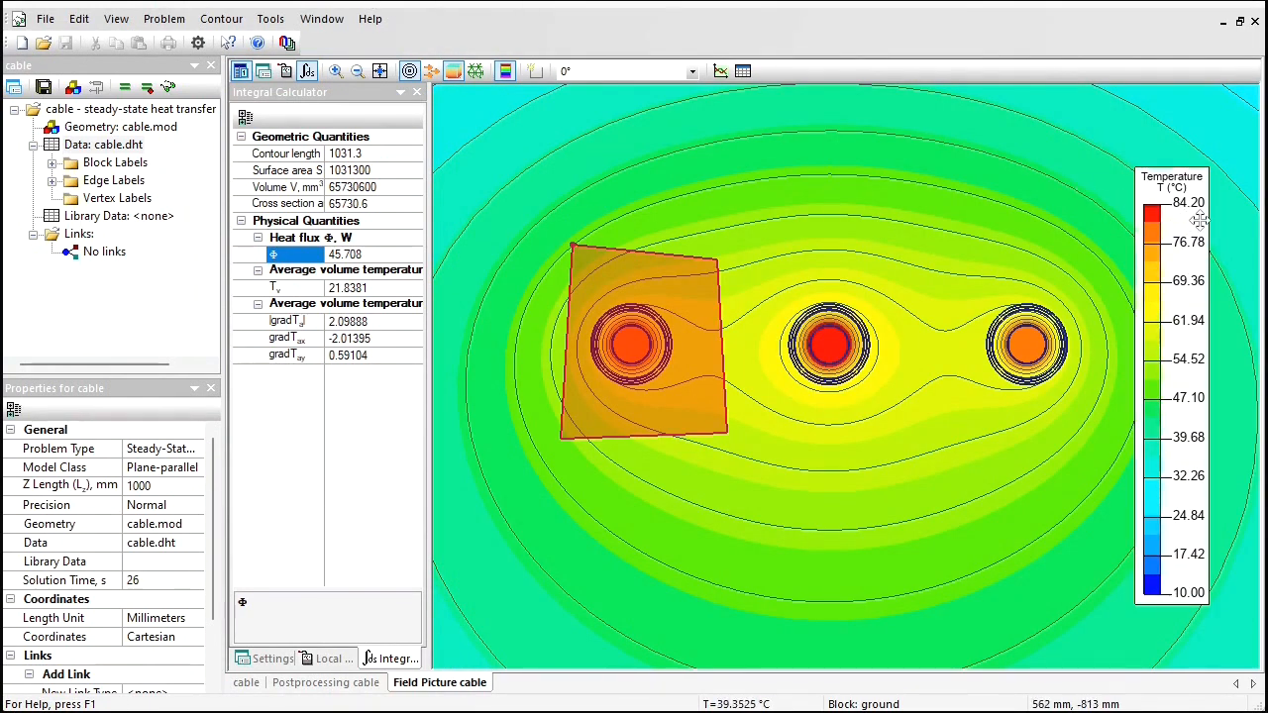
Set the convectoion edge label's α to 5 W/K·m² and solve the problem again.
left_click(53, 180)
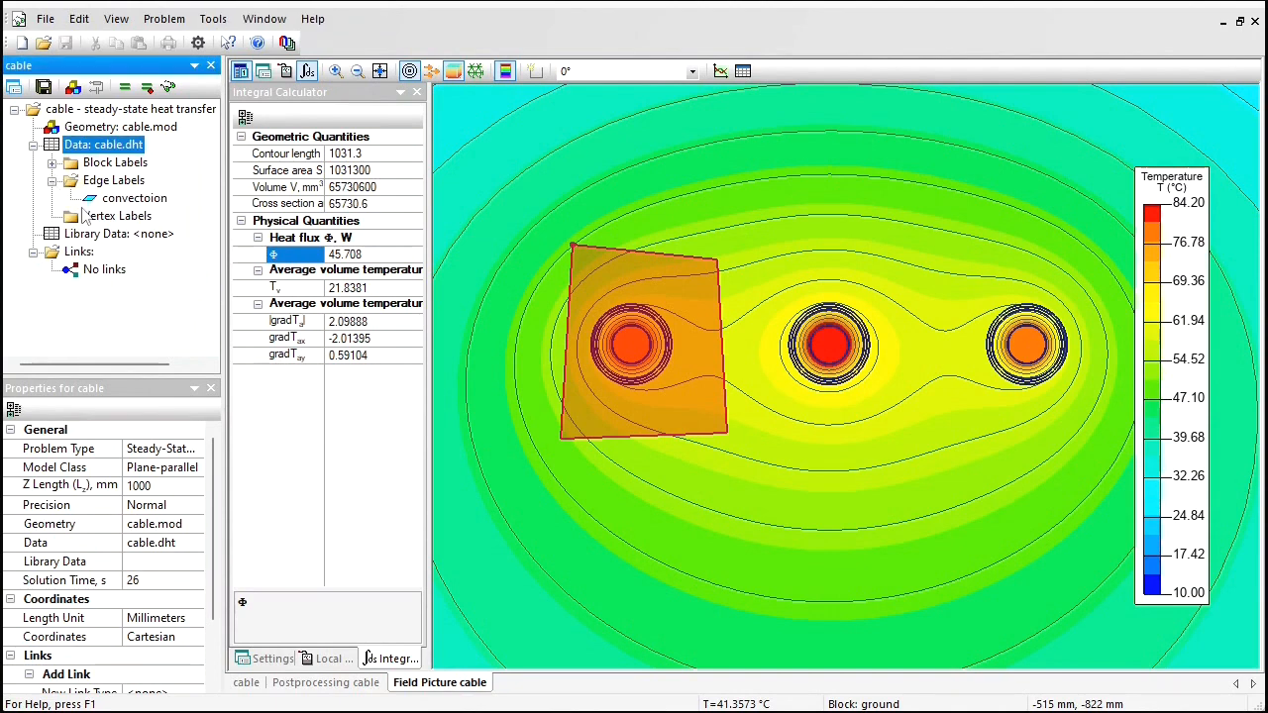
double_click(134, 197)
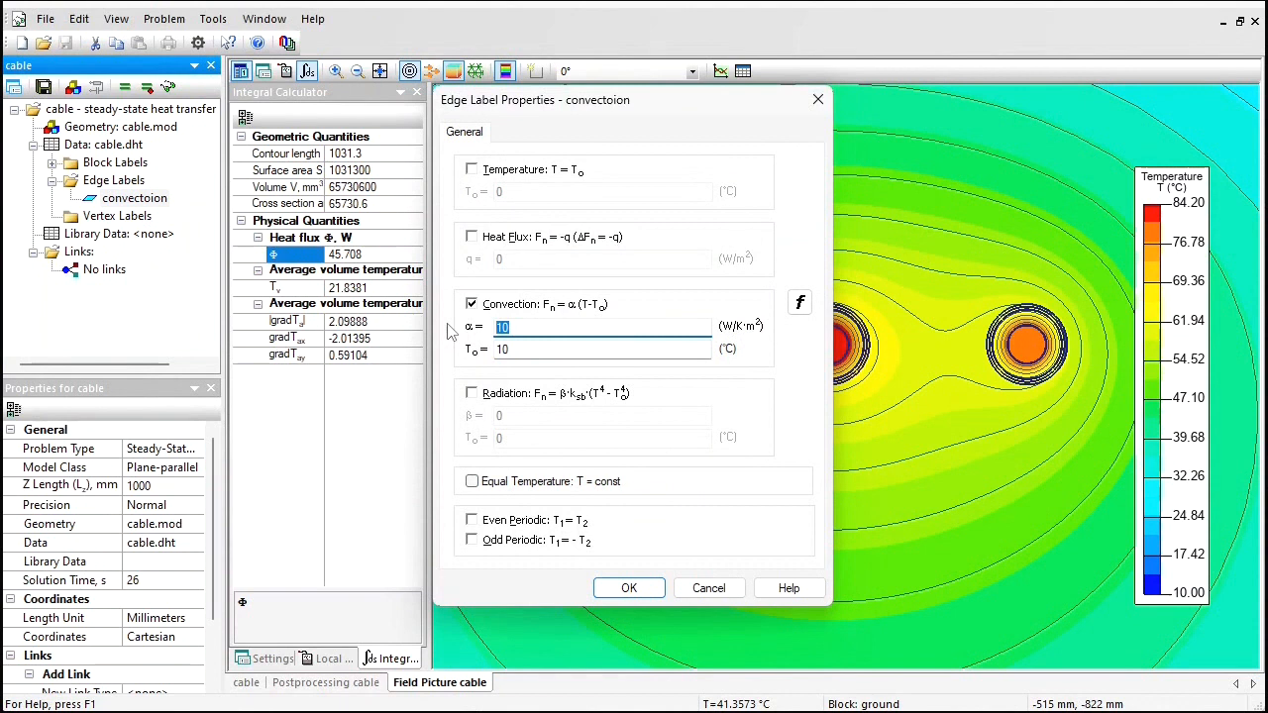
type("5")
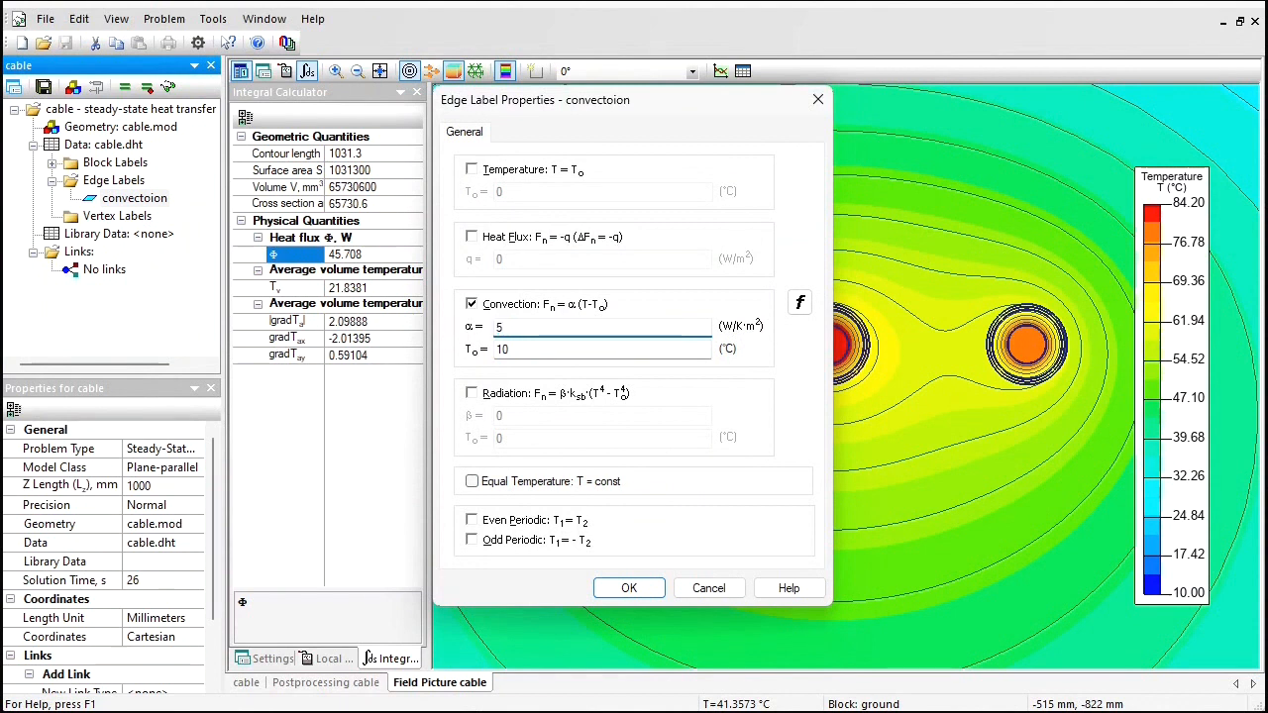
left_click(628, 588)
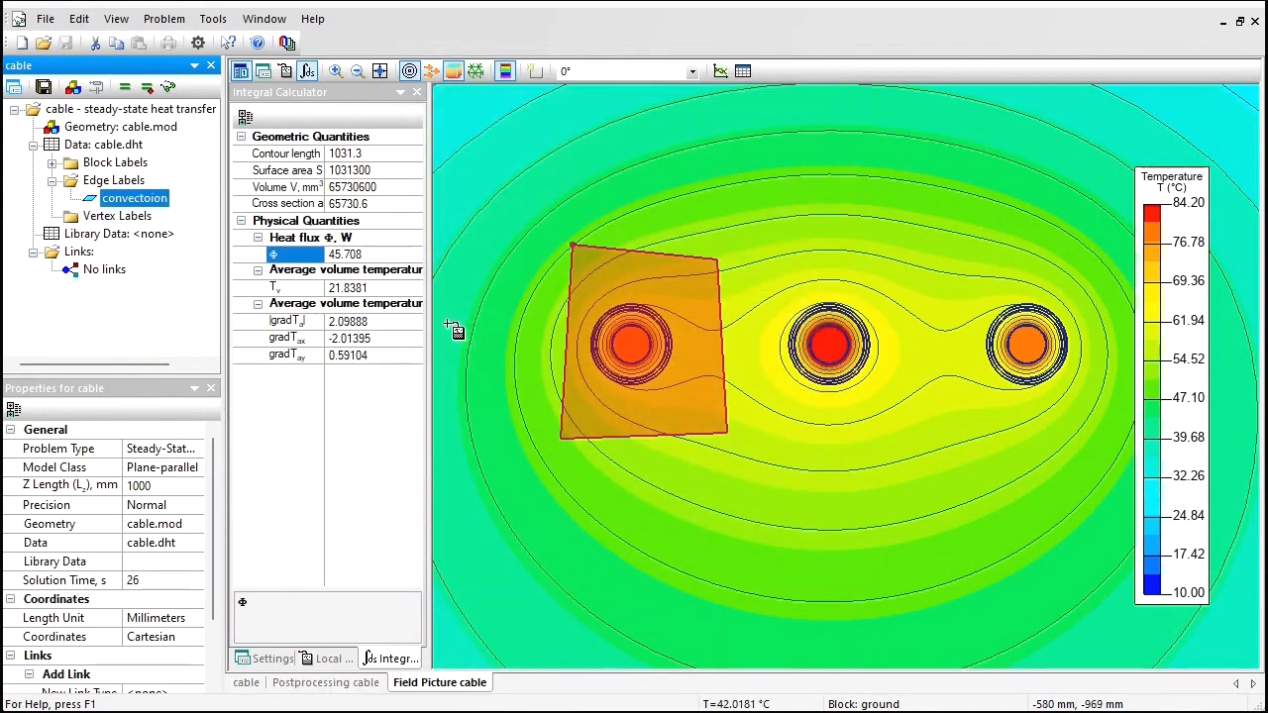
left_click(124, 87)
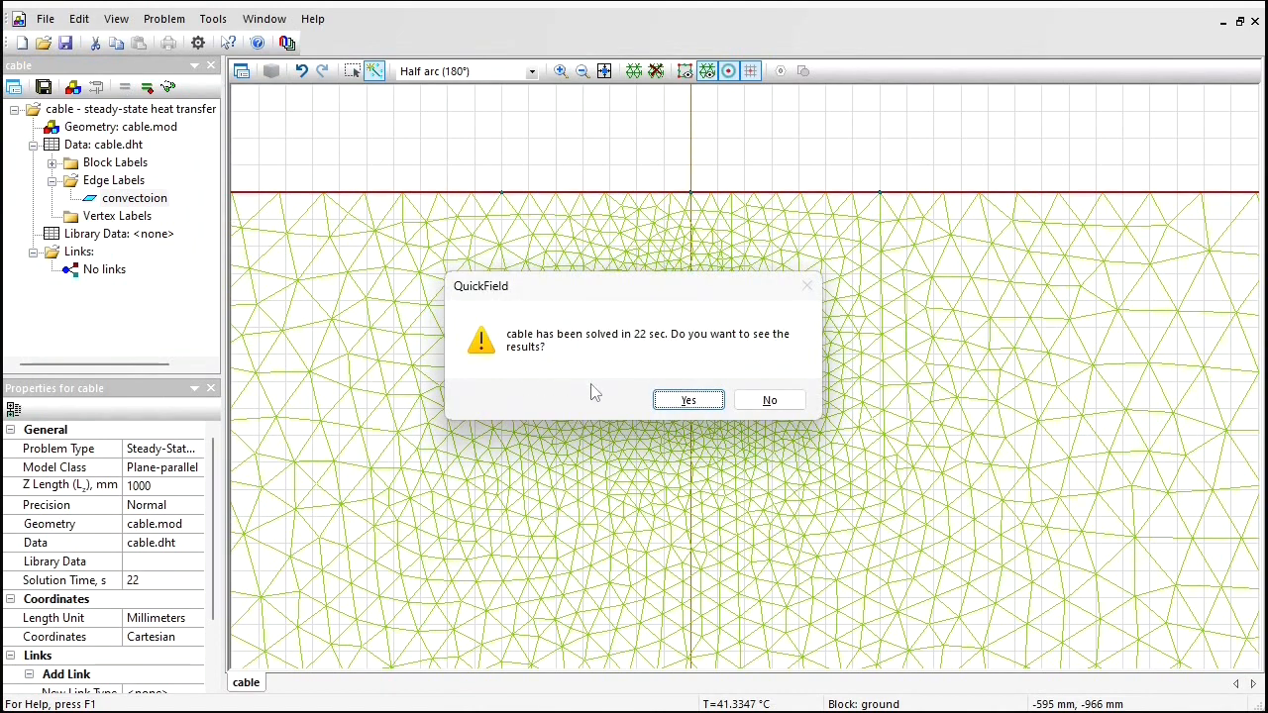
Answer the 'Do you want to see the results?' prompt after the 22-second solve.
left_click(688, 399)
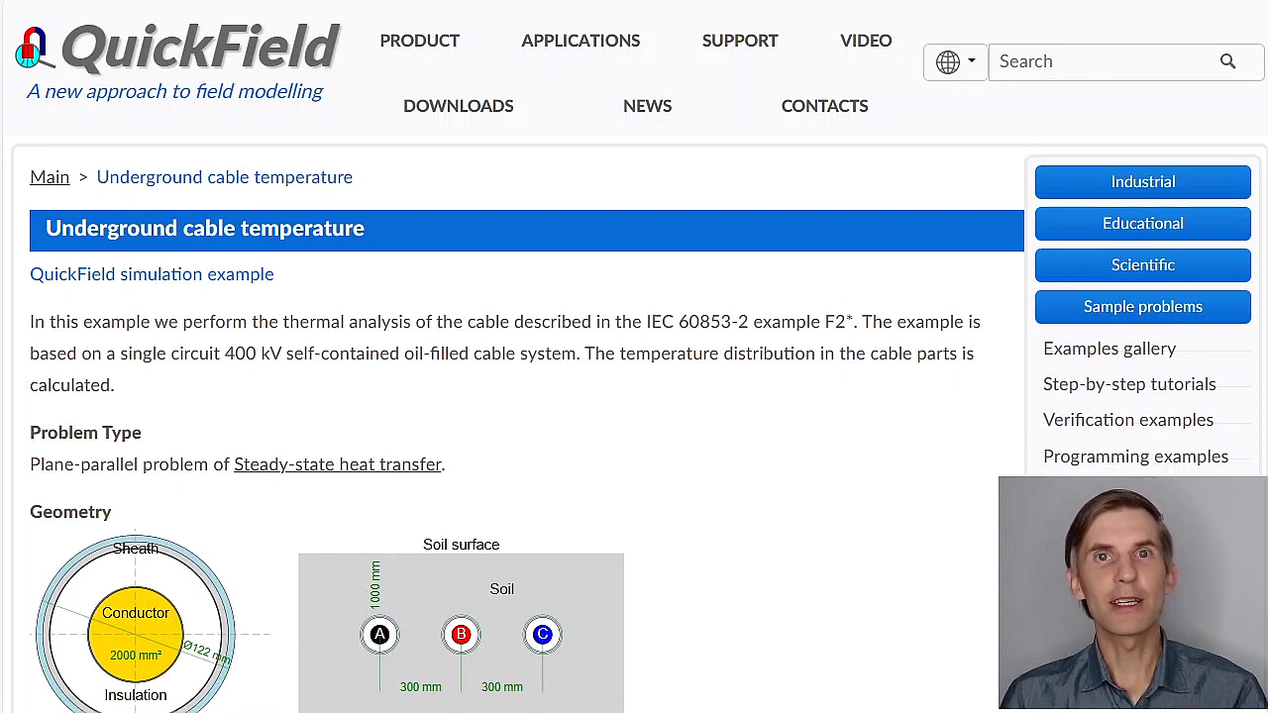
Scroll the Underground cable temperature page down to References and the simulation files download.
scroll("down", 3)
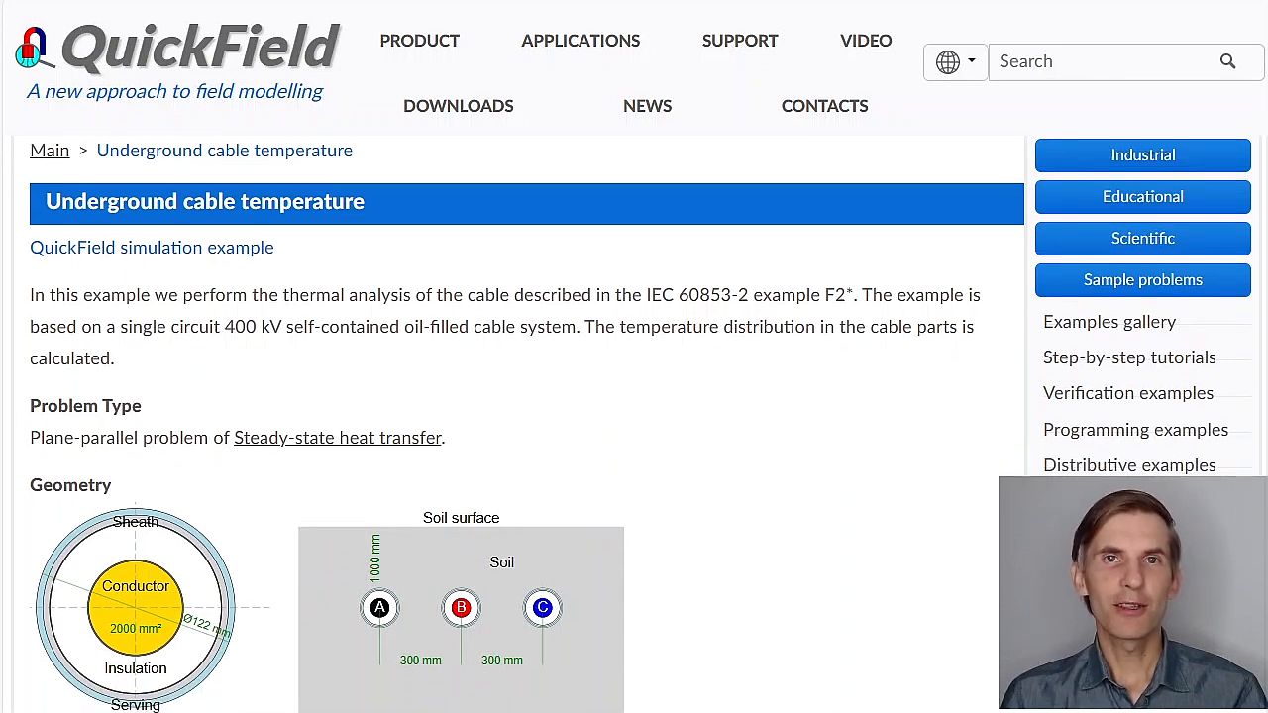
scroll("down", 3)
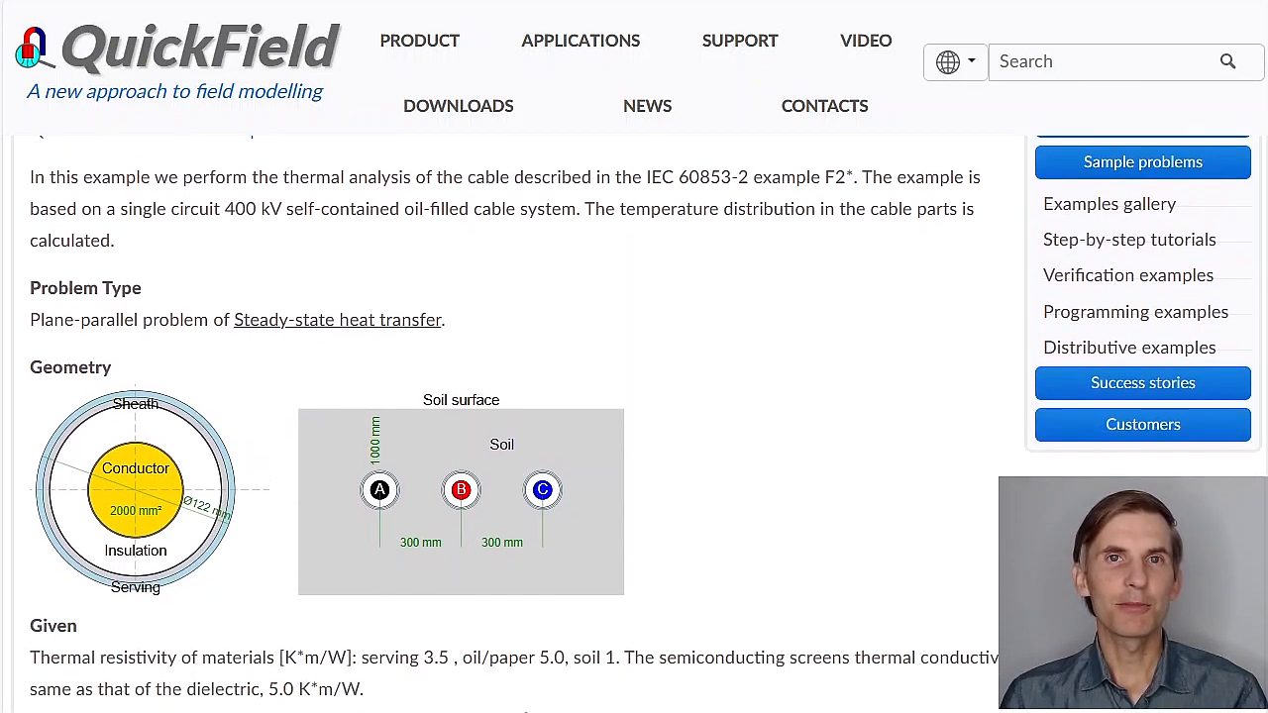
scroll("down", 3)
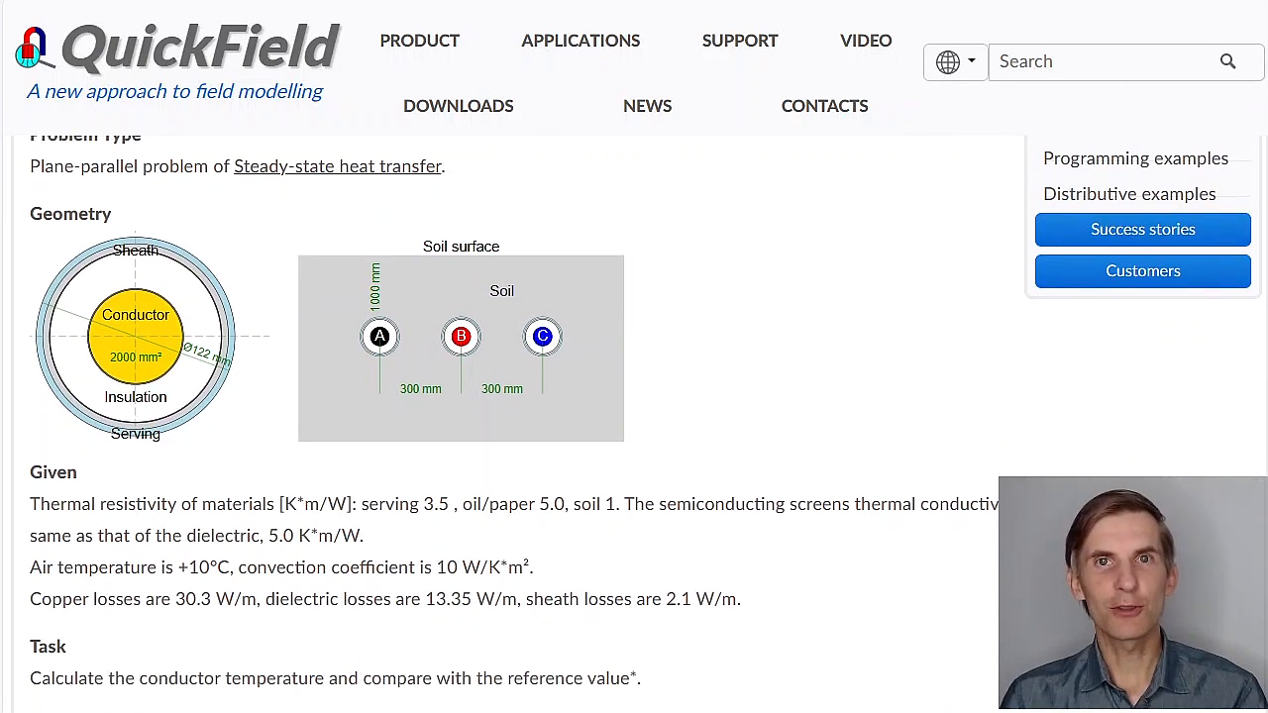
scroll("down", 3)
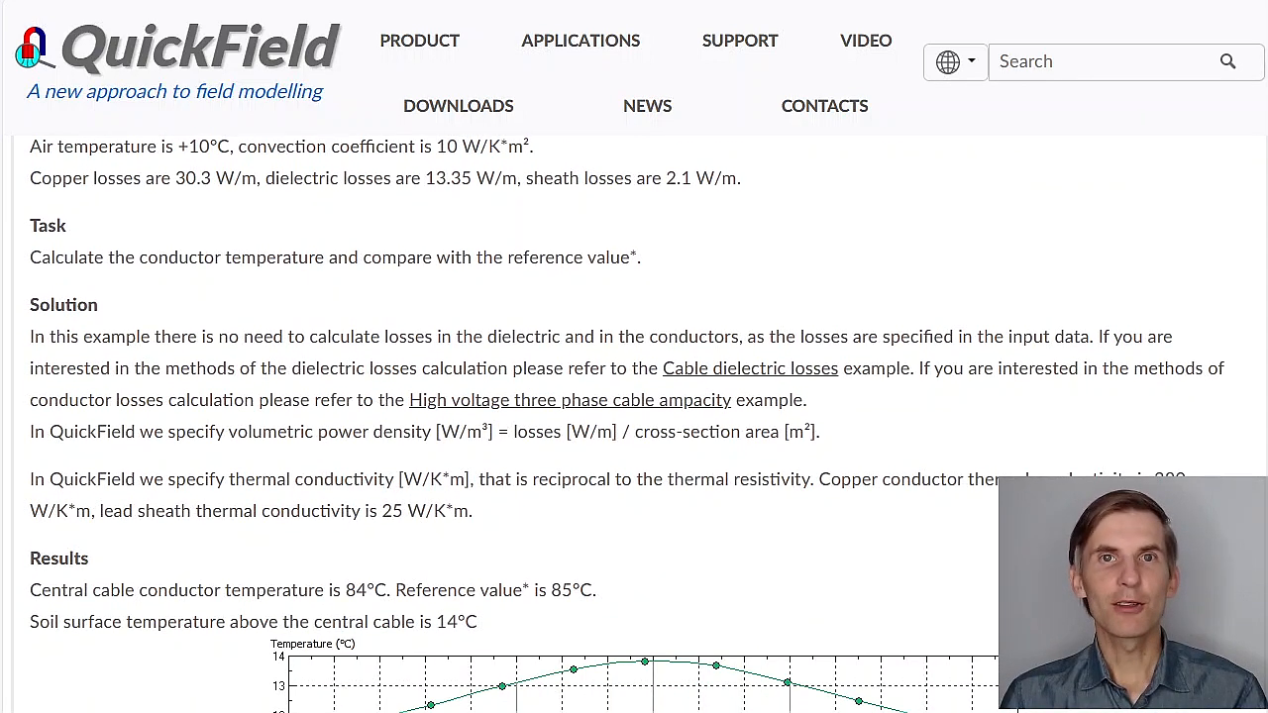
scroll("down", 3)
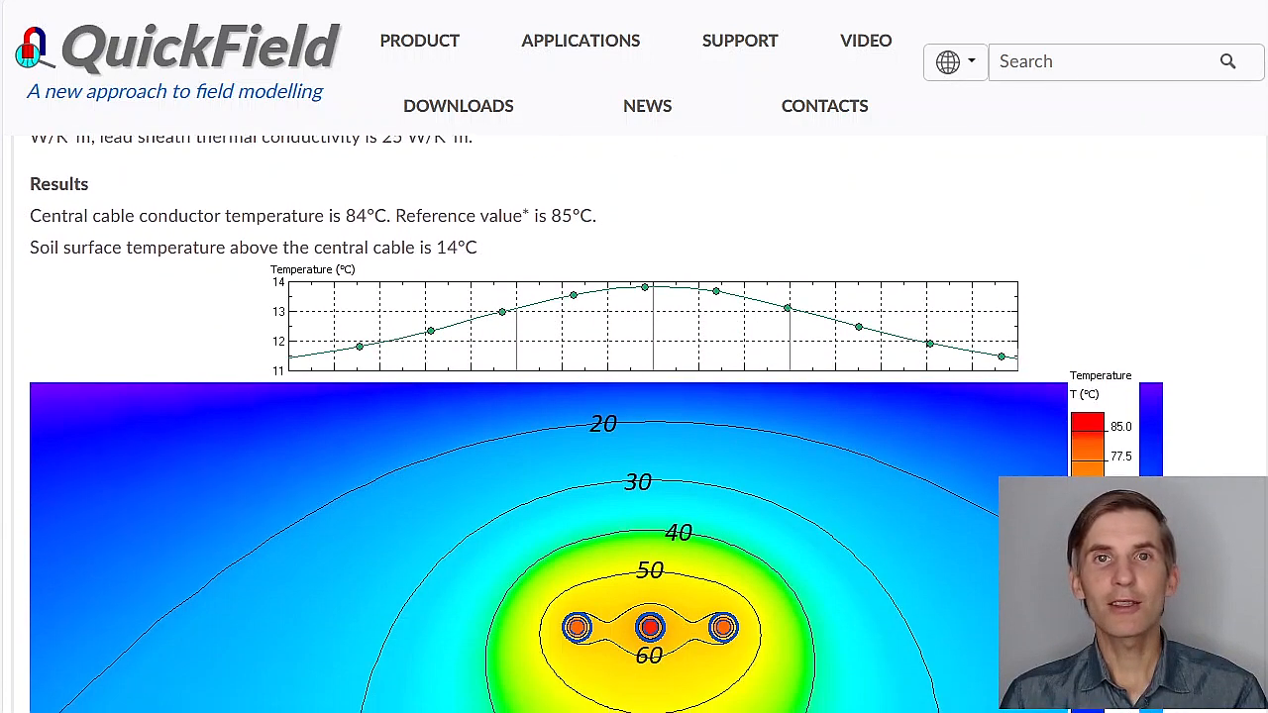
scroll("down", 3)
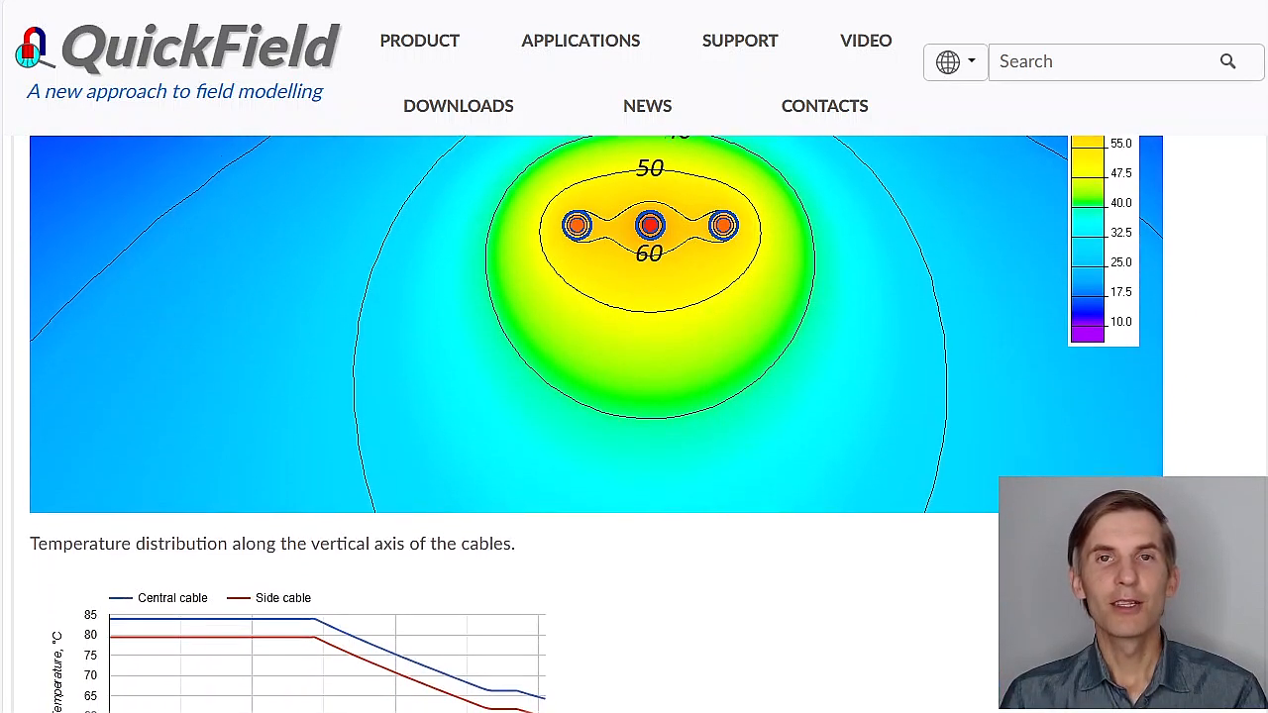
scroll("down", 3)
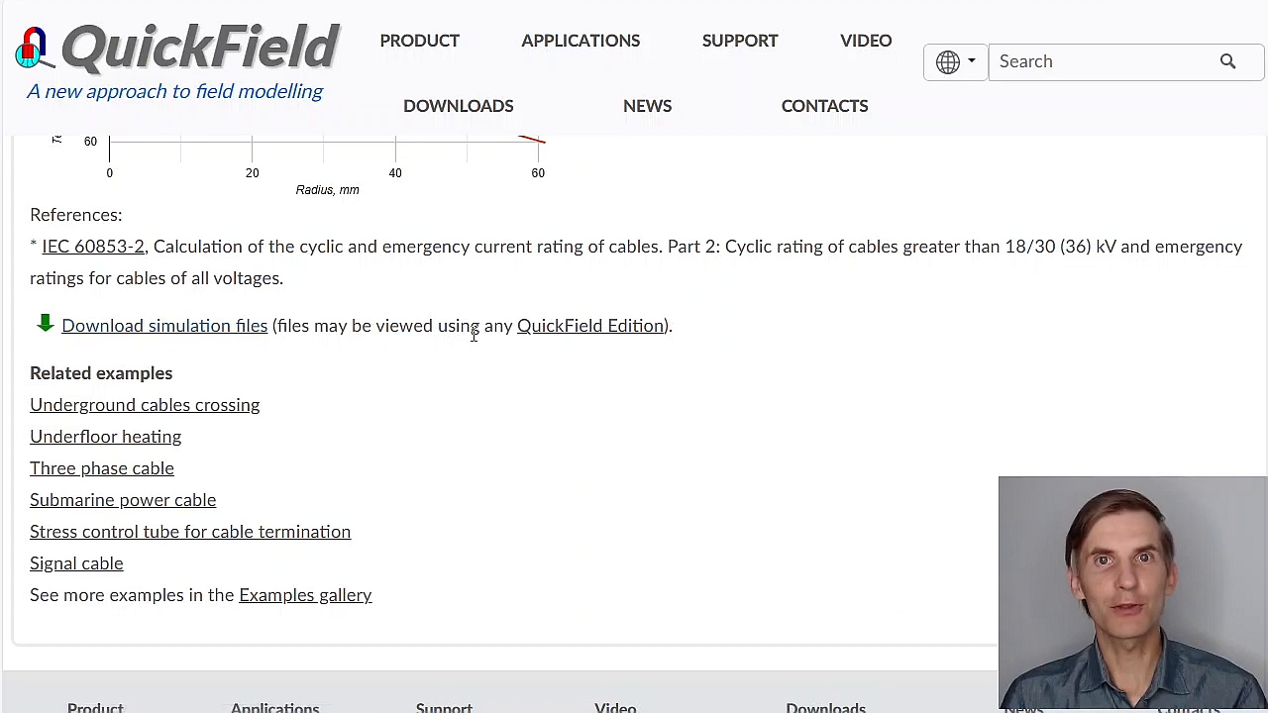
mouse_move(524, 334)
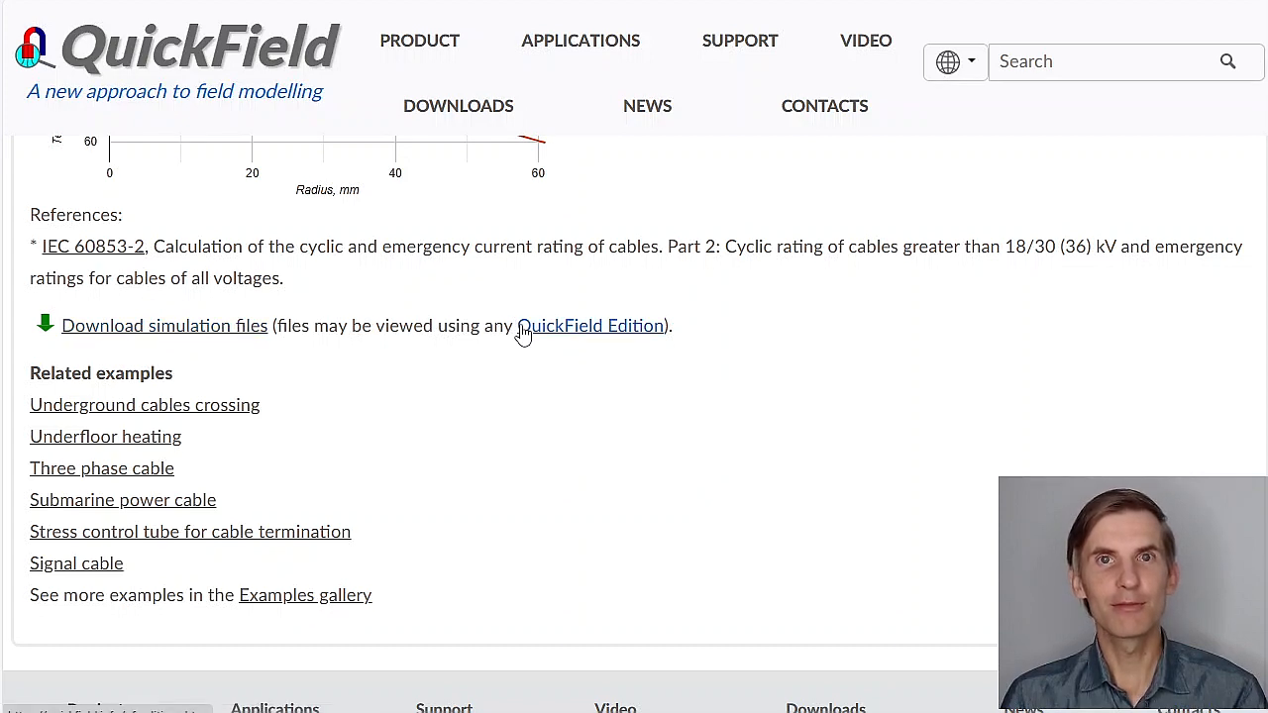